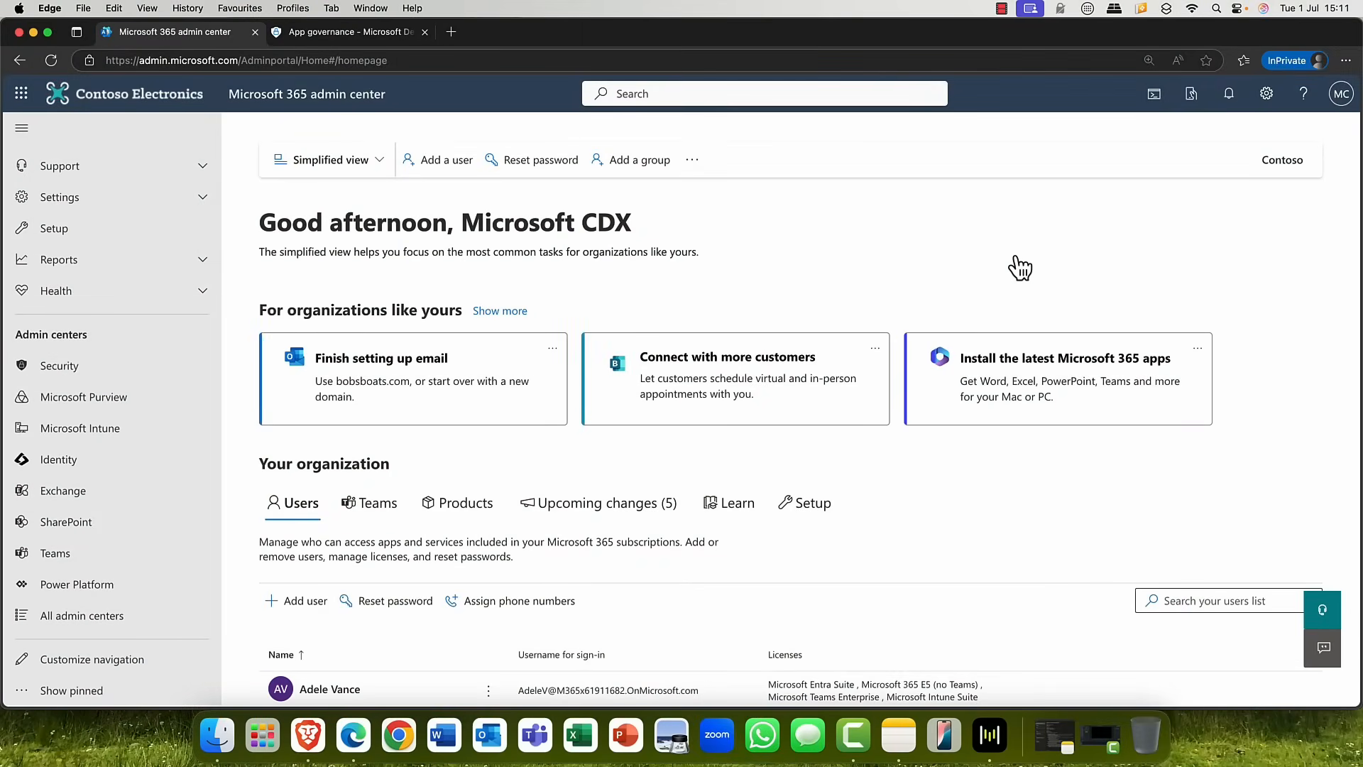
mouse_move(996, 267)
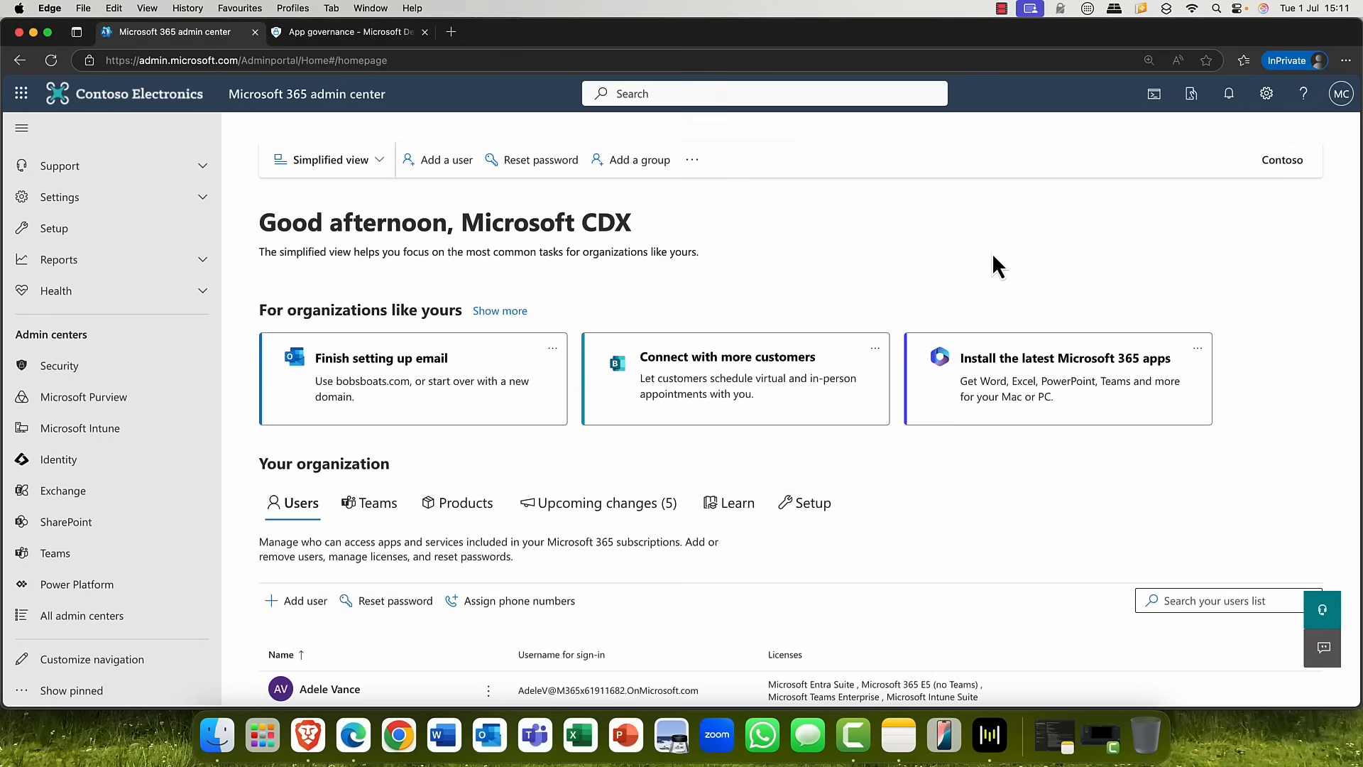
mouse_move(446, 24)
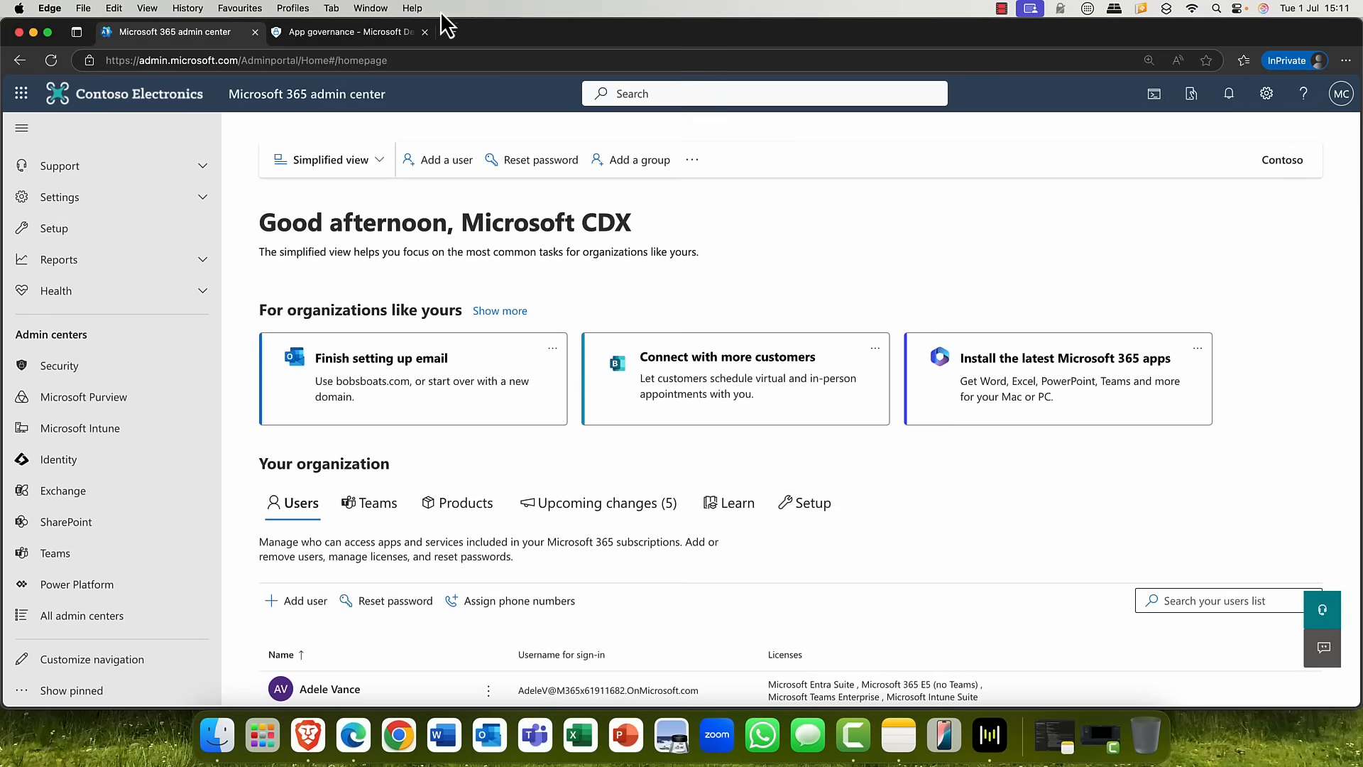
Step: Switch to the App governance overview tab in Defender showing 4 apps found
click(347, 33)
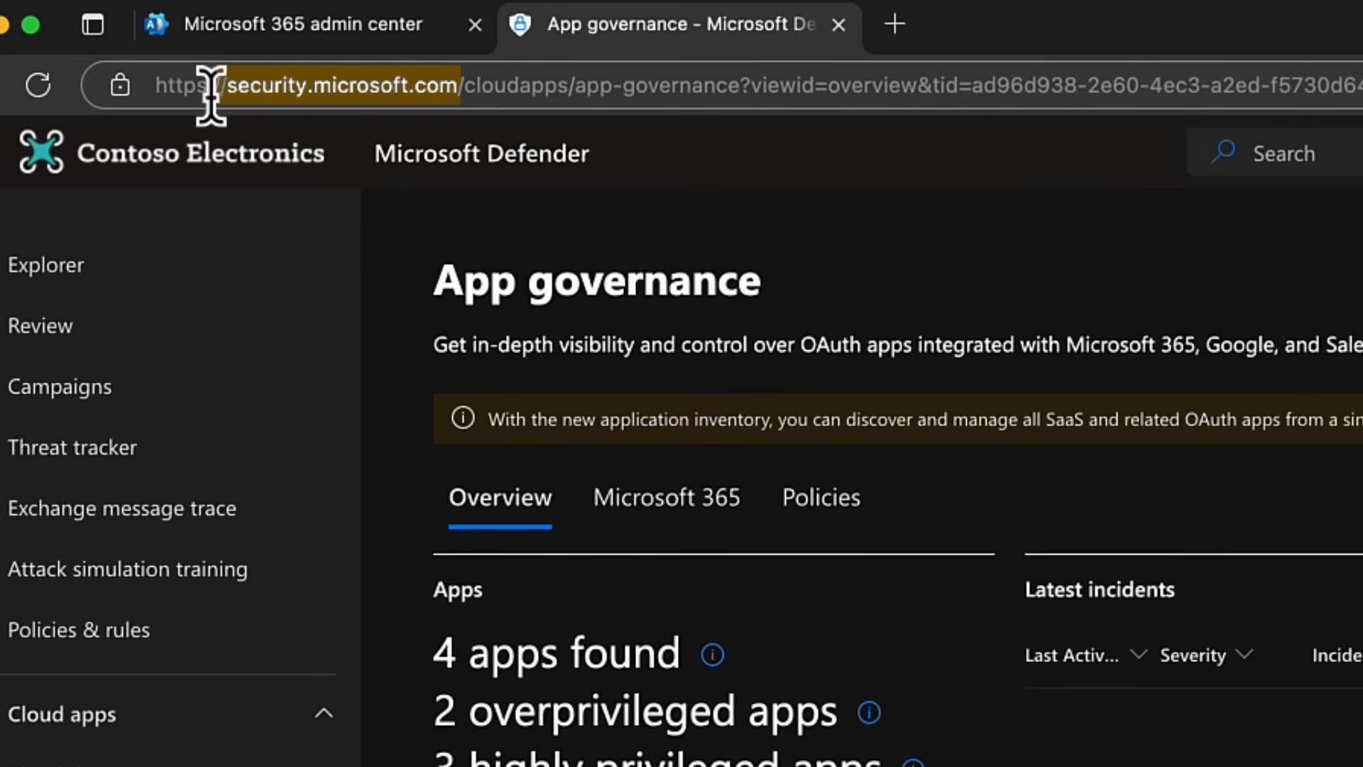
scroll(down, 3)
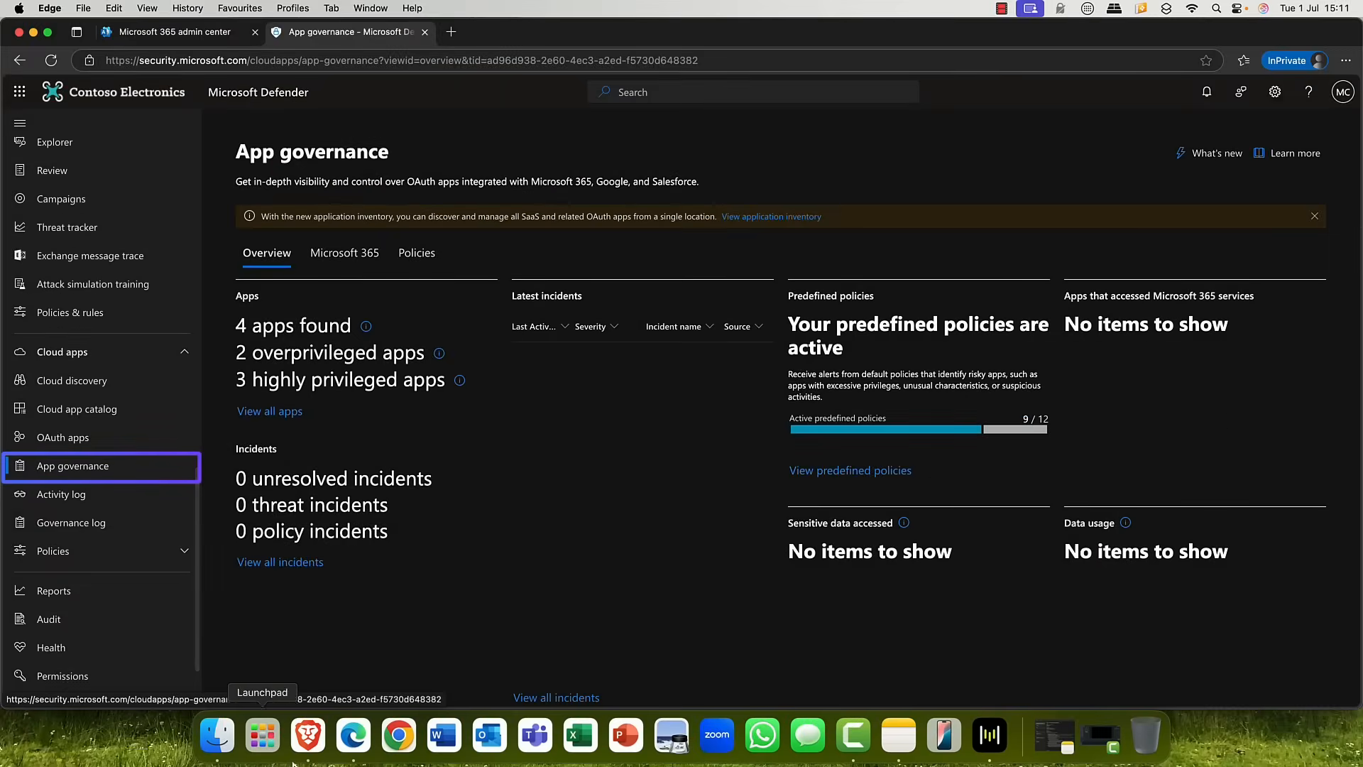
Step: Bring up ChatGPT in Brave and show the add-from-apps options with Google Drive and OneDrive
click(307, 735)
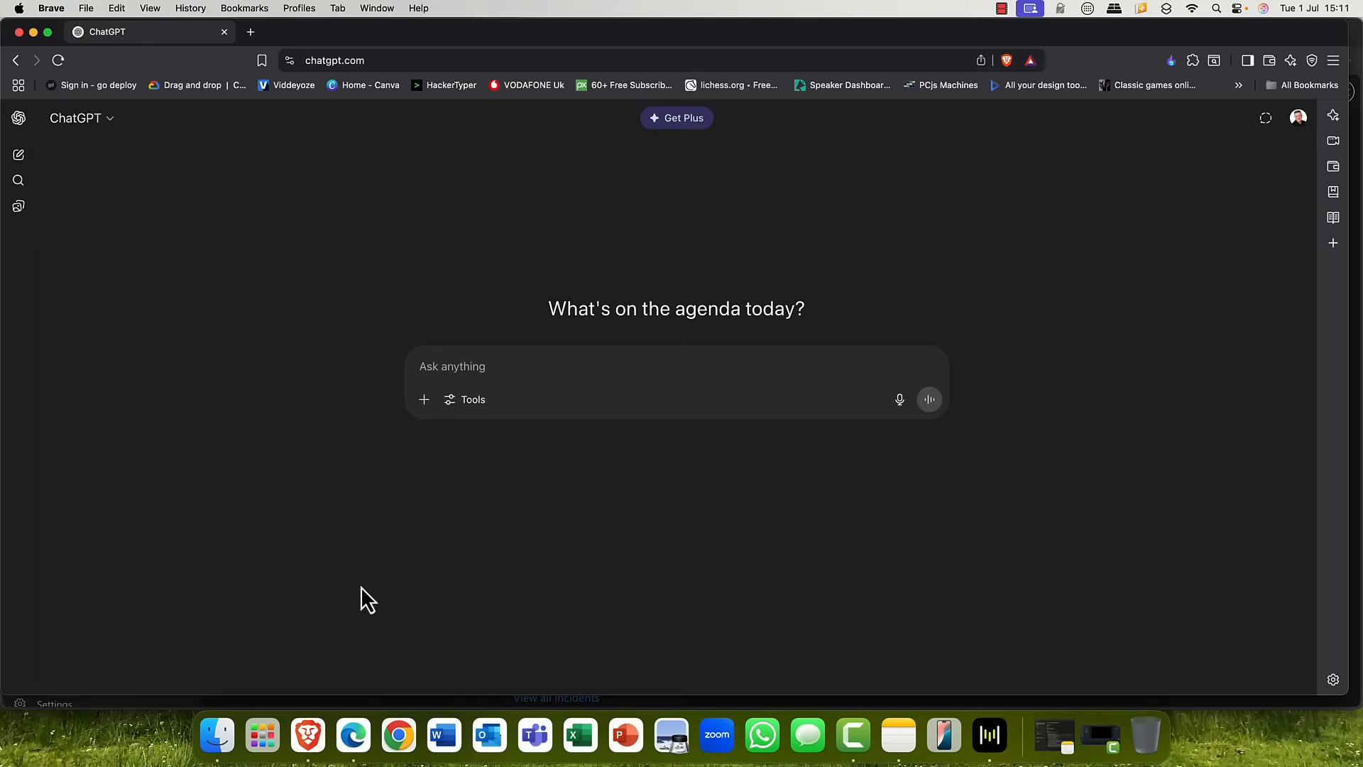
mouse_move(423, 399)
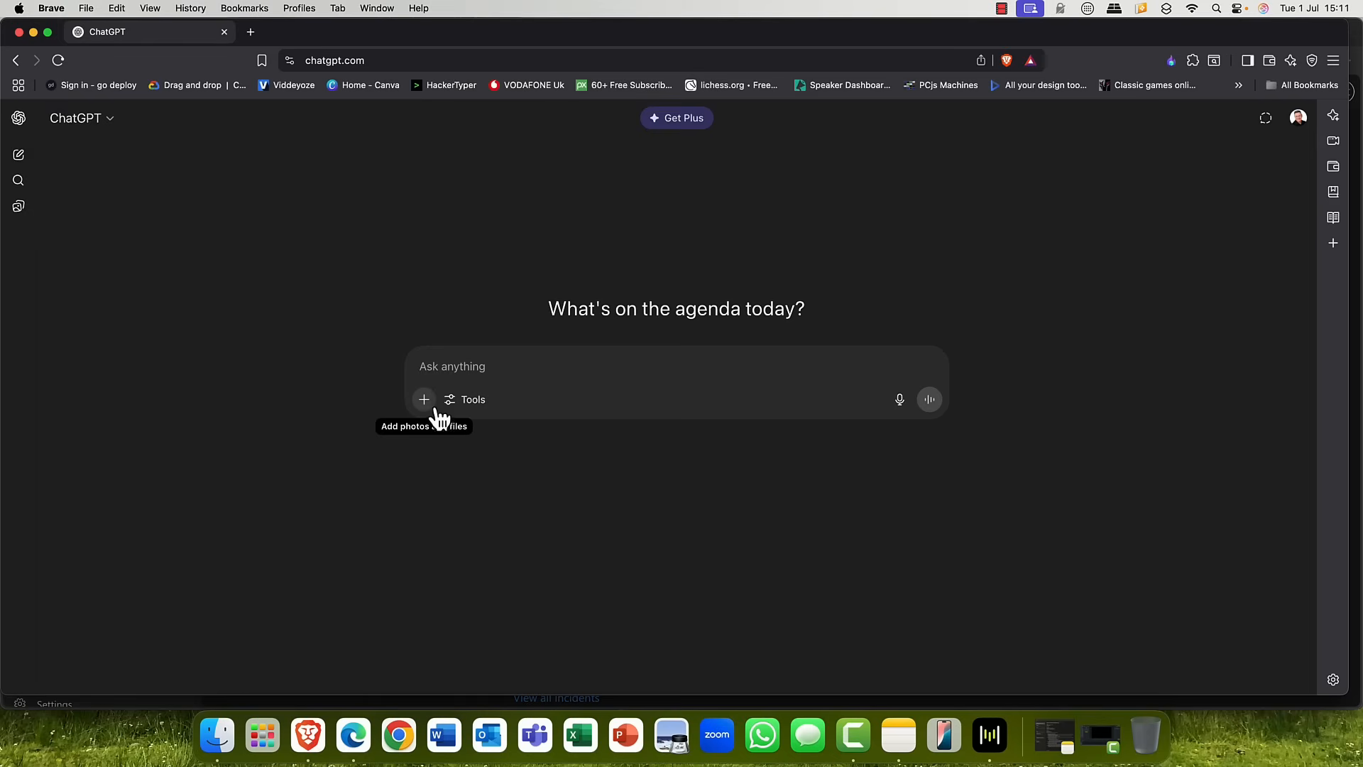
click(423, 399)
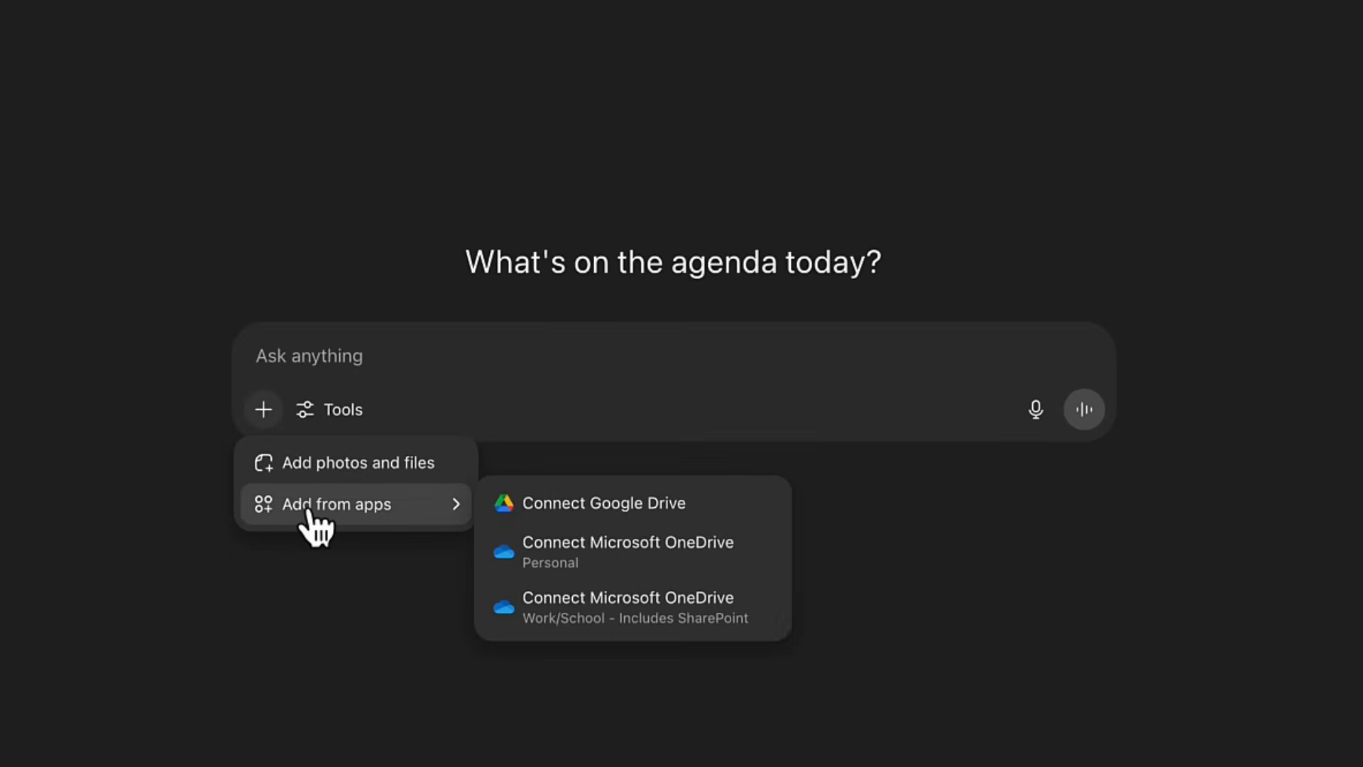
mouse_move(627, 551)
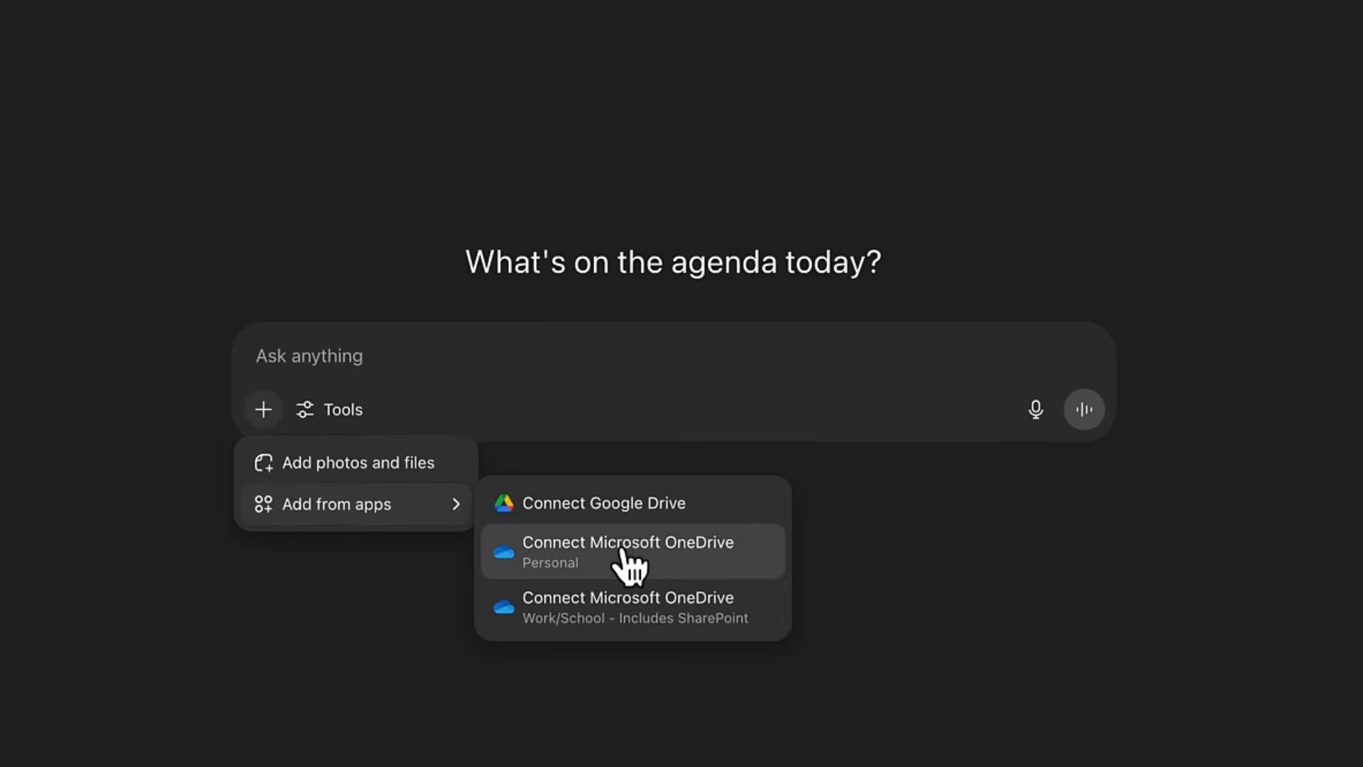
mouse_move(598, 570)
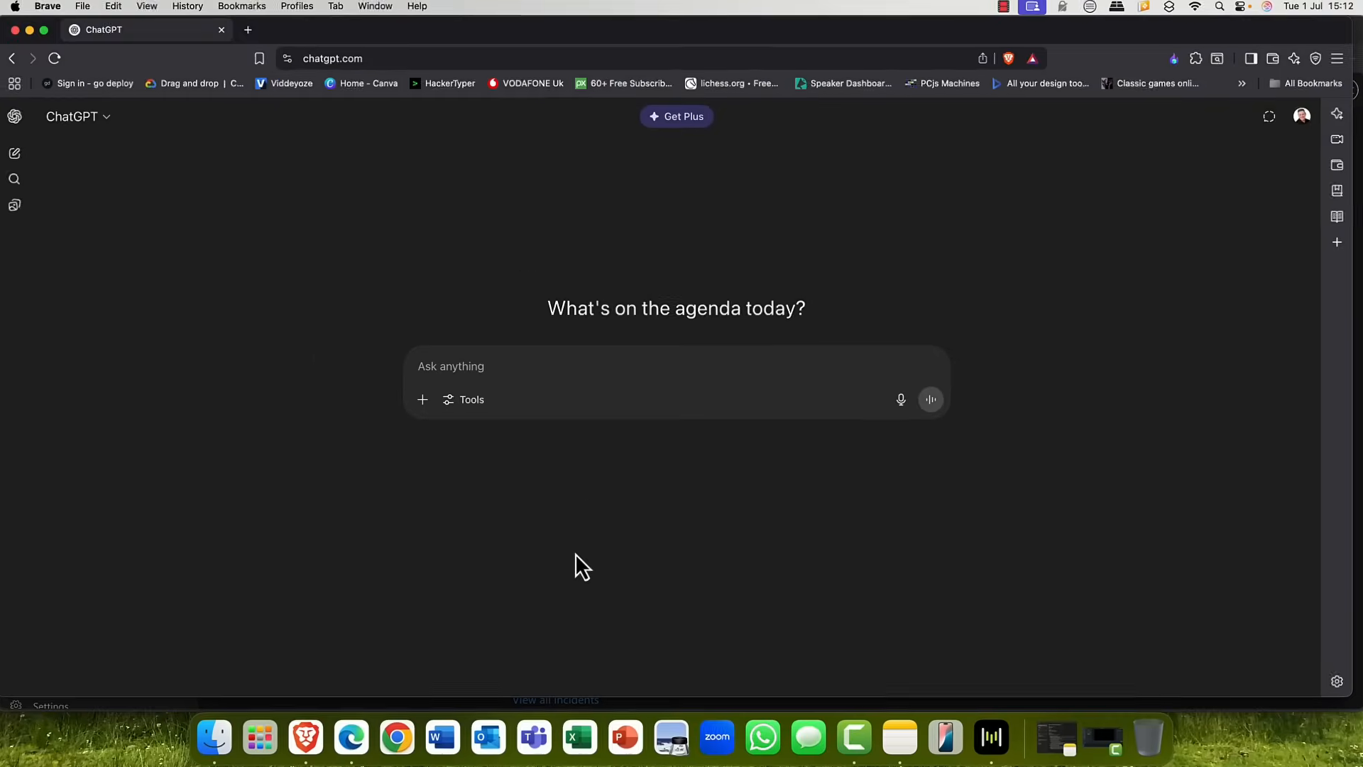
Step: Return to the Microsoft 365 admin center and go into the Identity (Entra) admin center
click(351, 737)
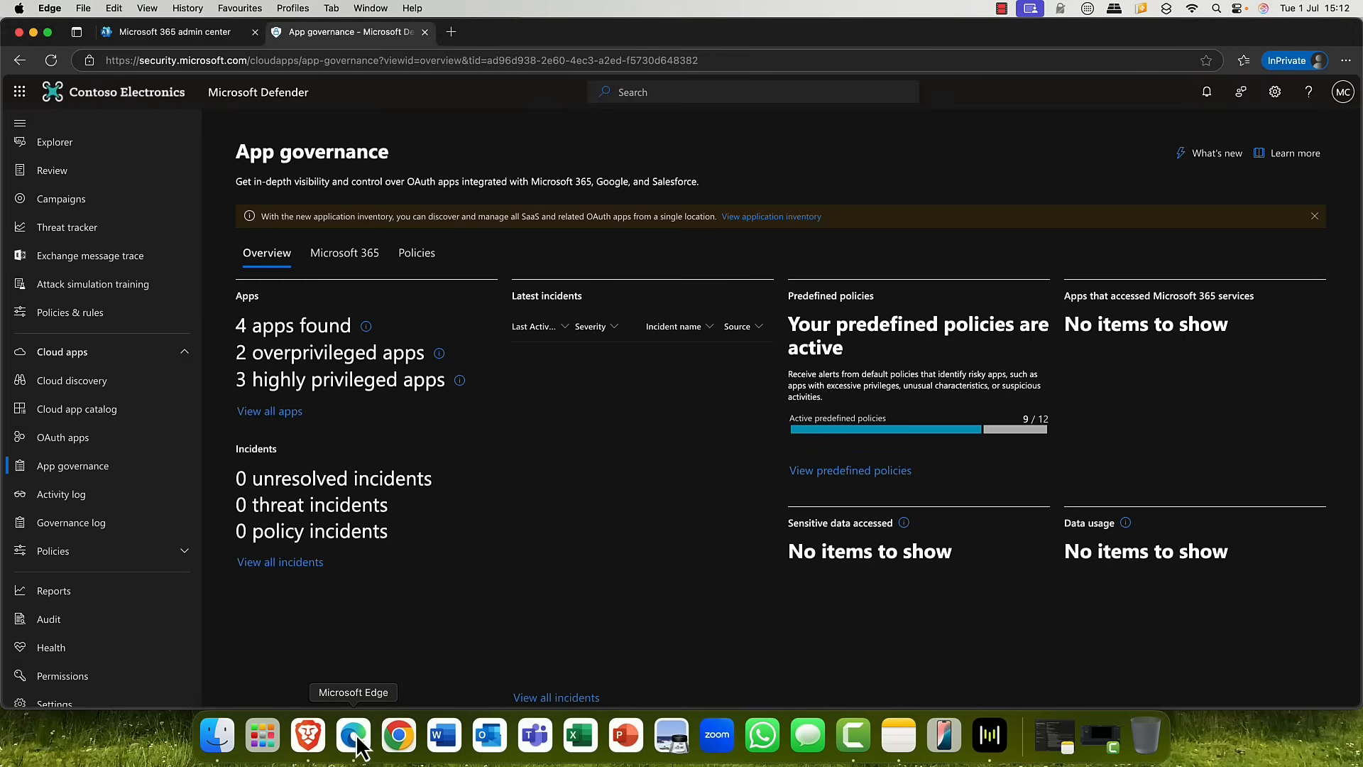
mouse_move(264, 346)
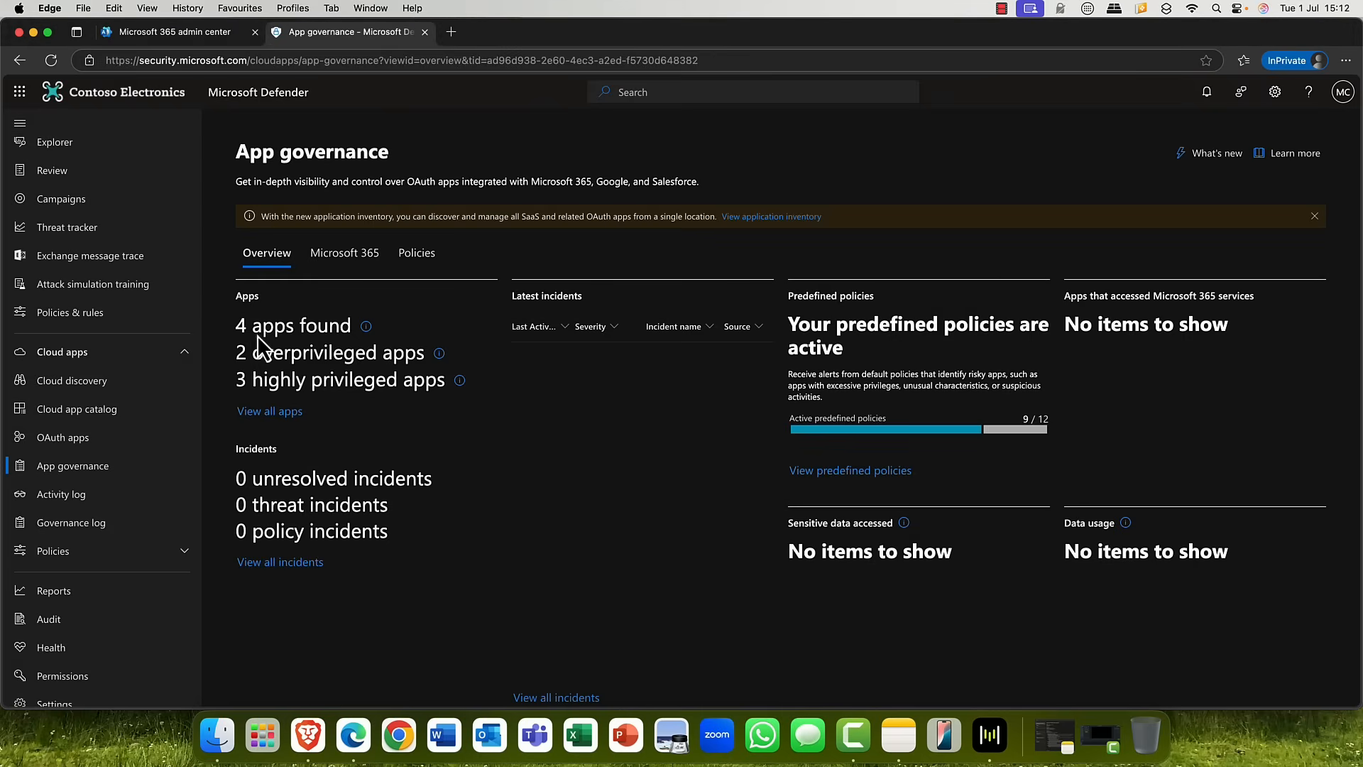
click(173, 32)
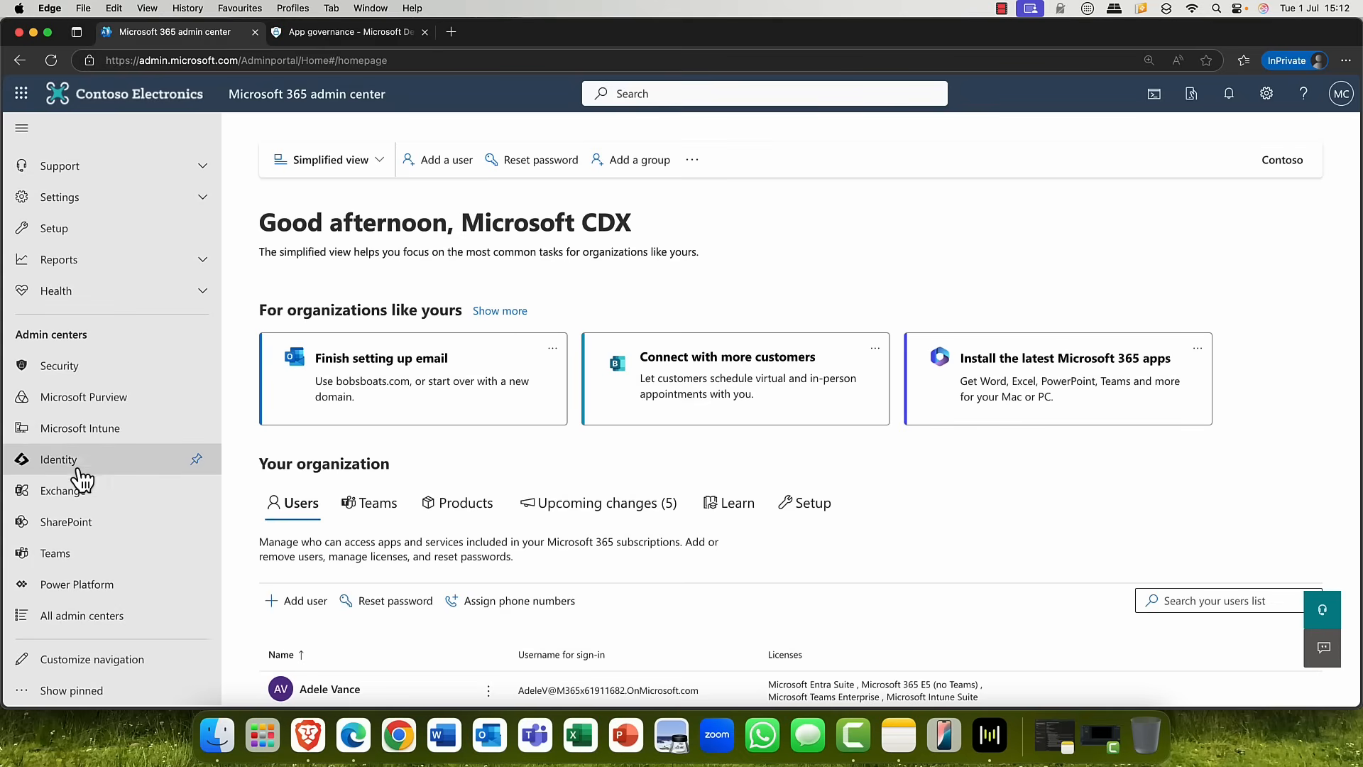
click(60, 459)
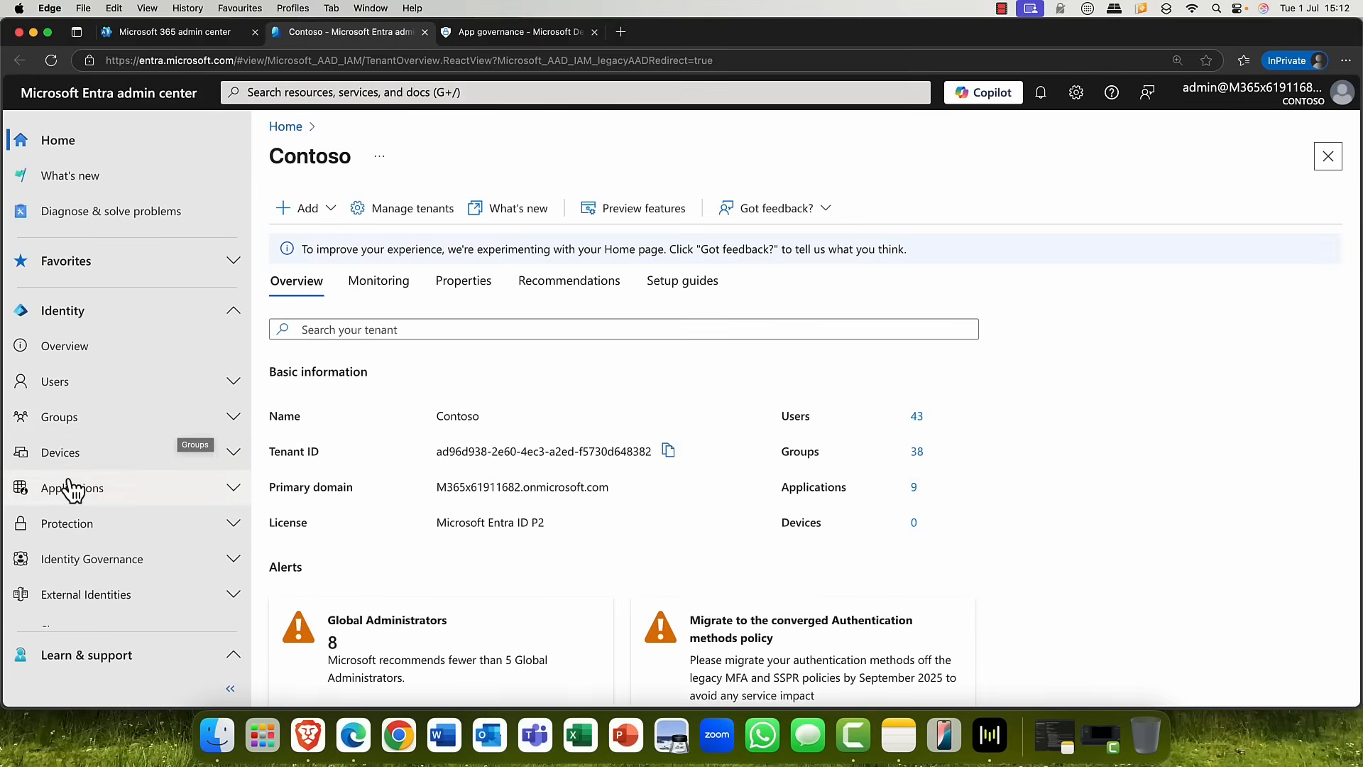
Step: Reach the user consent settings via Enterprise applications > Consent and permissions
click(71, 487)
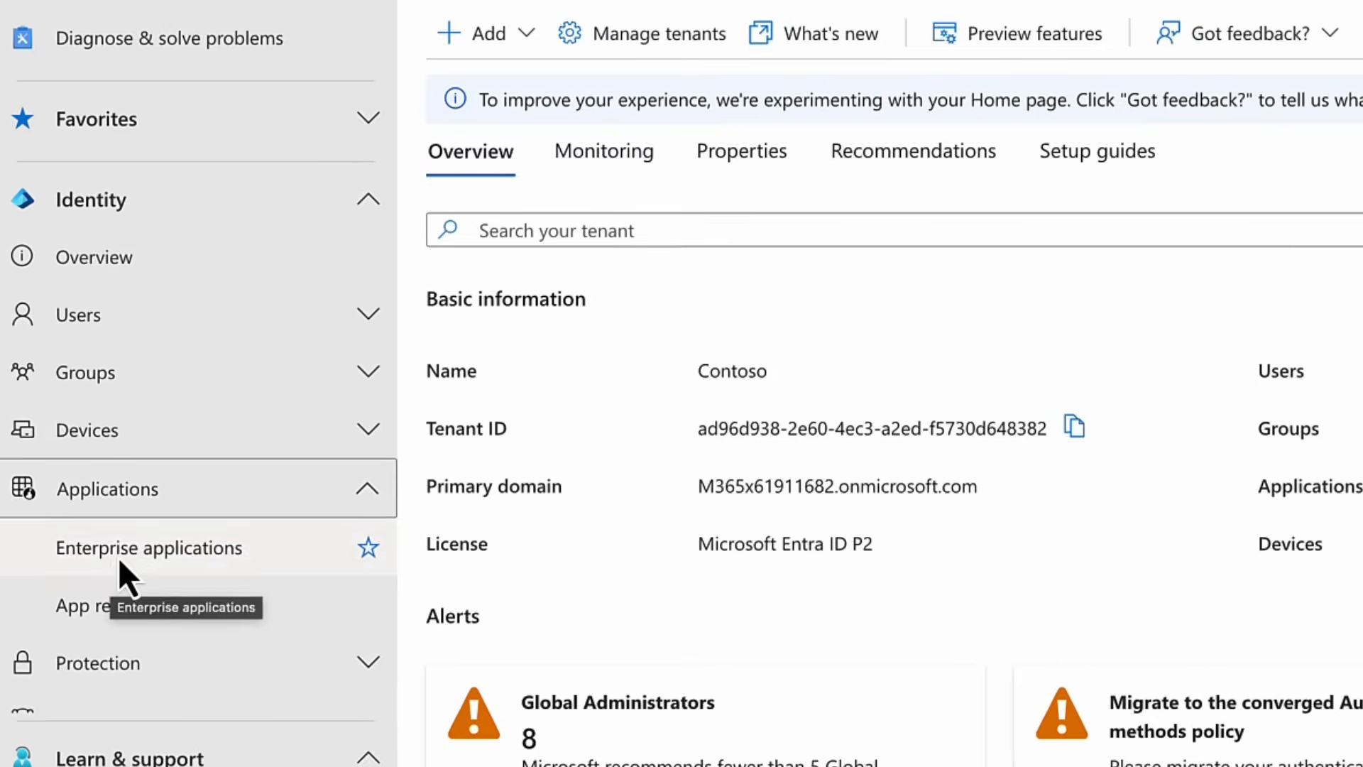
click(149, 548)
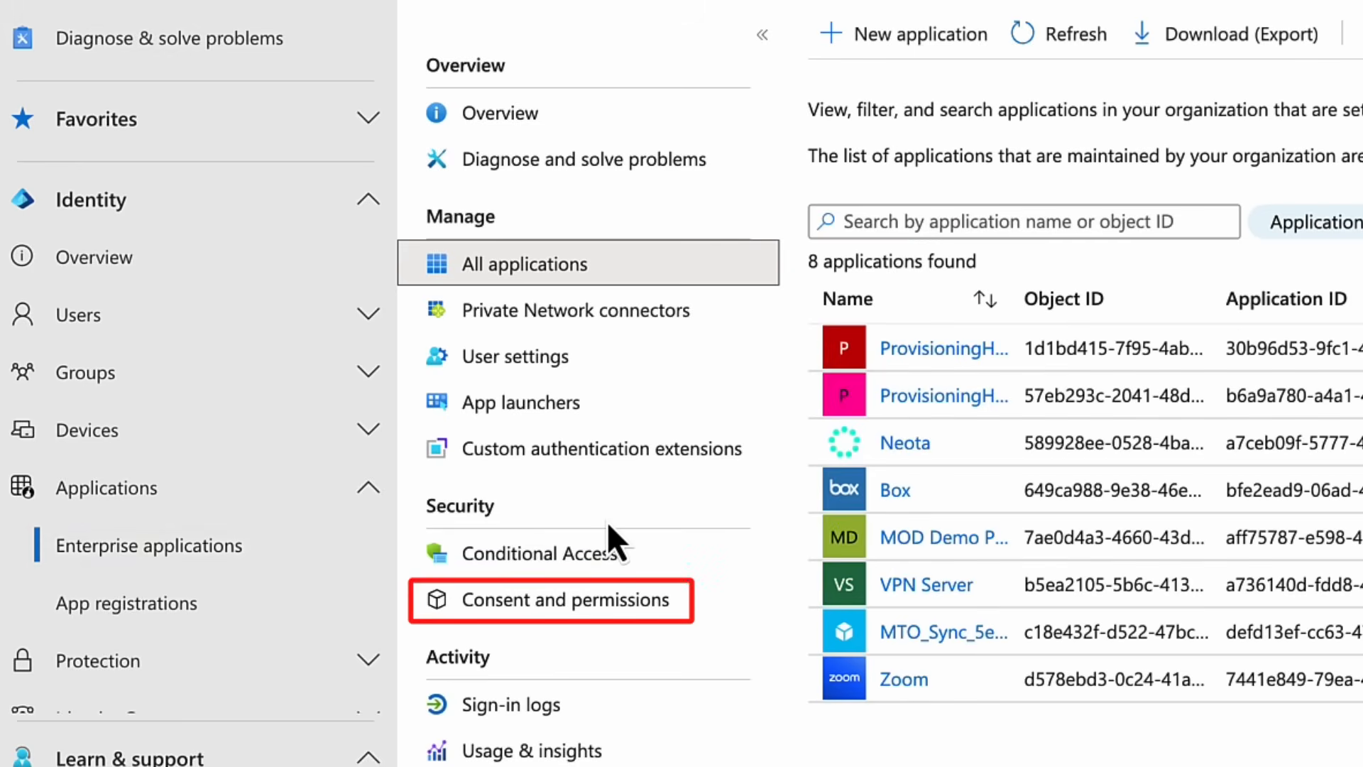
click(565, 599)
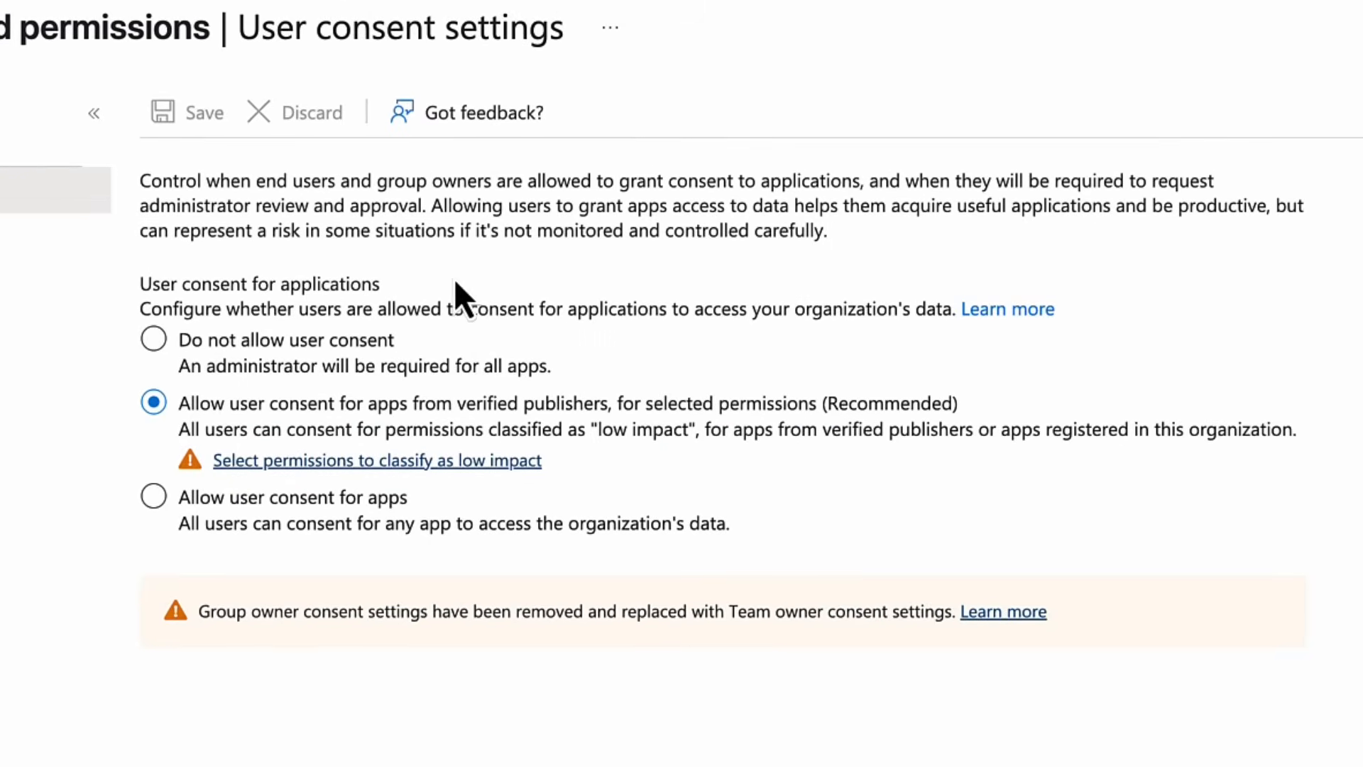
mouse_move(148, 500)
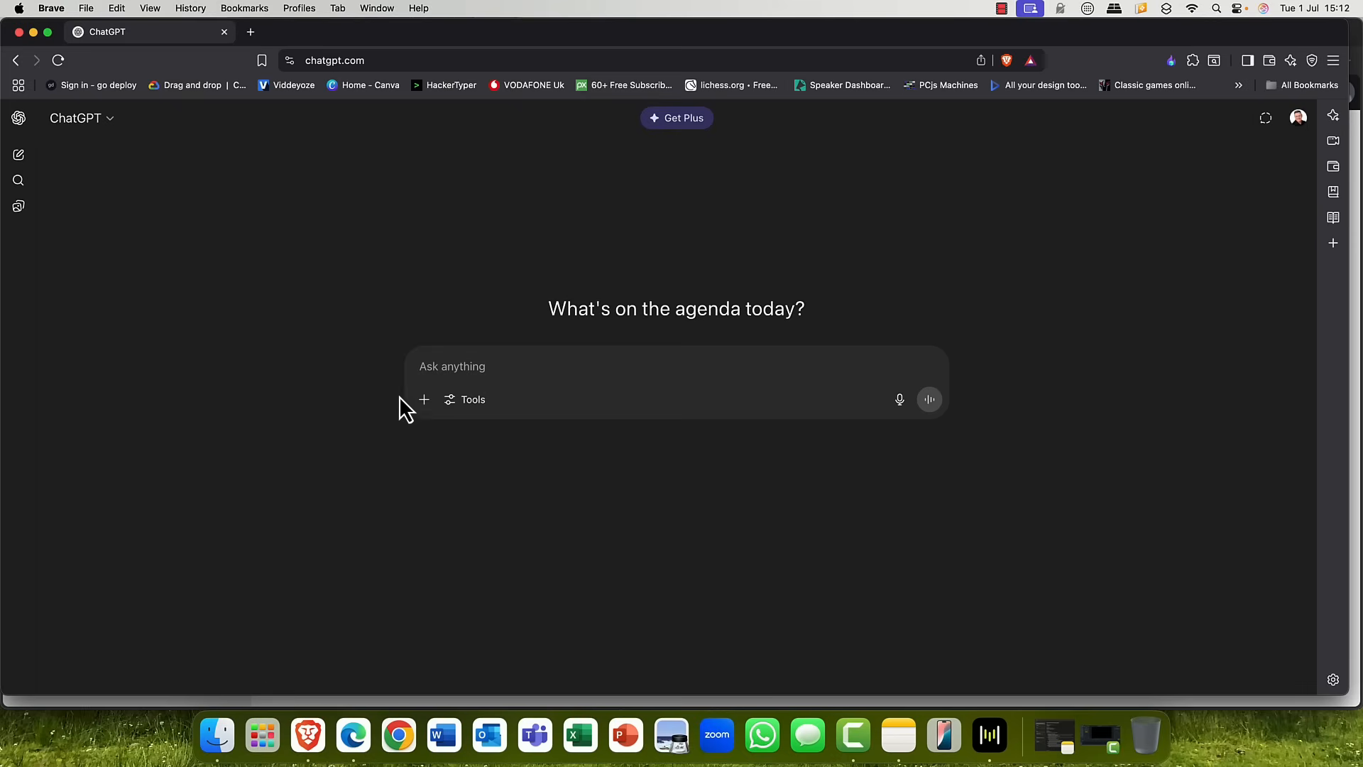
Step: Start connecting a work/school Microsoft OneDrive to ChatGPT, raising Microsoft's permissions request
click(423, 399)
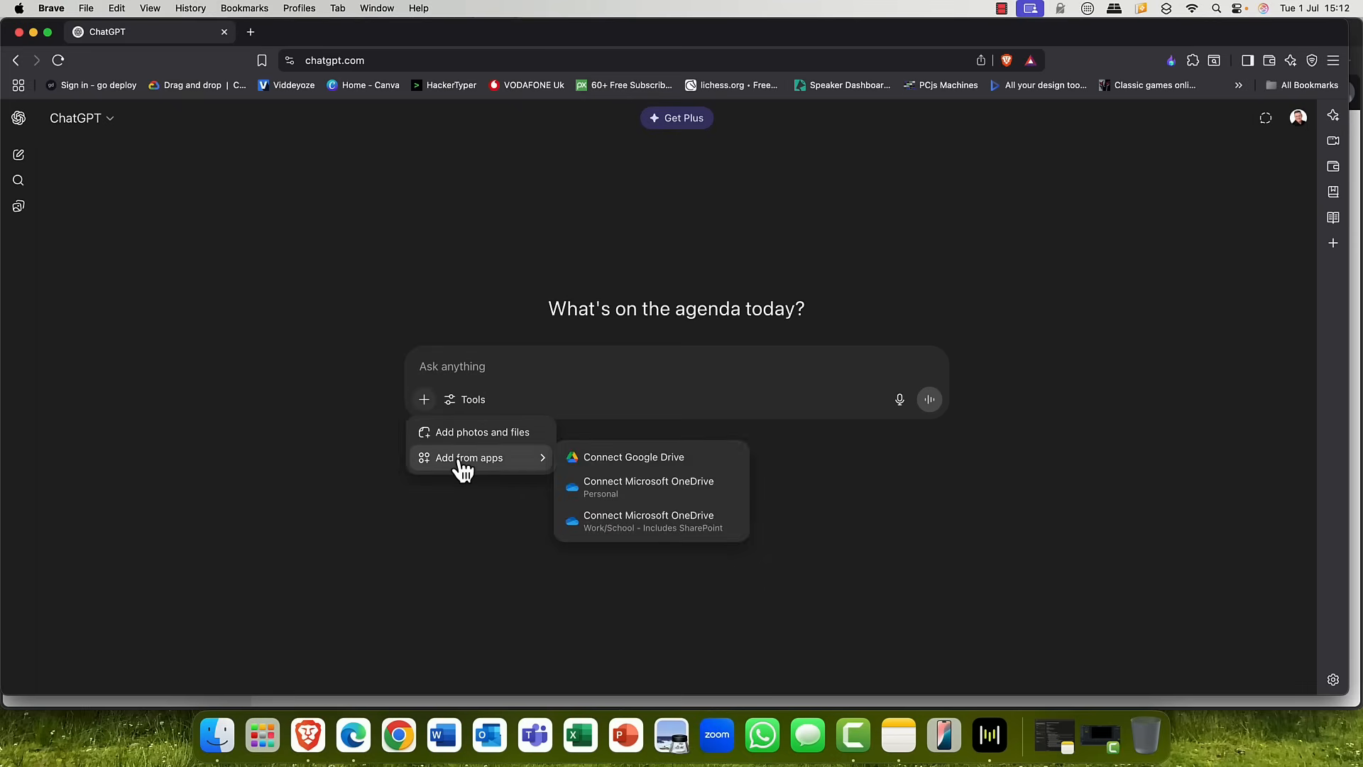
mouse_move(595, 521)
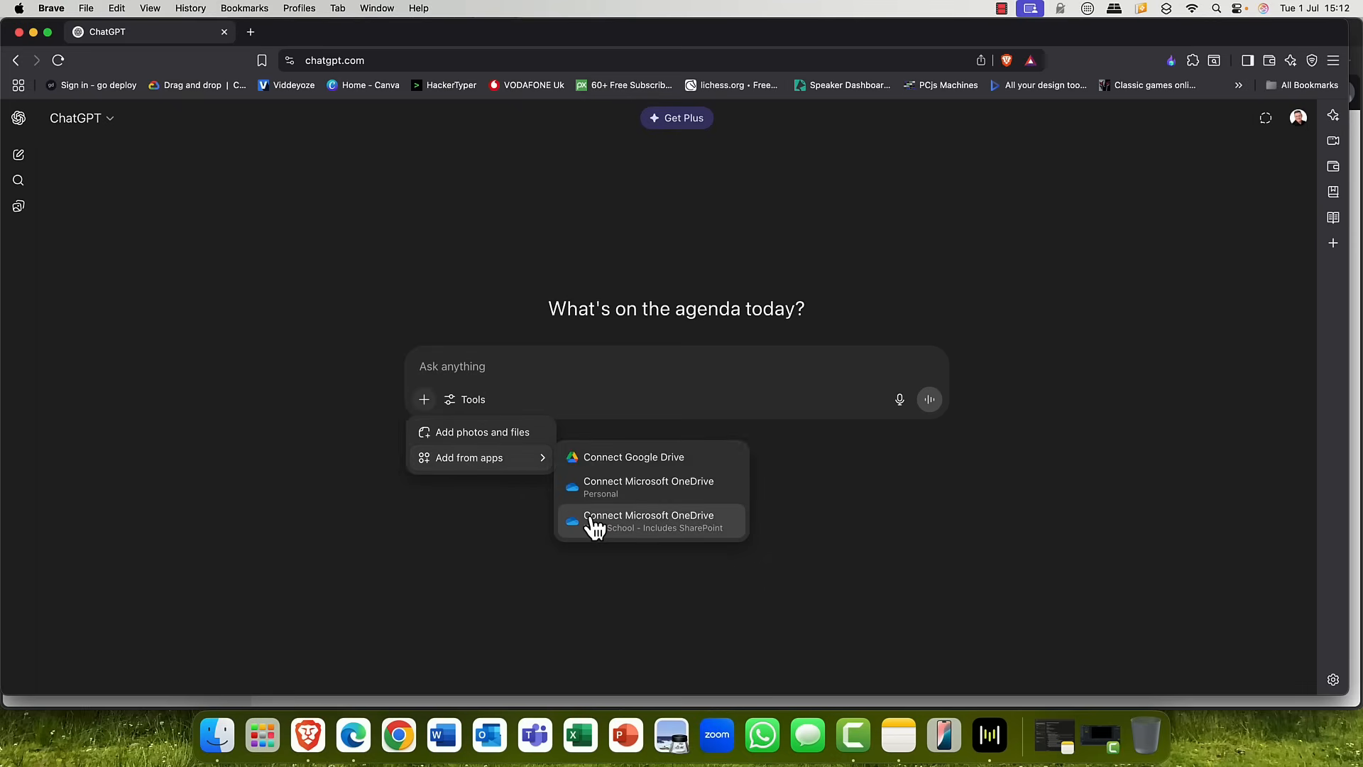
click(647, 519)
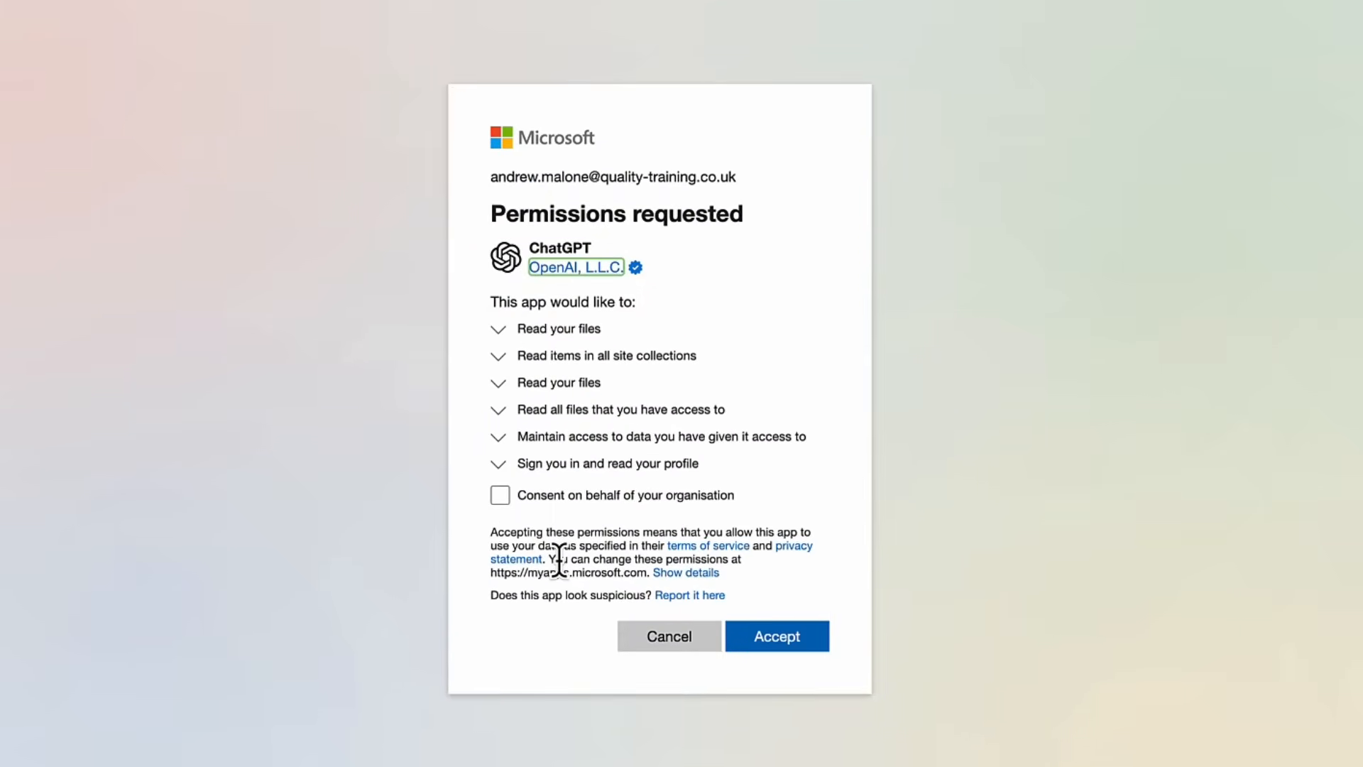
mouse_move(521, 339)
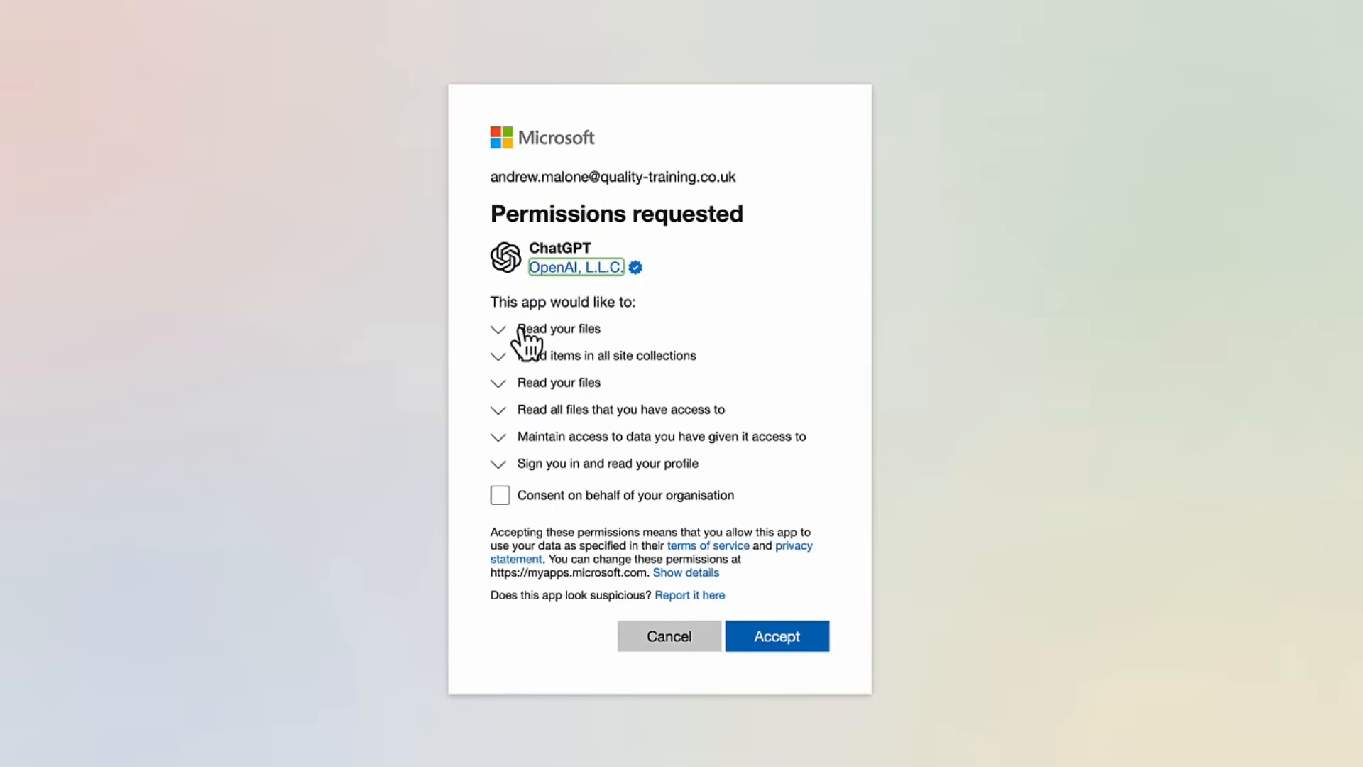
mouse_move(518, 439)
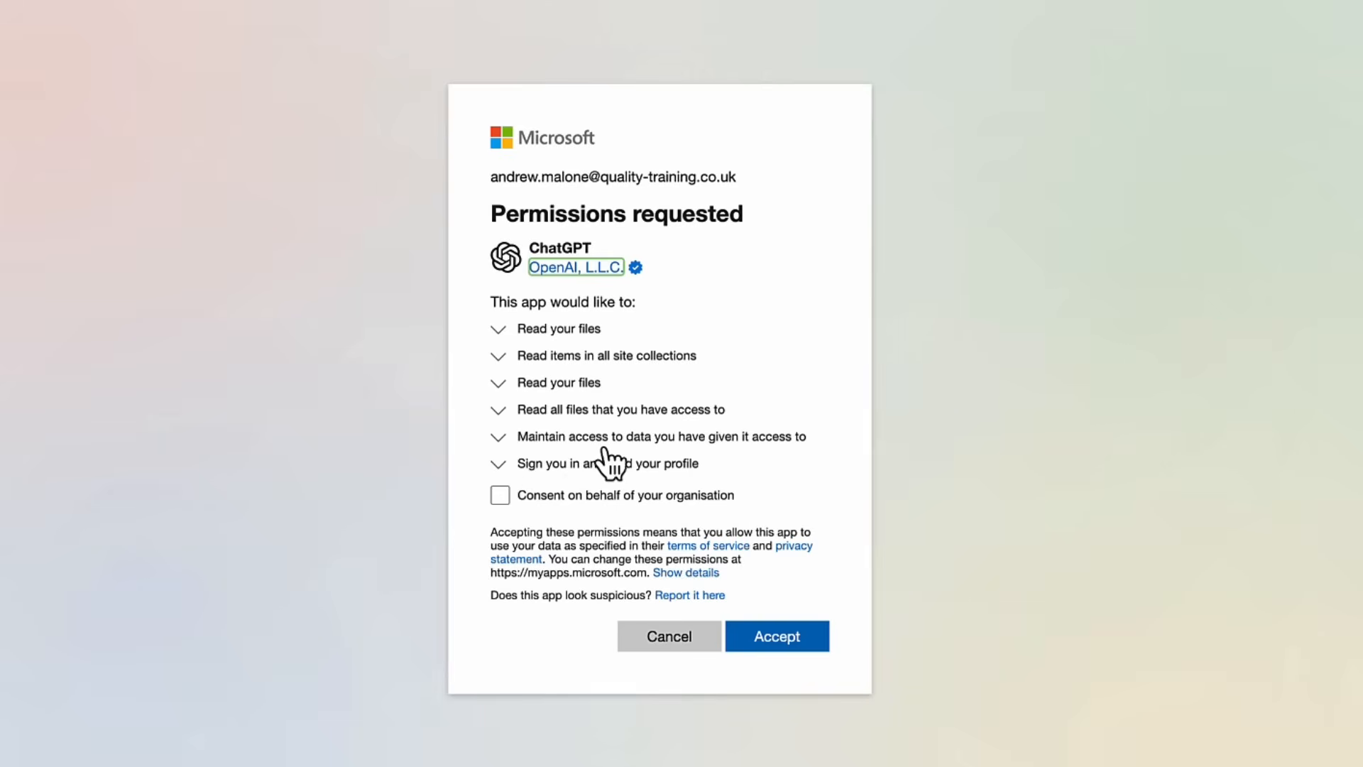
mouse_move(690, 470)
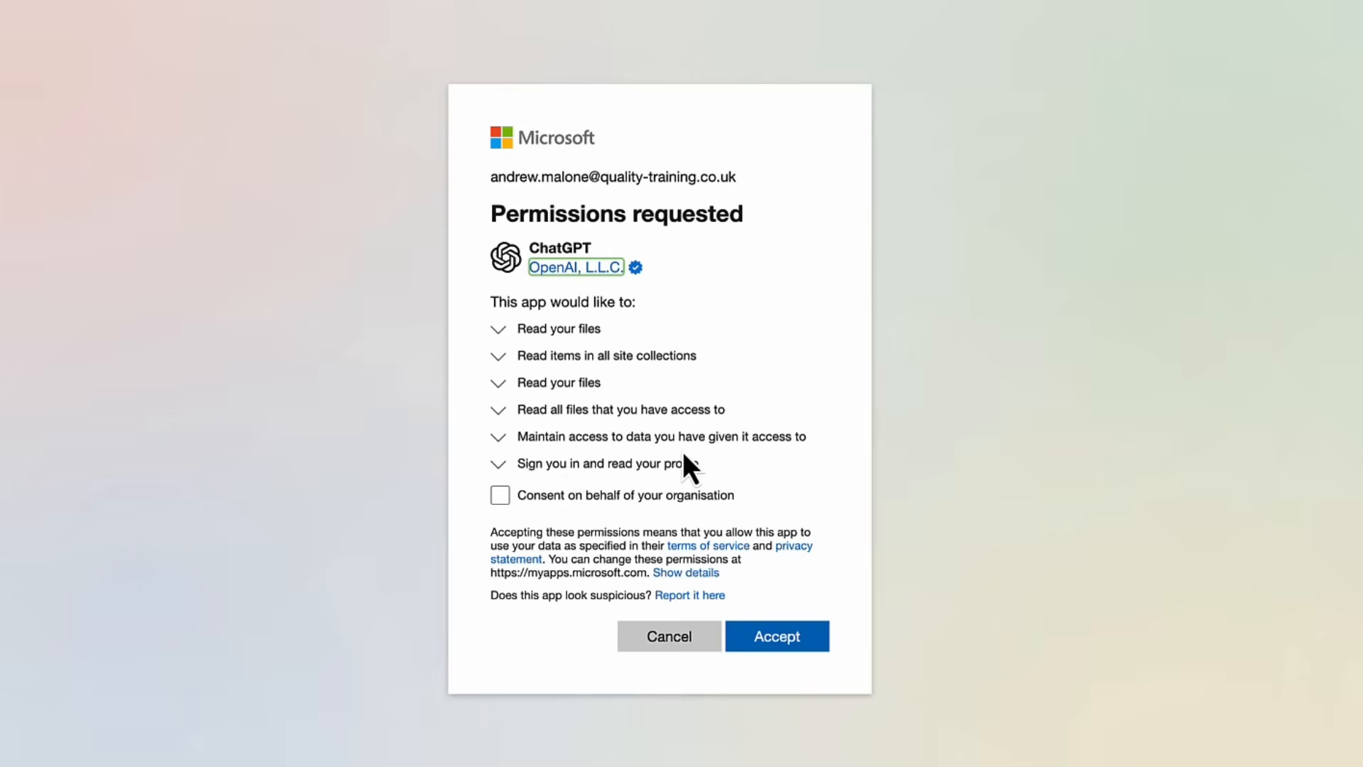
mouse_move(628, 437)
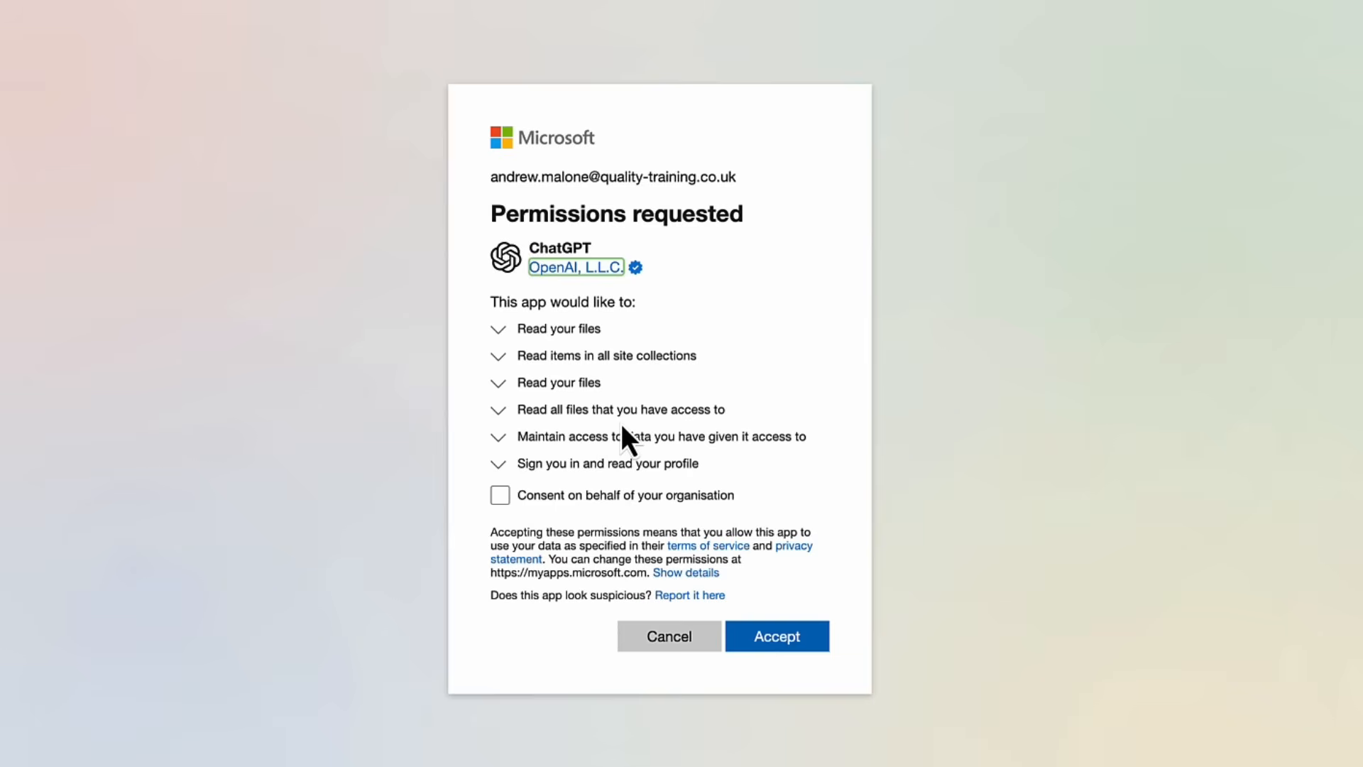
mouse_move(628, 426)
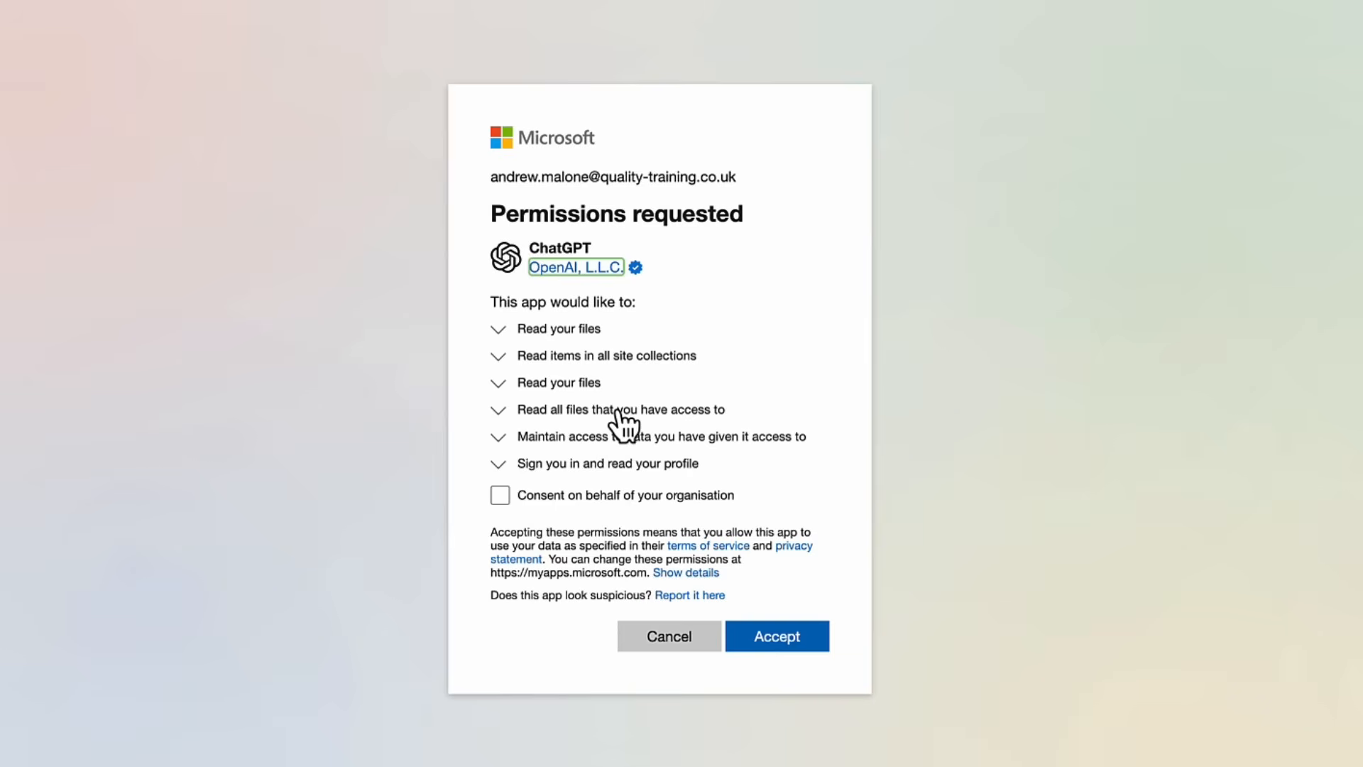
mouse_move(544, 494)
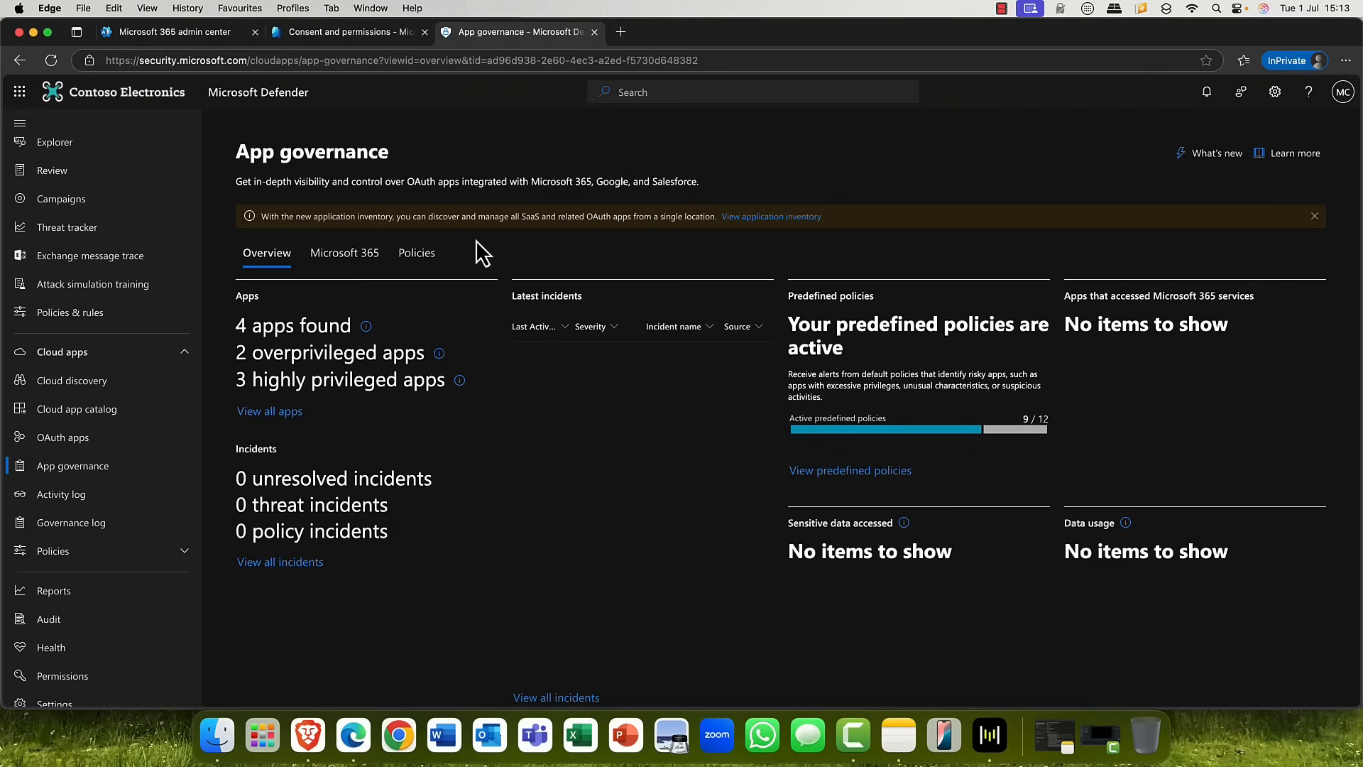
mouse_move(1325, 230)
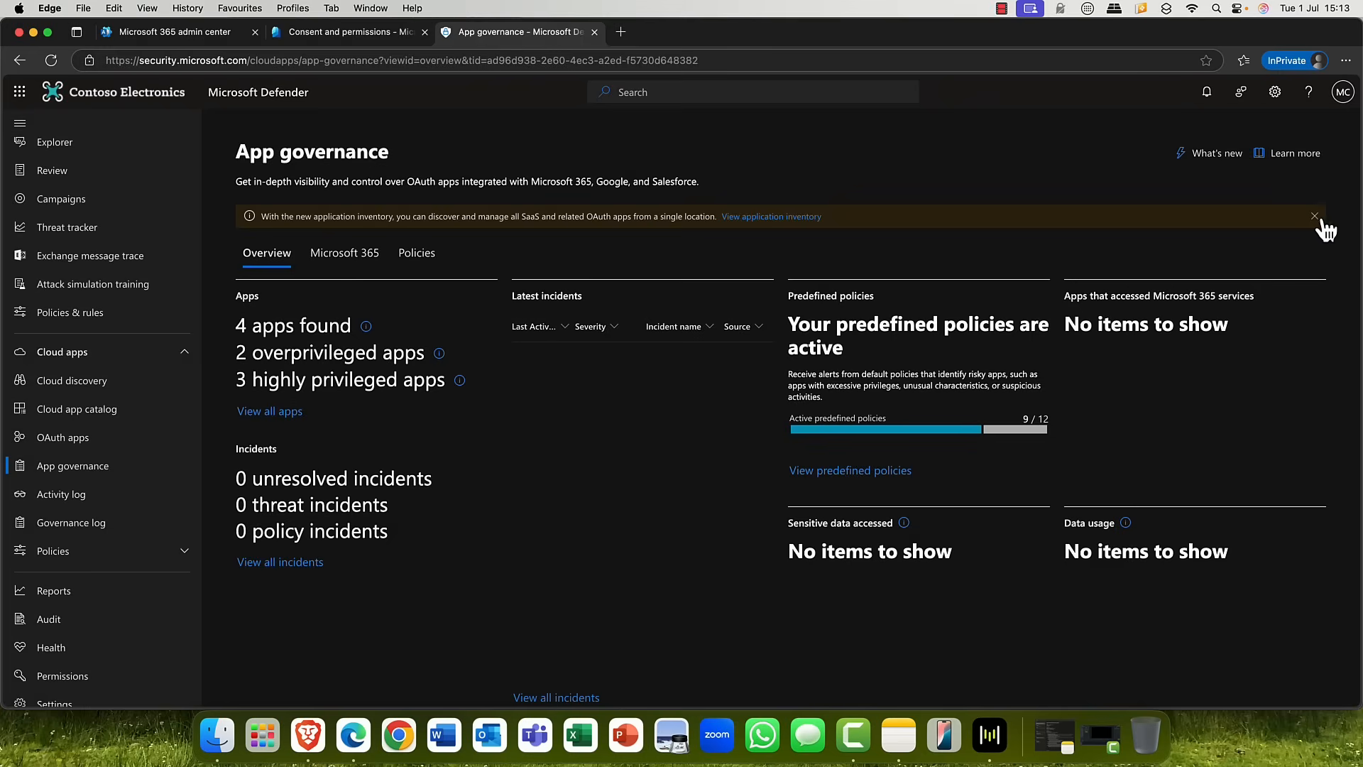
click(1315, 216)
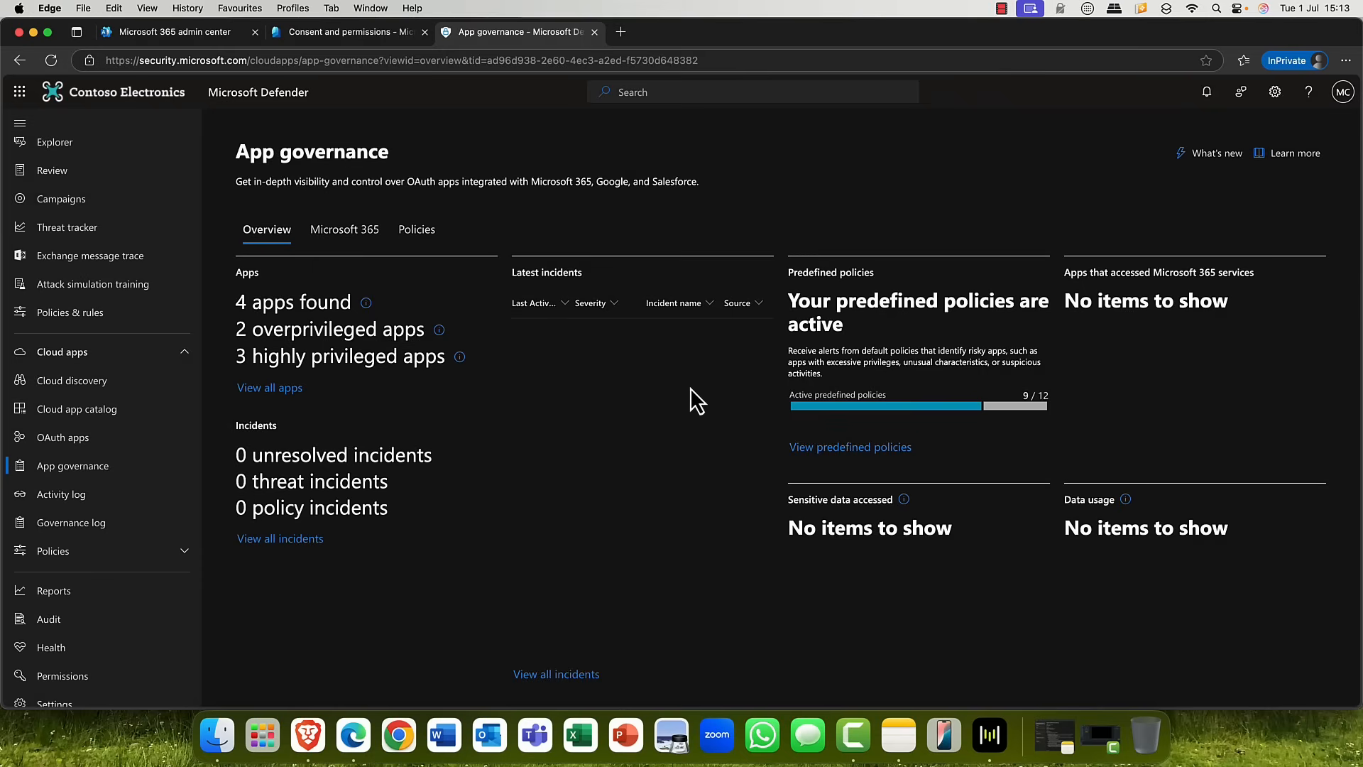
mouse_move(292, 343)
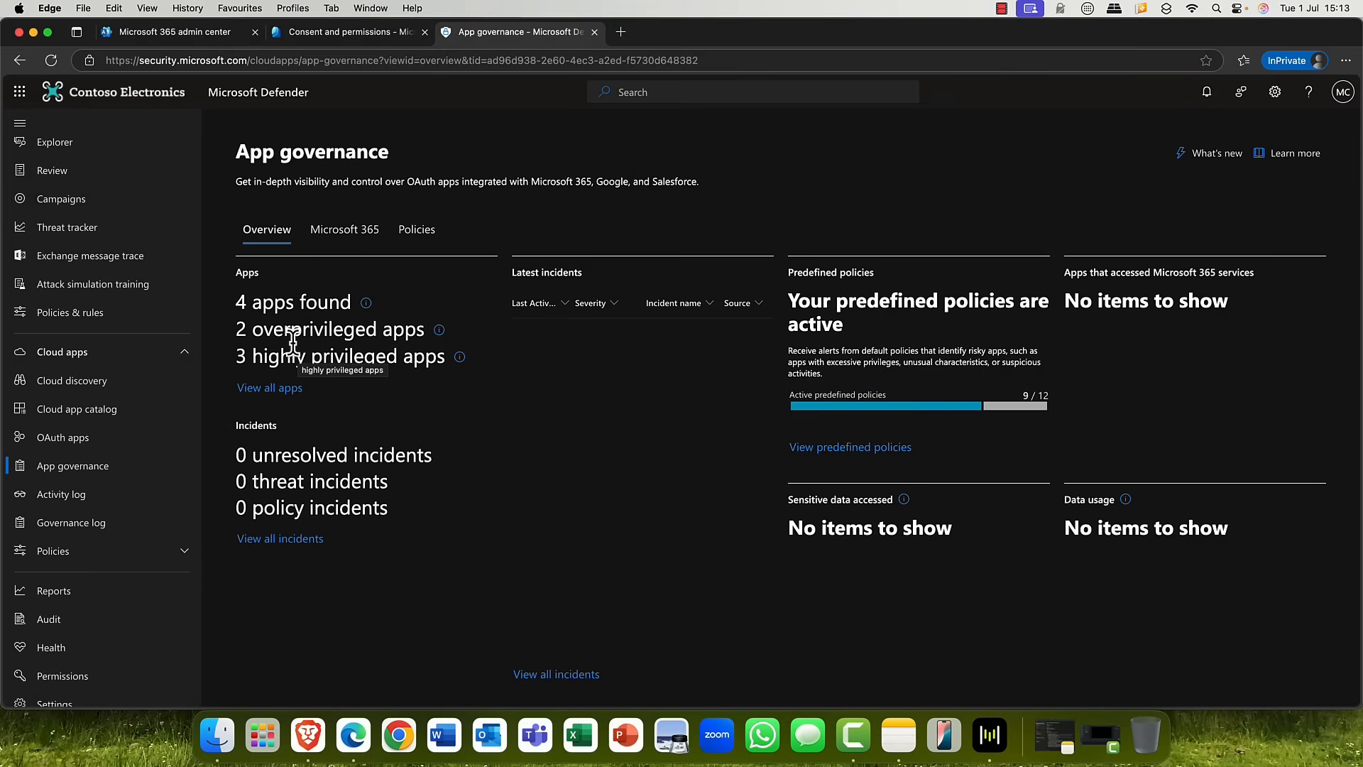
click(328, 328)
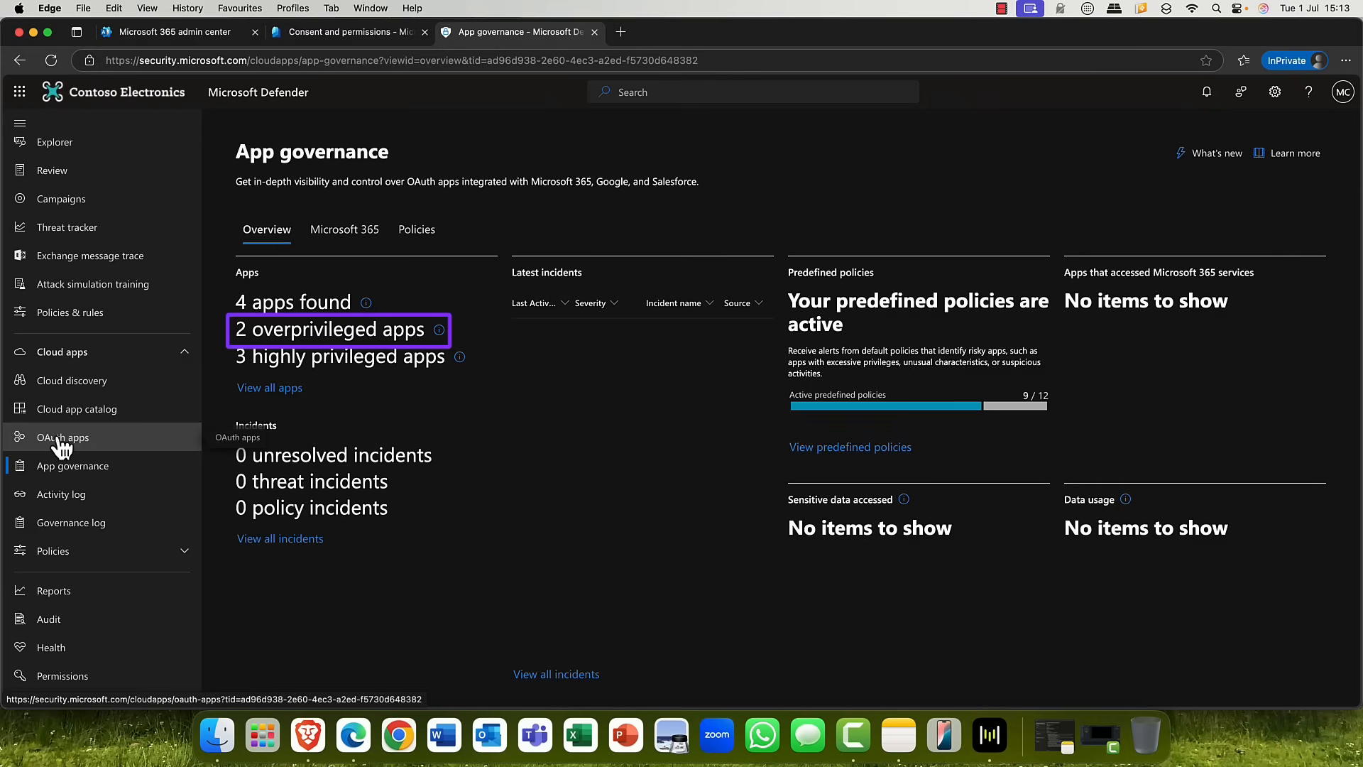
click(61, 436)
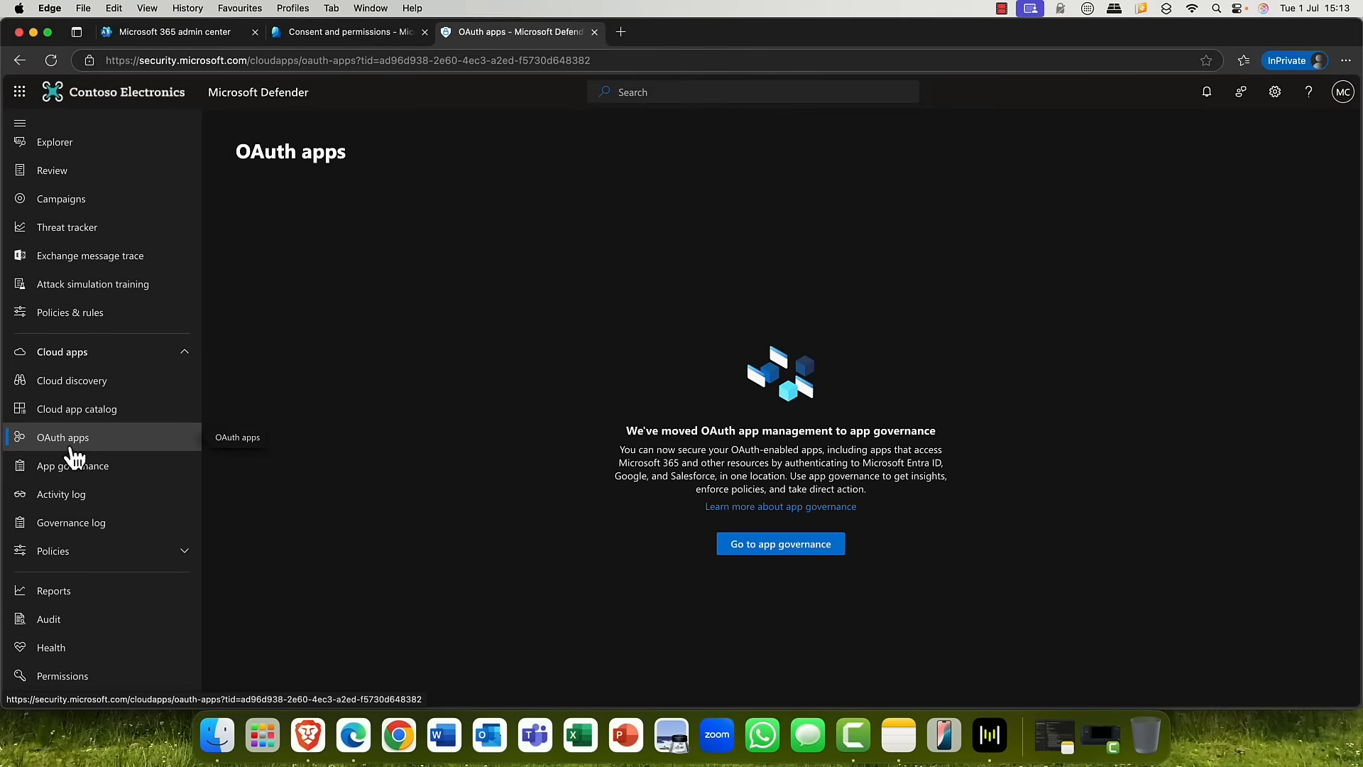
click(779, 543)
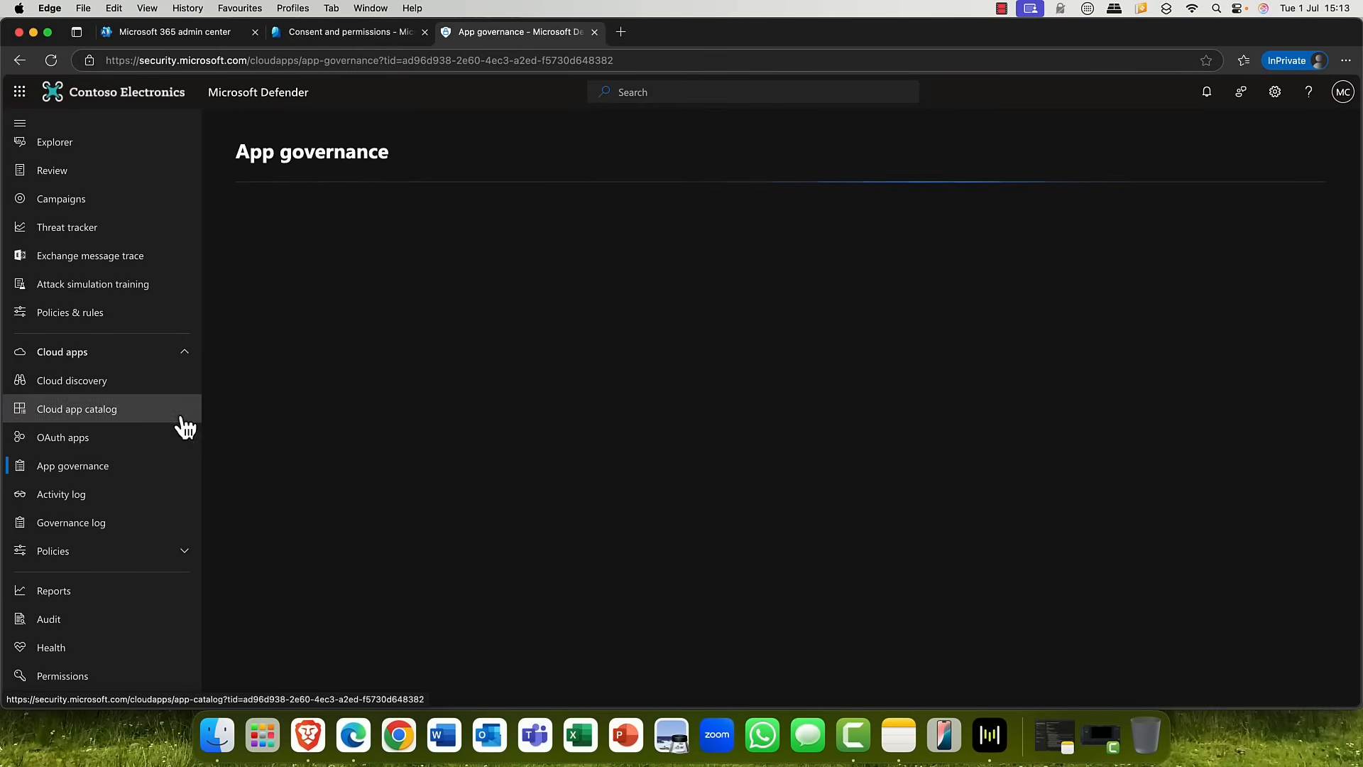
mouse_move(266, 378)
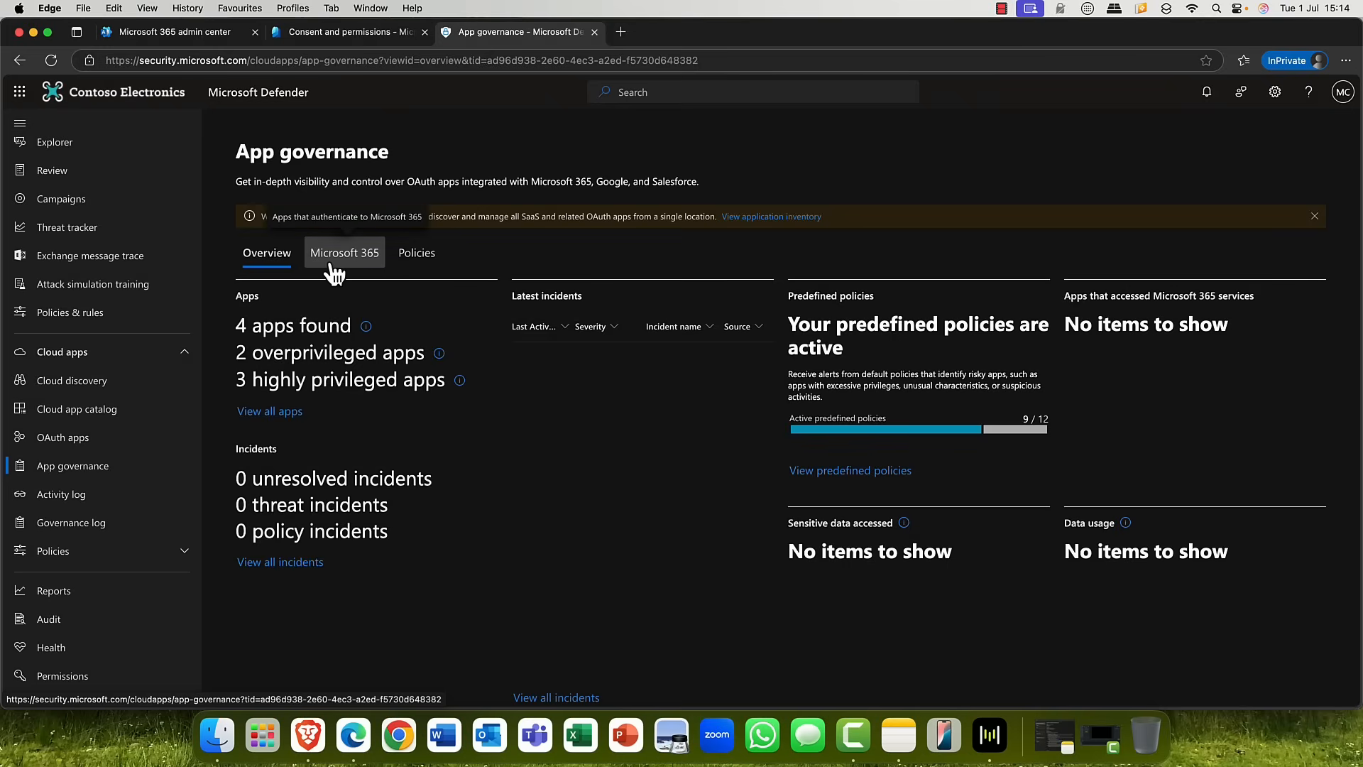
Step: Show the Microsoft 365 apps list with 4 enabled apps and dismiss the inventory notice
click(343, 252)
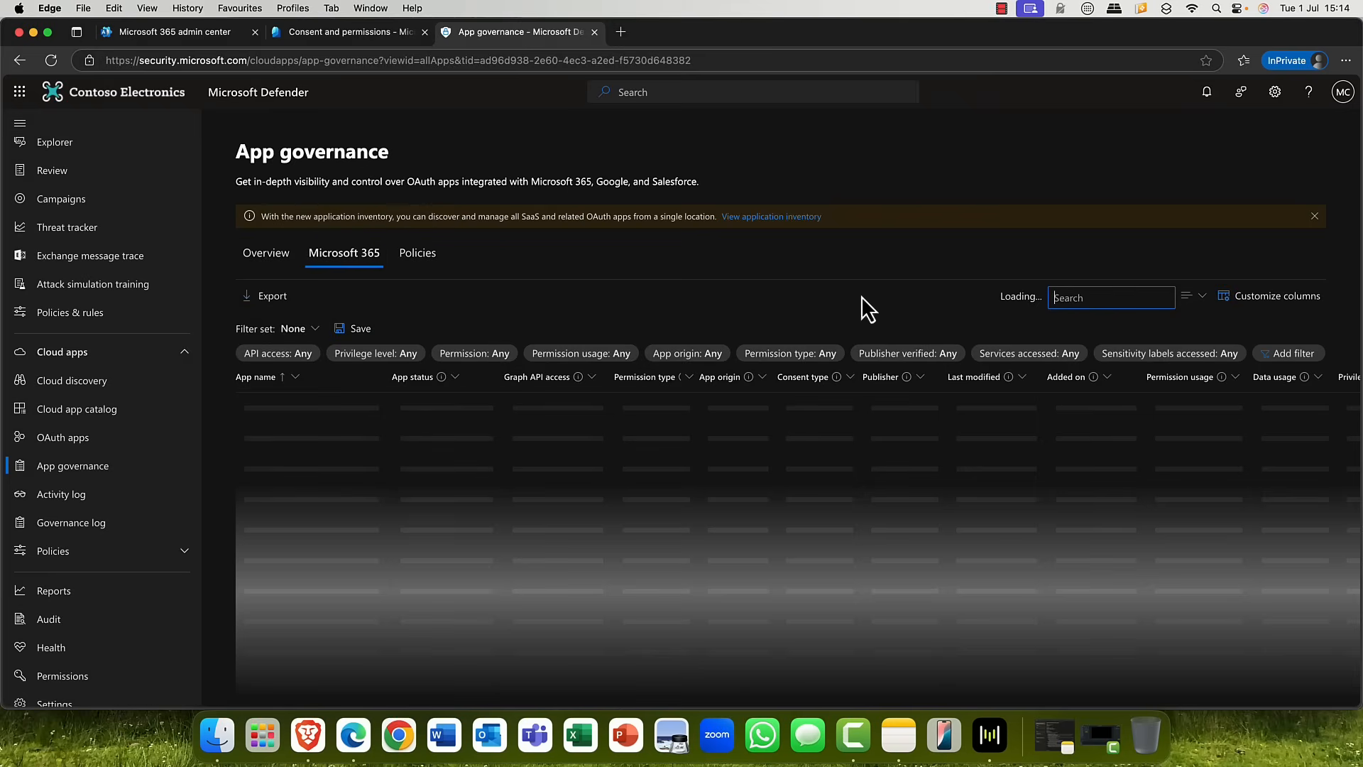
click(1314, 215)
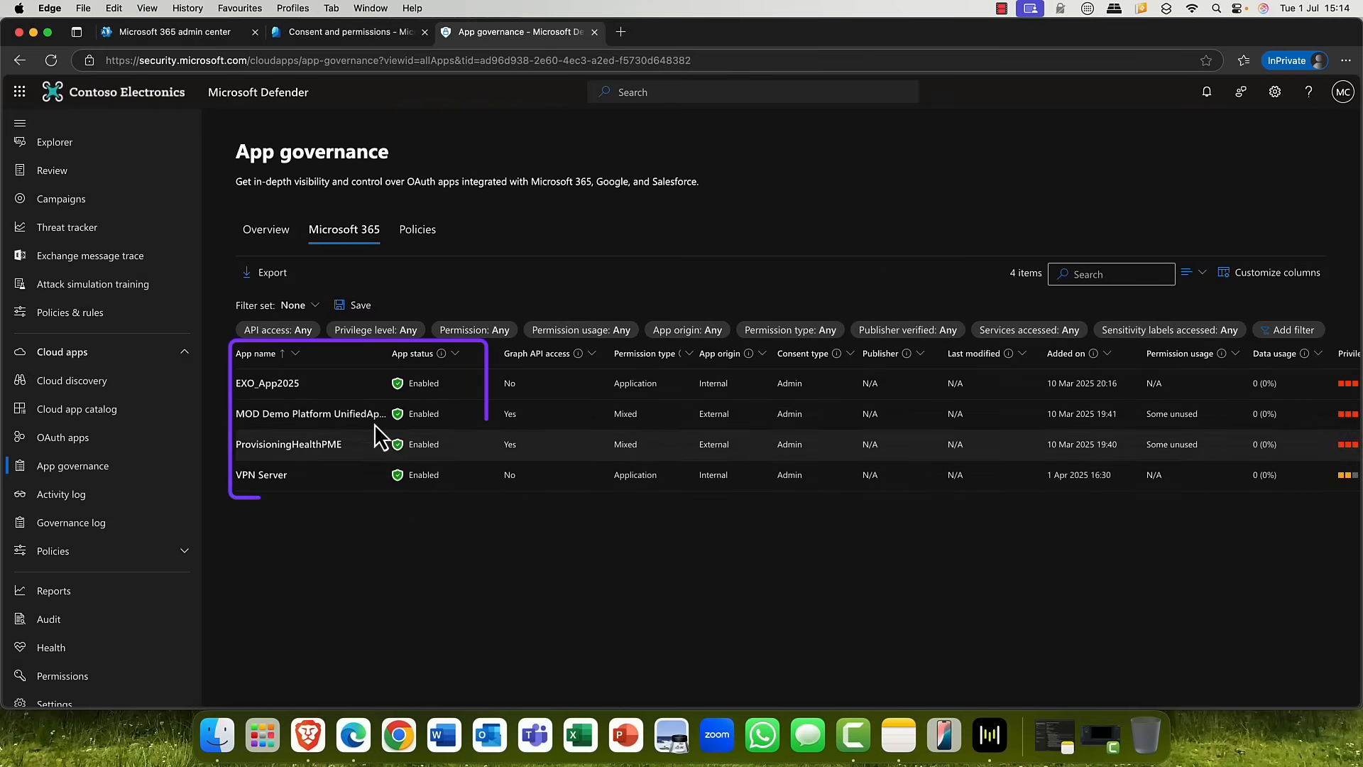
mouse_move(301, 437)
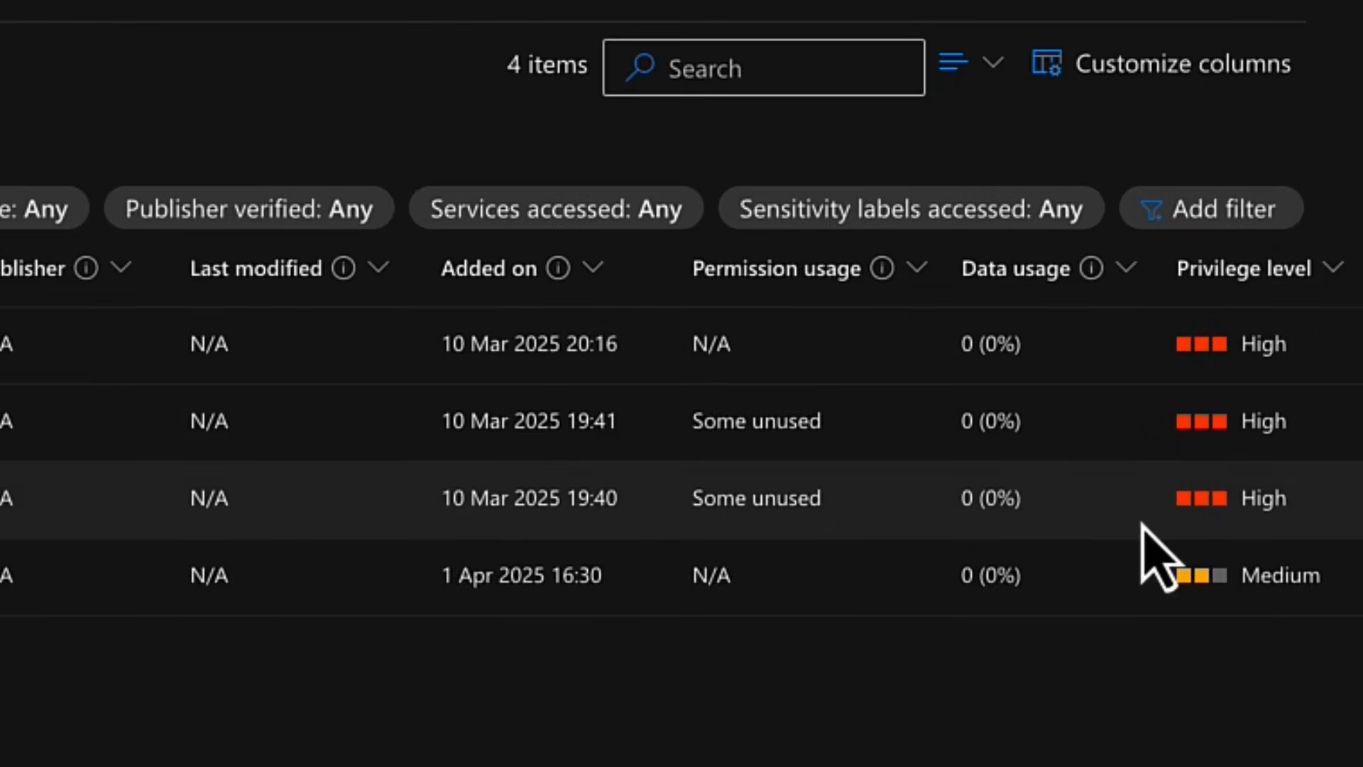
mouse_move(1204, 348)
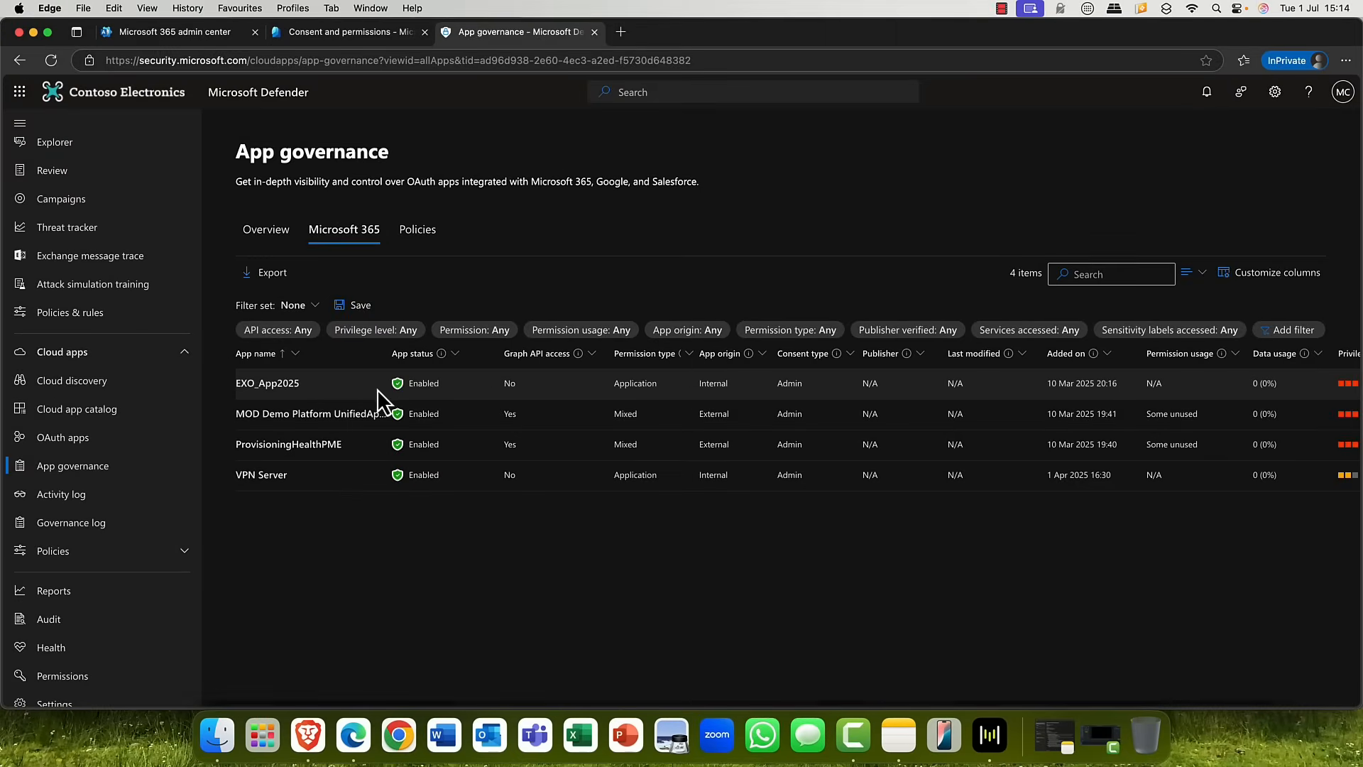
Step: Review EXO_App2025's data usage, users, high-privilege Exchange permissions and sensitivity labels
click(269, 382)
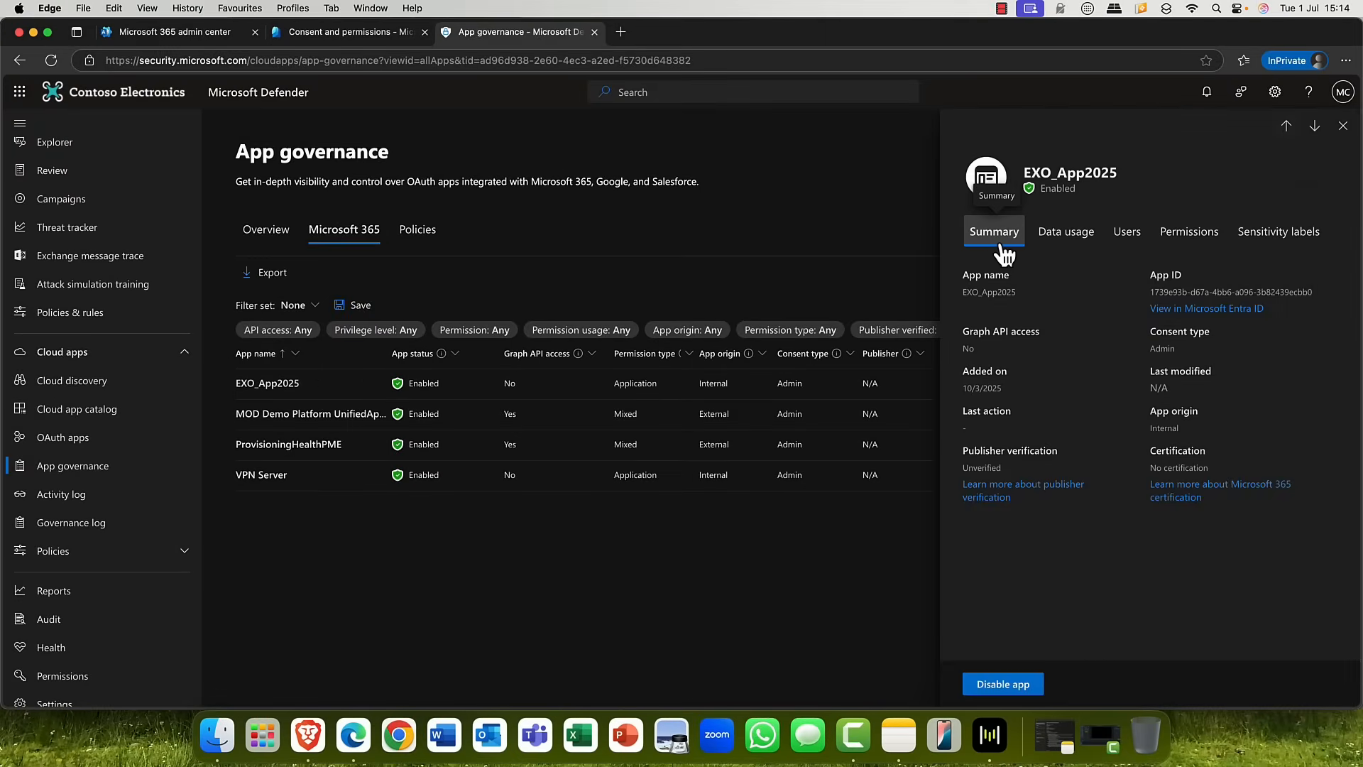
mouse_move(1066, 232)
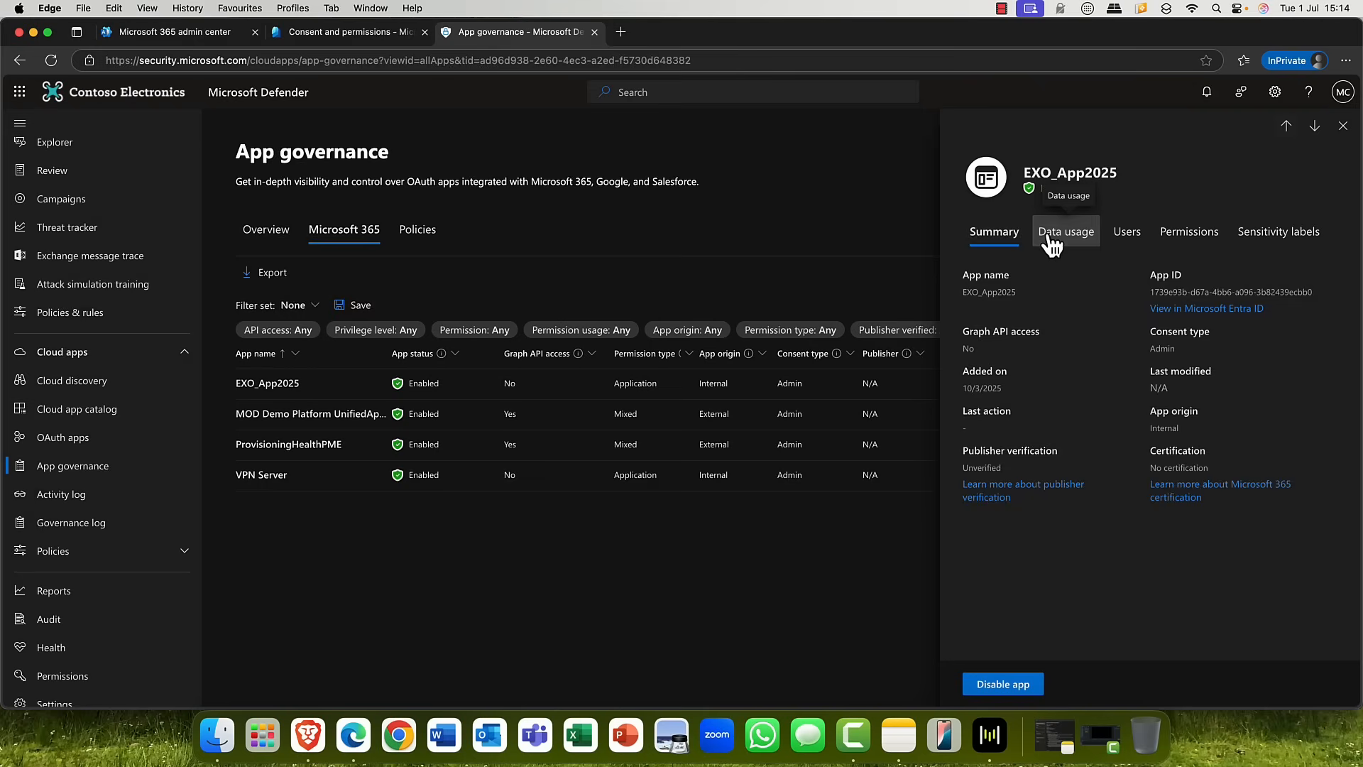
click(1065, 232)
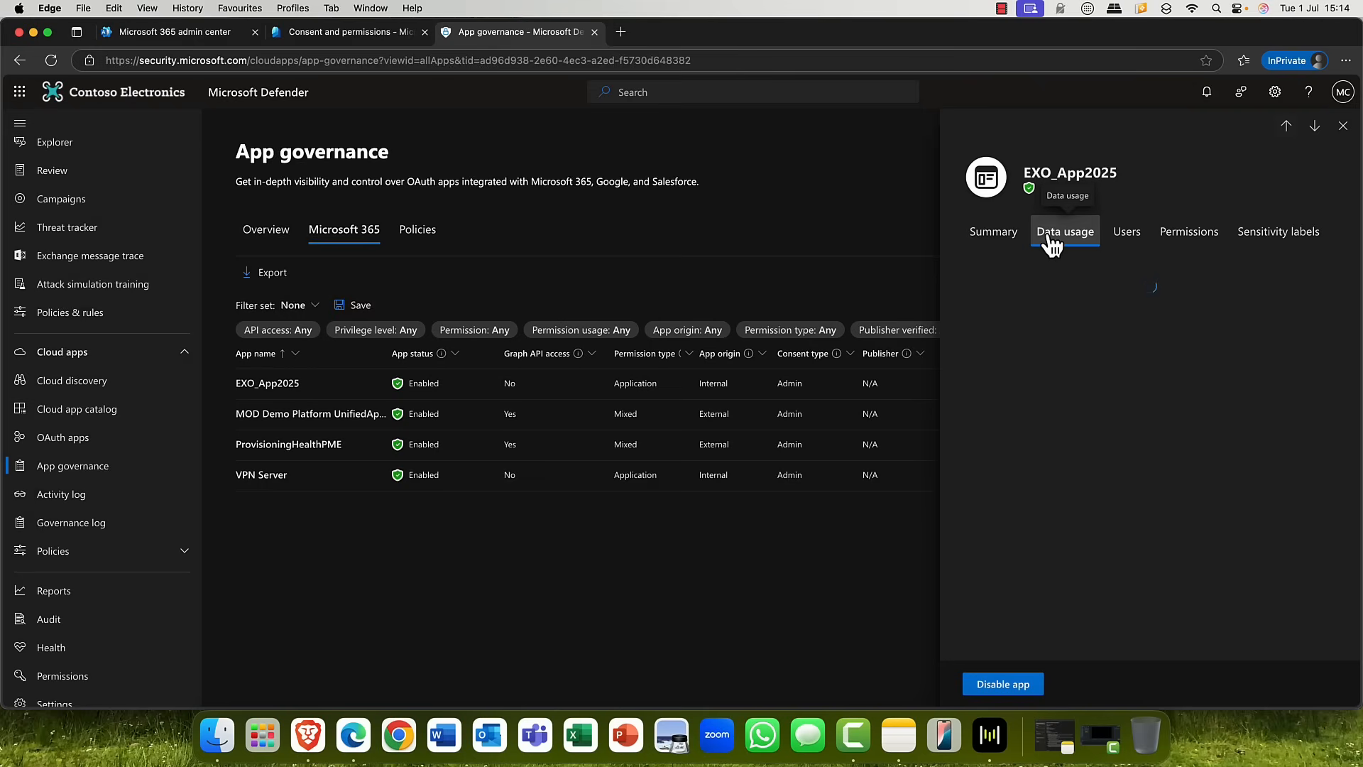
click(1065, 231)
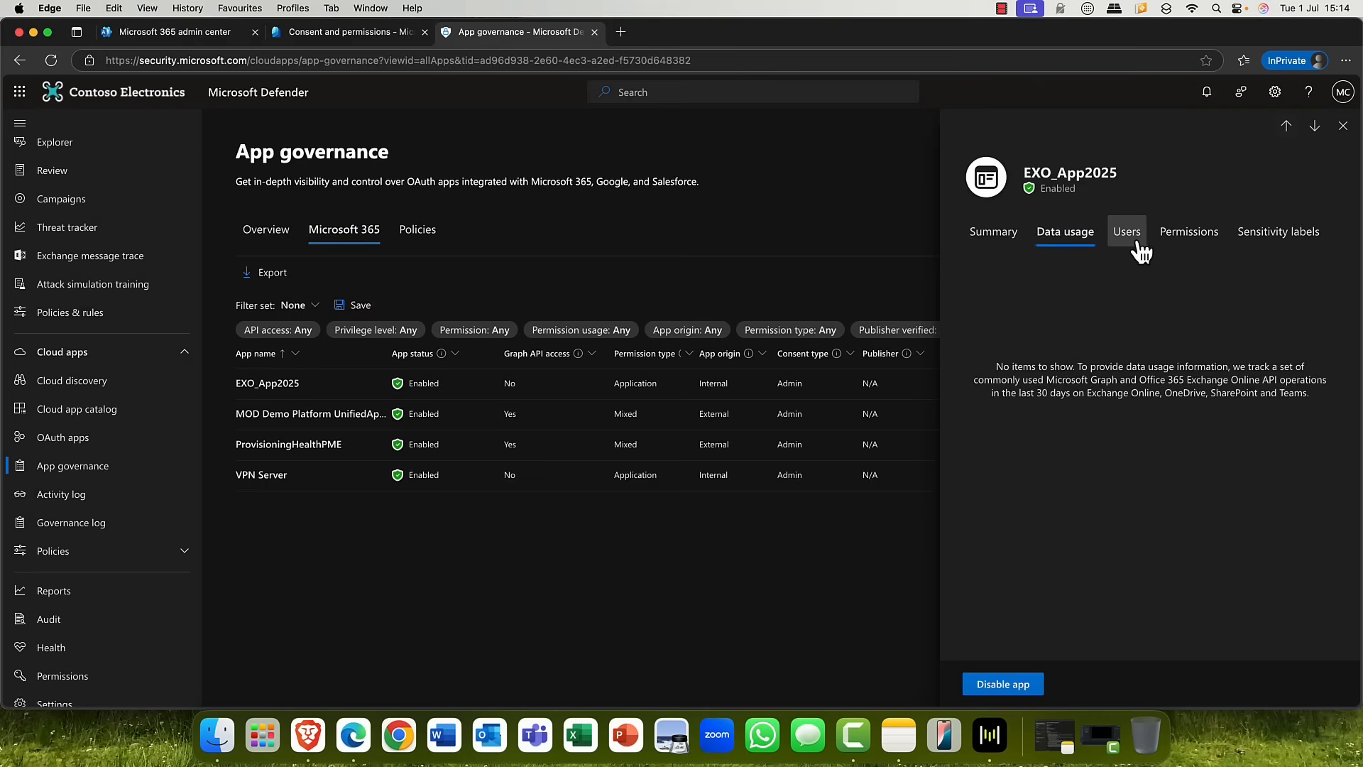
click(1126, 232)
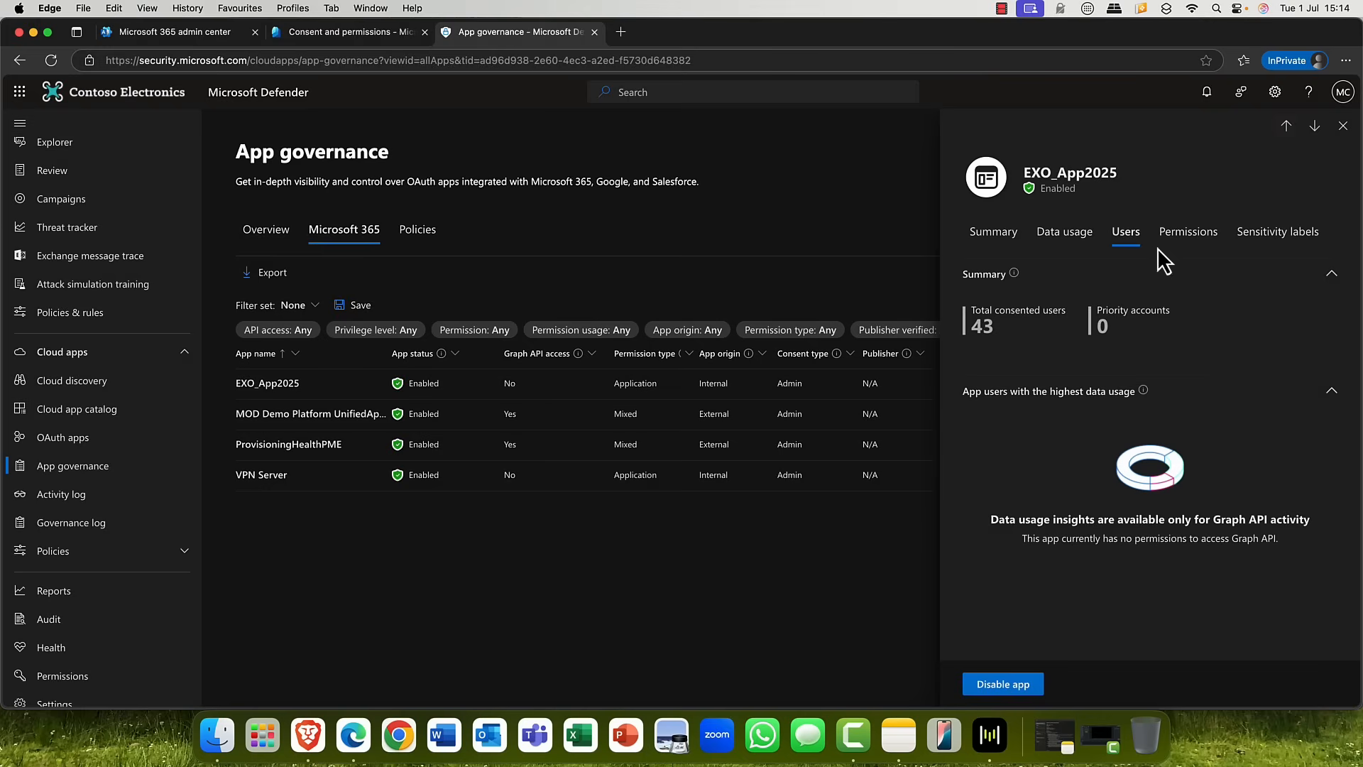
click(1187, 232)
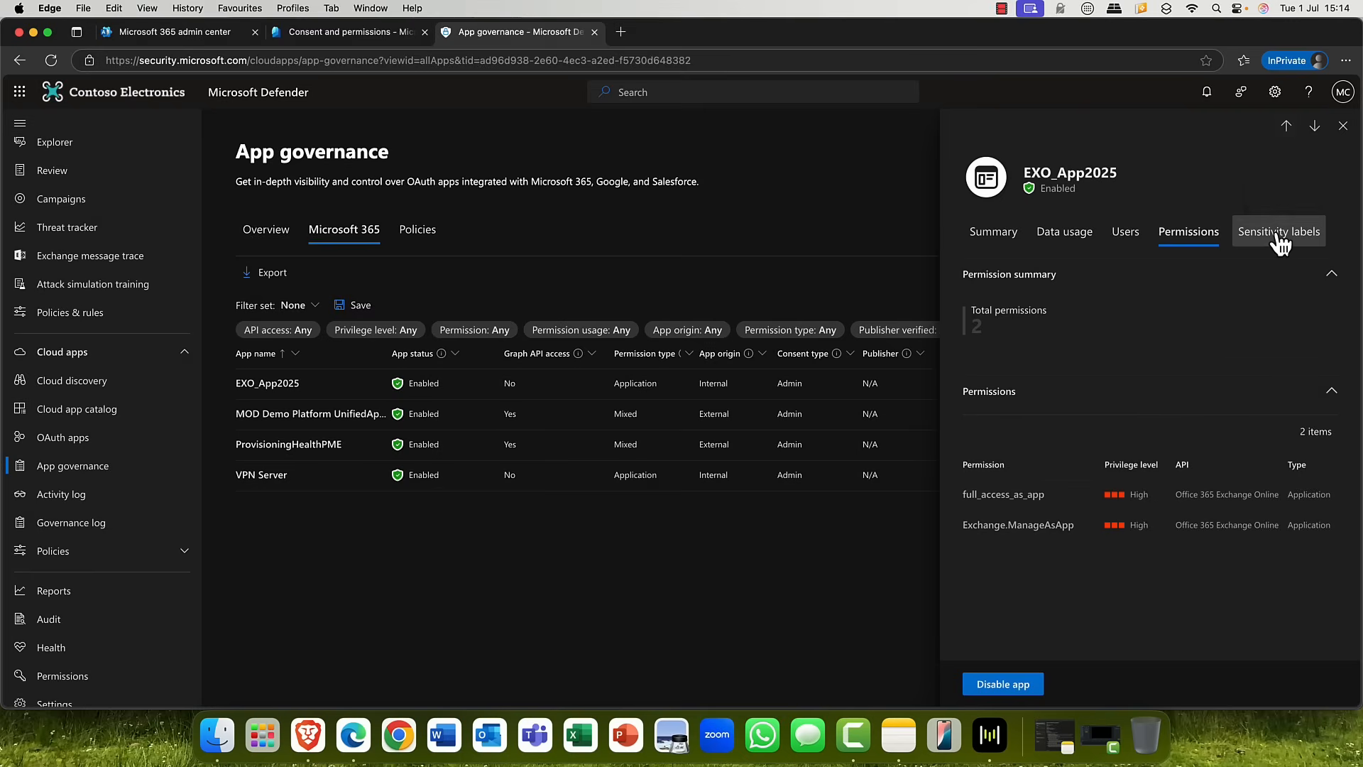
mouse_move(1279, 231)
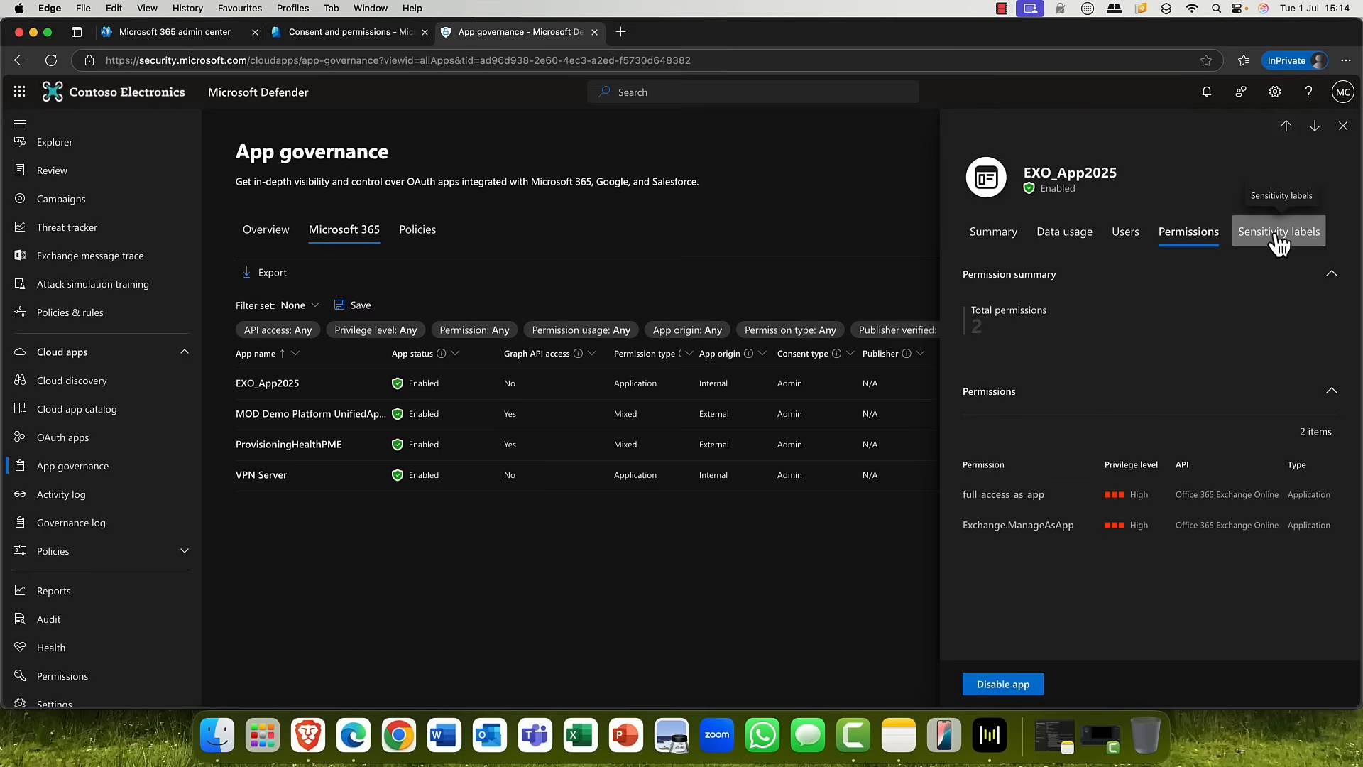
click(1278, 231)
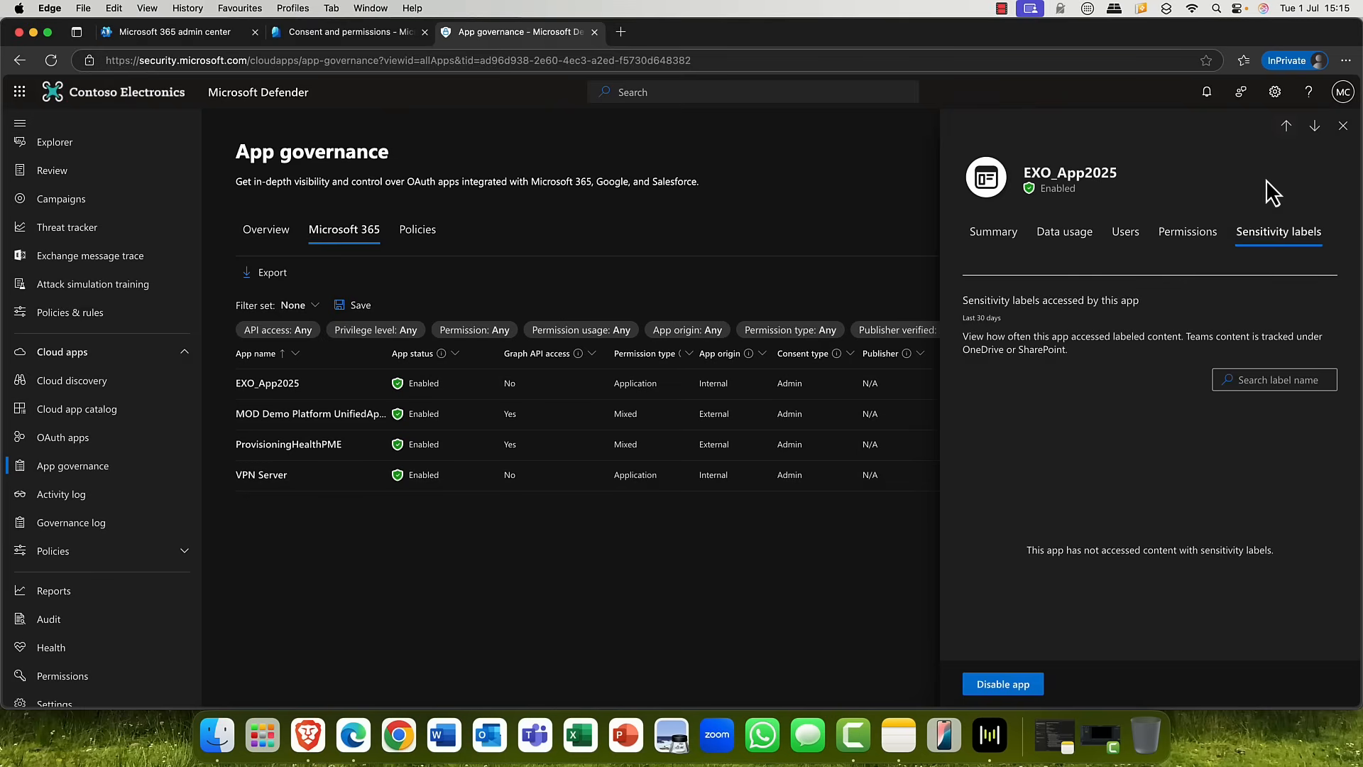
Step: Close the app details and return to the app governance overview
click(1343, 127)
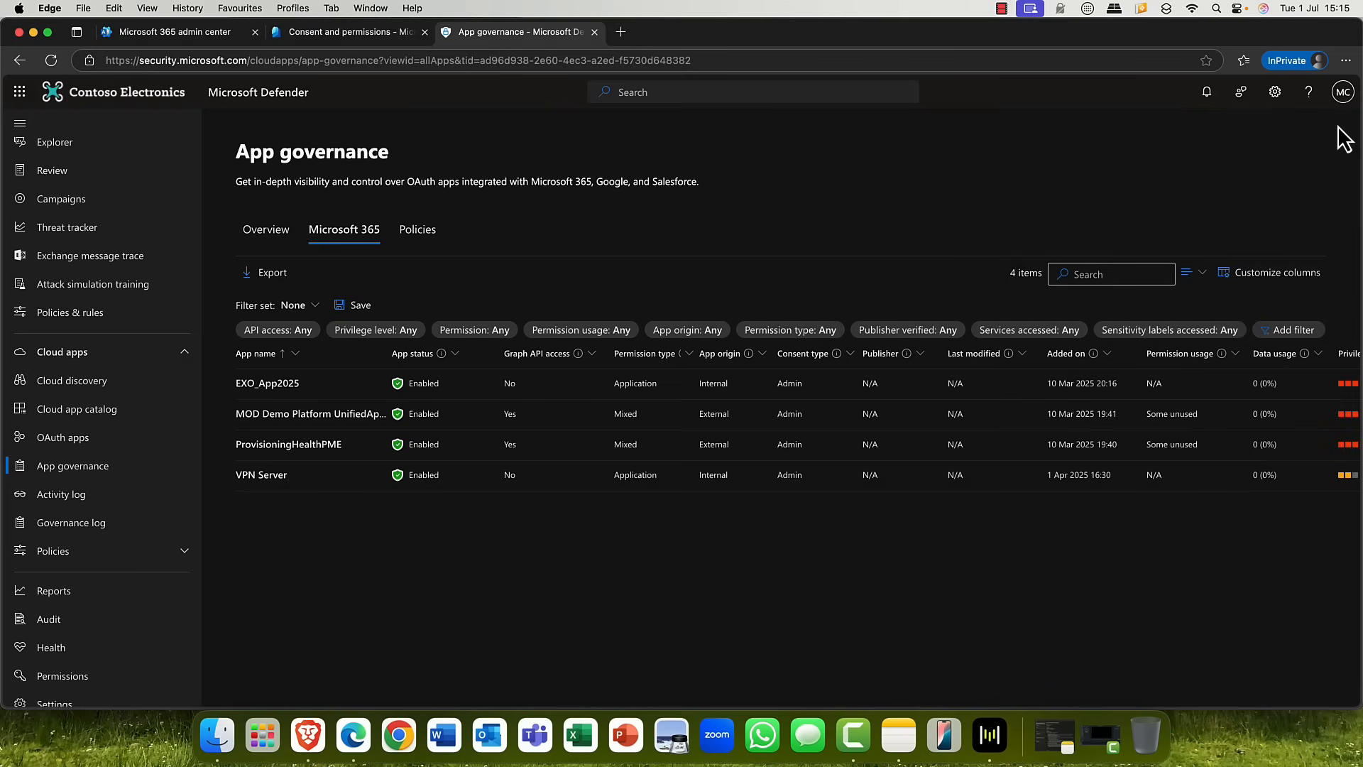
mouse_move(480, 389)
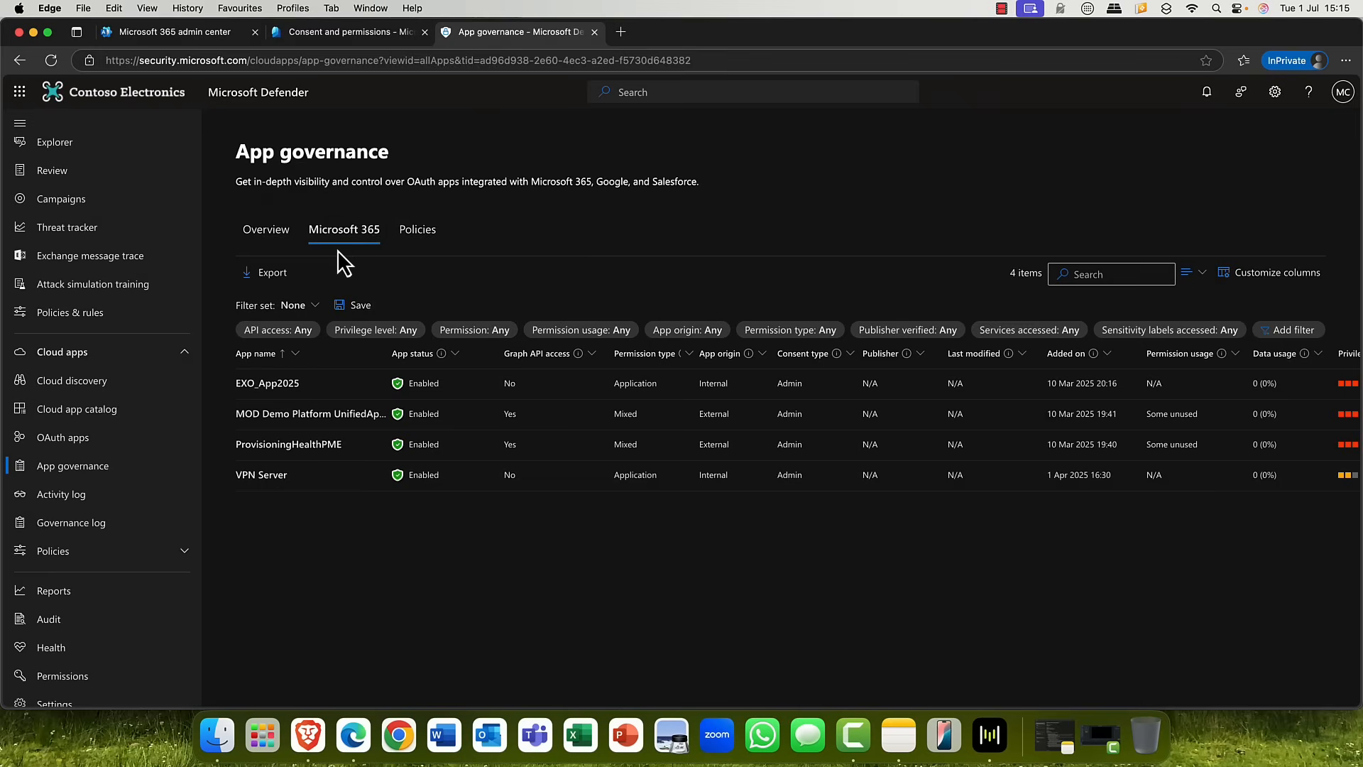
click(266, 230)
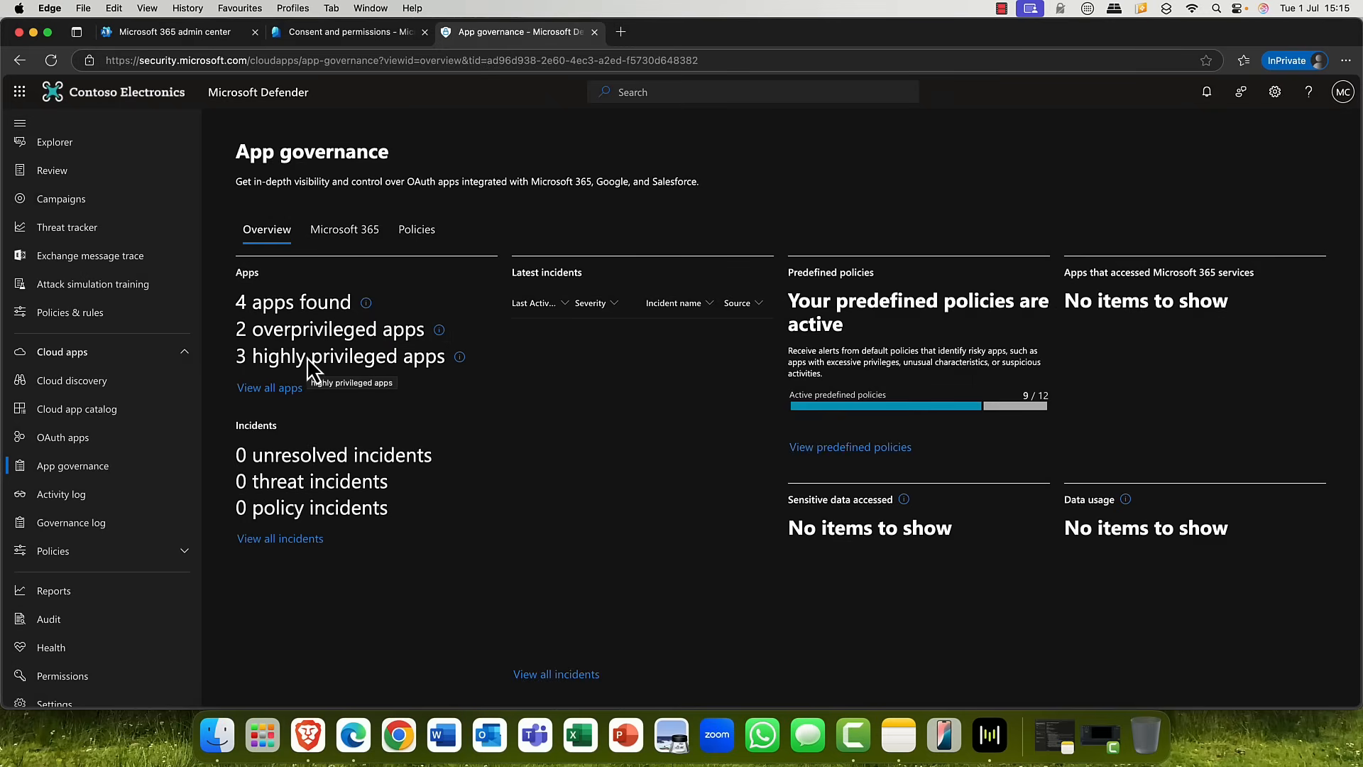
Step: Bring up the App governance Policies page showing 10 active and 3 disabled policies
scroll(down, 3)
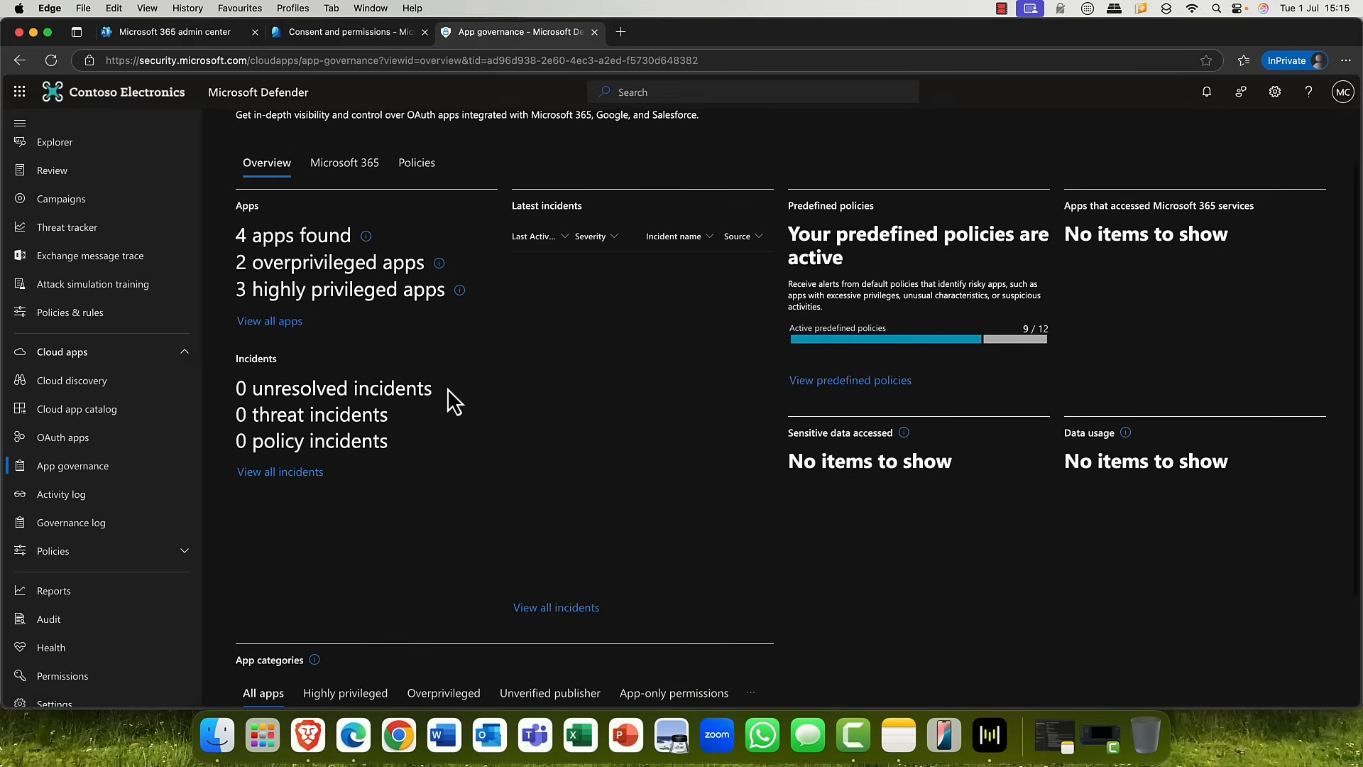
scroll(down, 3)
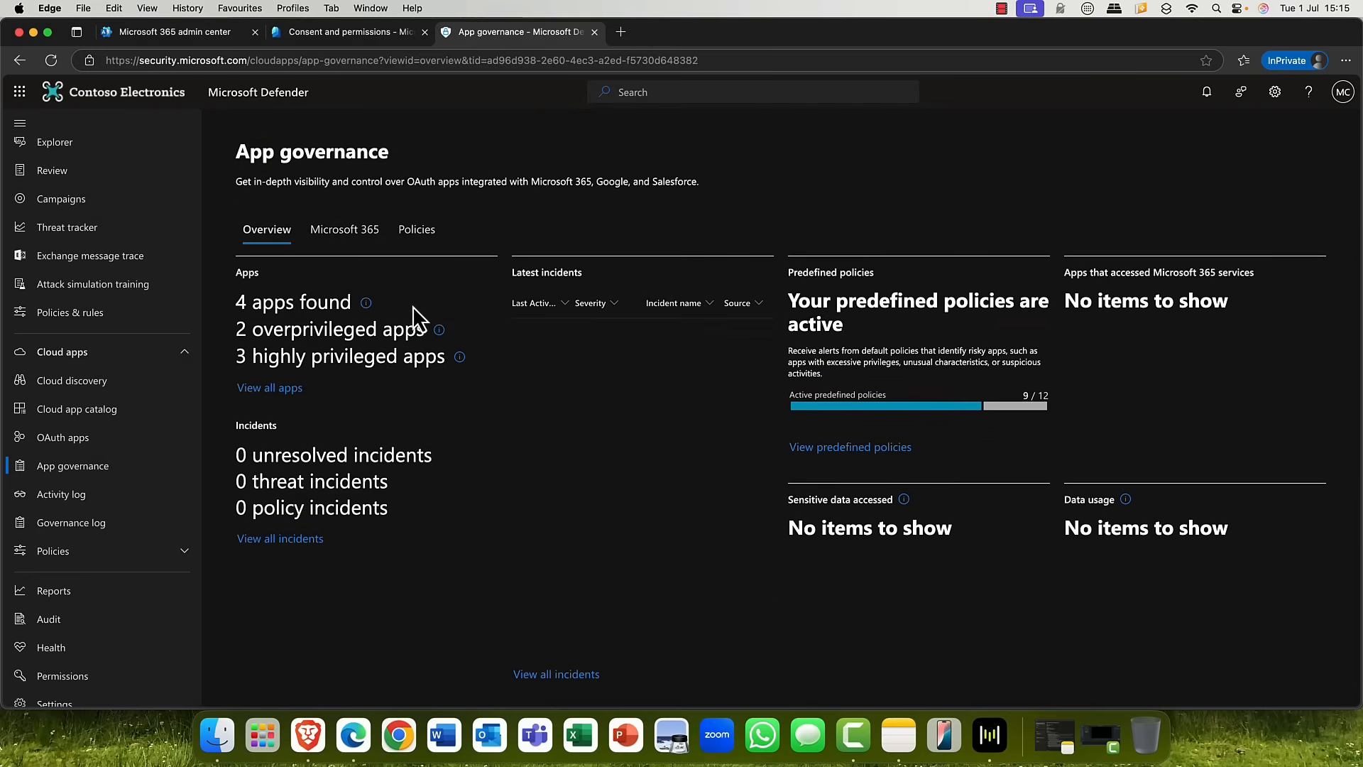
click(416, 230)
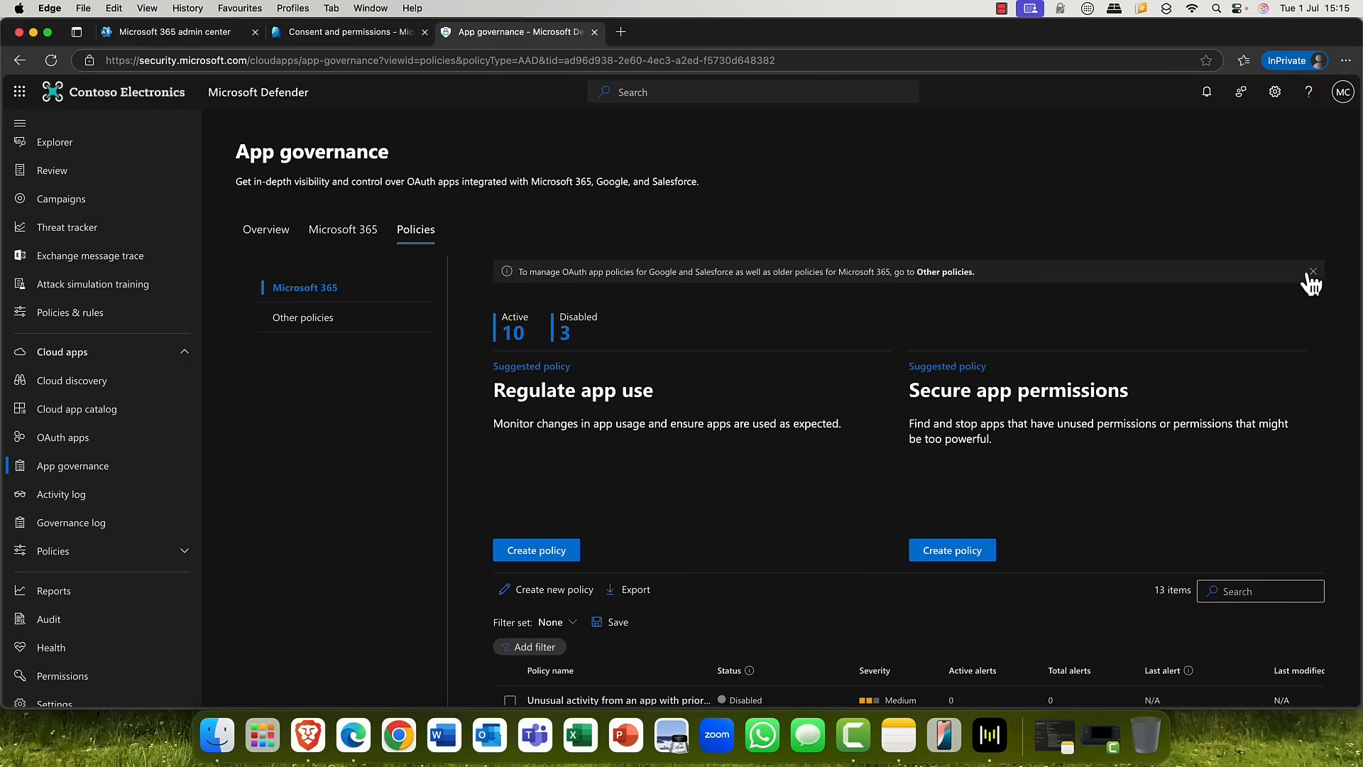
Step: Dismiss the notice and show the Other policies list of three OAuth app policies
click(1310, 271)
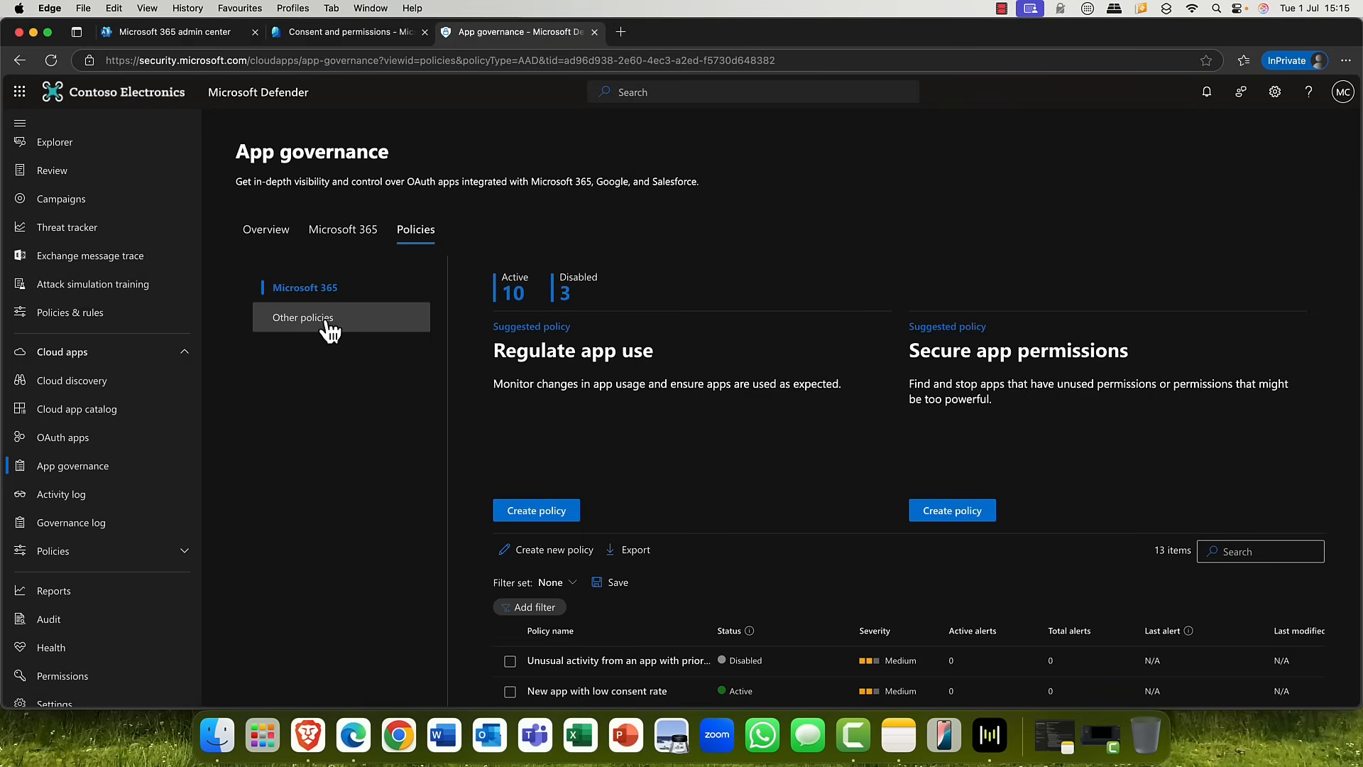
click(304, 317)
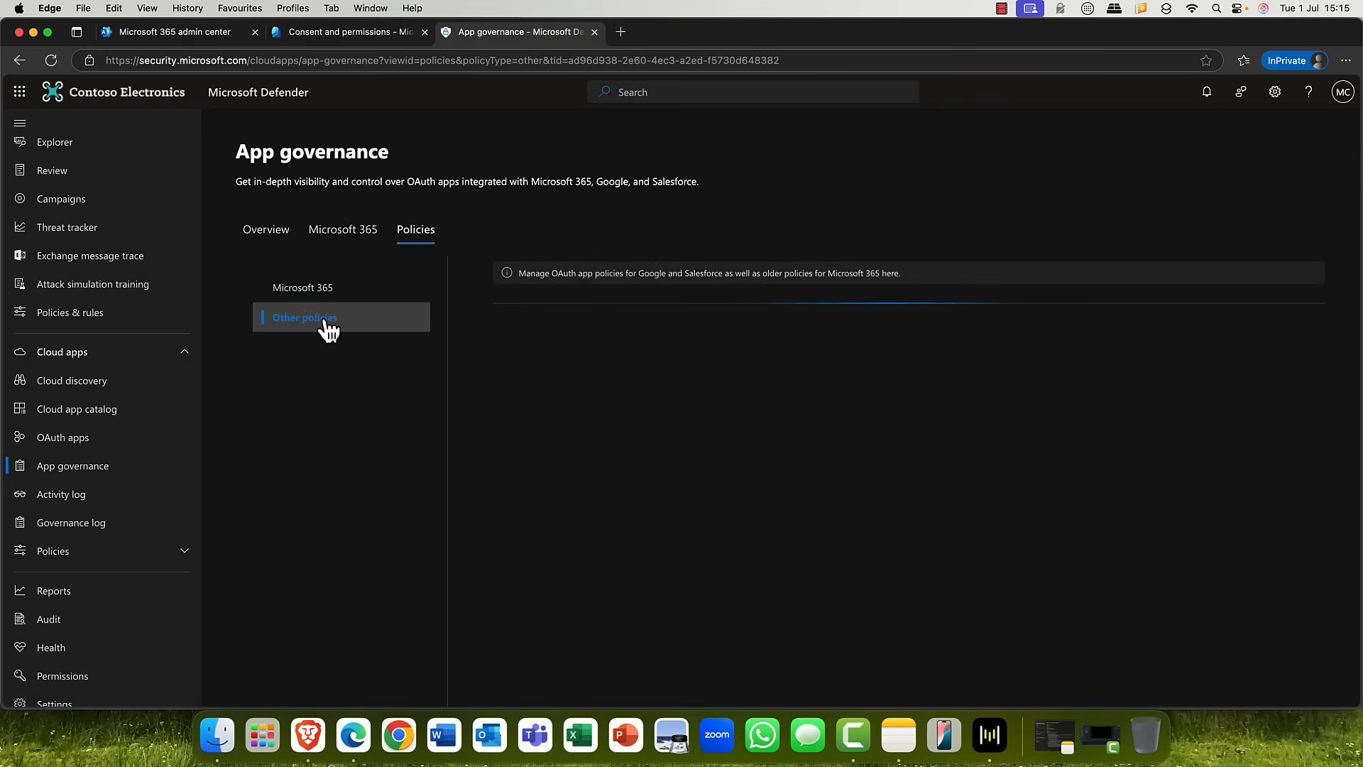
click(304, 317)
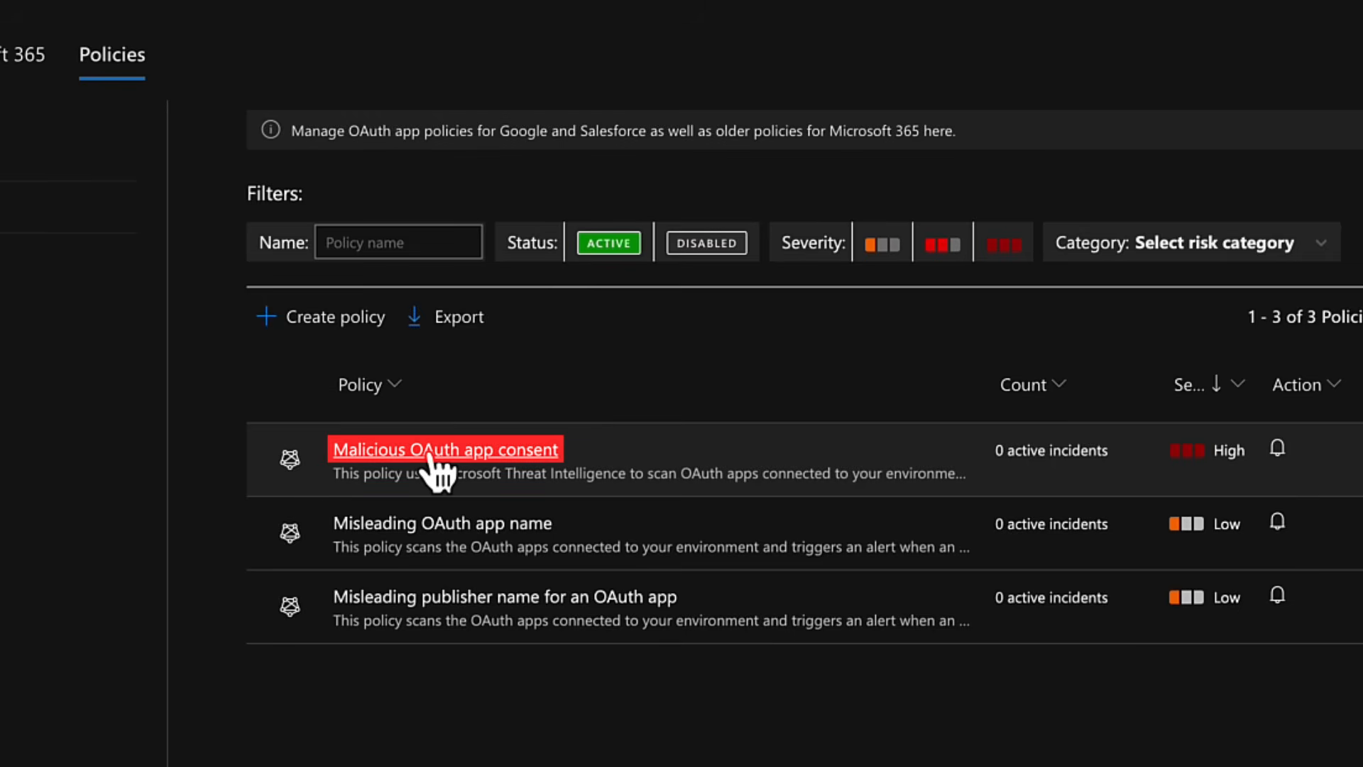
Step: In the Malicious OAuth app consent policy, toggle email alerts on and back off
click(444, 450)
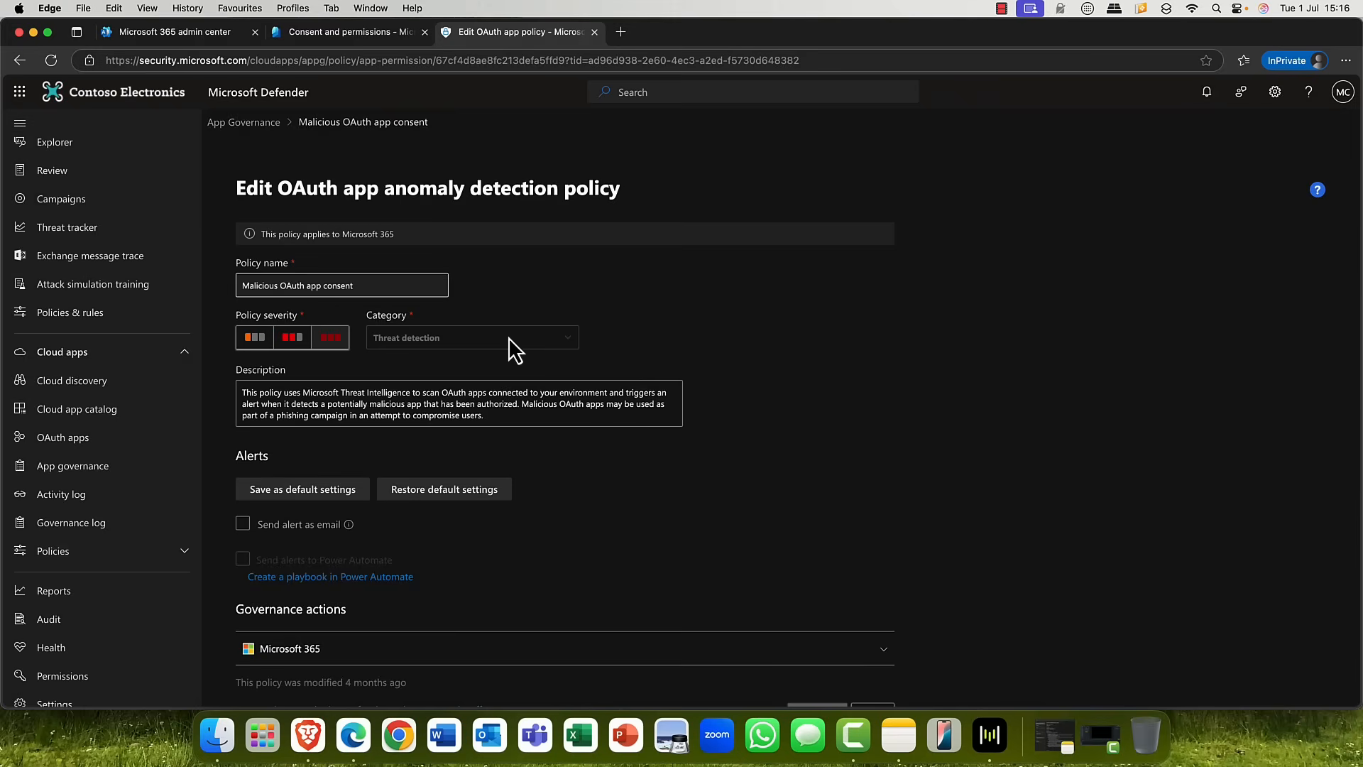
mouse_move(370, 216)
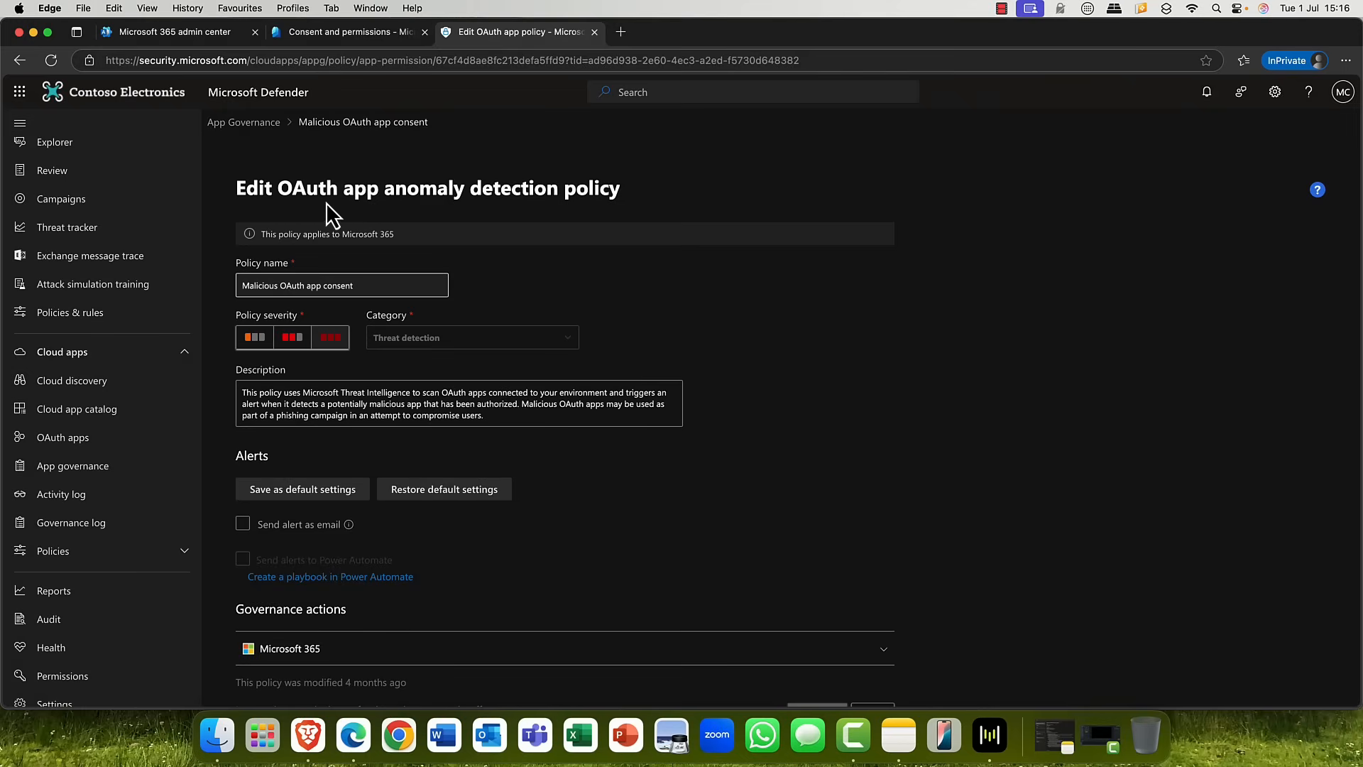
click(243, 524)
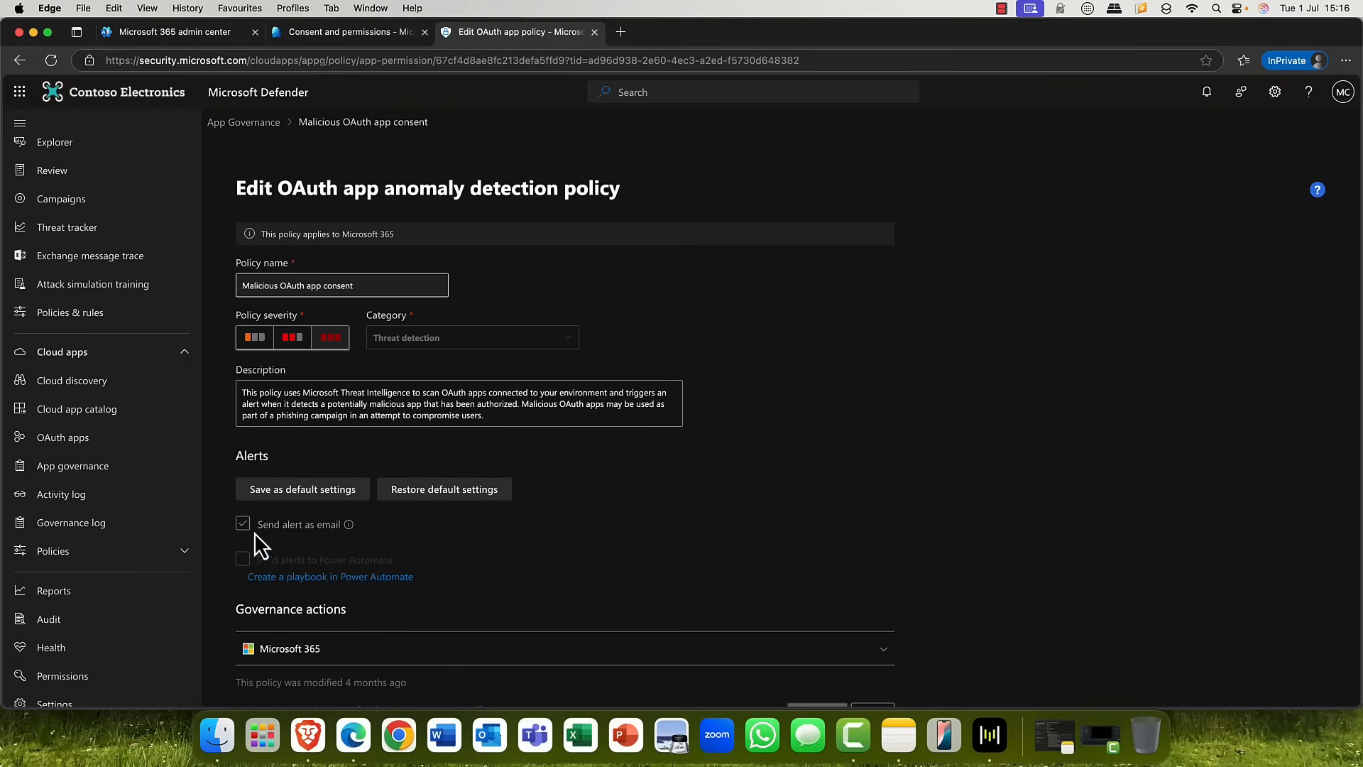
click(243, 524)
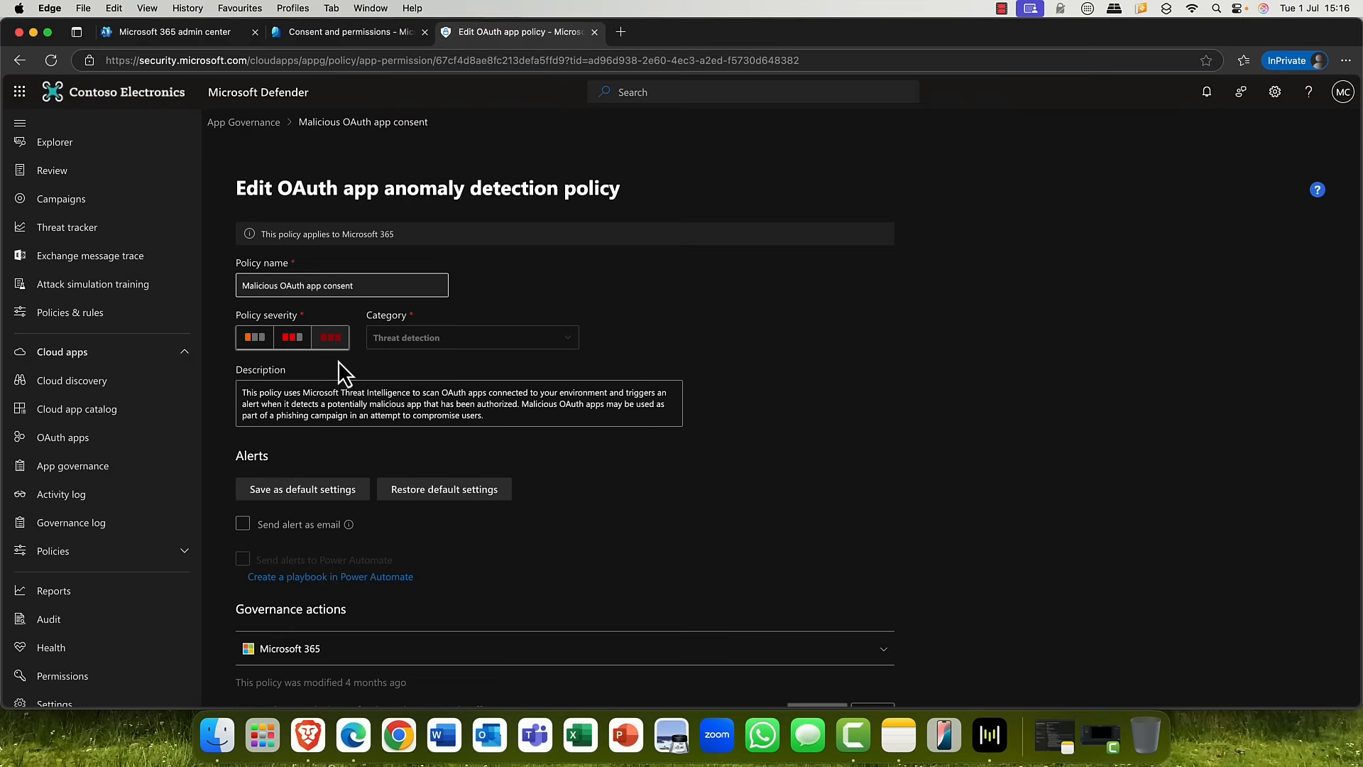
click(243, 523)
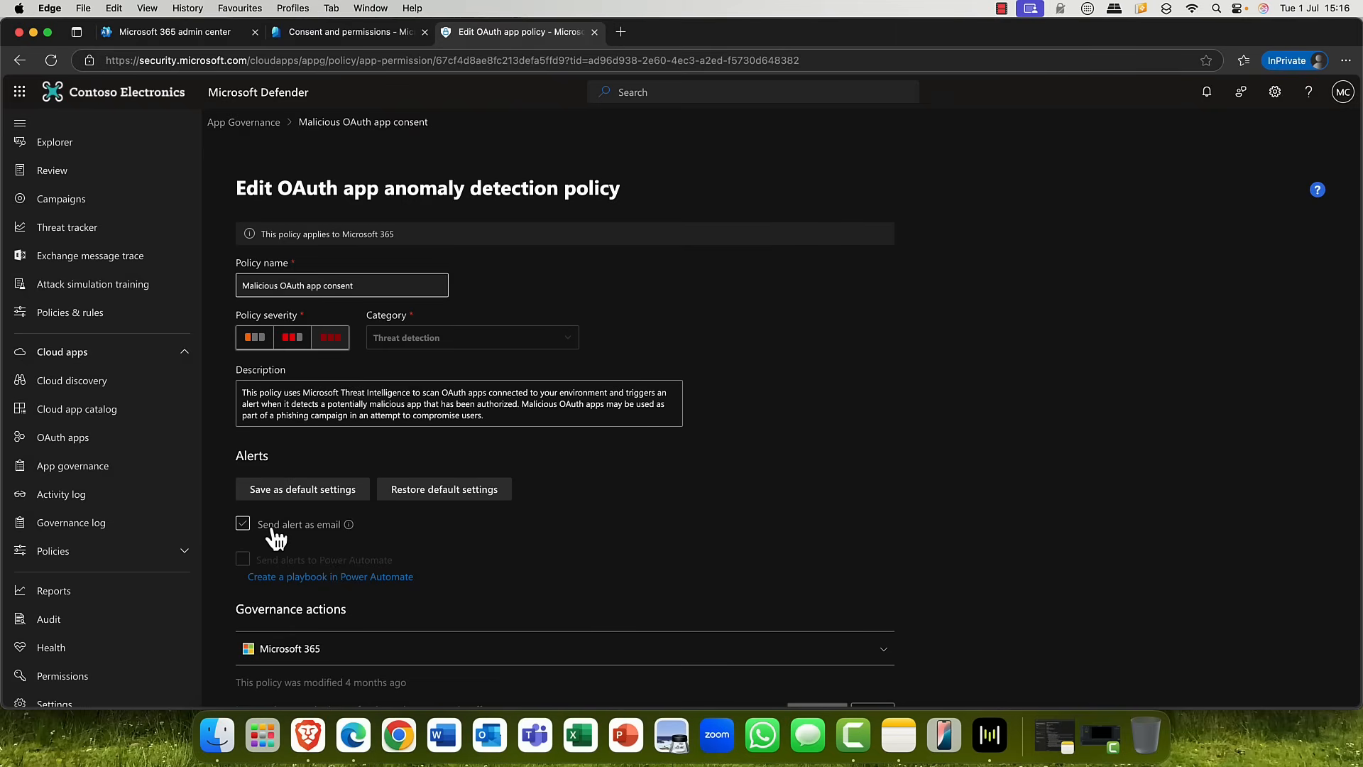
click(243, 524)
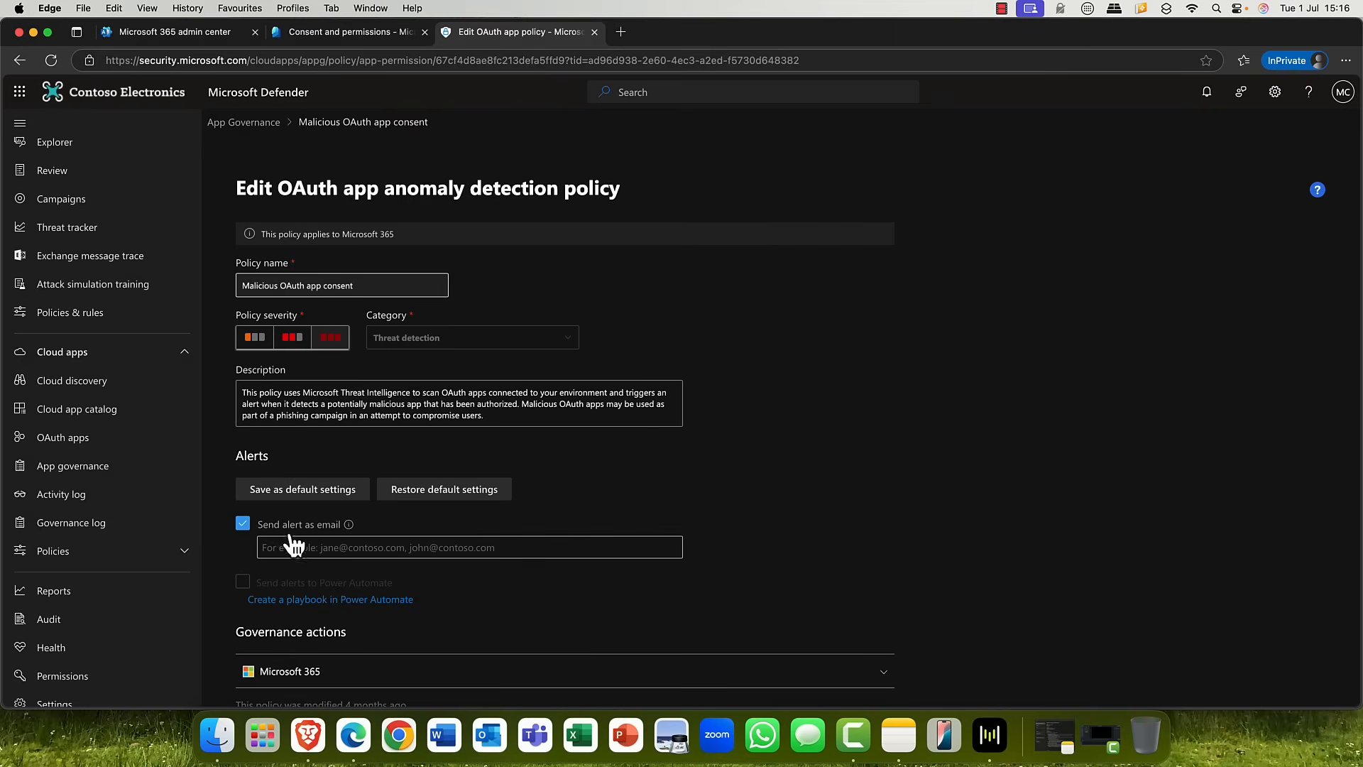
click(469, 547)
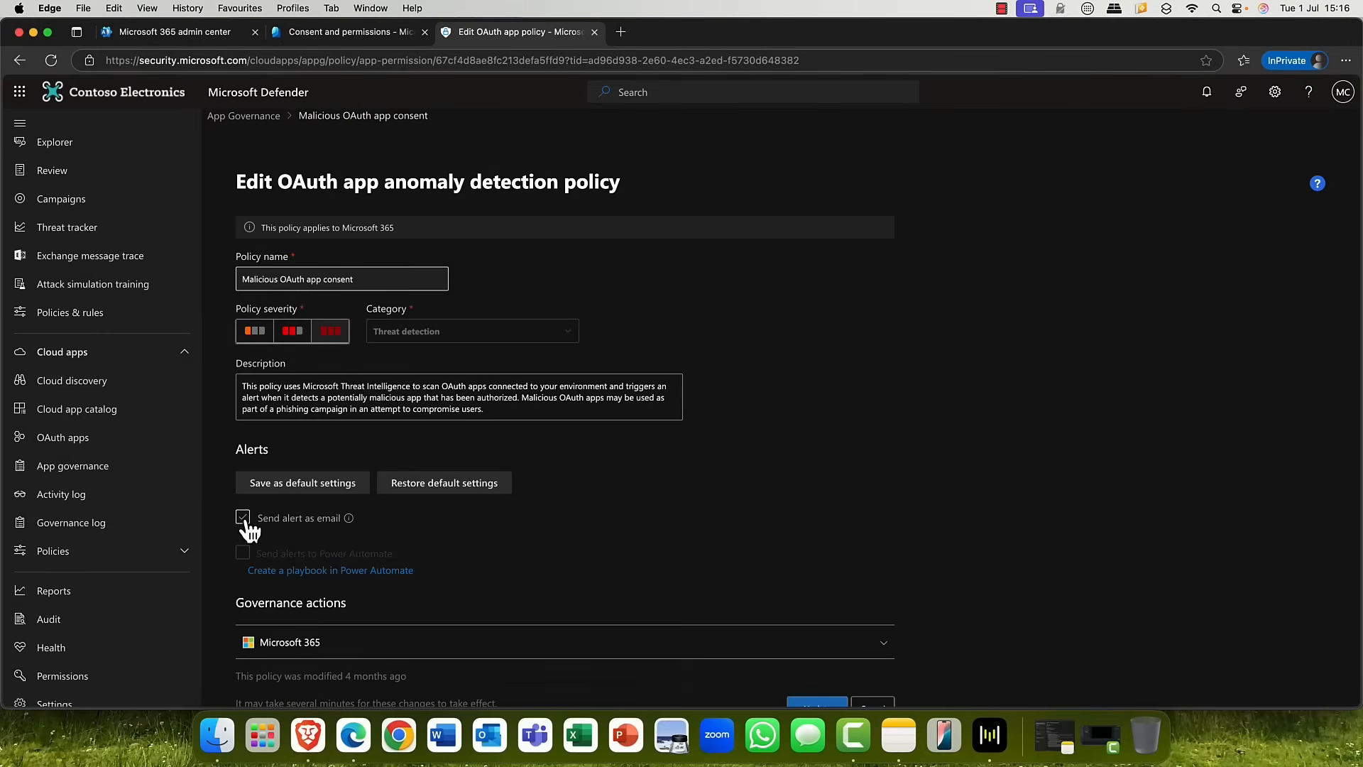
Step: Update the Malicious OAuth app consent policy with email alerts left off
click(444, 483)
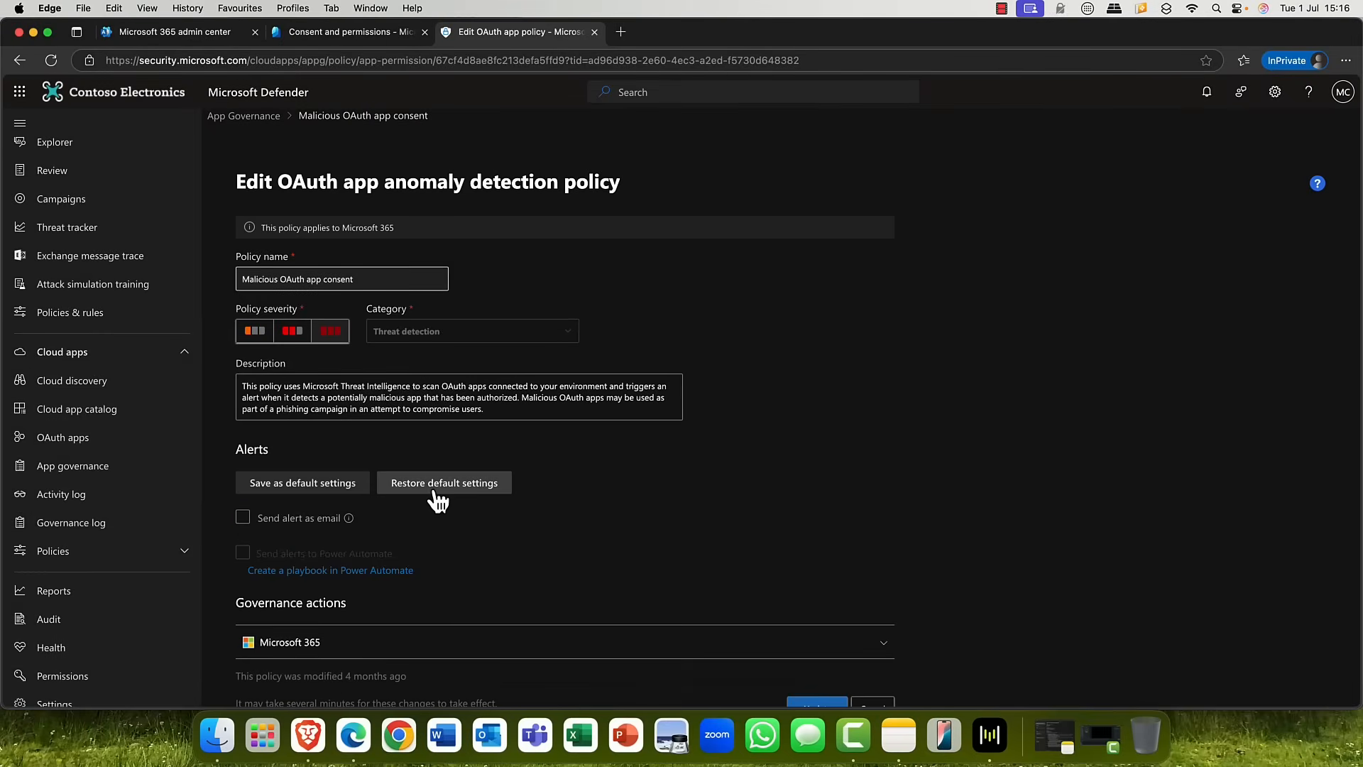
mouse_move(297, 582)
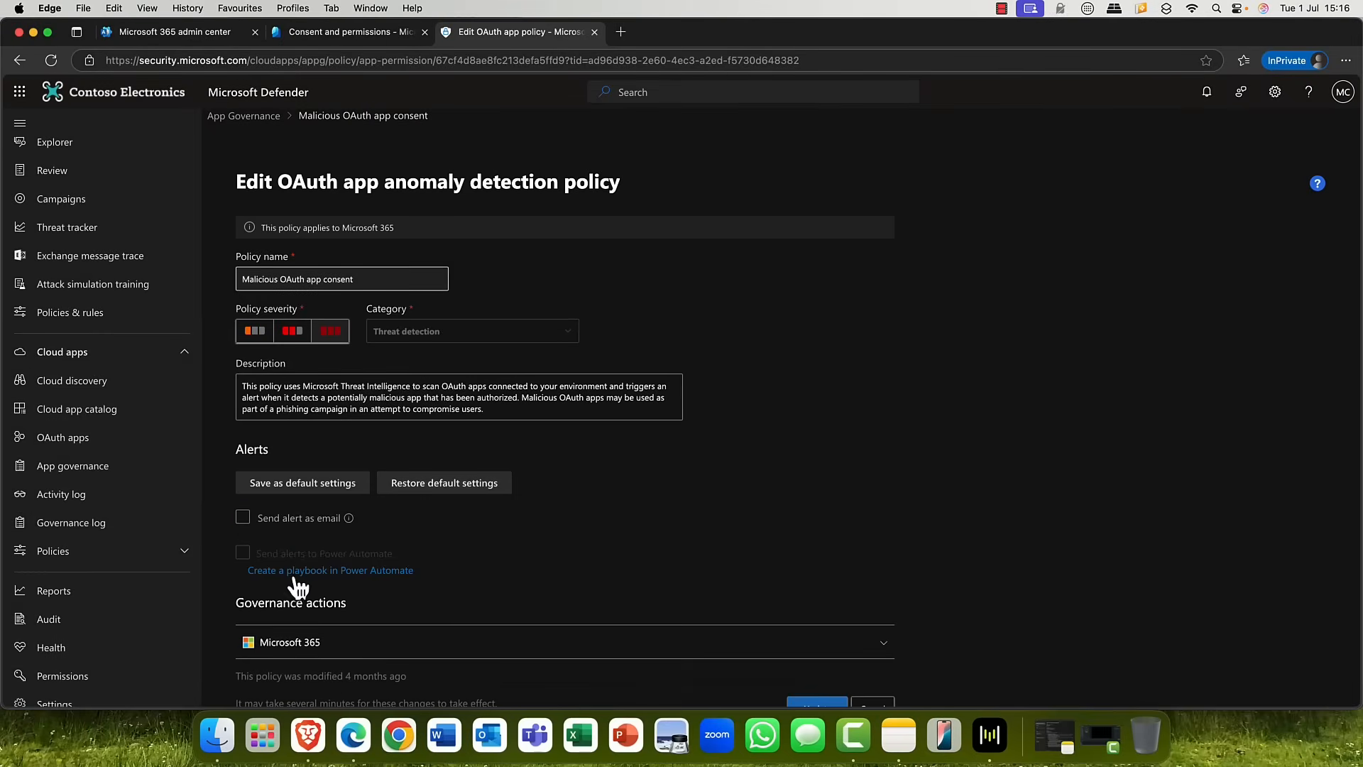
mouse_move(274, 570)
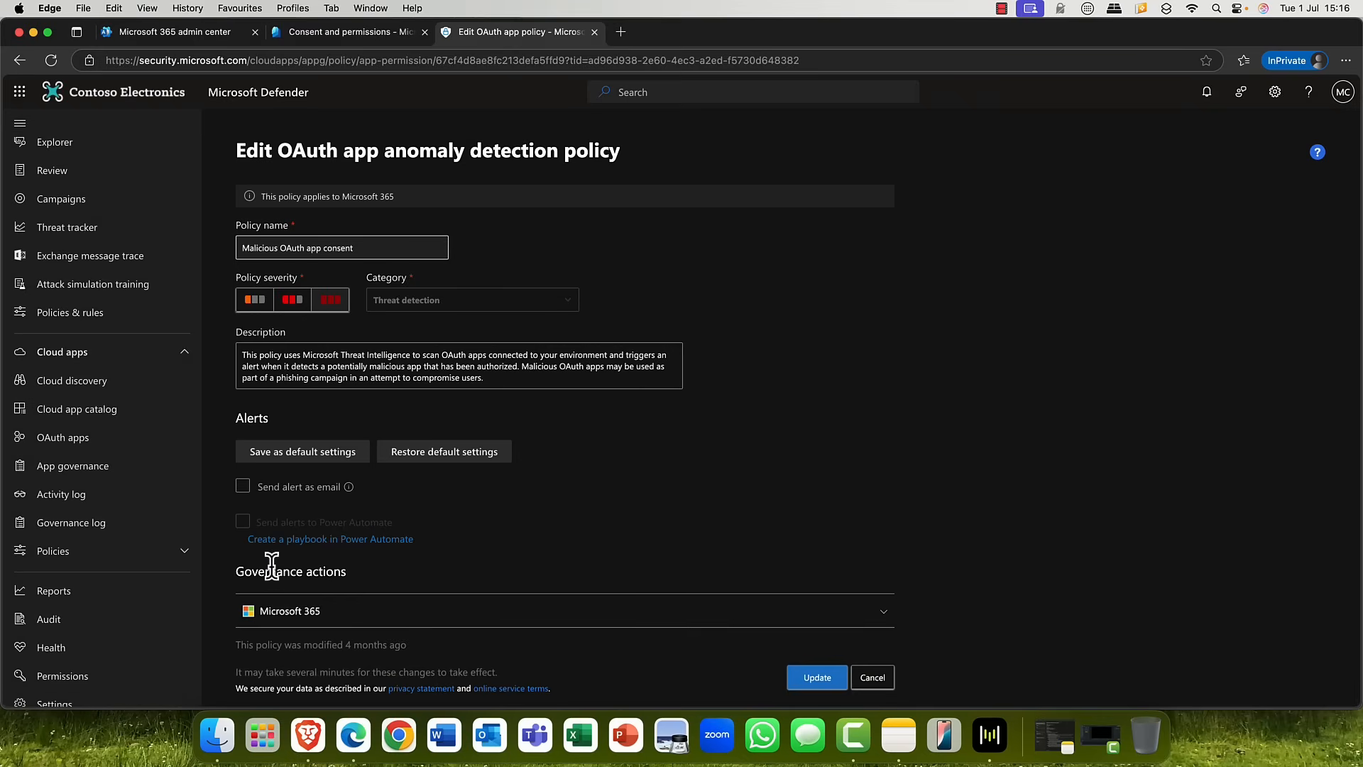
click(816, 676)
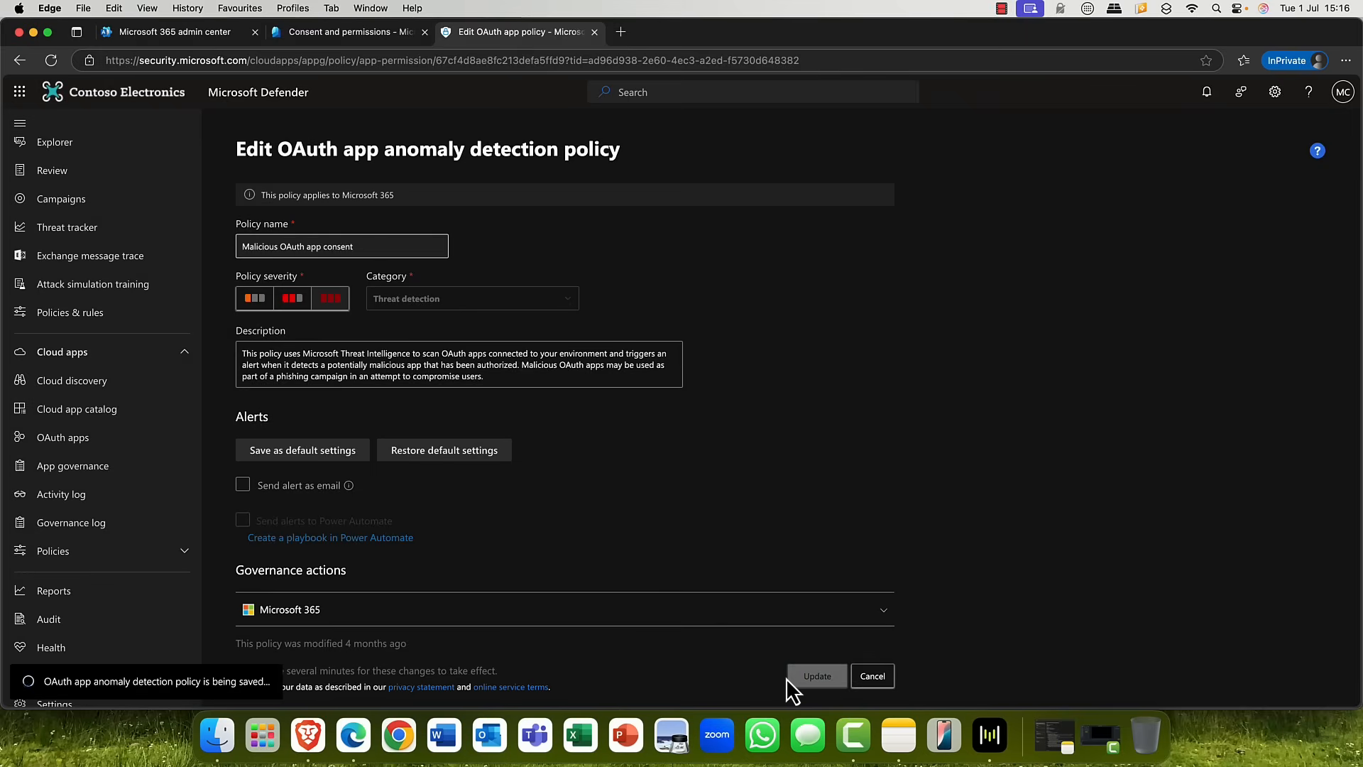
Step: Go back to App governance and show the Microsoft 365 list of 4 enabled apps
click(72, 466)
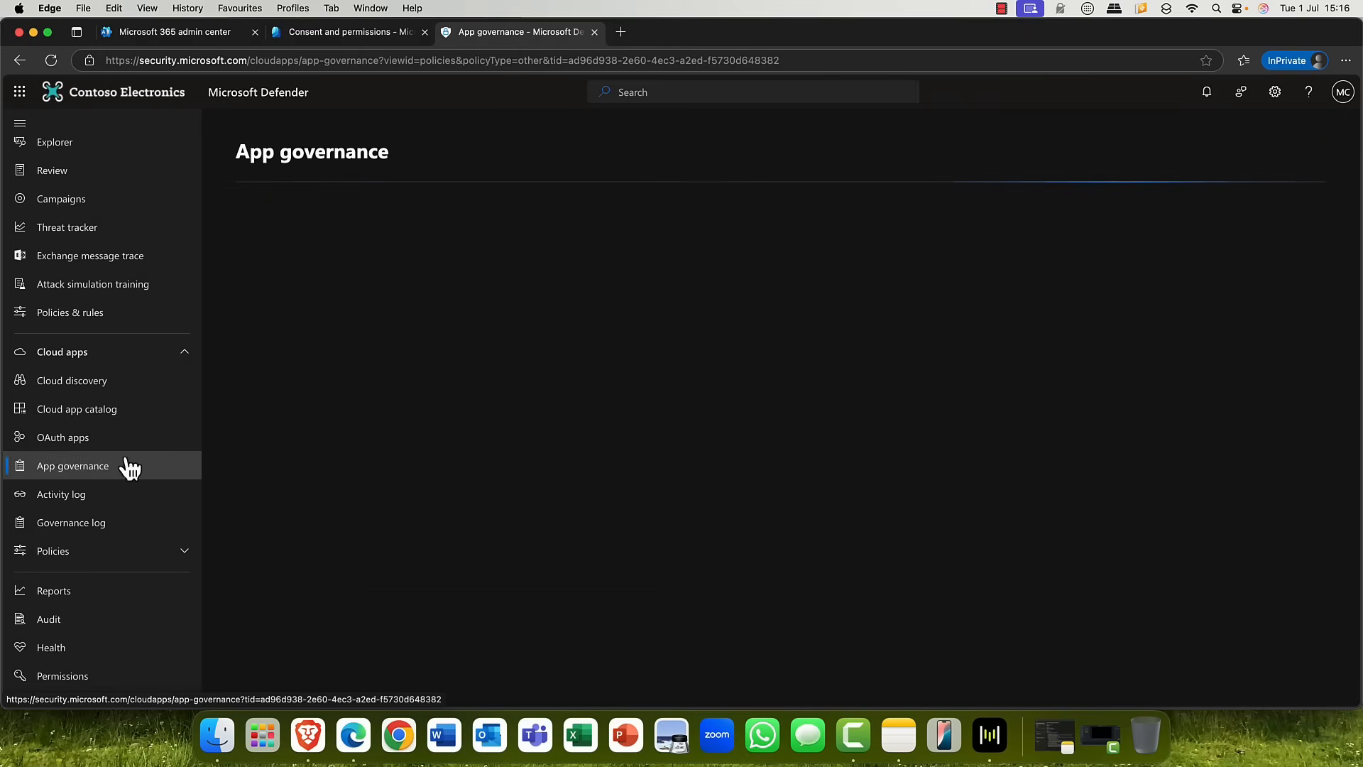
click(73, 466)
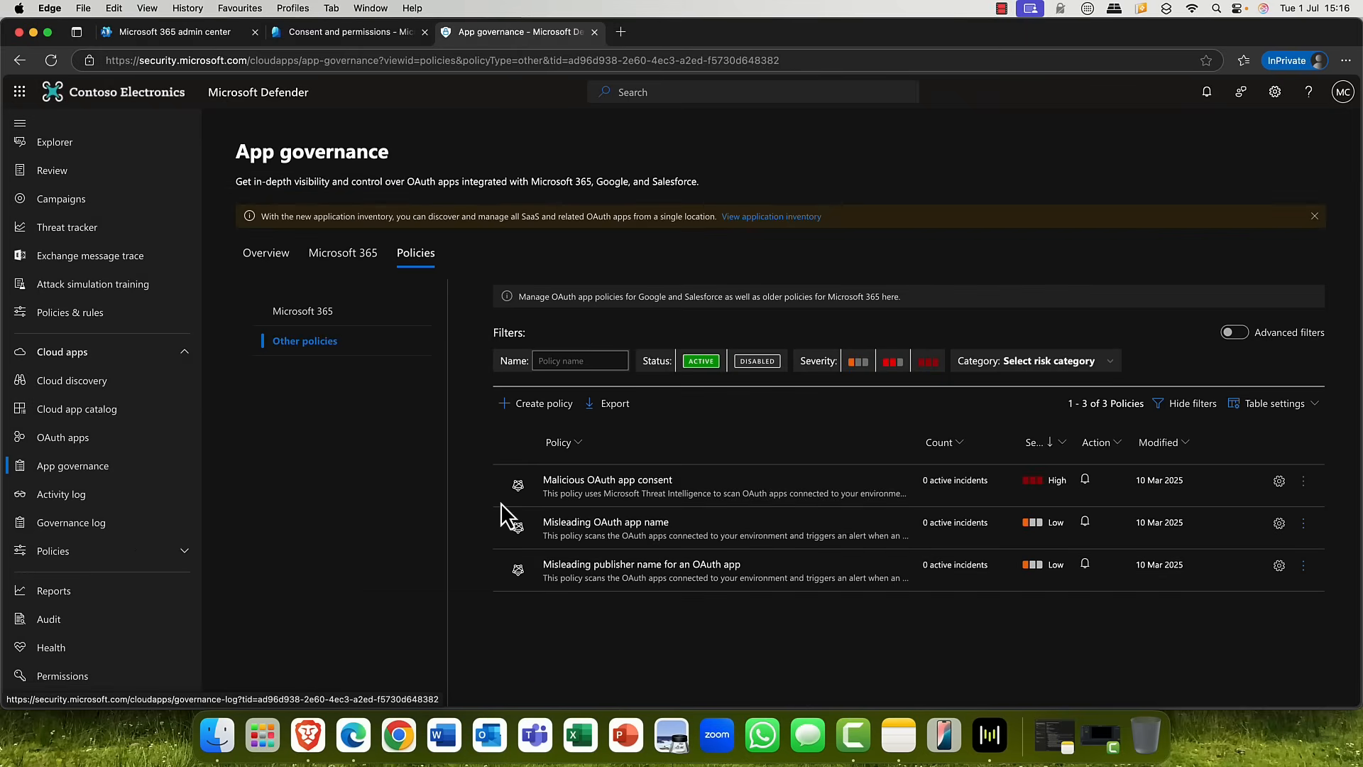
click(342, 253)
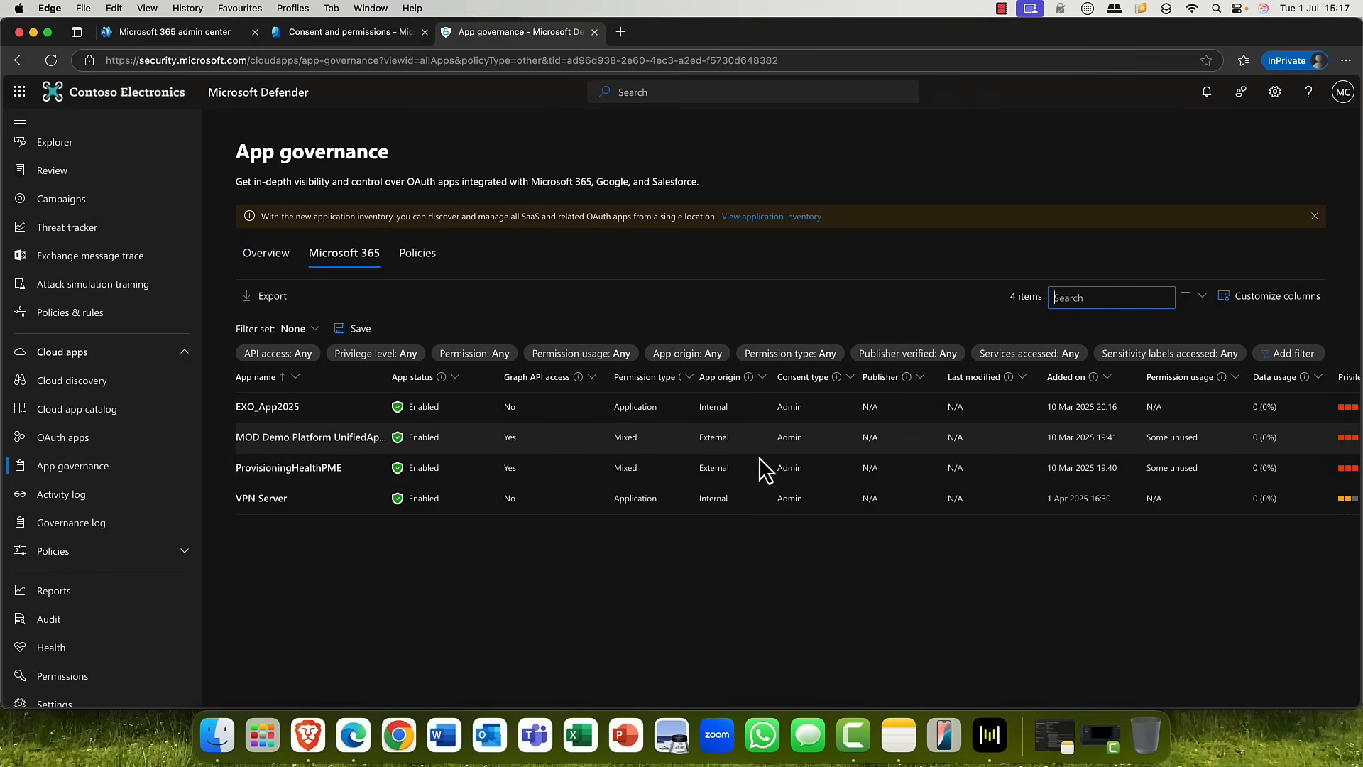
mouse_move(72, 465)
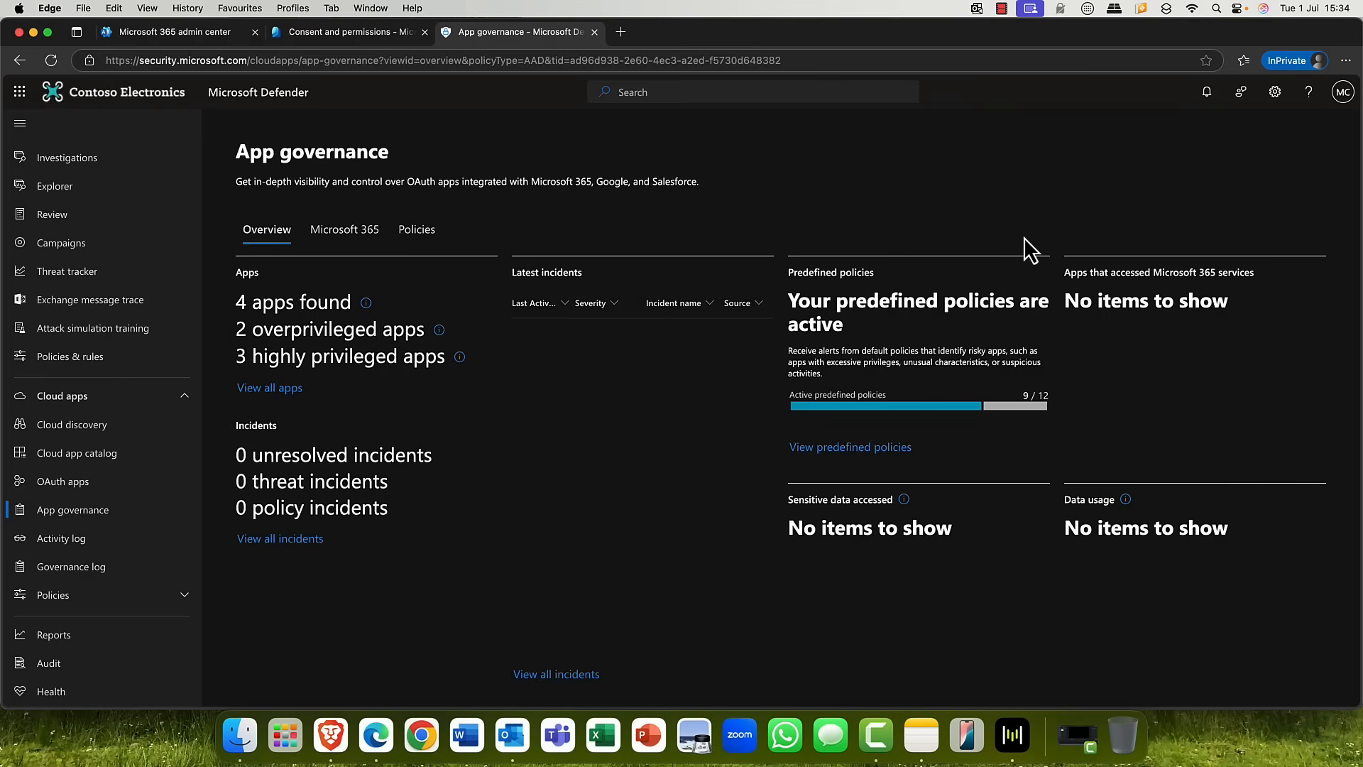
mouse_move(526, 253)
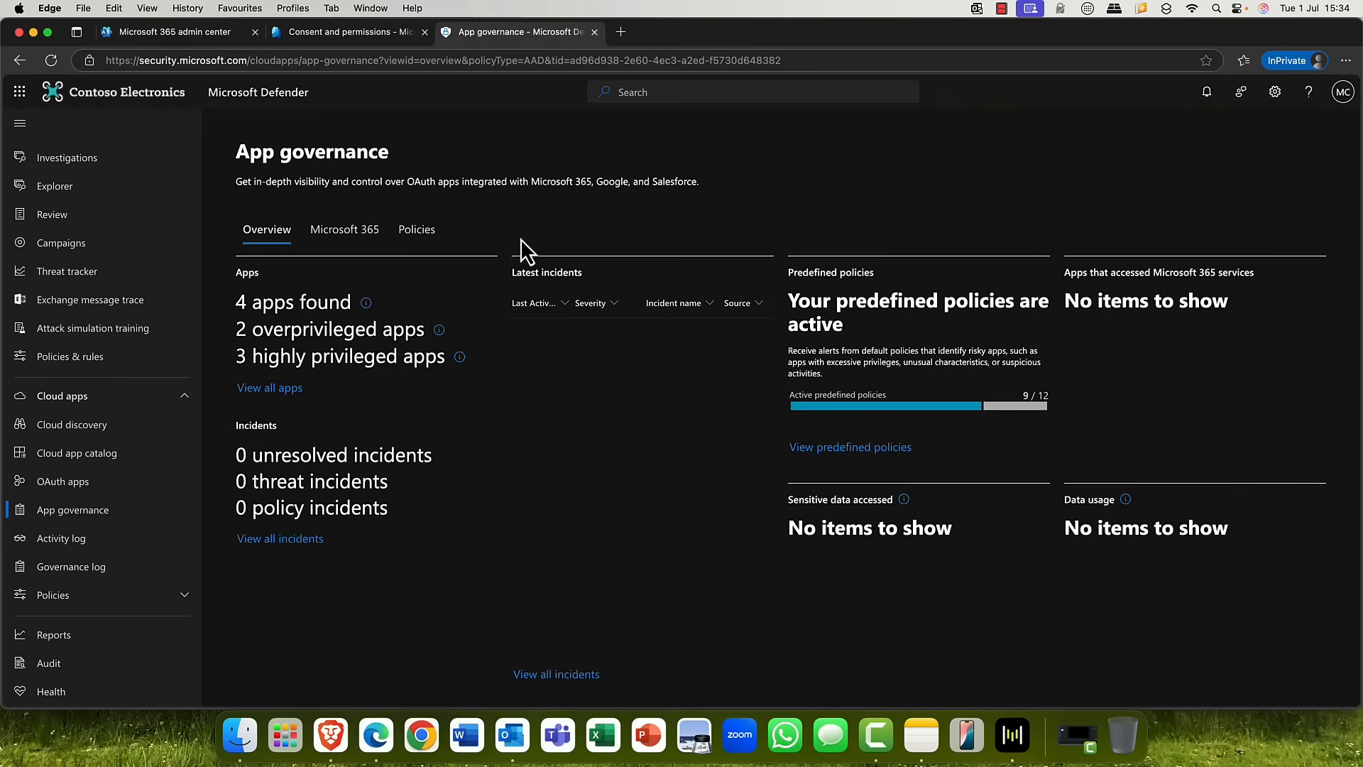
Step: Bring up the App governance Policies list showing 10 active and 3 disabled Microsoft 365 policies
click(416, 230)
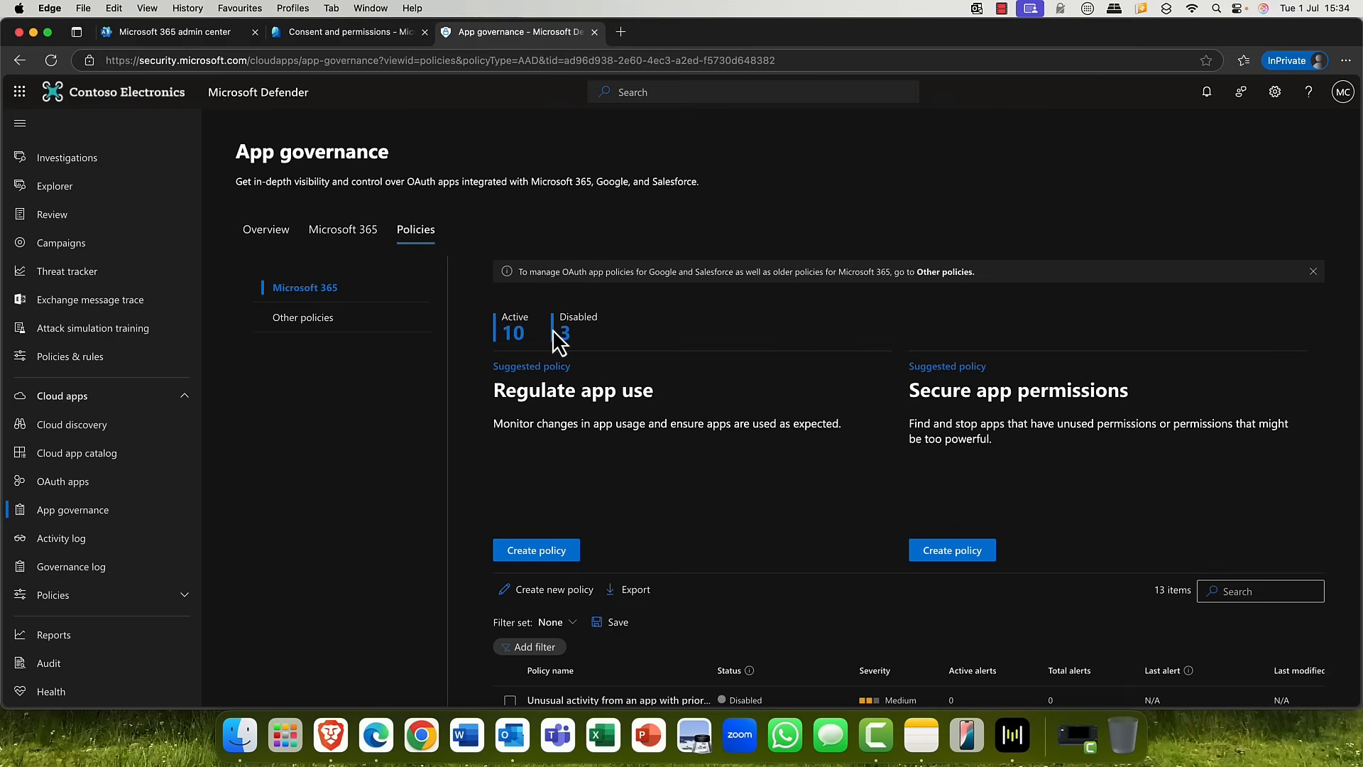
mouse_move(555, 356)
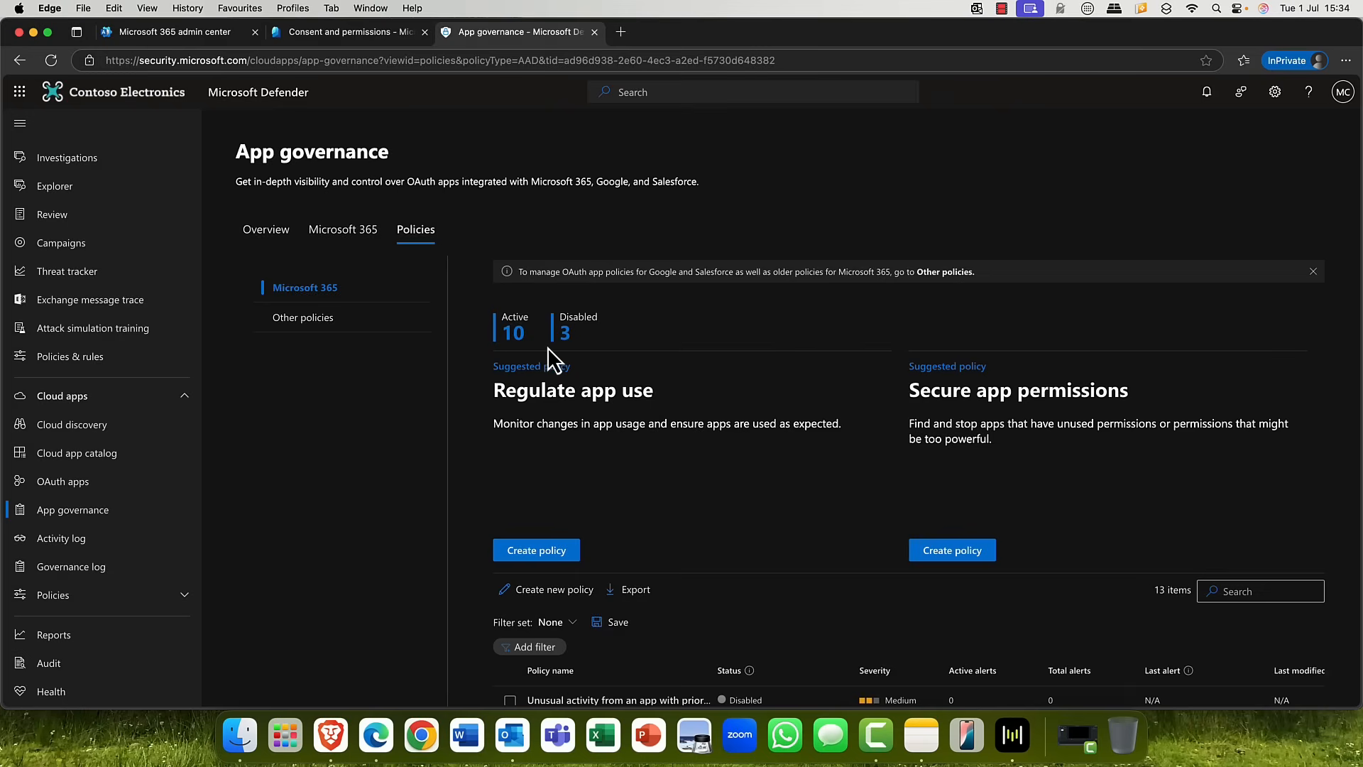
mouse_move(584, 354)
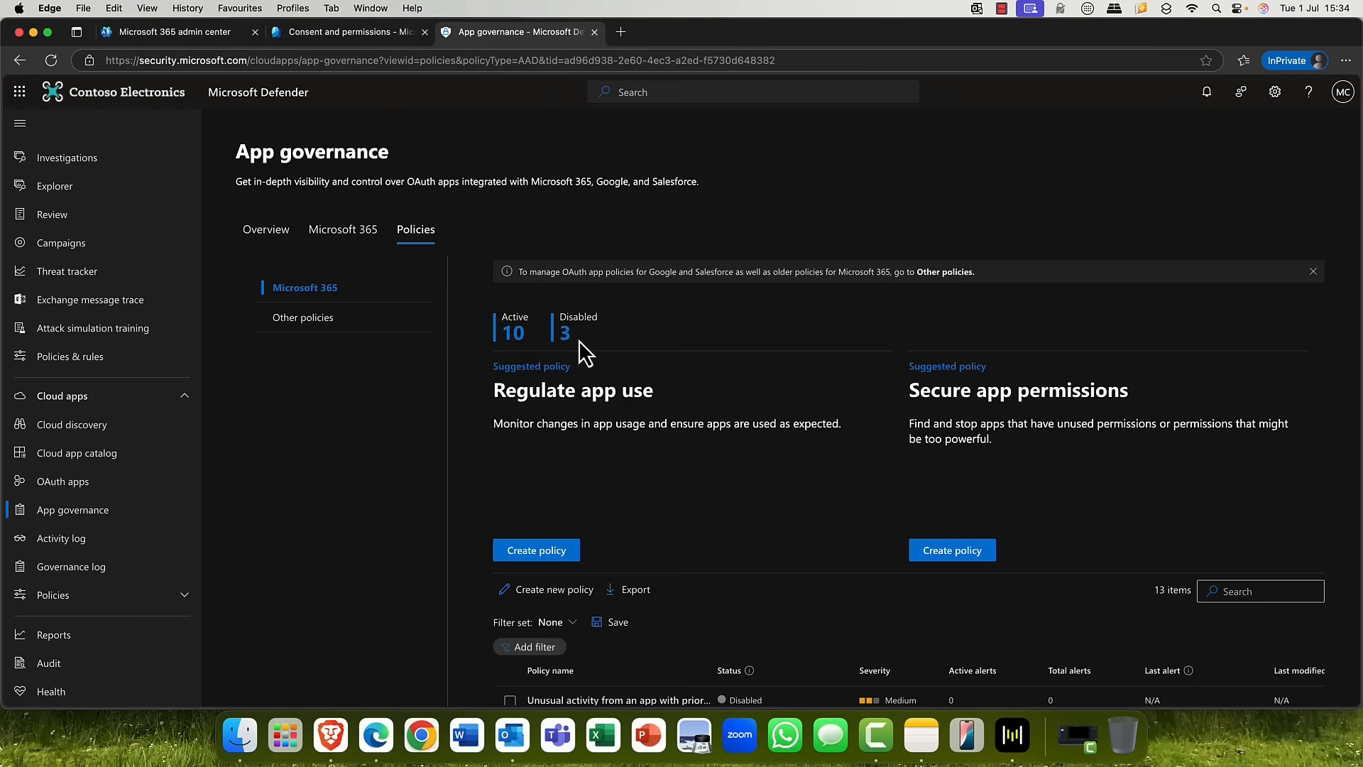
click(1311, 271)
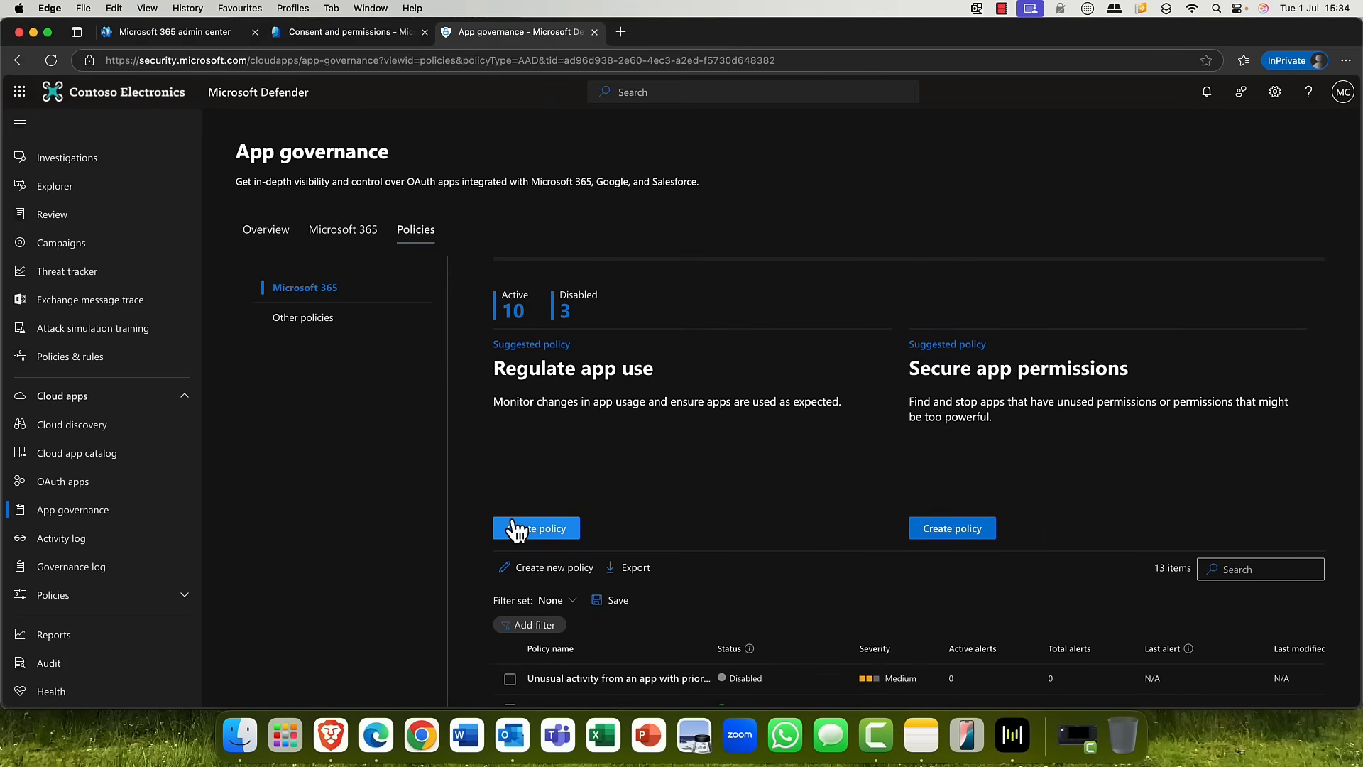
mouse_move(519, 400)
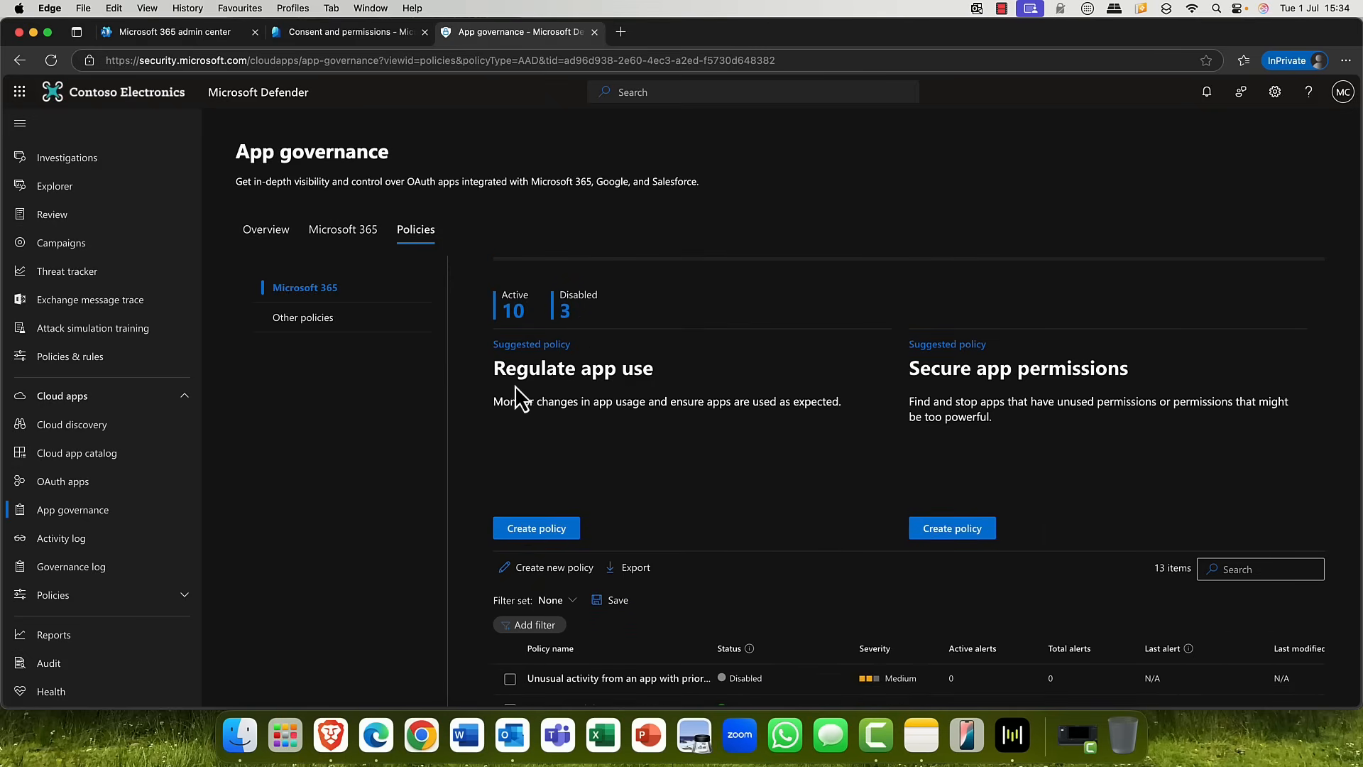
double_click(572, 368)
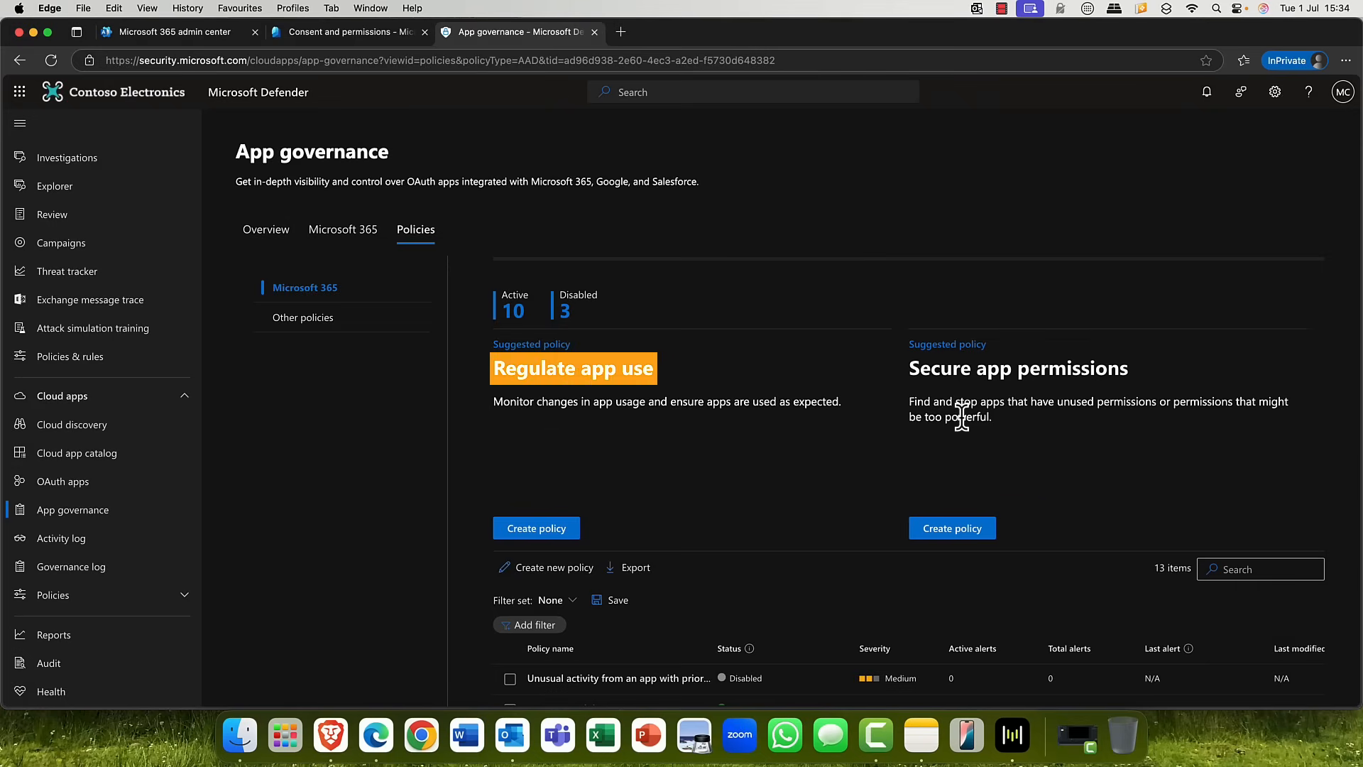
scroll(down, 3)
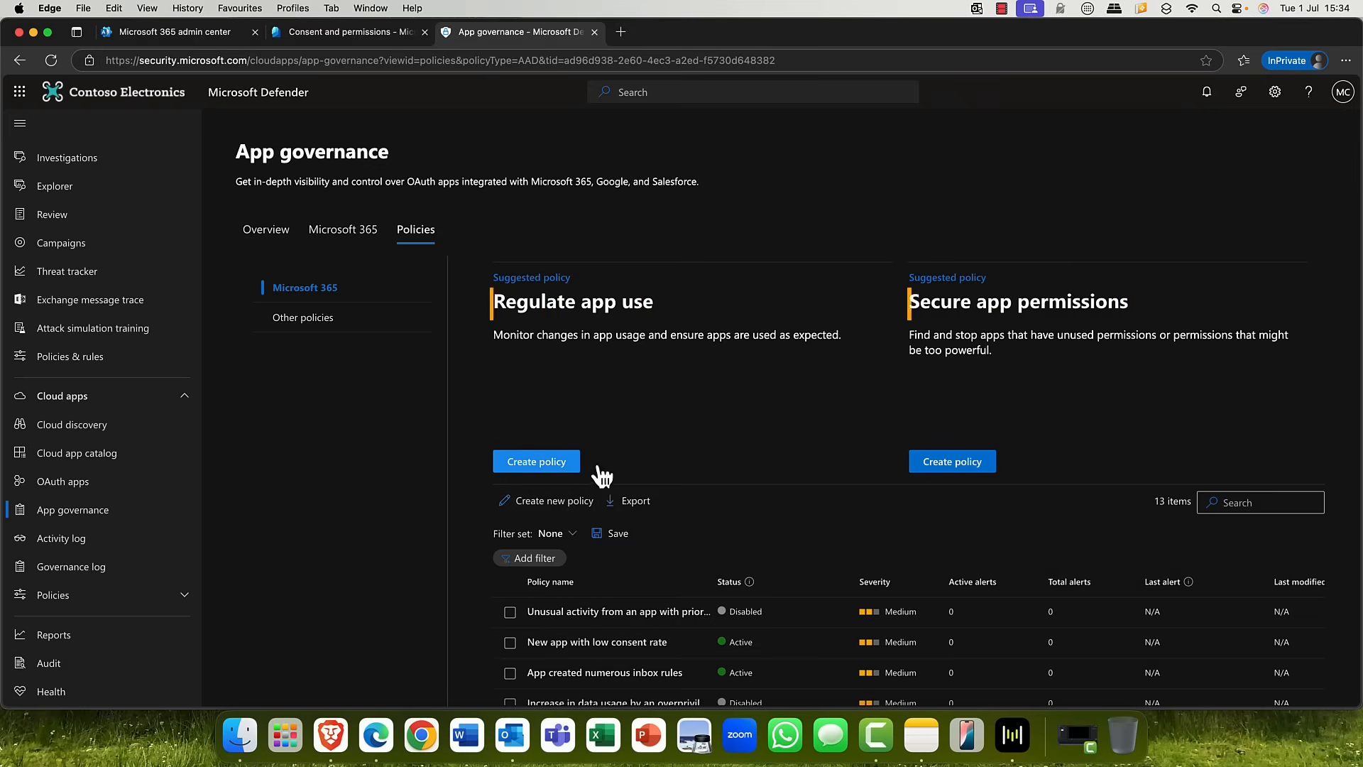
mouse_move(537, 462)
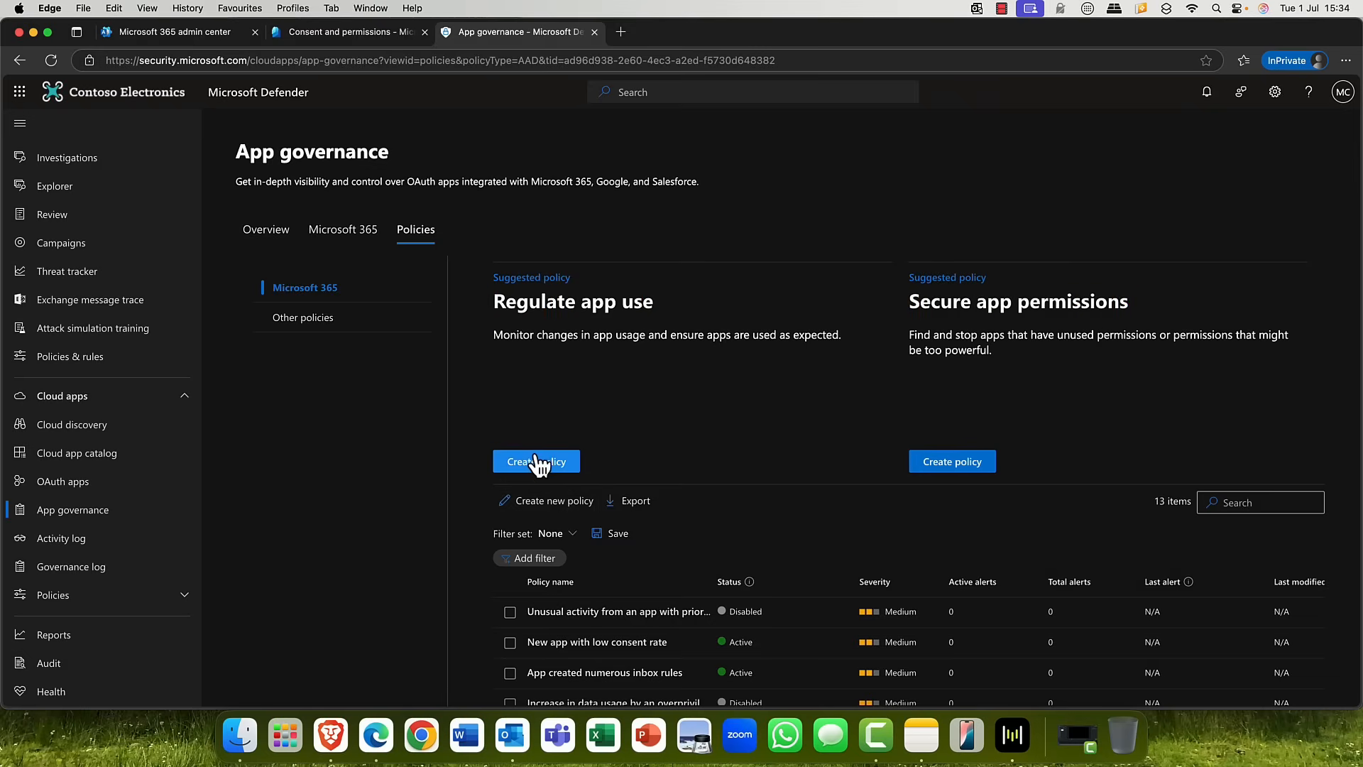
Step: Start a new policy and browse the Usage then Permissions template categories
click(537, 461)
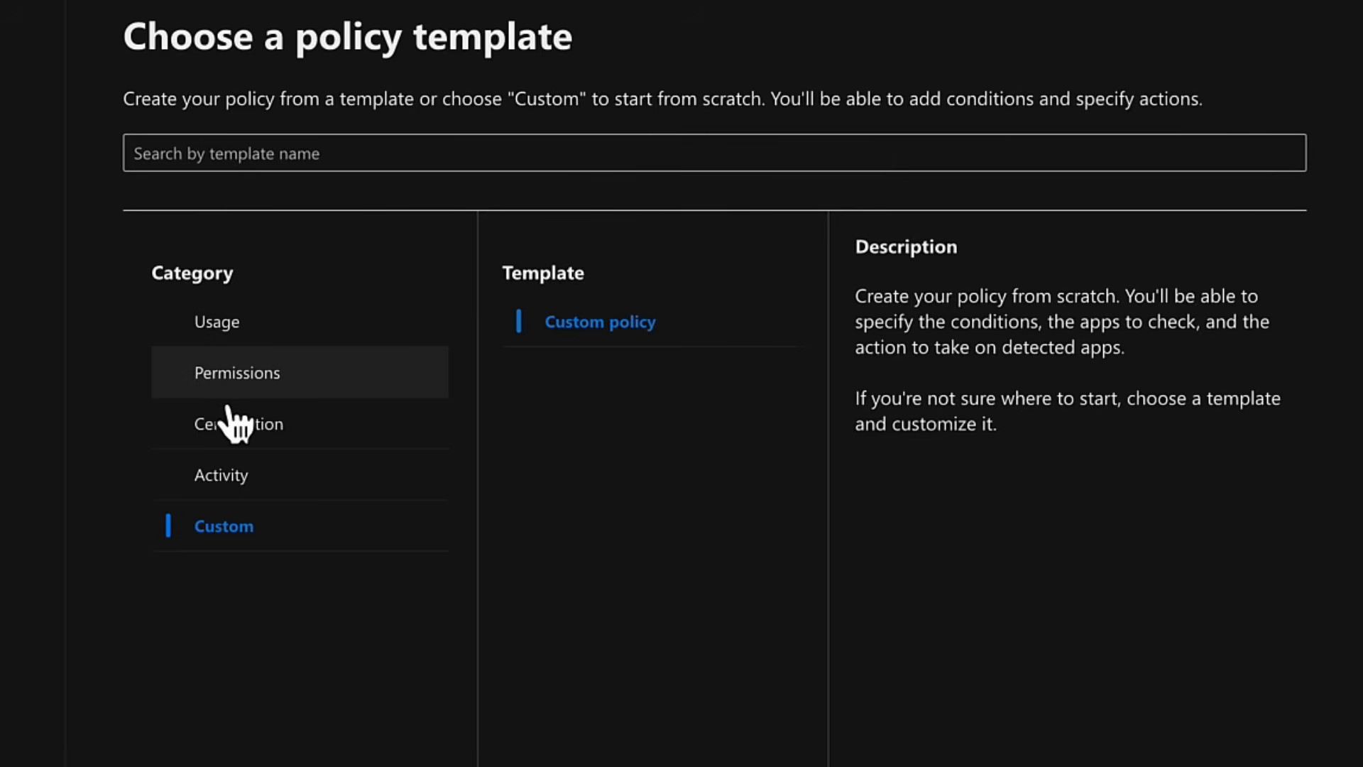
mouse_move(246, 363)
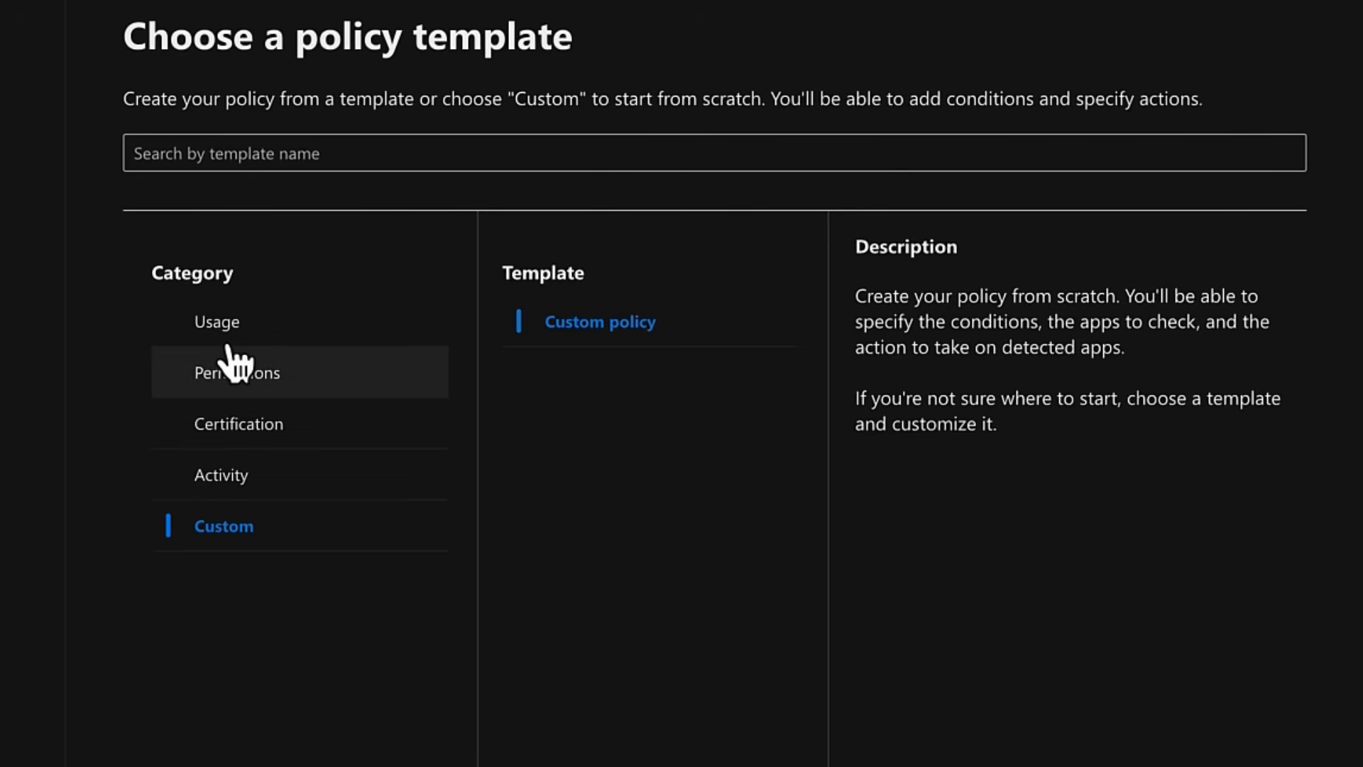
click(215, 320)
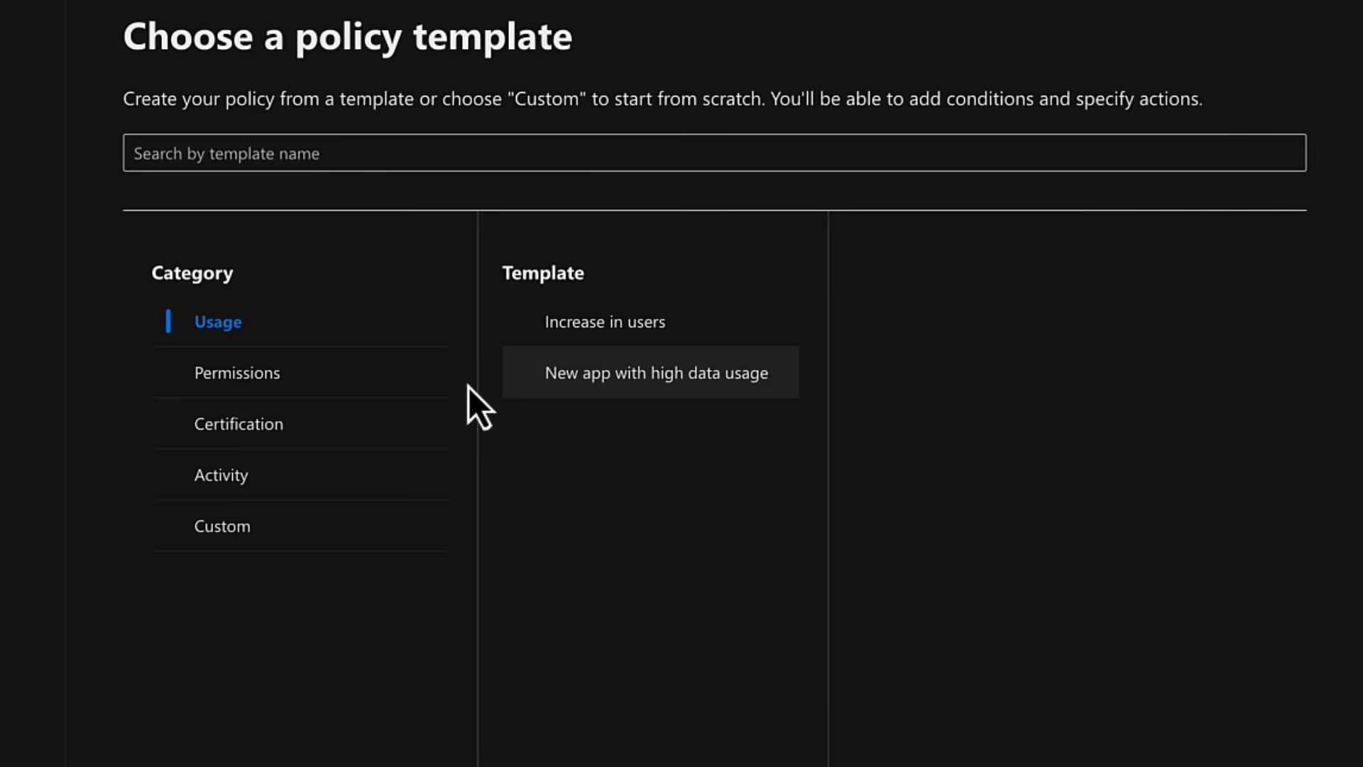
mouse_move(237, 372)
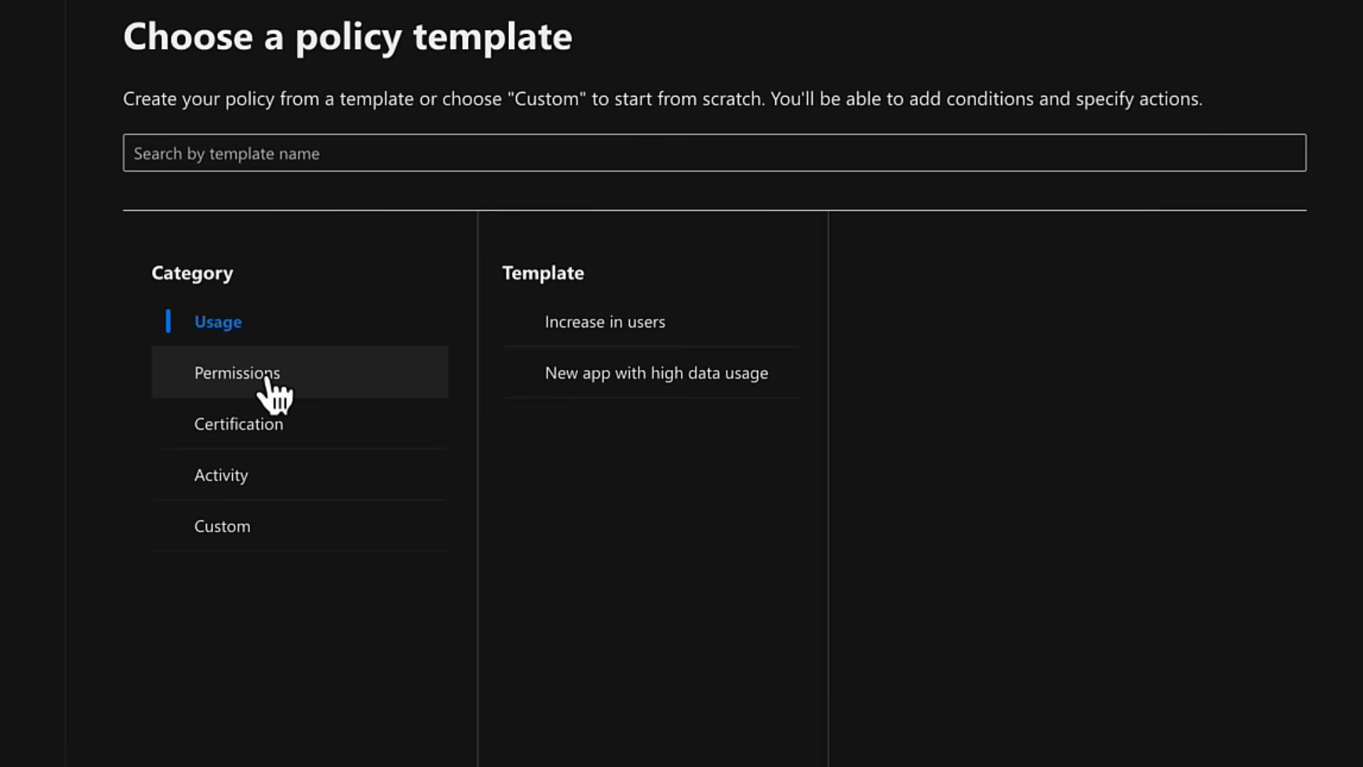
click(237, 372)
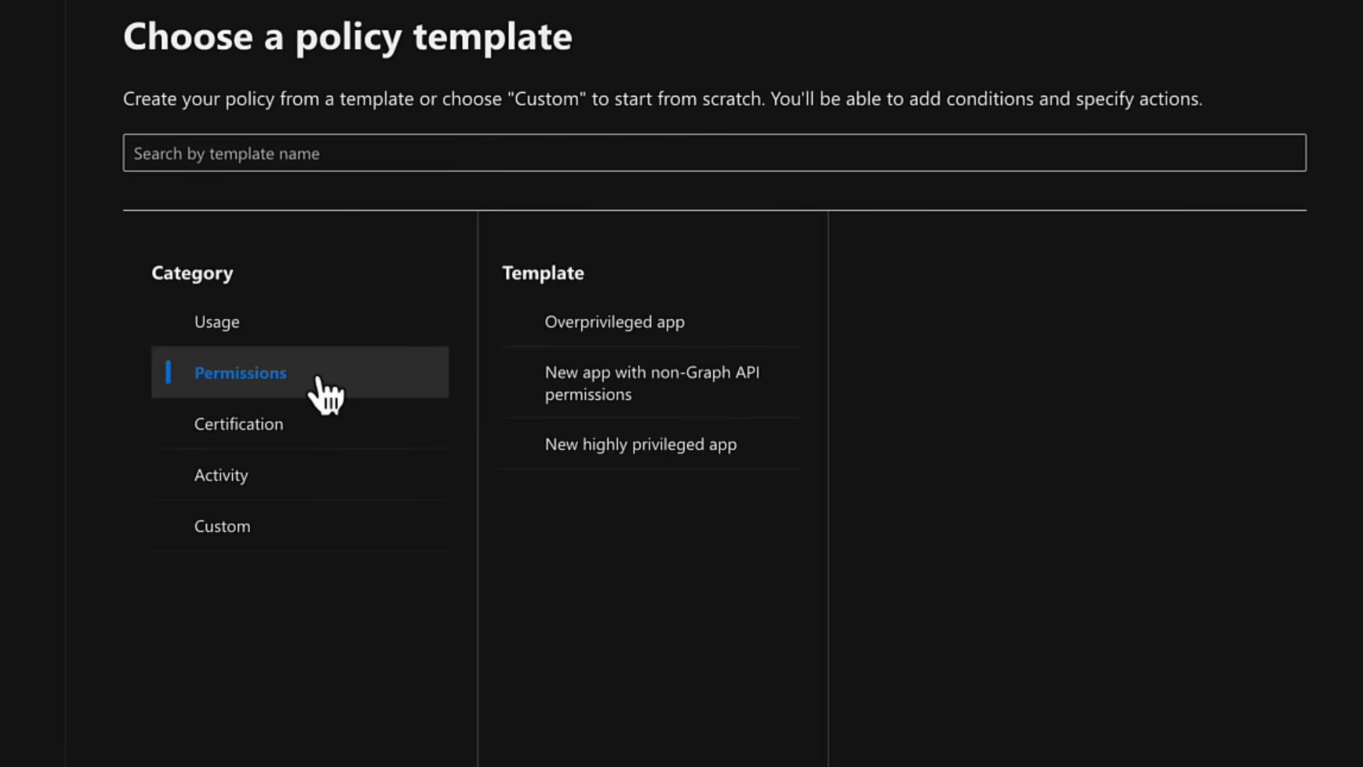
mouse_move(278, 396)
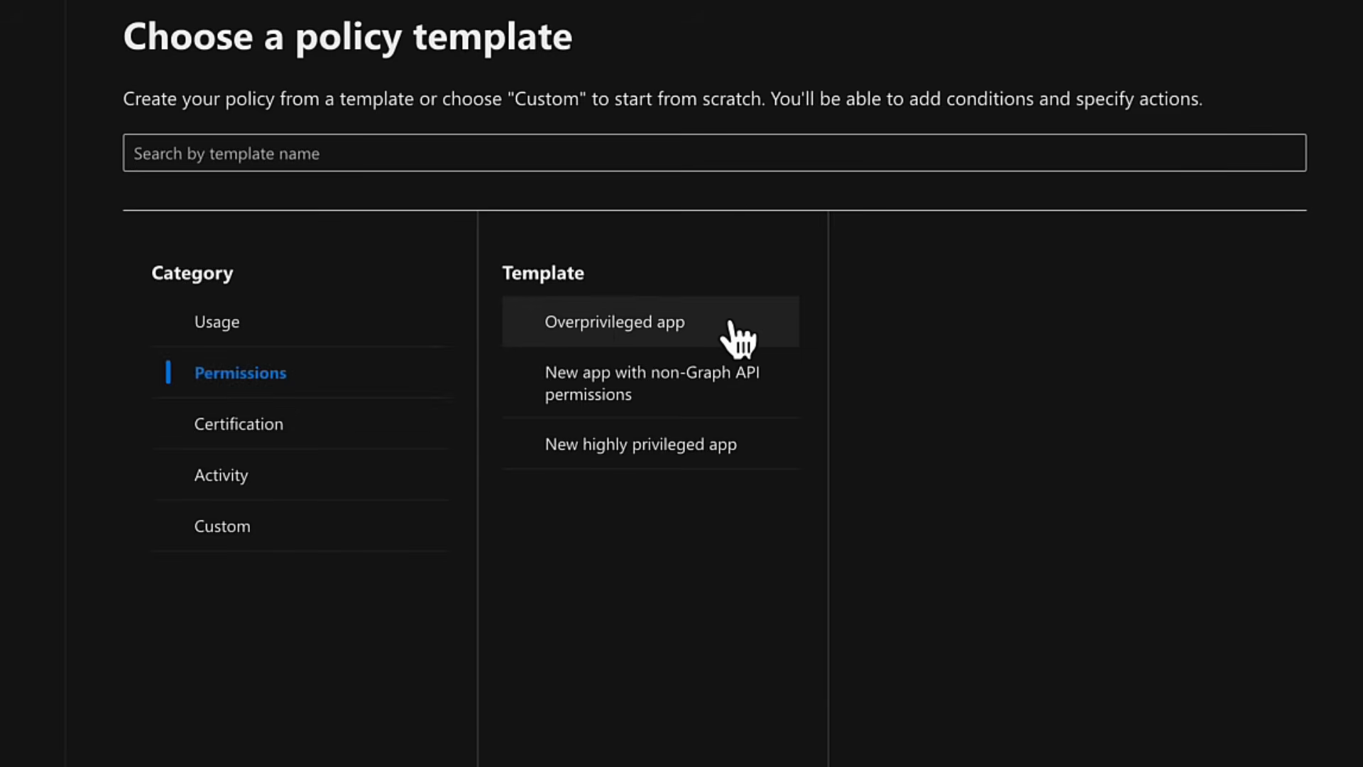
mouse_move(691, 382)
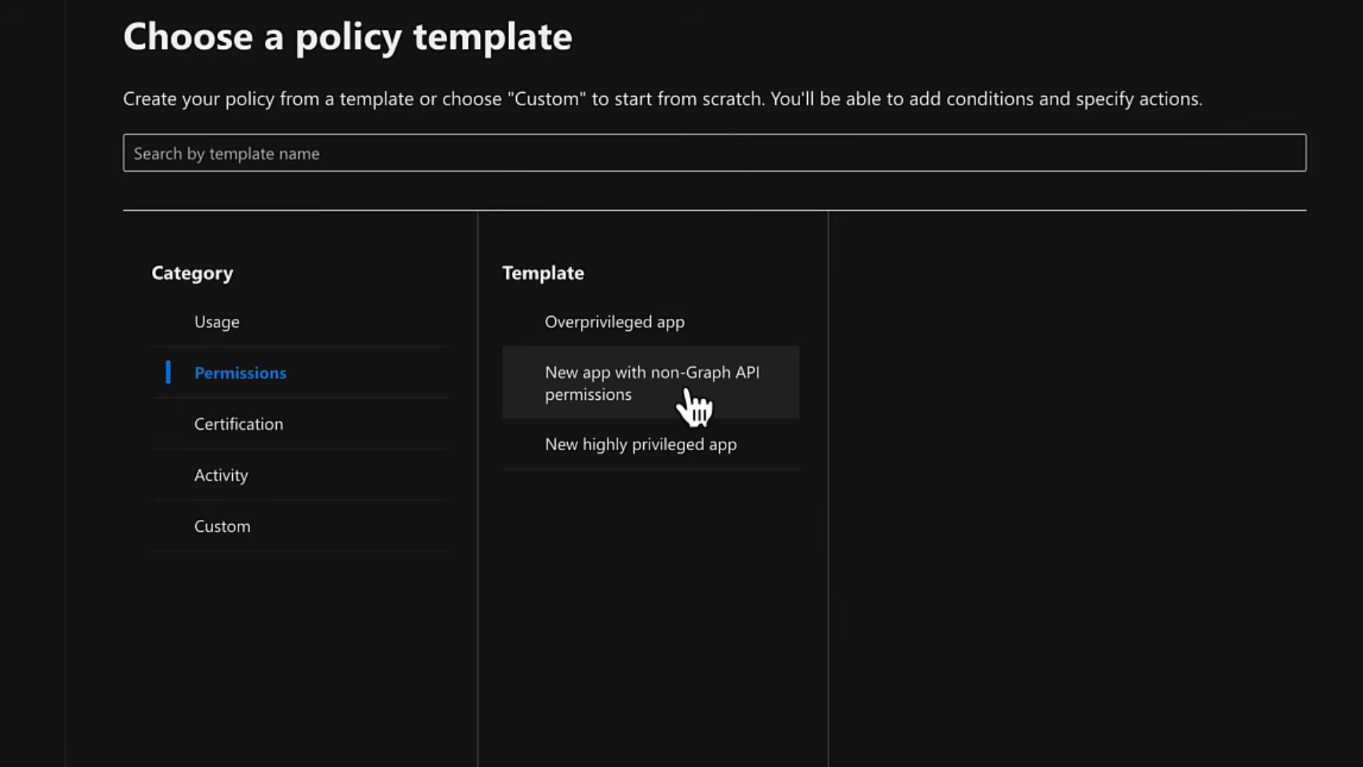
mouse_move(703, 409)
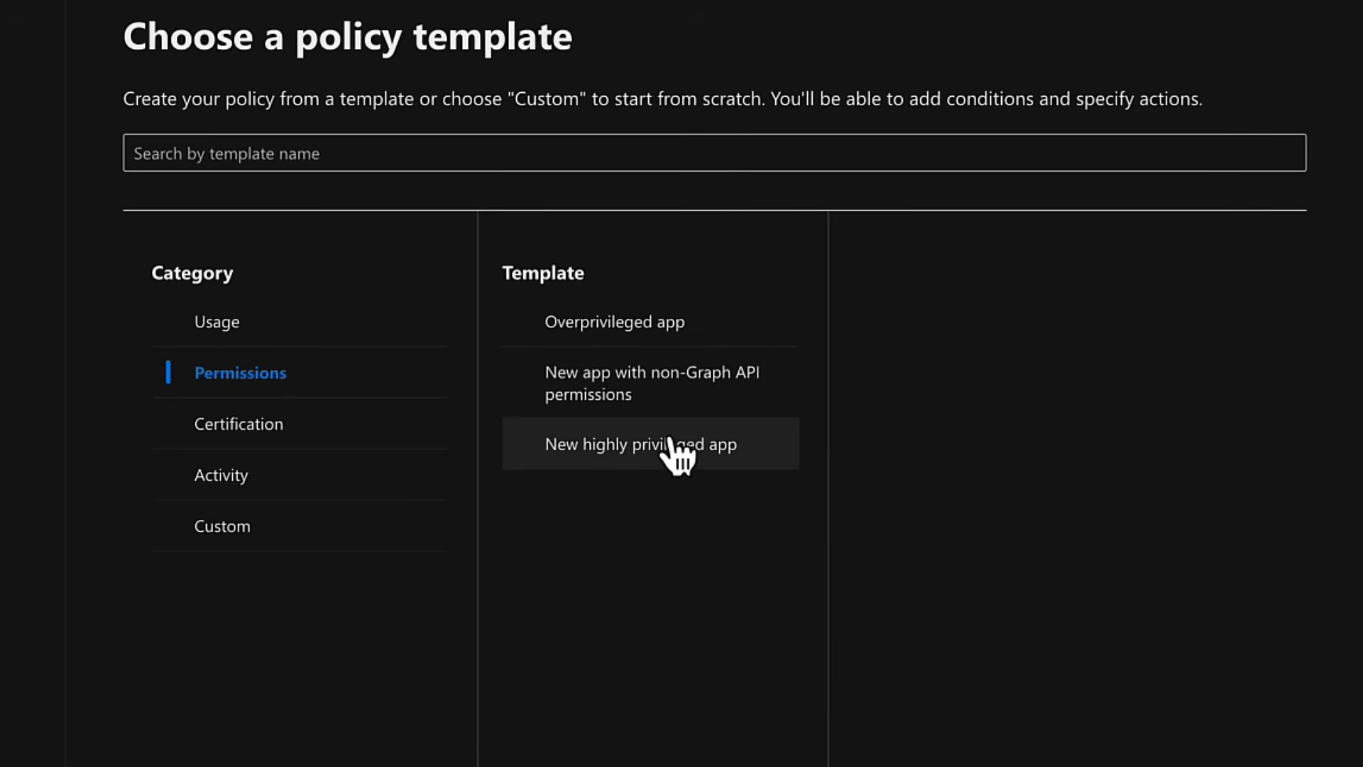
mouse_move(591, 478)
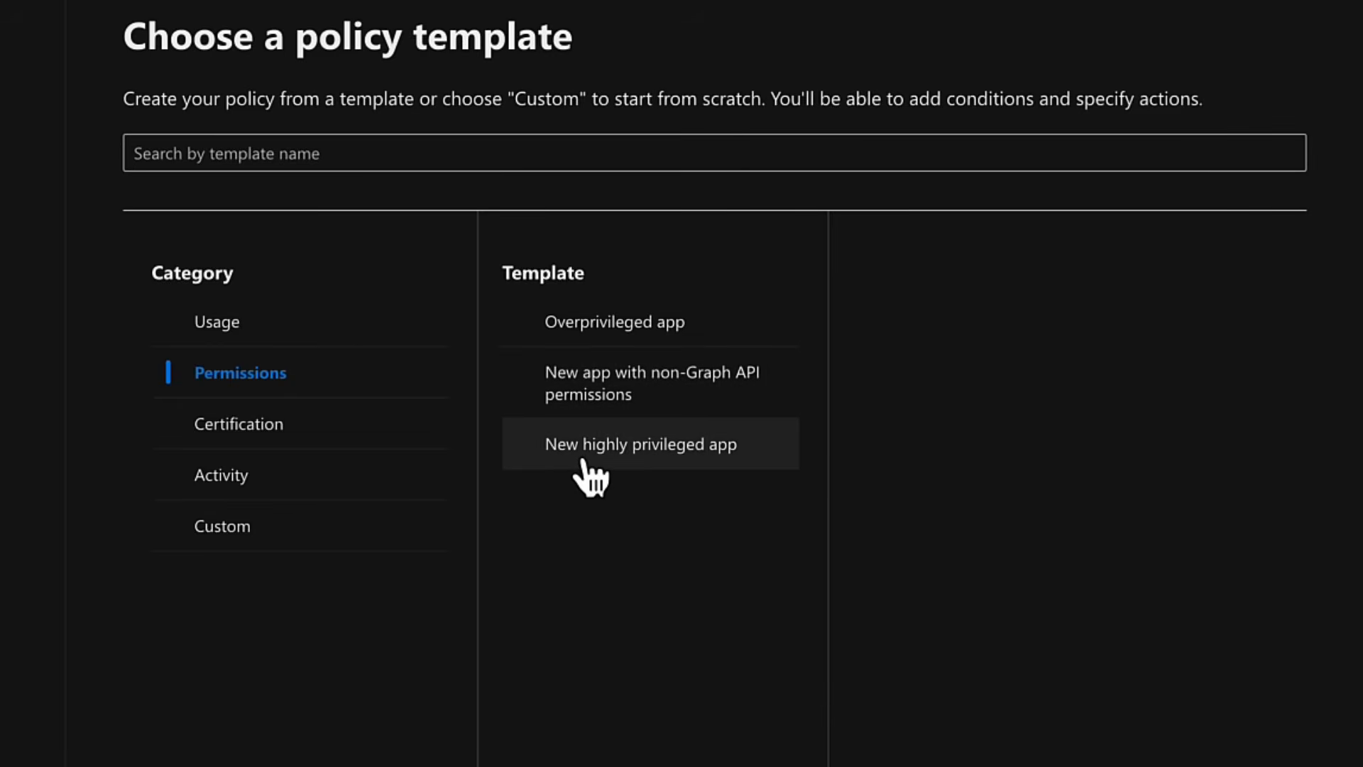
mouse_move(673, 482)
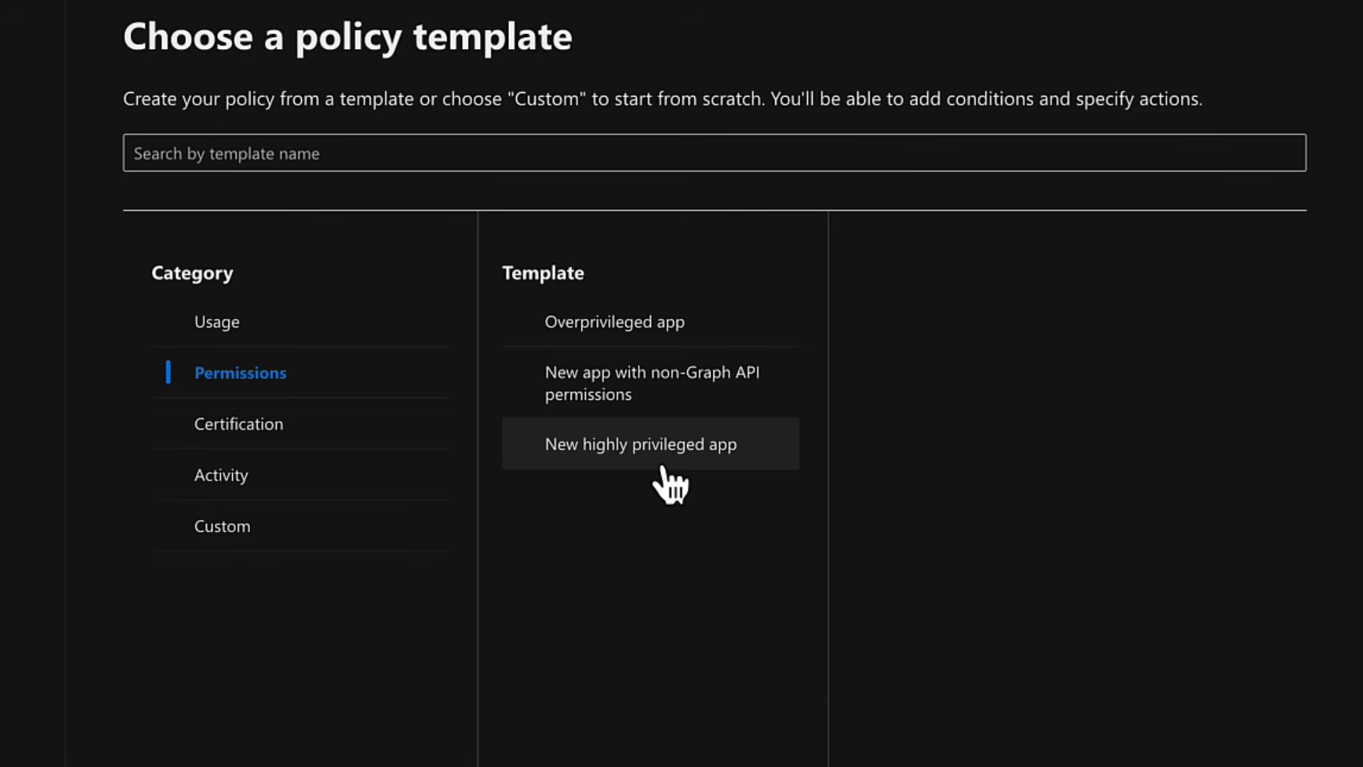
Step: Browse the Certification, Activity and Custom categories, preview New uncertified app, and return to Usage
click(243, 423)
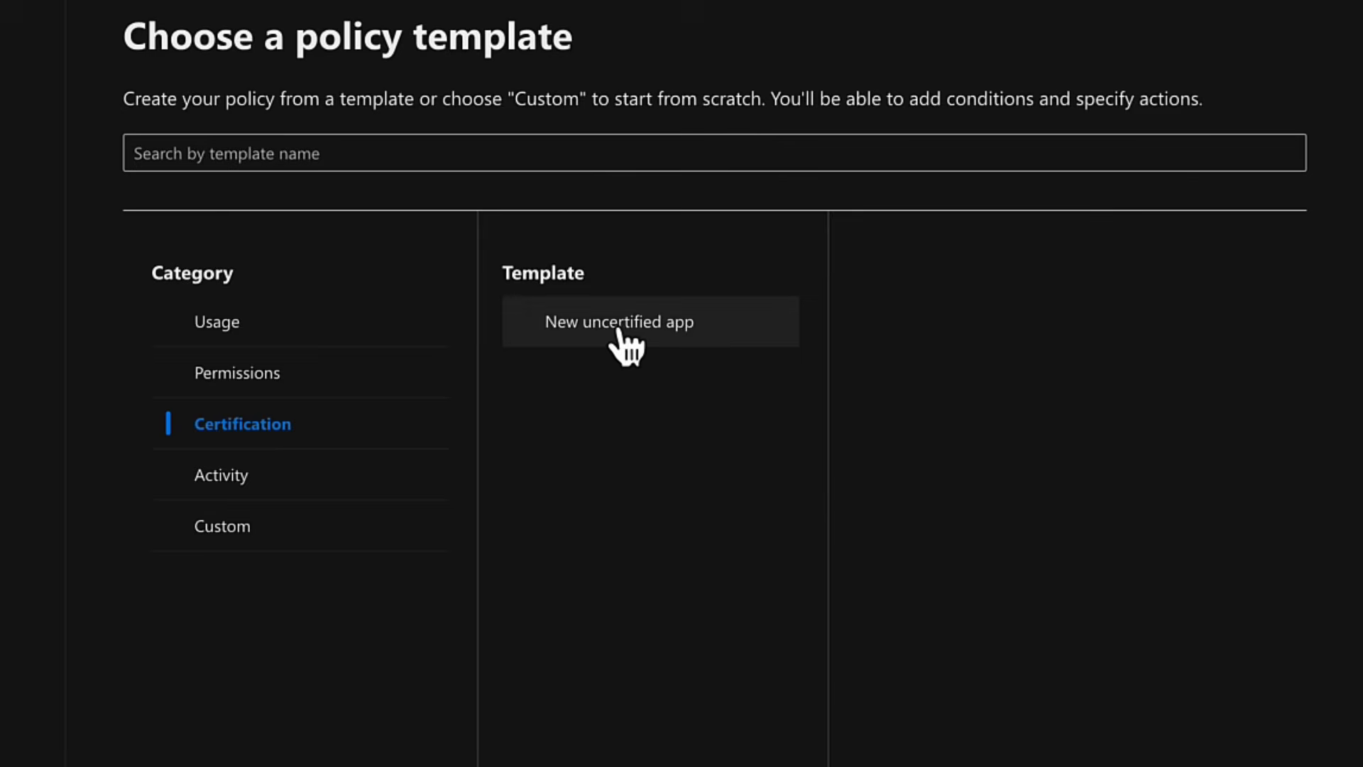
click(619, 321)
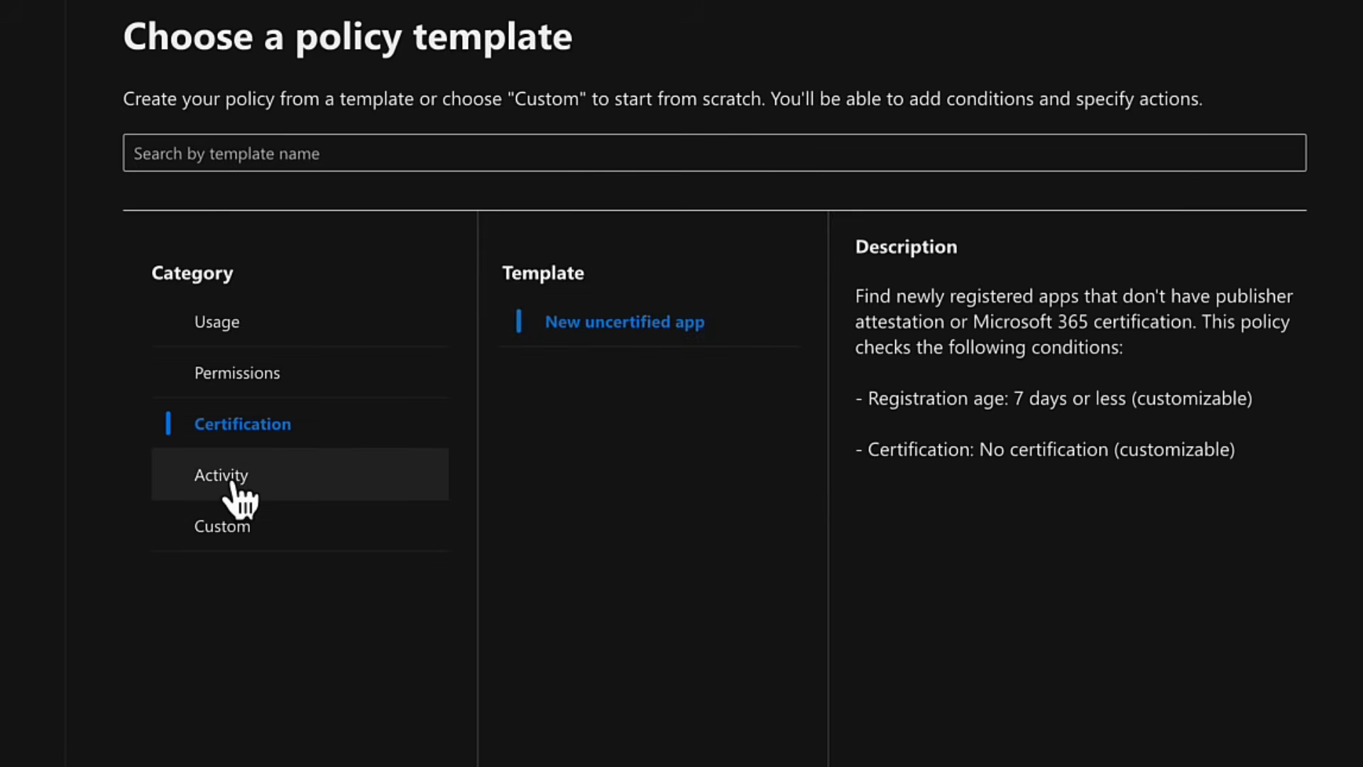
click(221, 474)
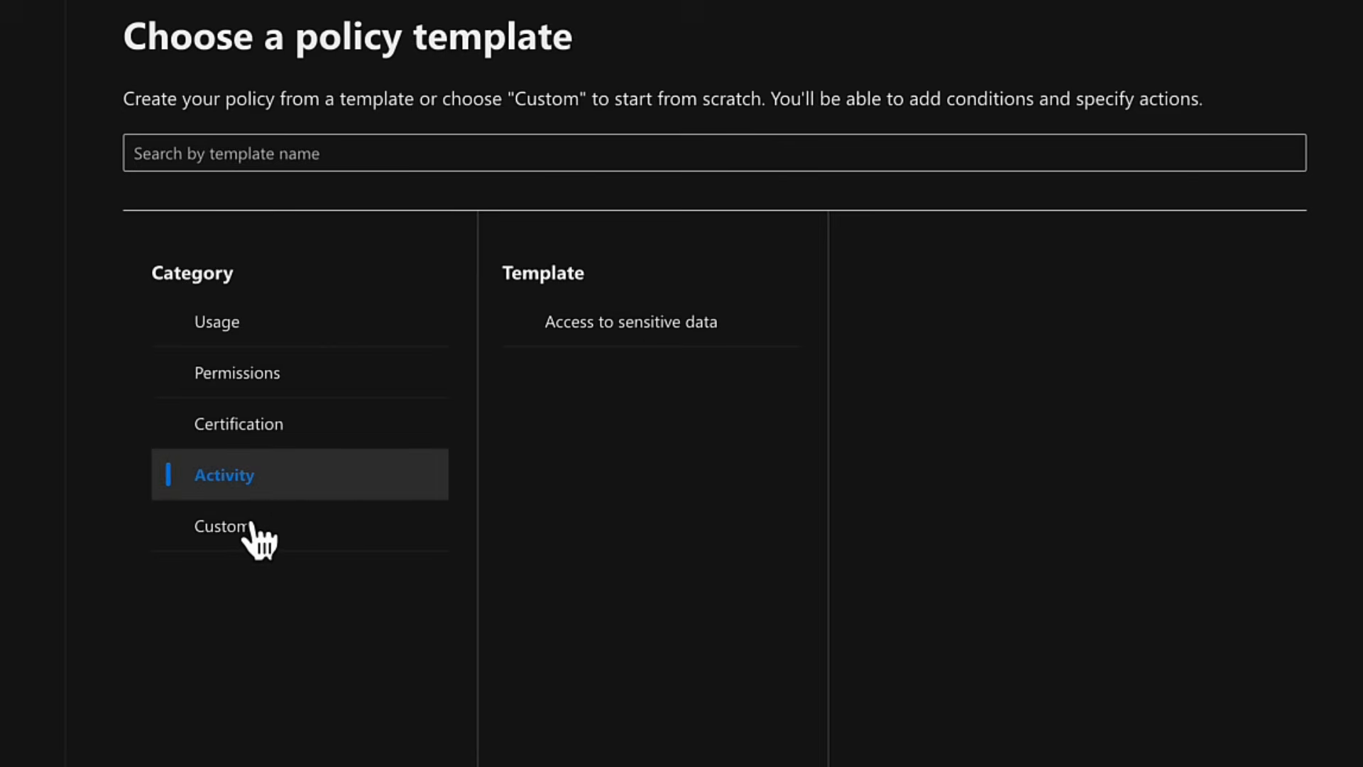
click(221, 525)
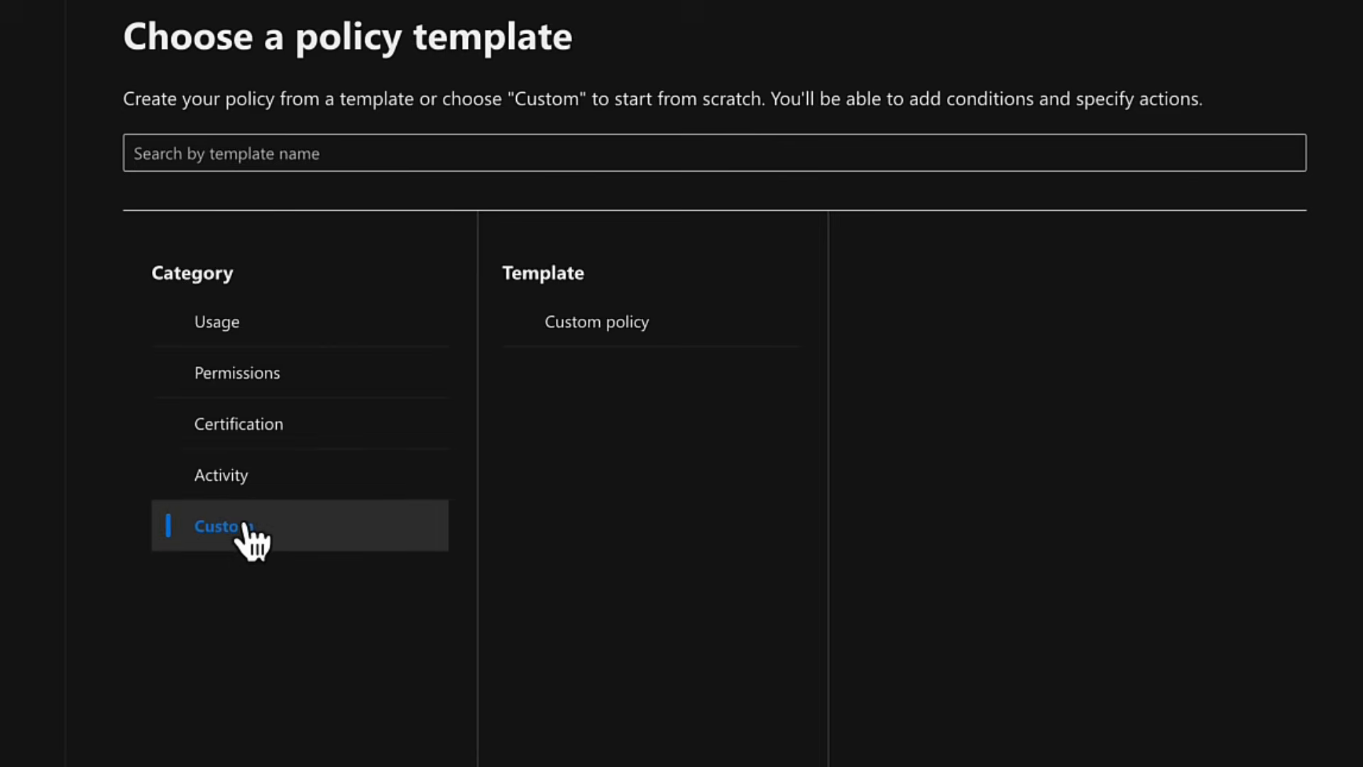
mouse_move(221, 323)
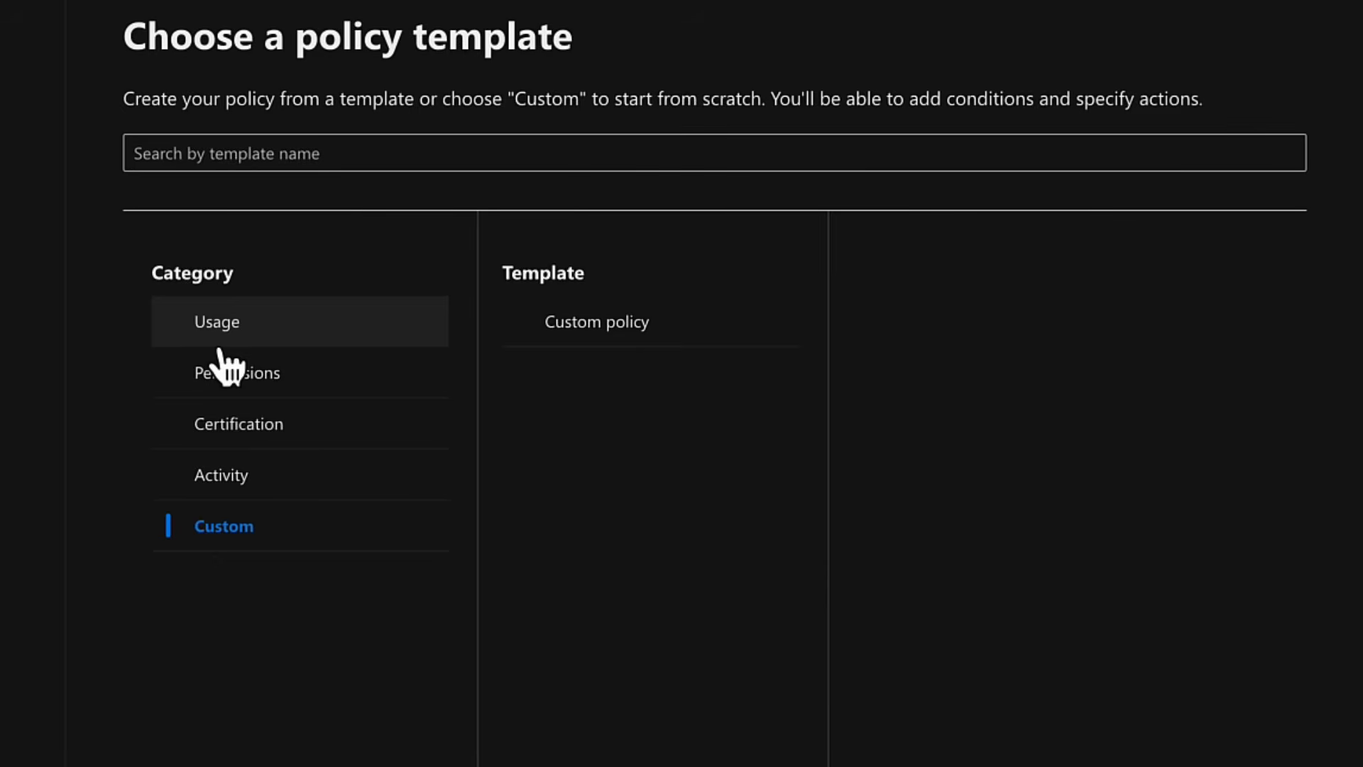
click(216, 321)
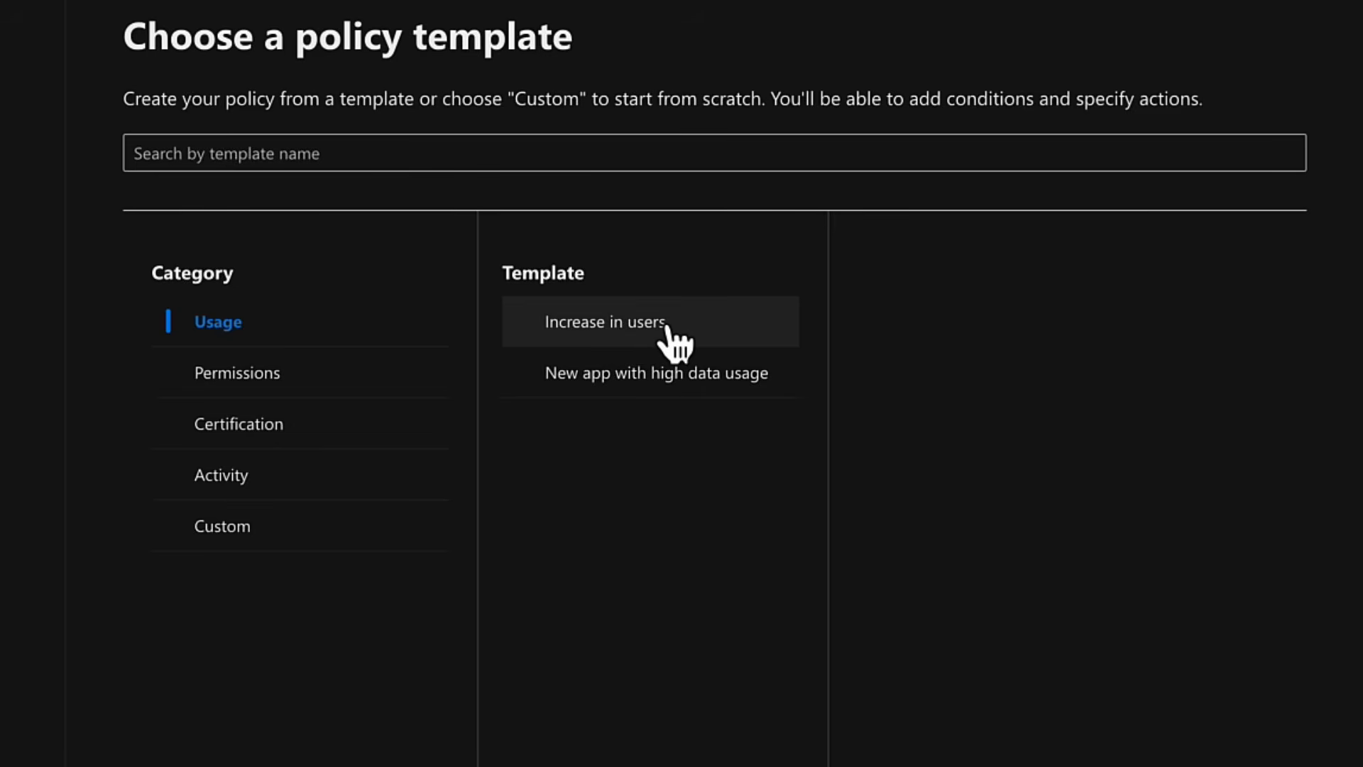
mouse_move(556, 352)
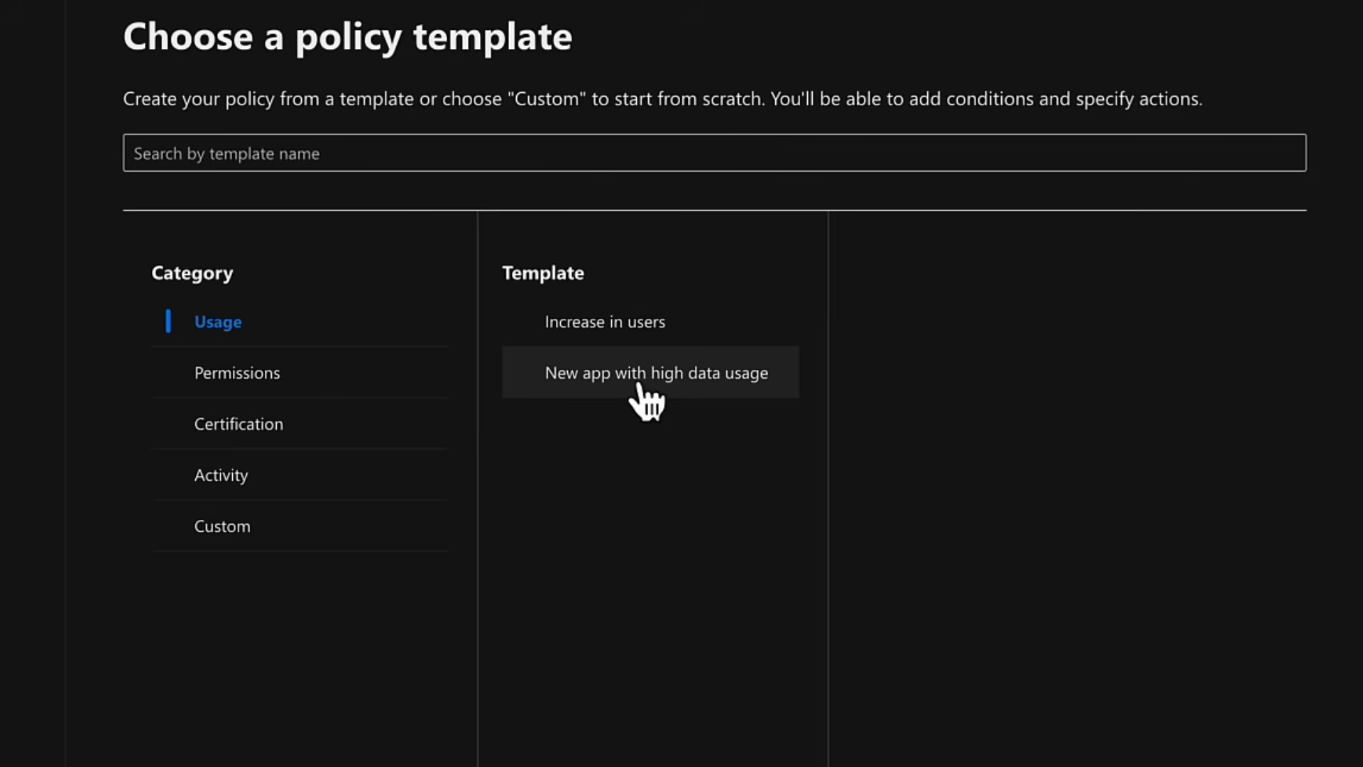
mouse_move(680, 408)
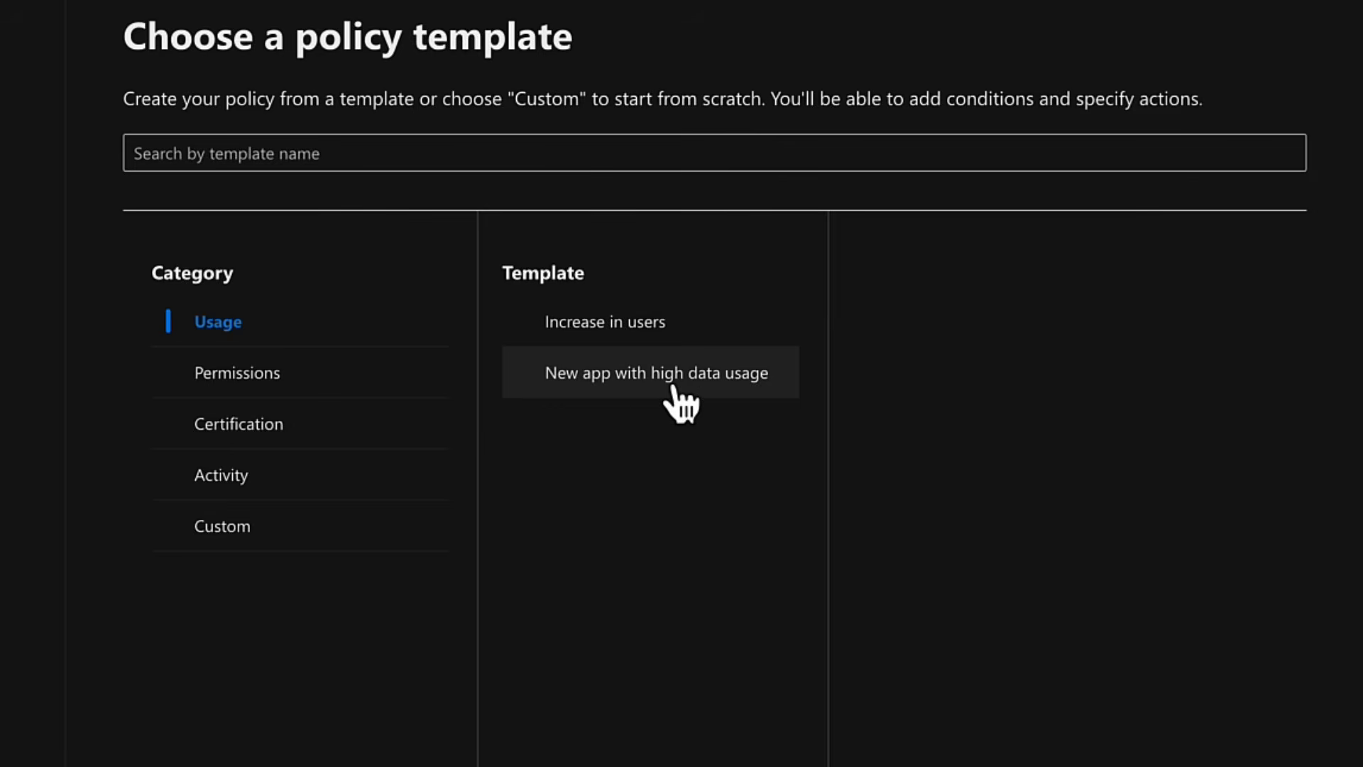
Step: Choose the New app with high data usage template, keep its name and Medium severity
click(656, 372)
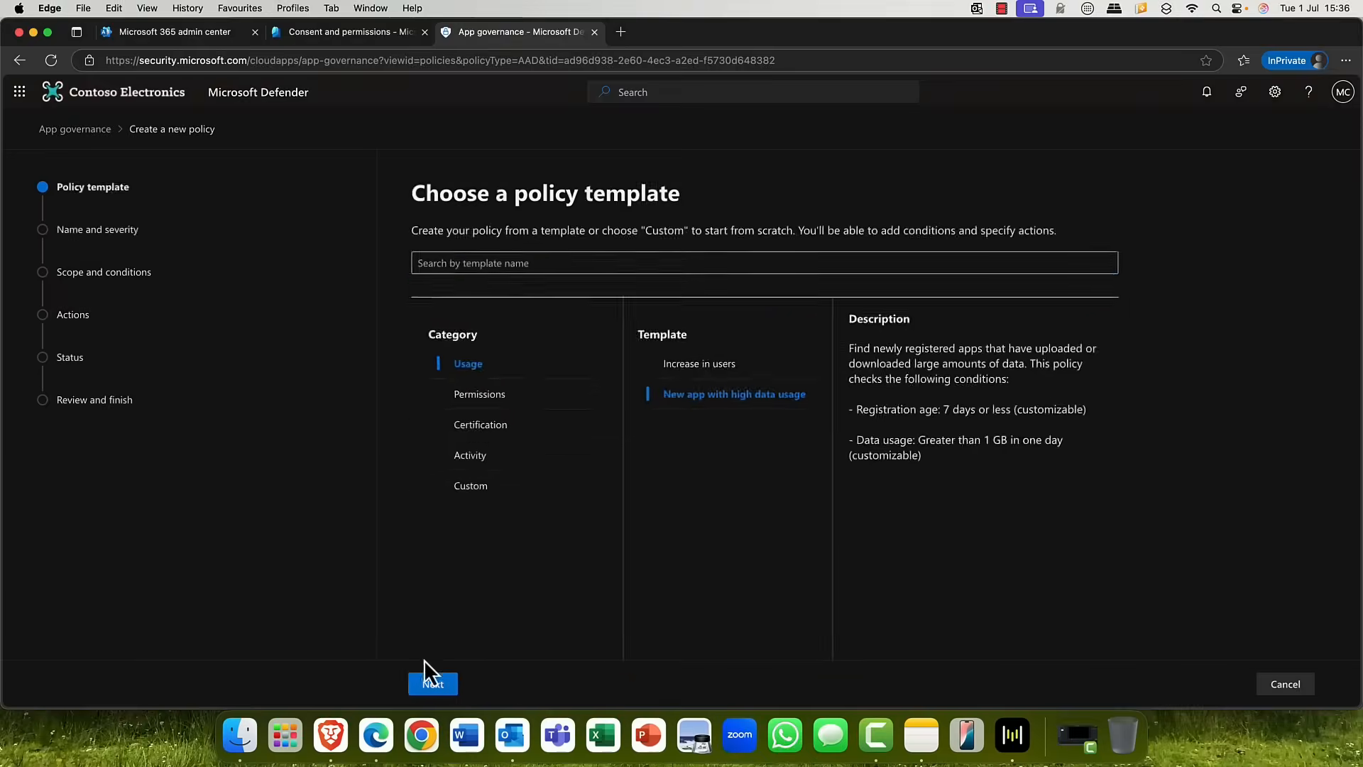
click(431, 683)
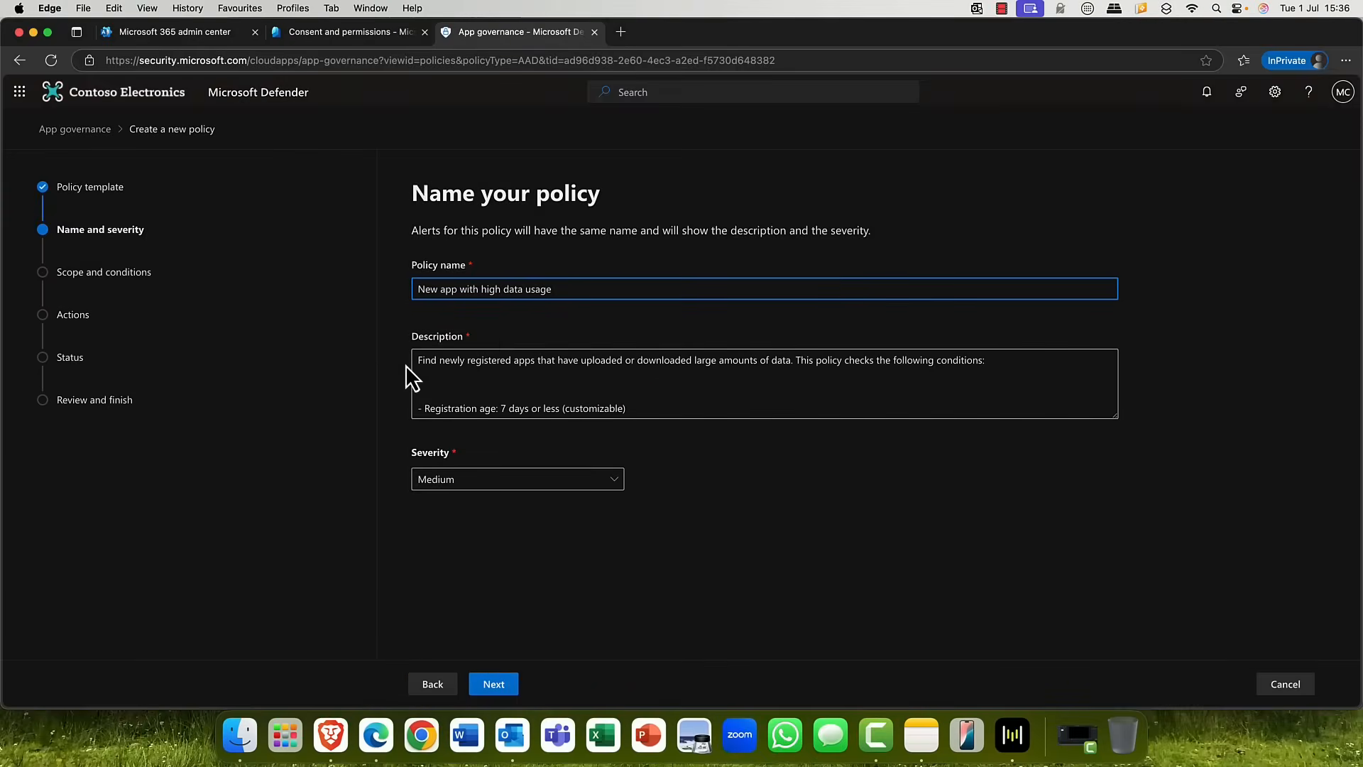
mouse_move(499, 497)
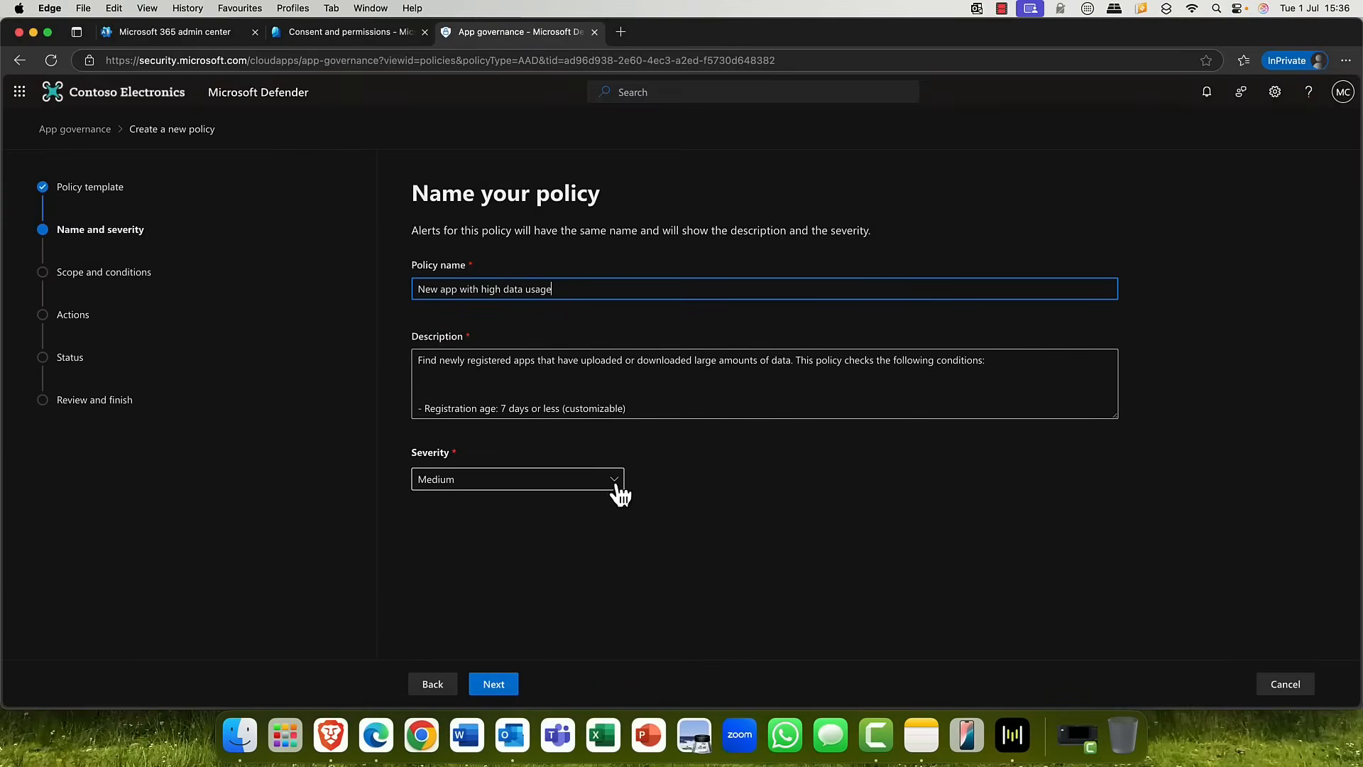
click(516, 478)
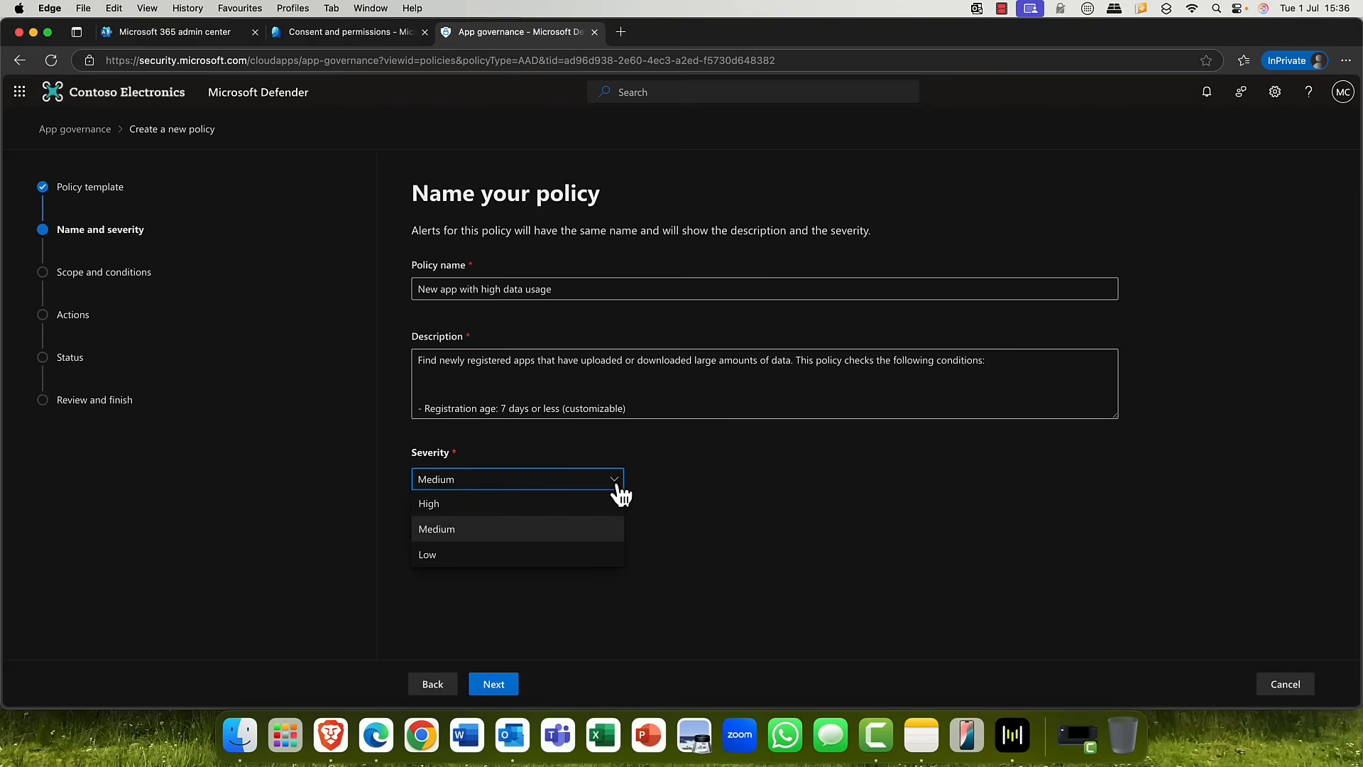
click(493, 683)
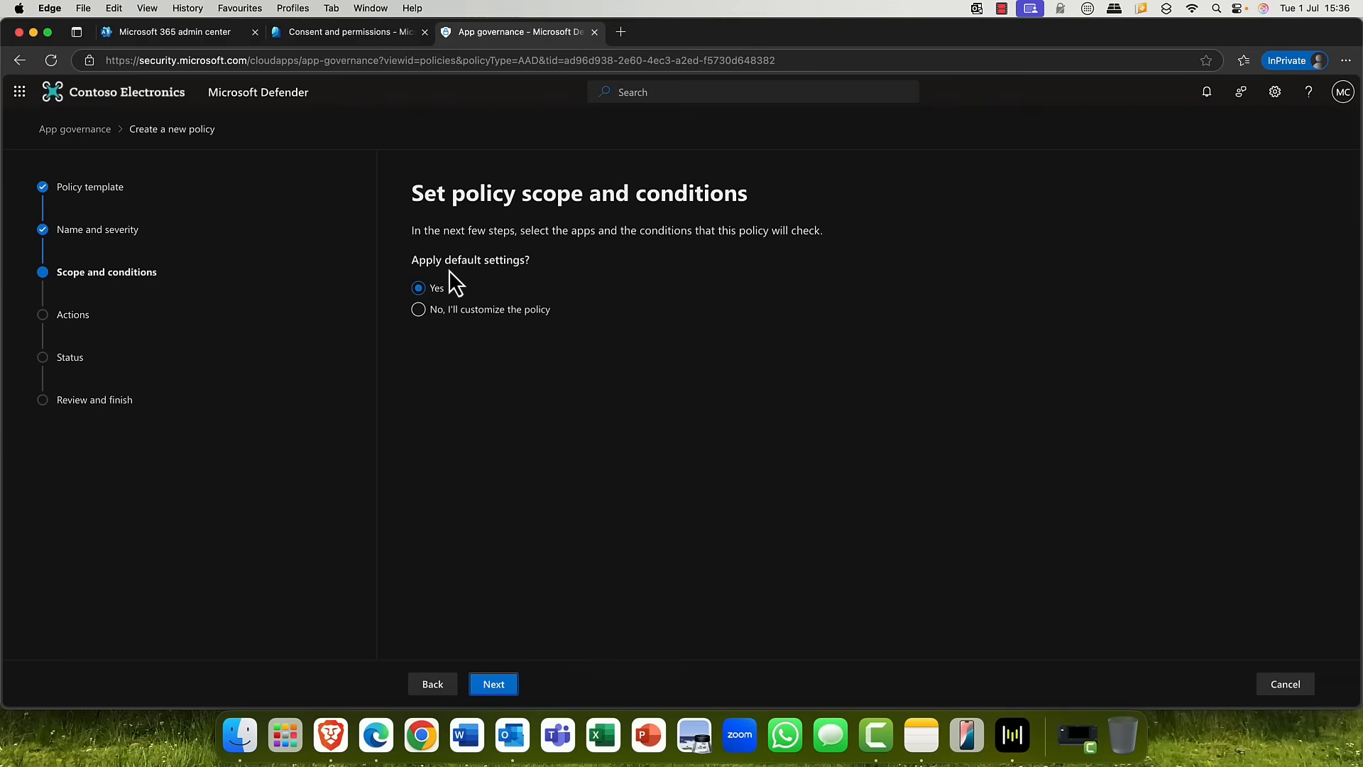
mouse_move(496, 284)
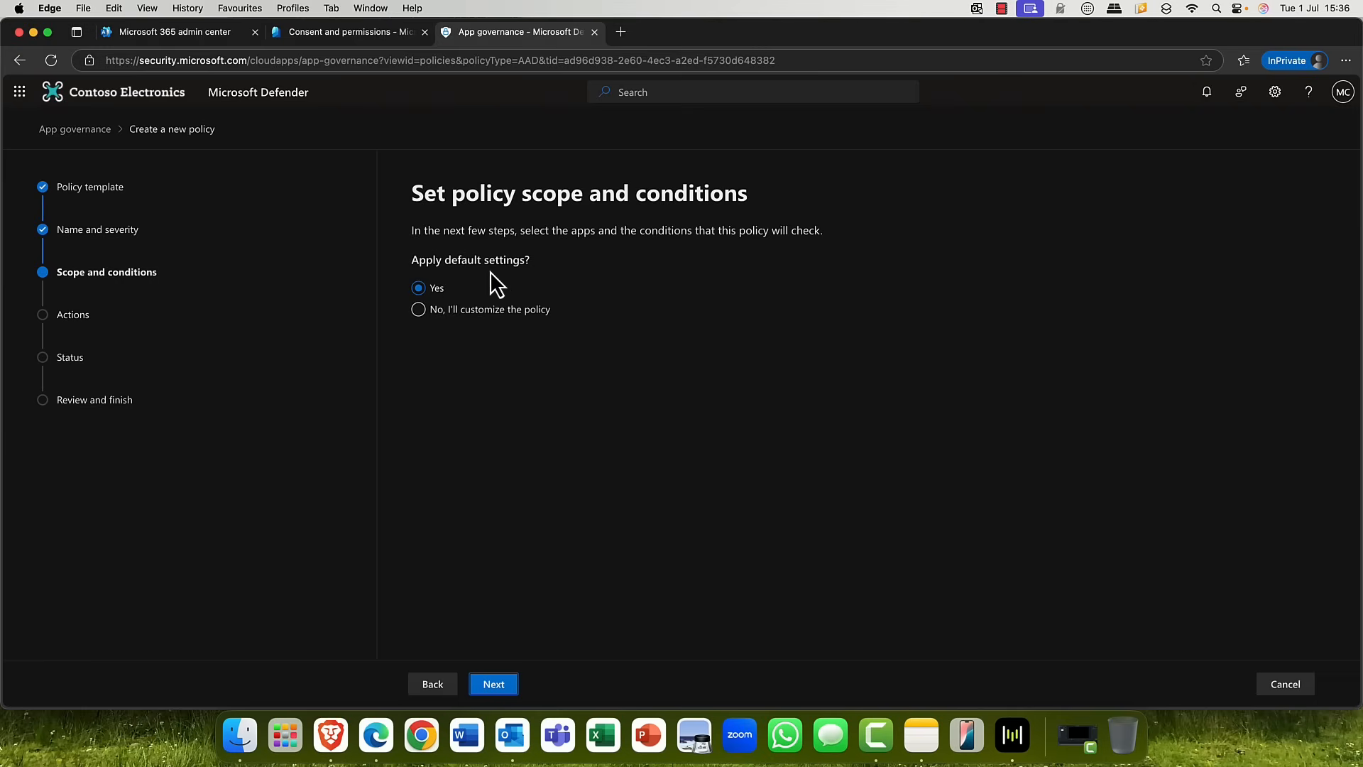
mouse_move(484, 285)
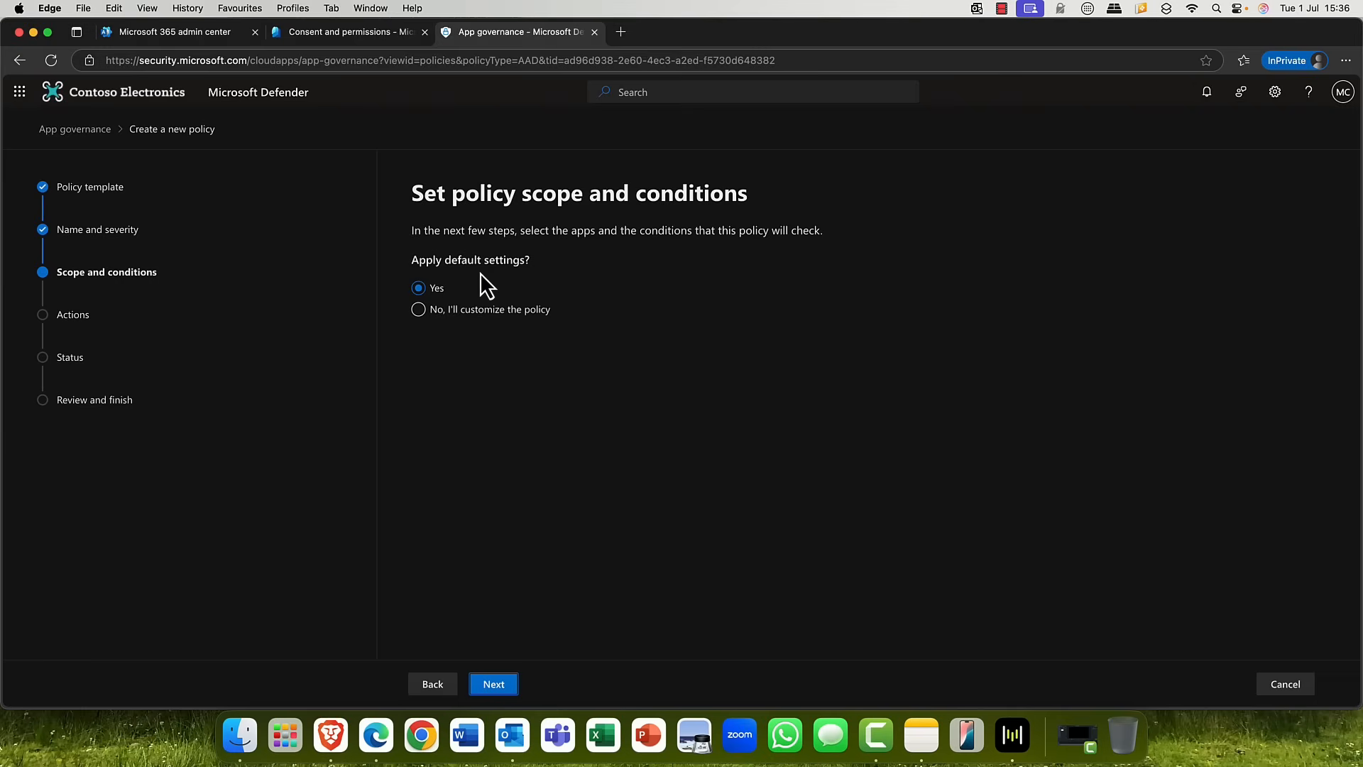
Step: Choose 'No, I'll customize the policy' instead of the default settings
click(417, 308)
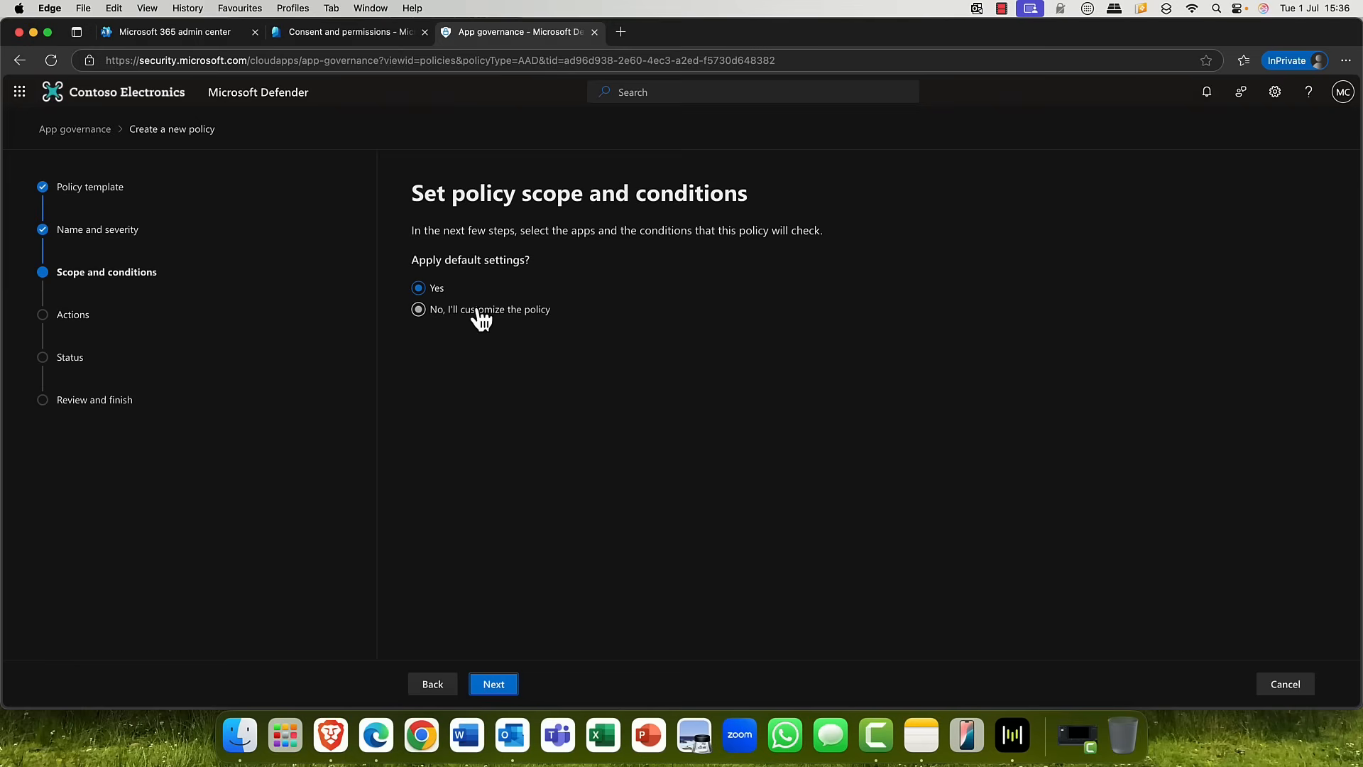
click(417, 310)
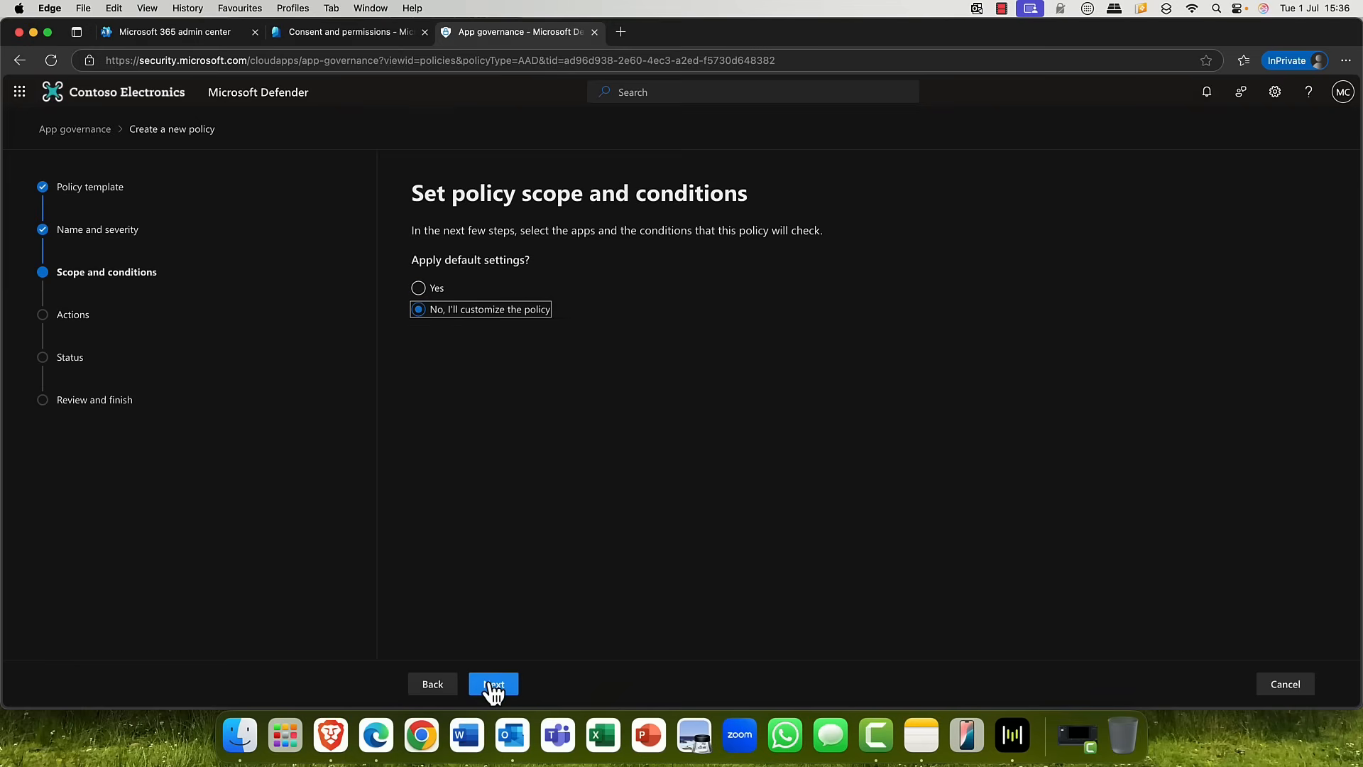
click(492, 683)
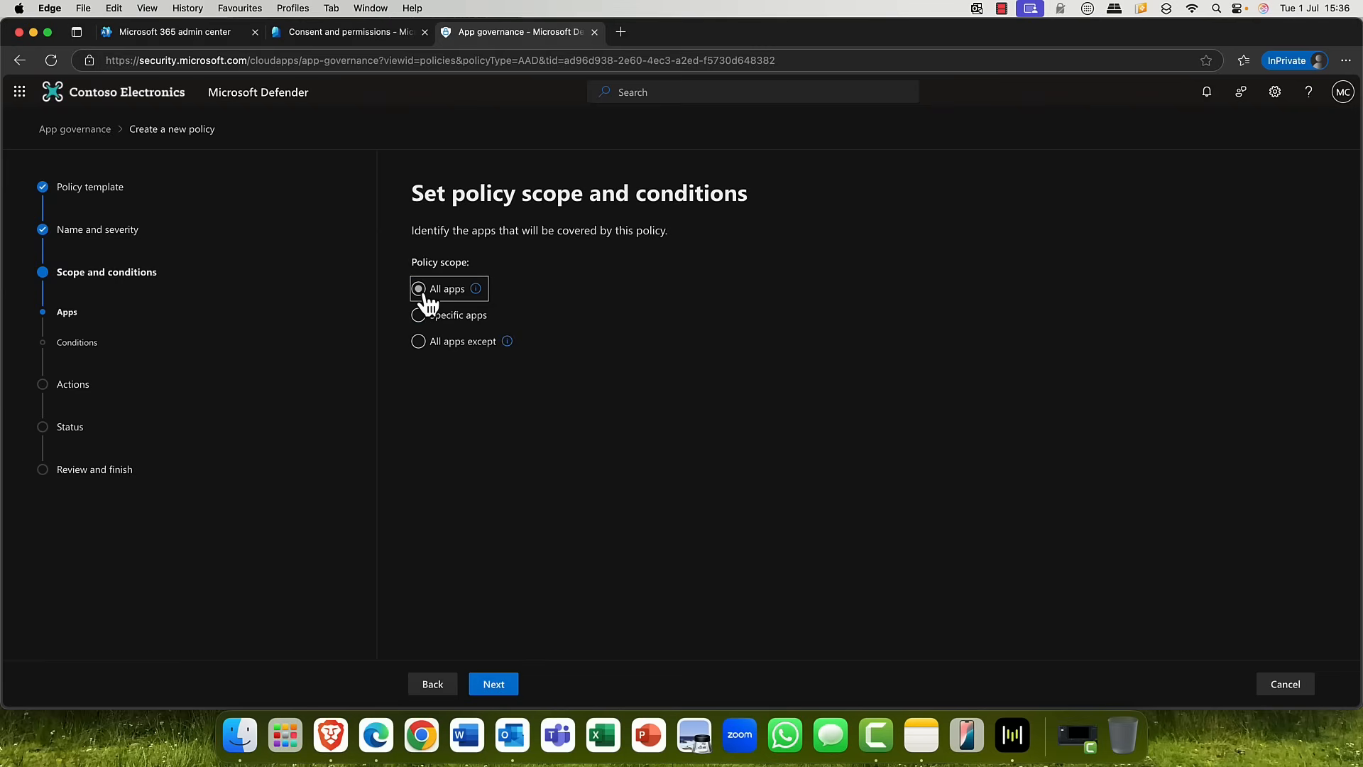
Step: Set the policy scope to All apps after considering specific and excluded apps
click(417, 315)
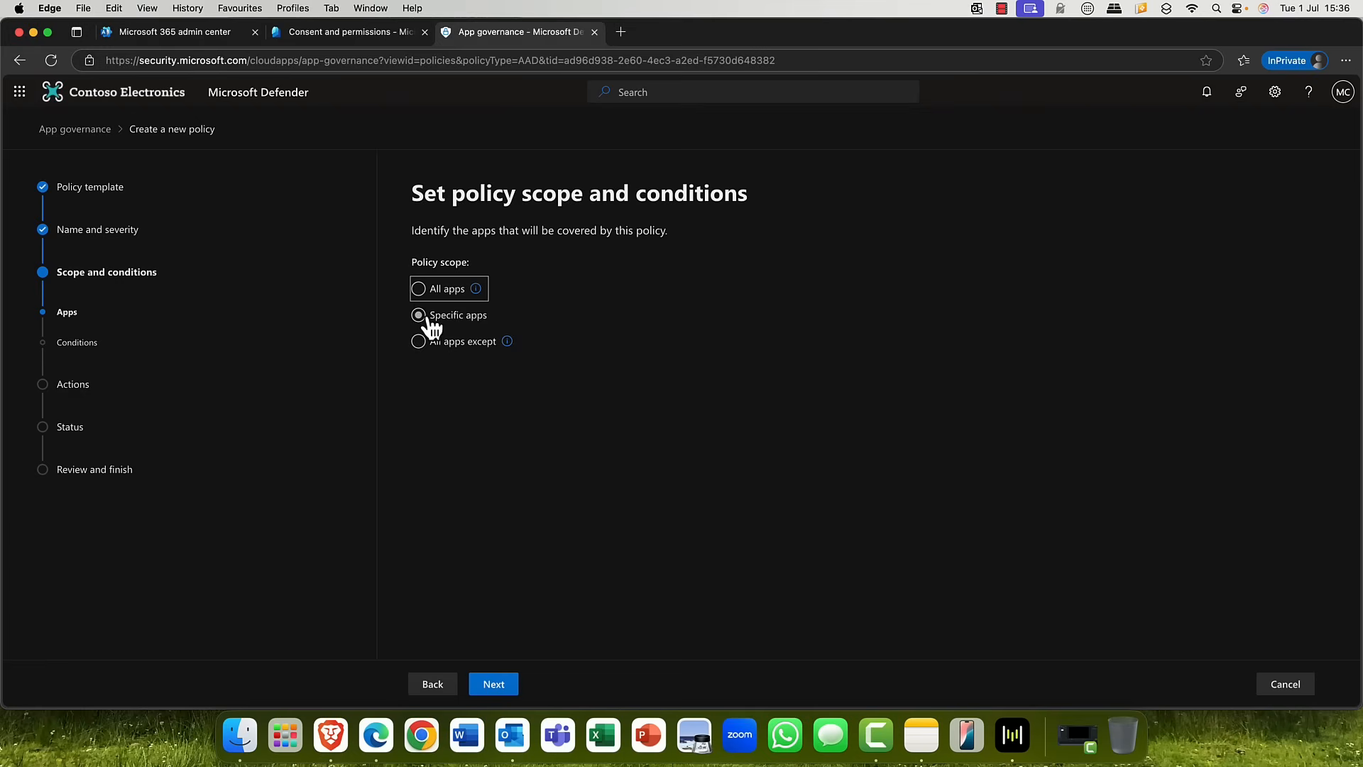
click(417, 340)
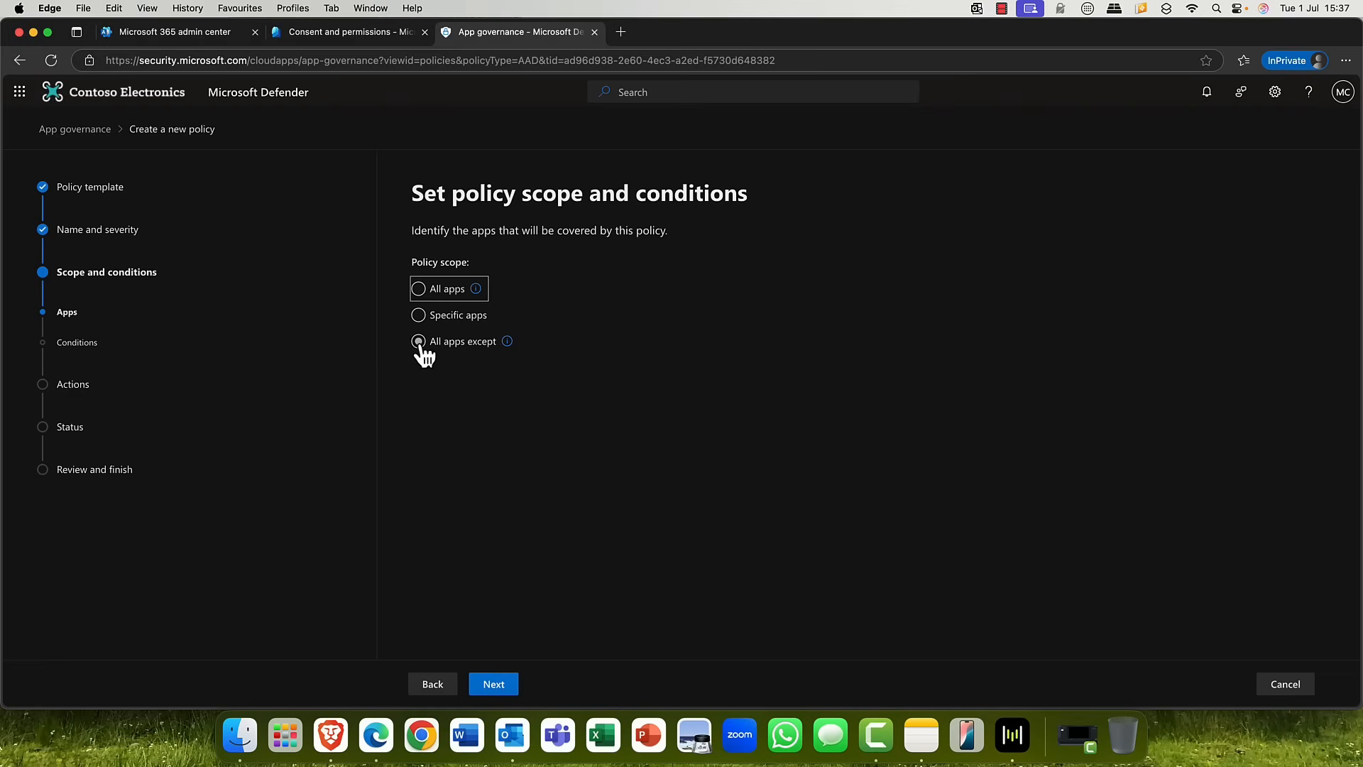
click(417, 288)
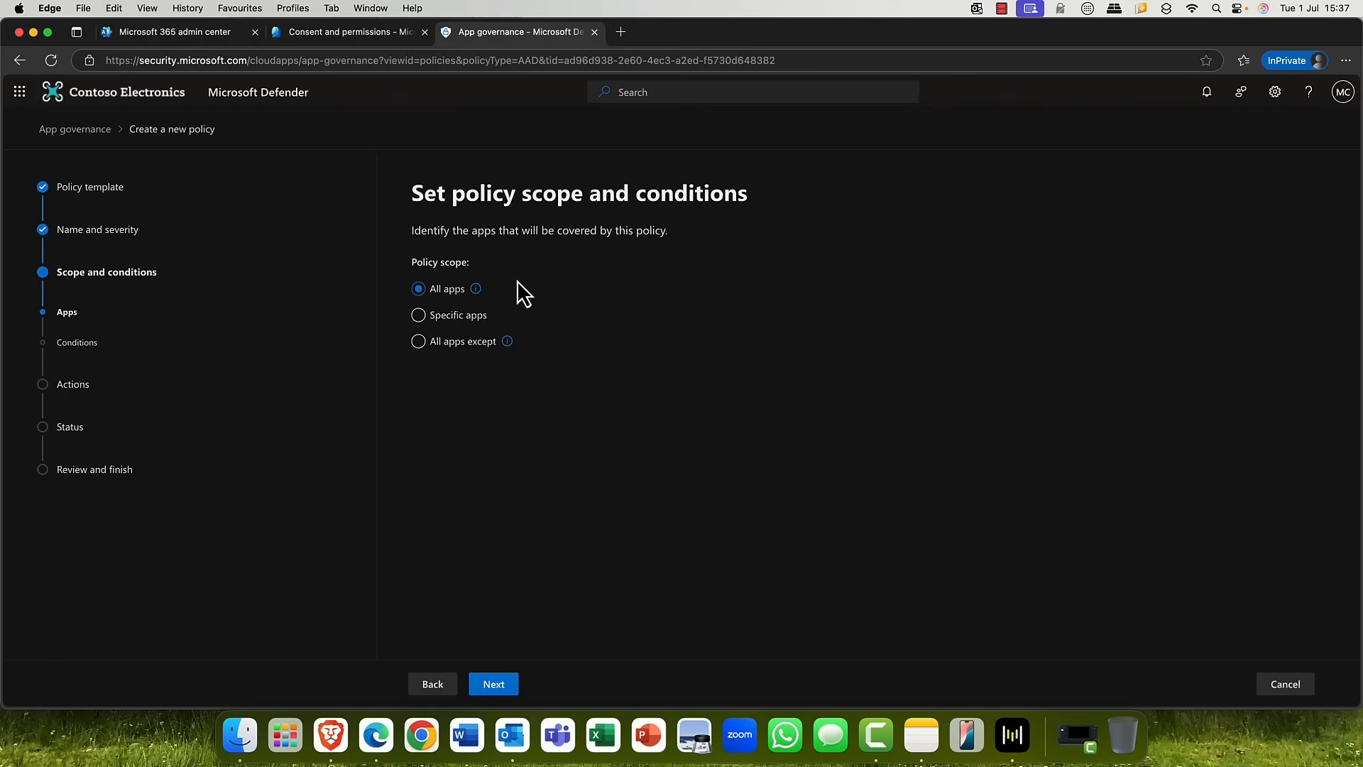
click(492, 683)
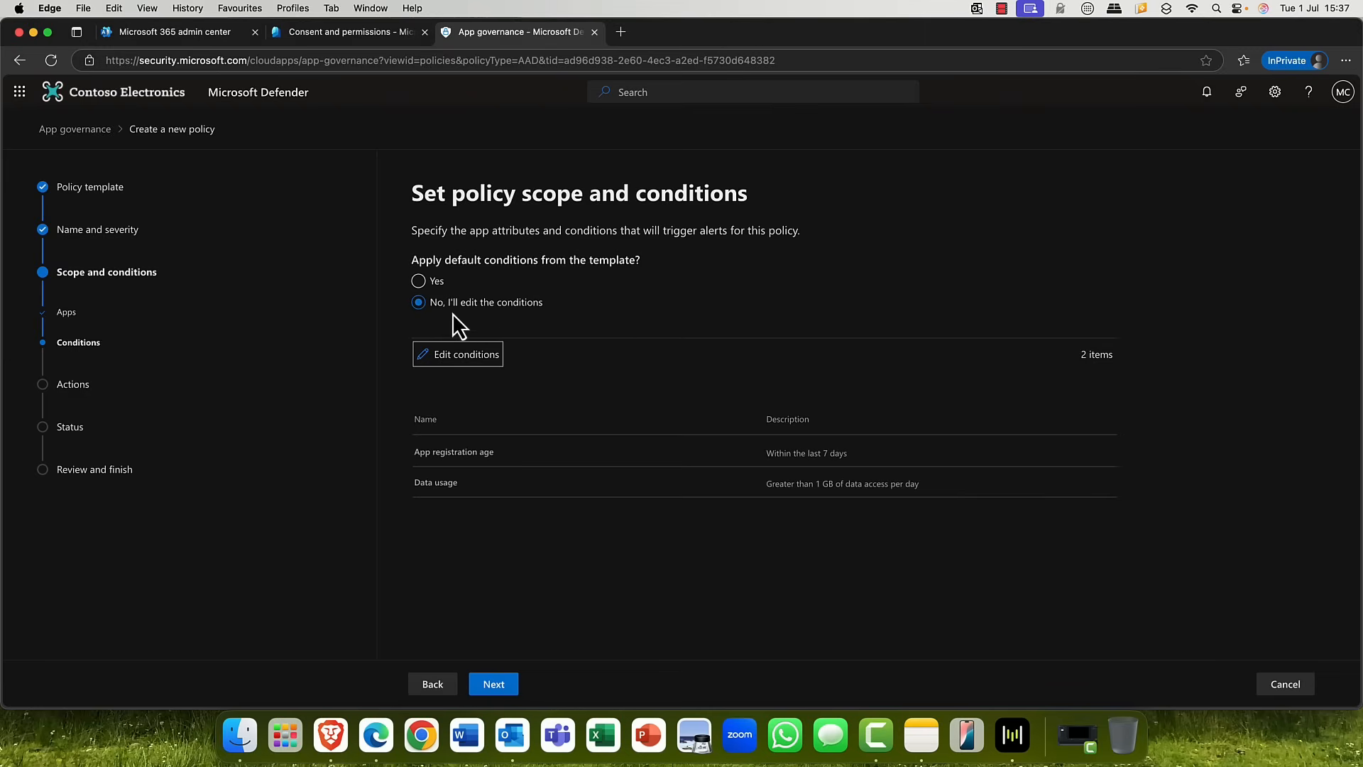
mouse_move(457, 354)
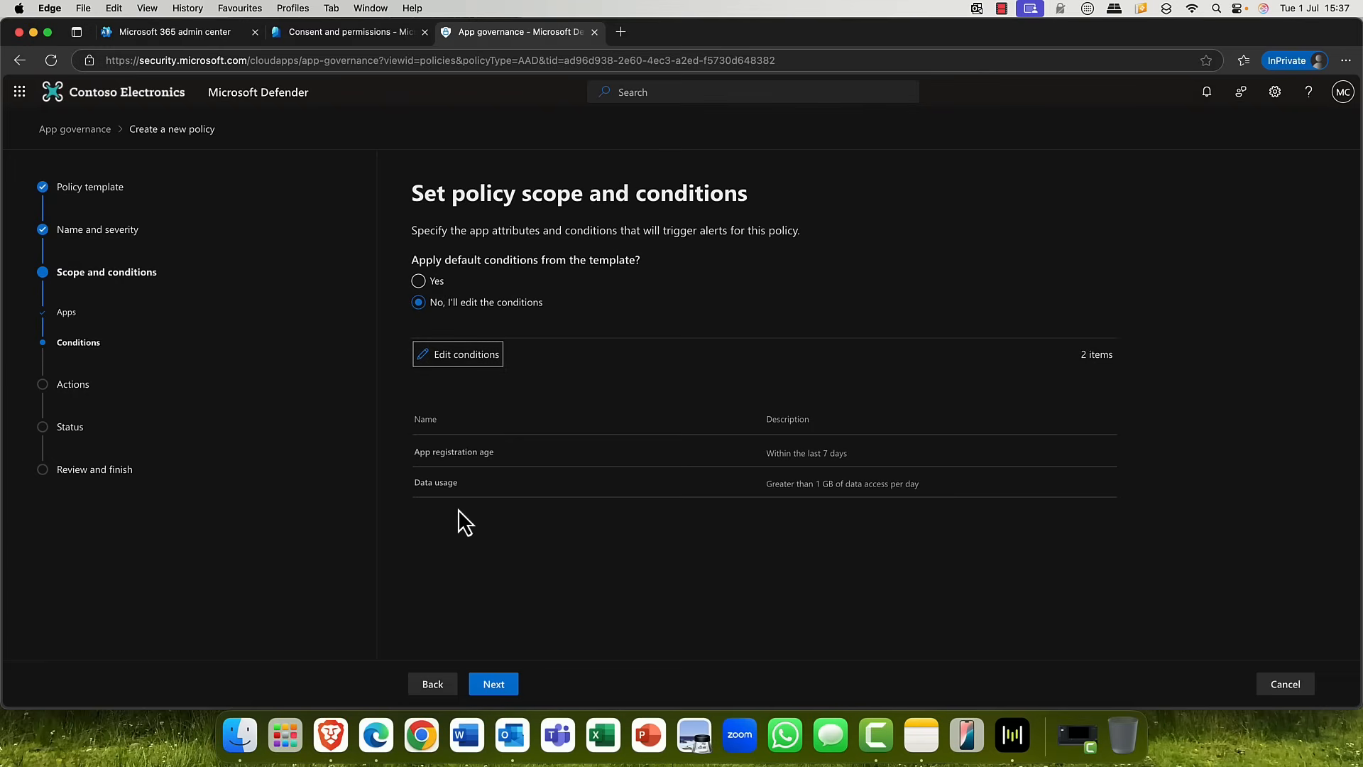
mouse_move(452, 467)
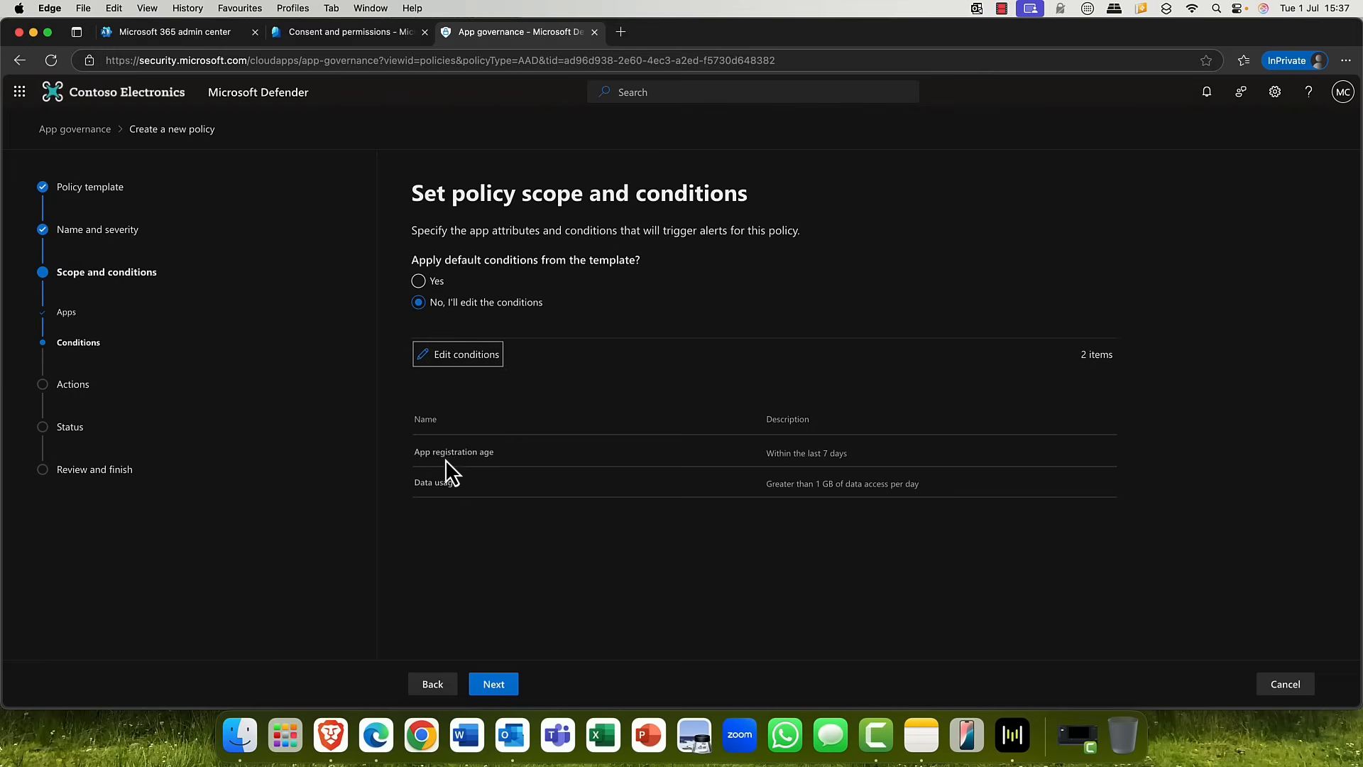
mouse_move(467, 476)
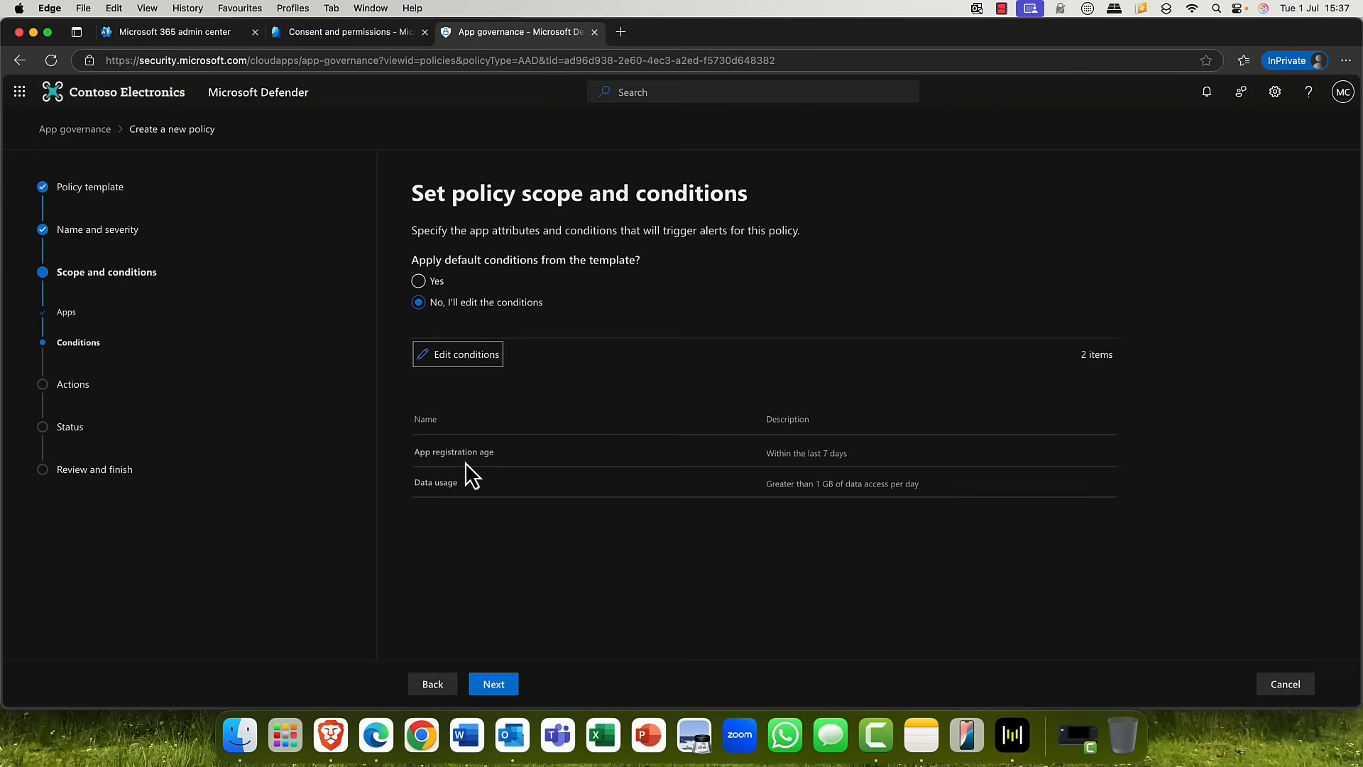
mouse_move(779, 482)
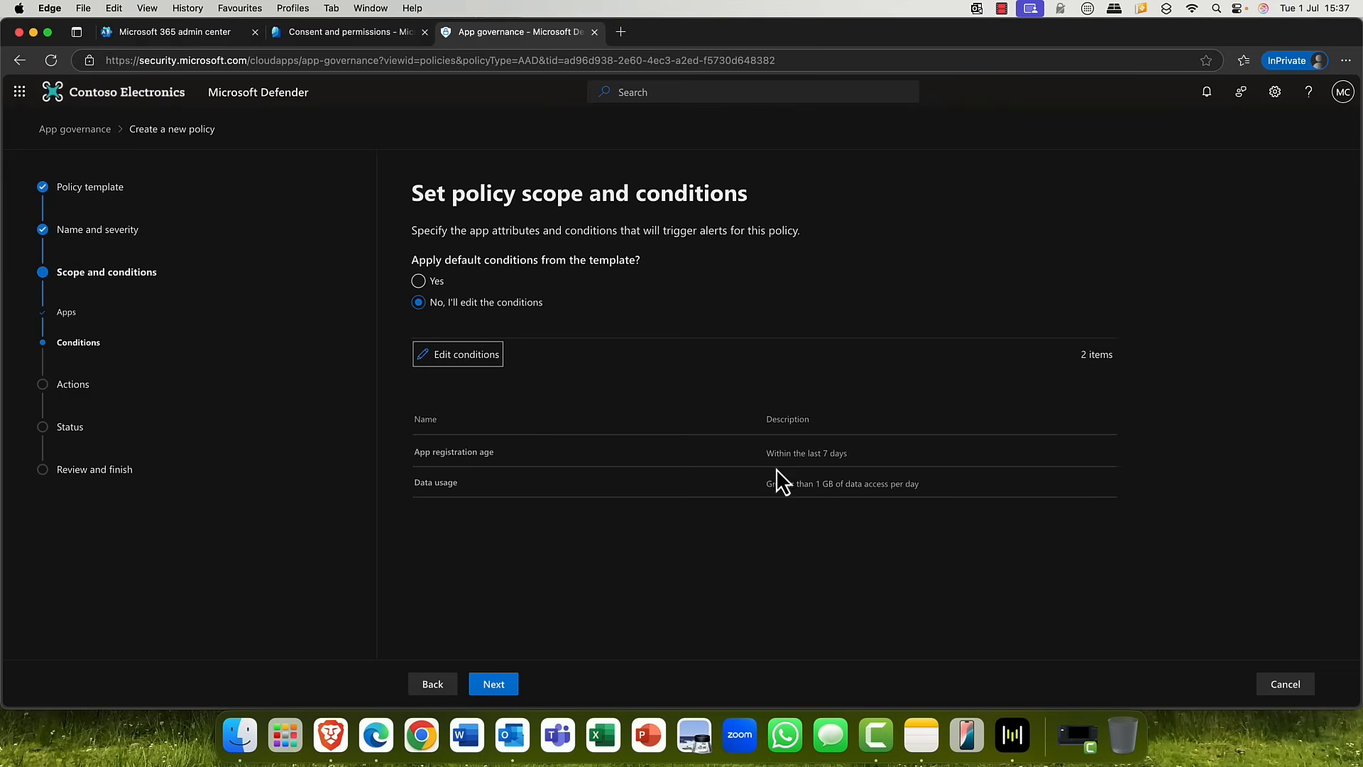
mouse_move(435, 509)
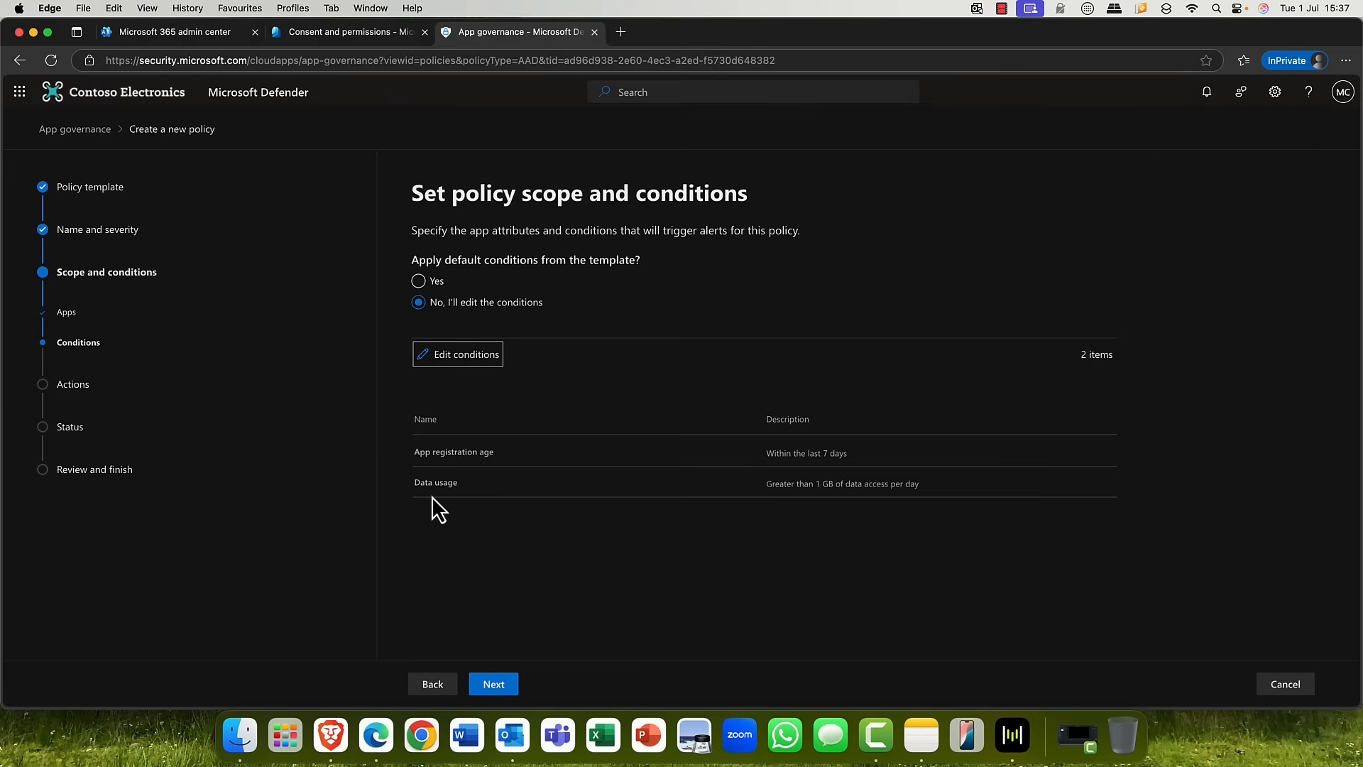
Step: Save conditions of app registration age 7 days and data usage over 1 GB, then continue
click(457, 353)
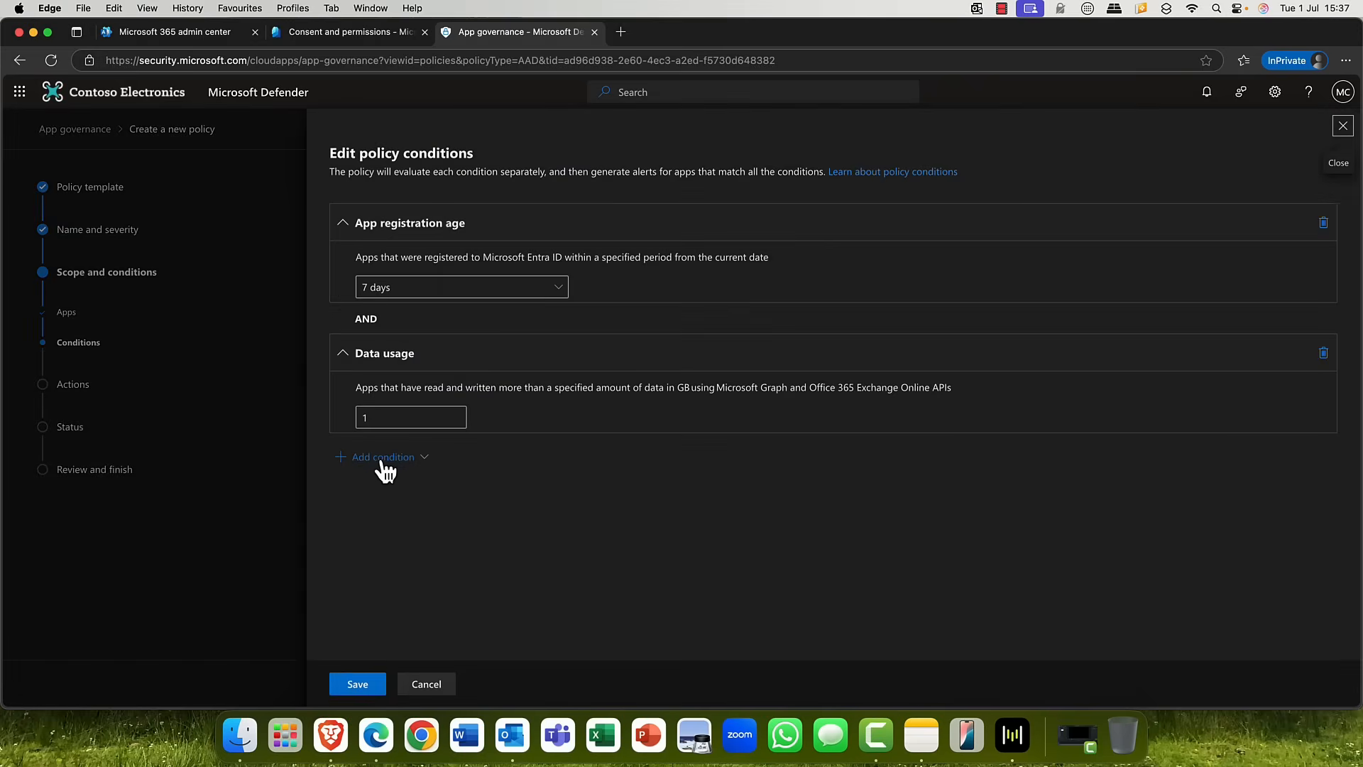
click(381, 455)
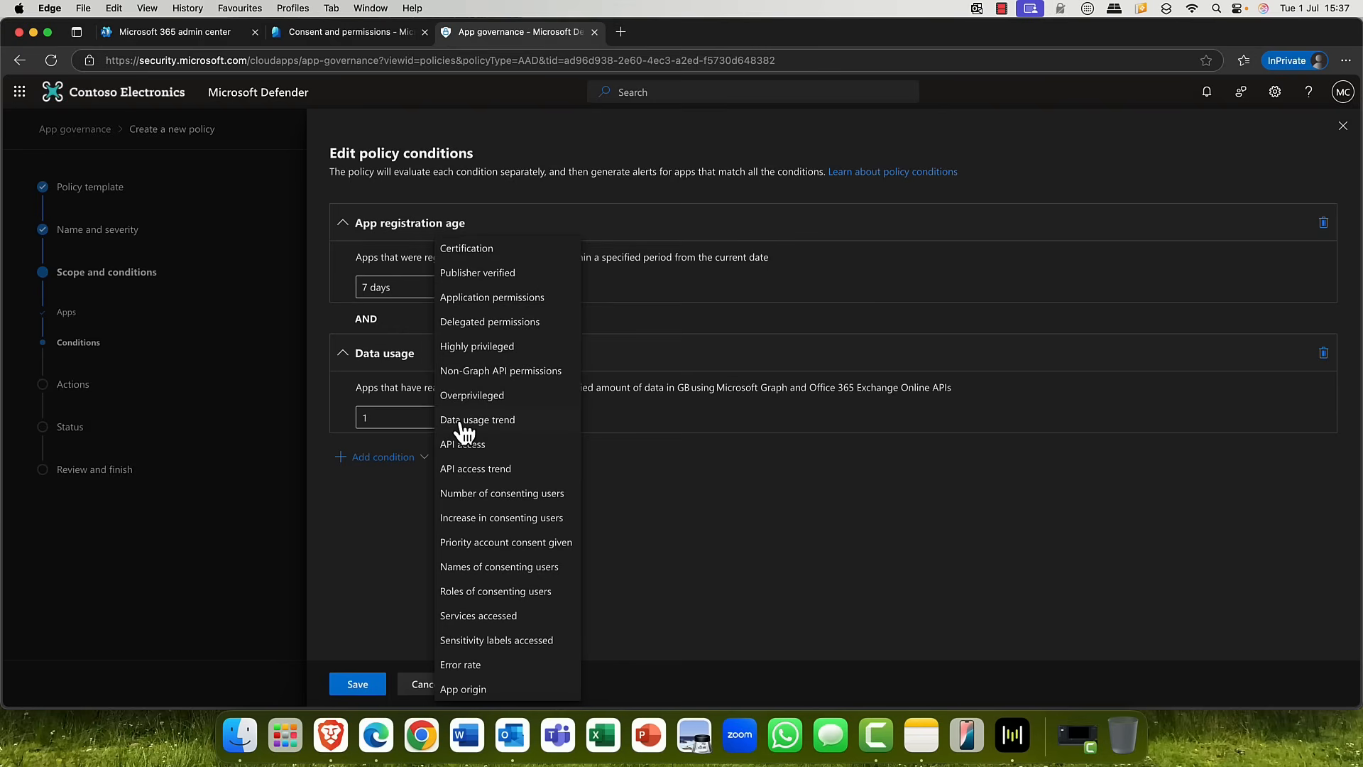
mouse_move(471, 446)
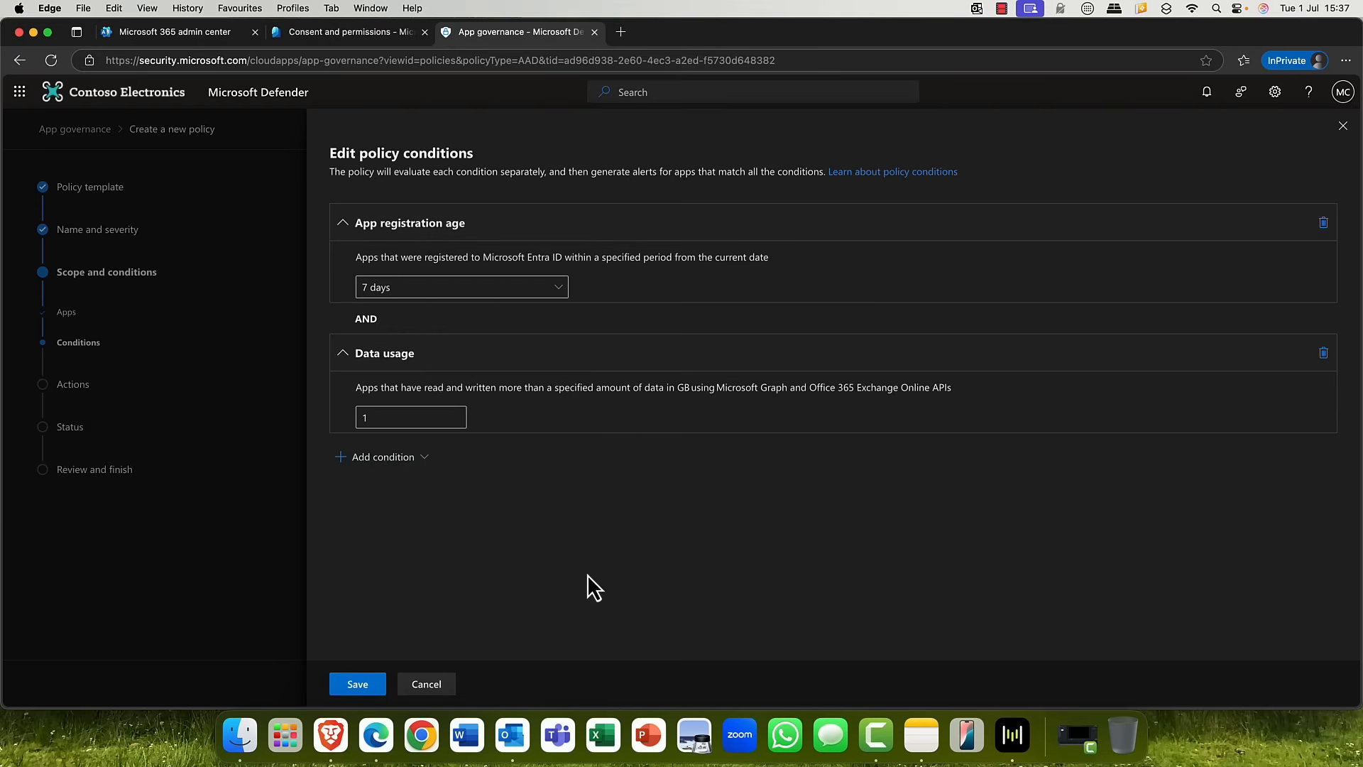
click(356, 683)
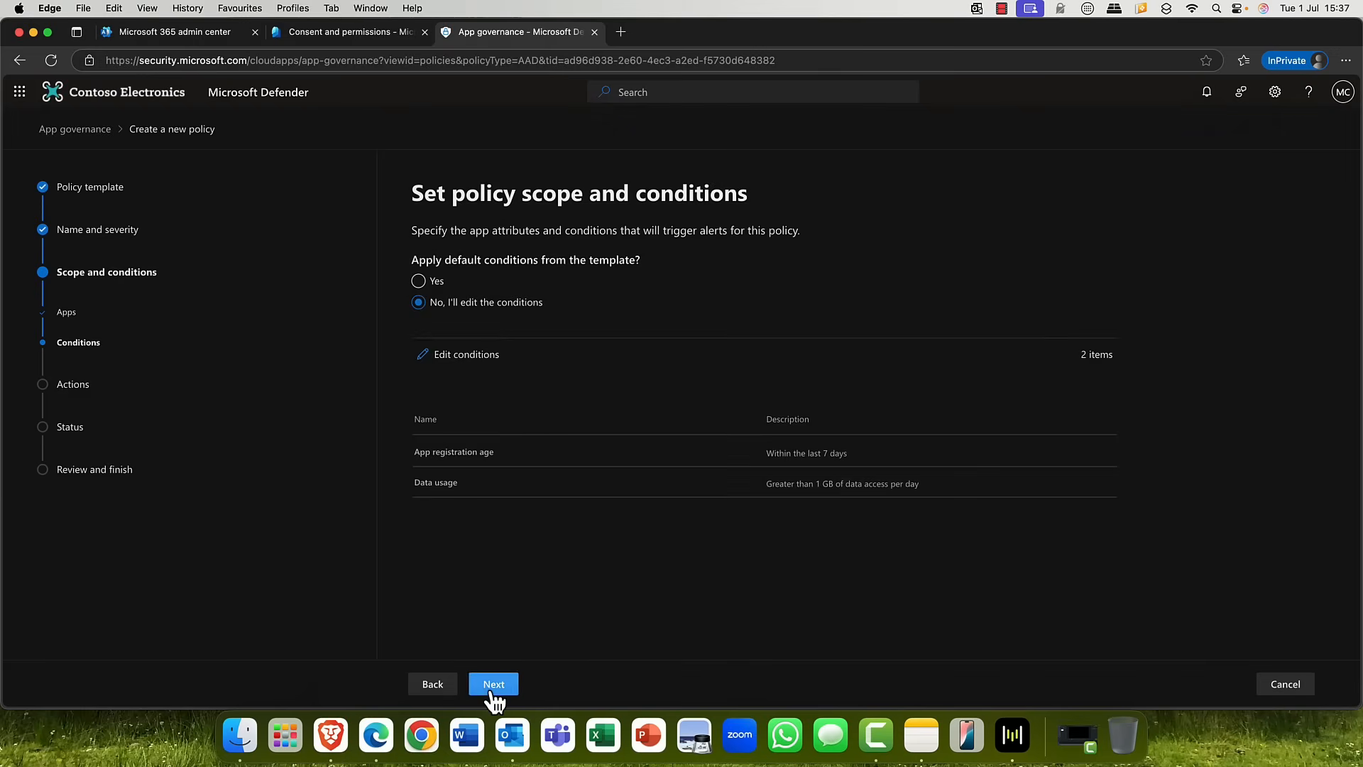
click(492, 683)
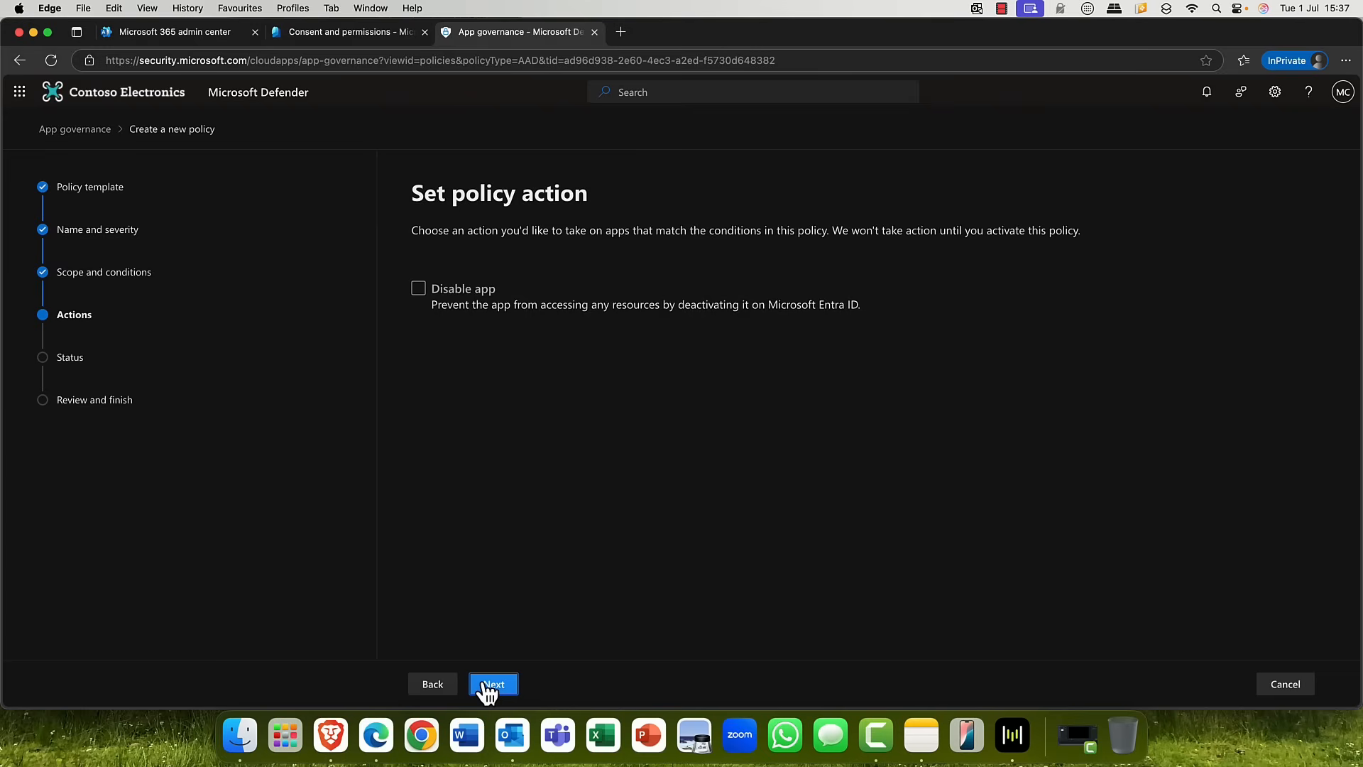
mouse_move(338, 513)
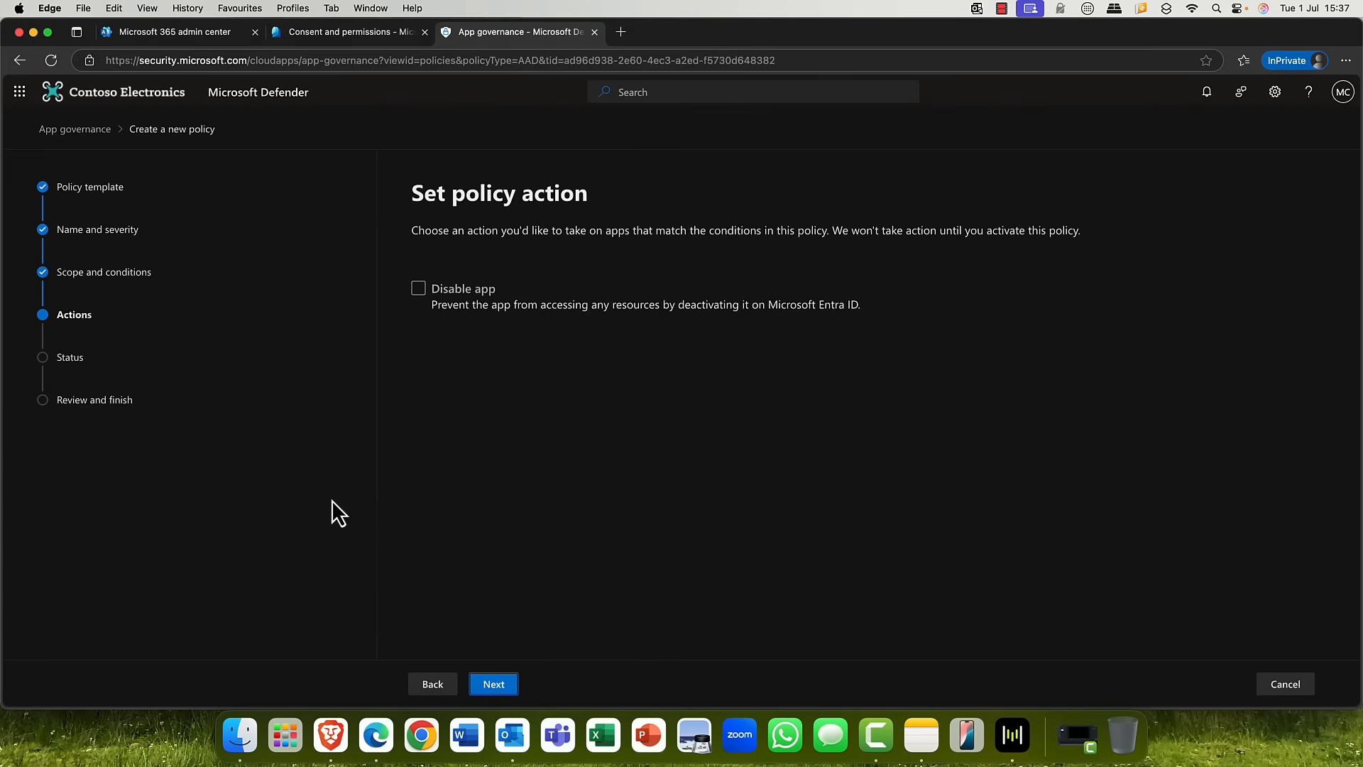
mouse_move(420, 322)
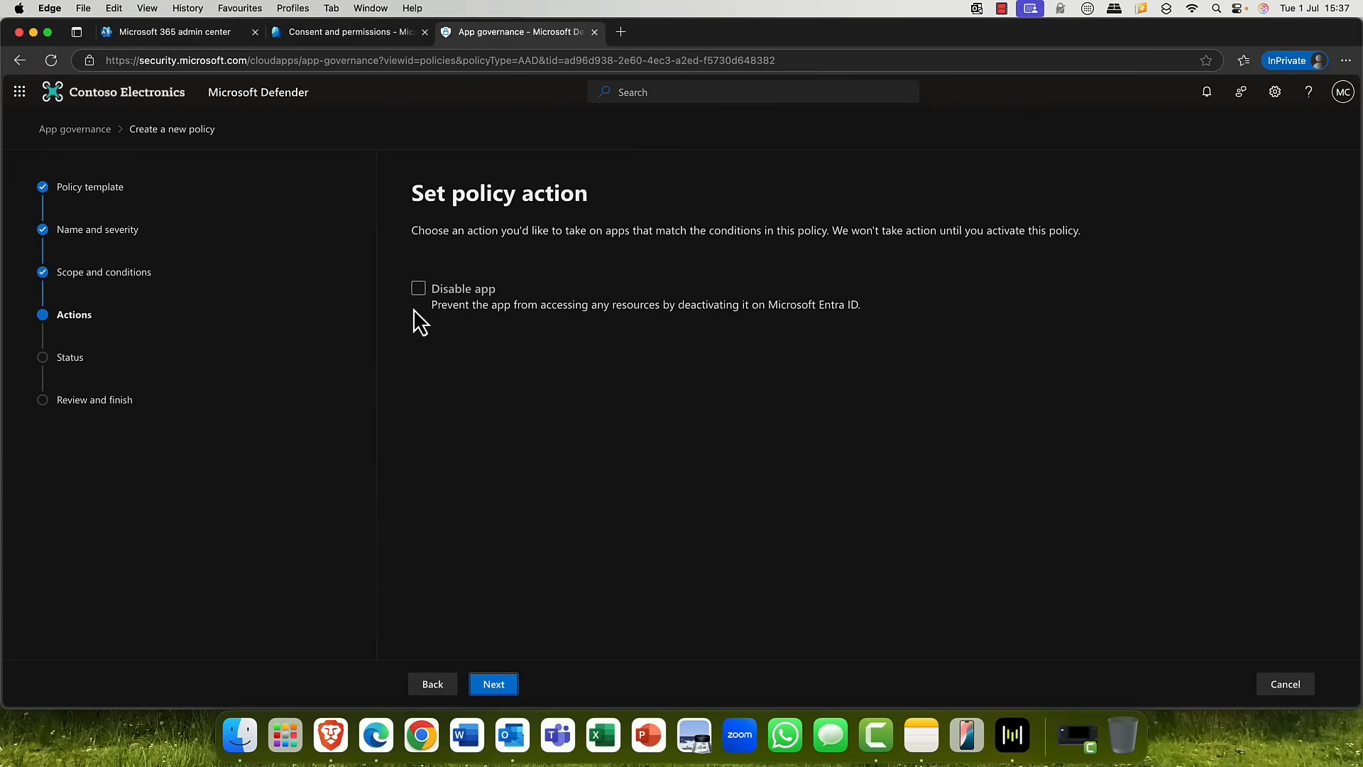
Step: Set the policy action to Disable app and continue to the status step
click(417, 288)
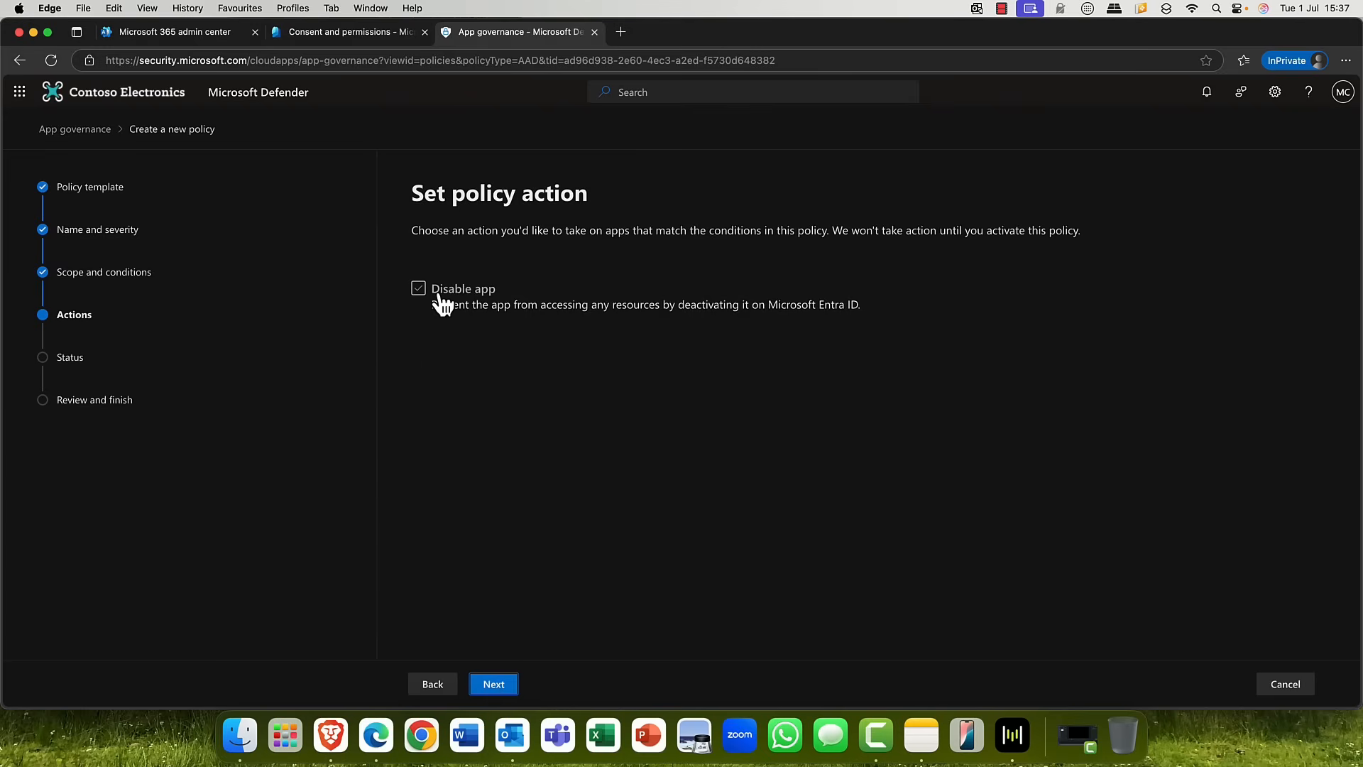
click(418, 288)
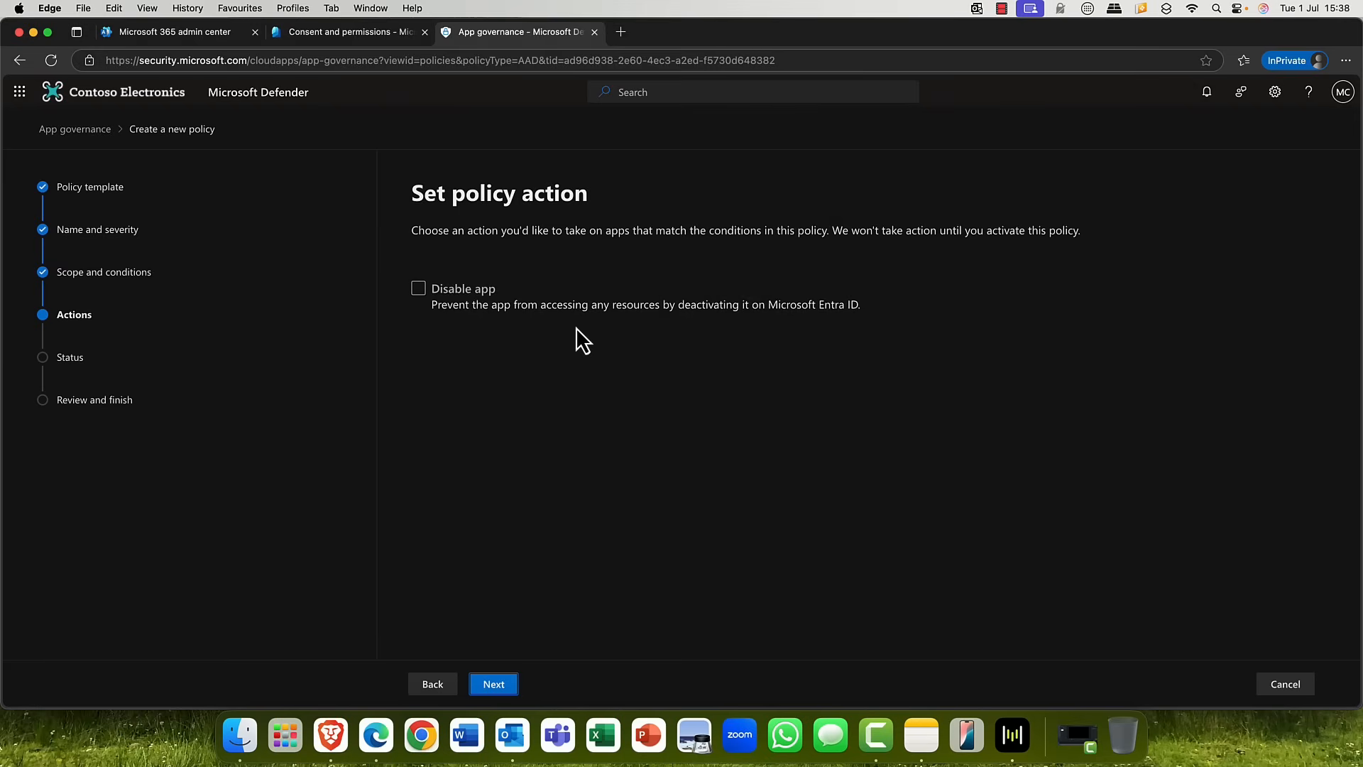
mouse_move(558, 335)
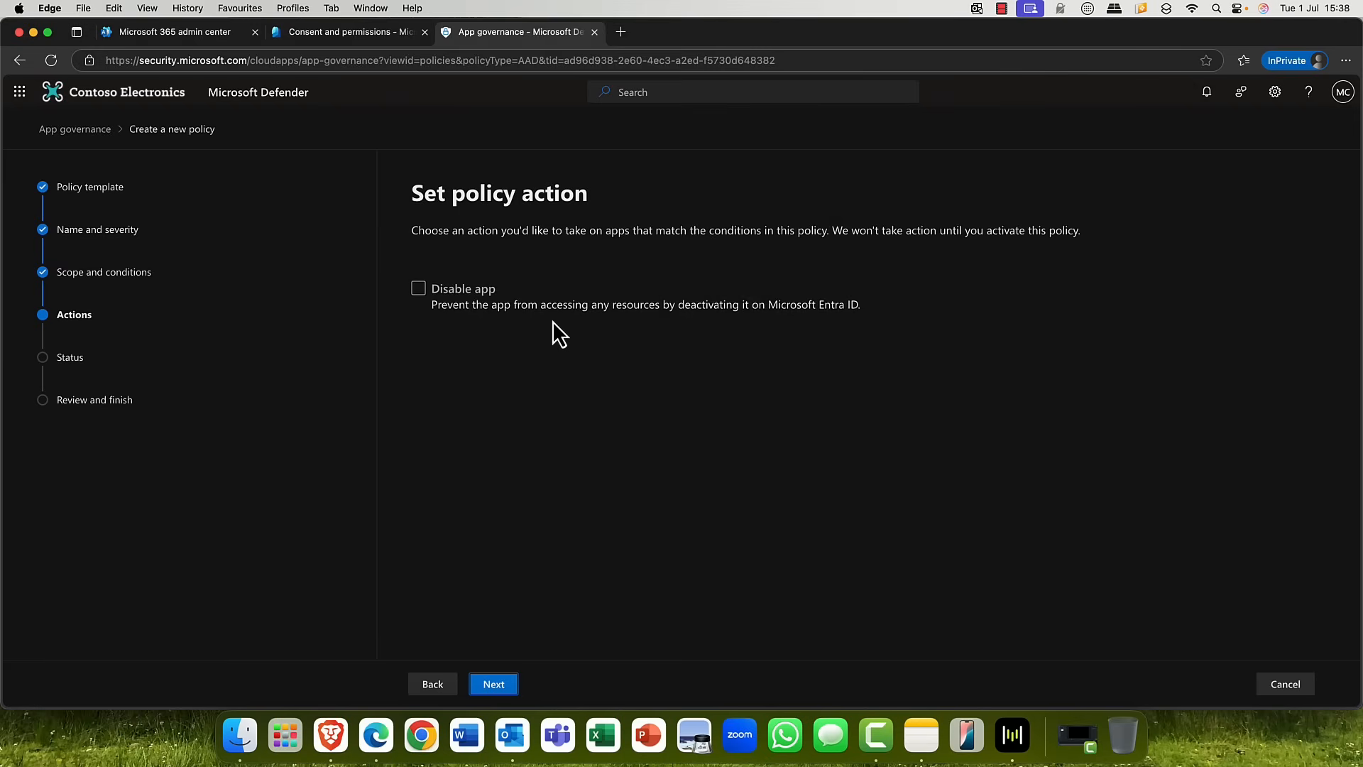
mouse_move(673, 330)
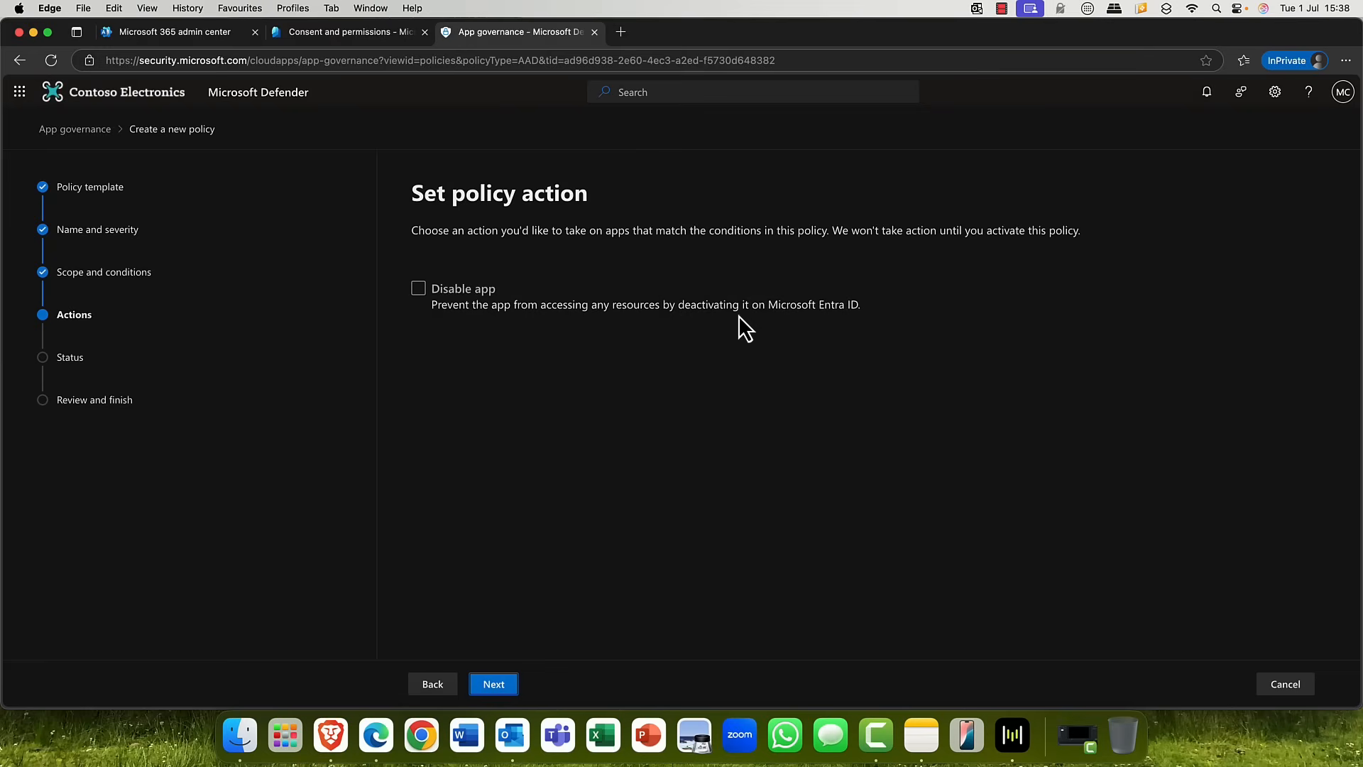
click(417, 288)
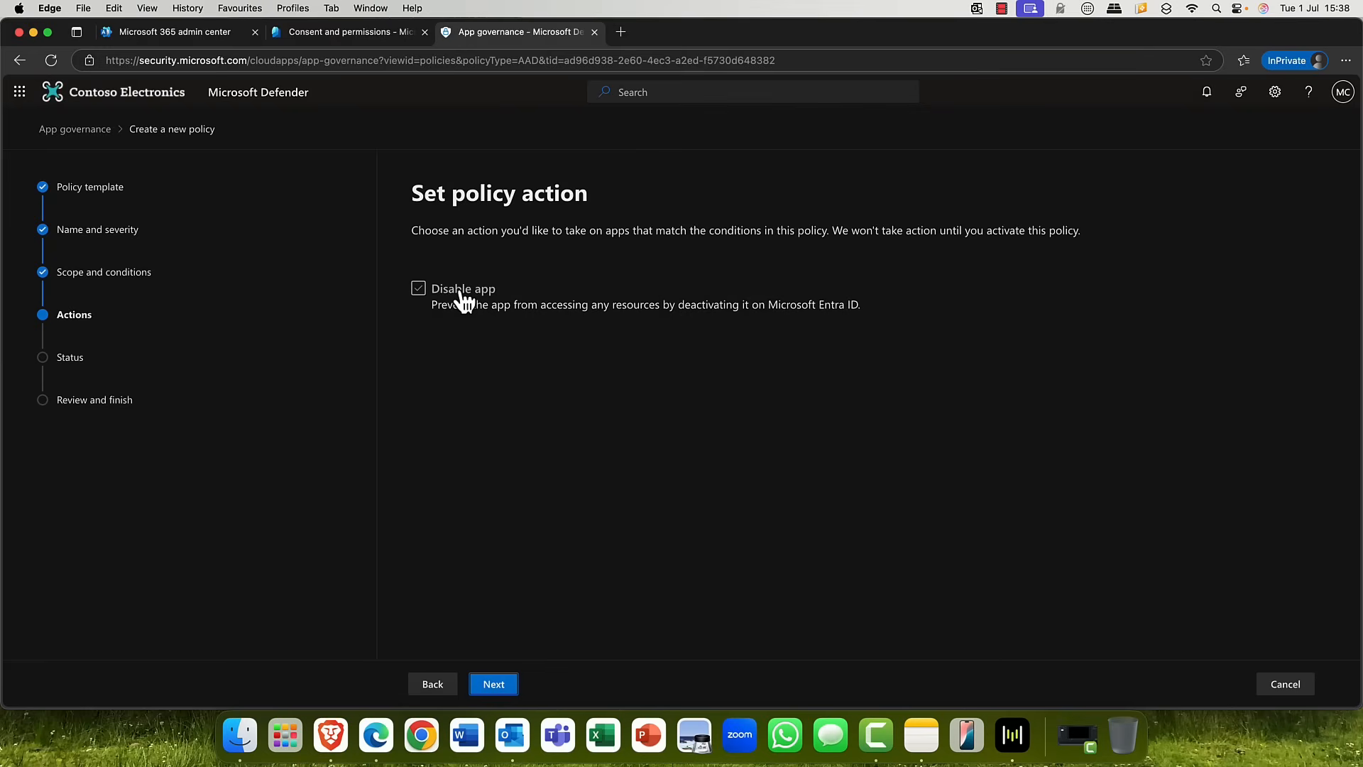
click(492, 683)
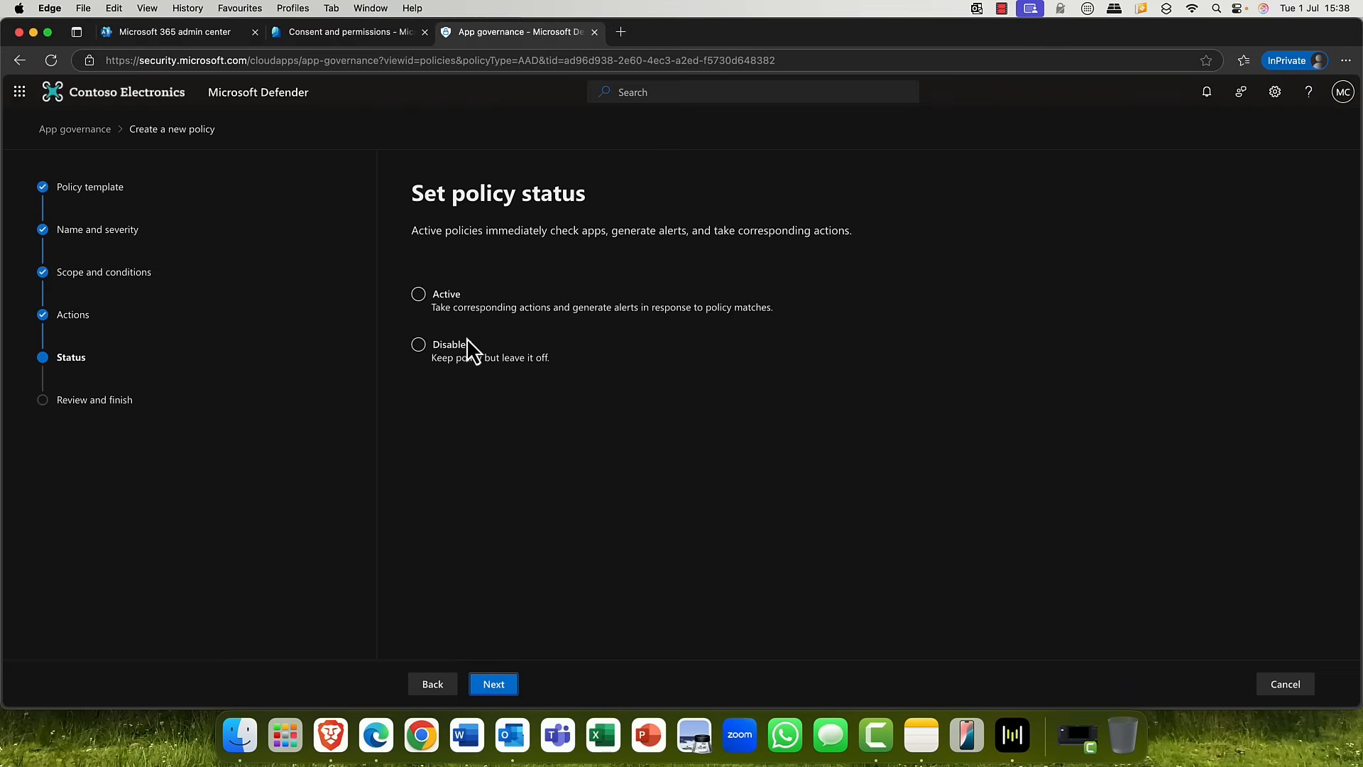
Step: Make the policy Active and submit it from the review page
click(418, 294)
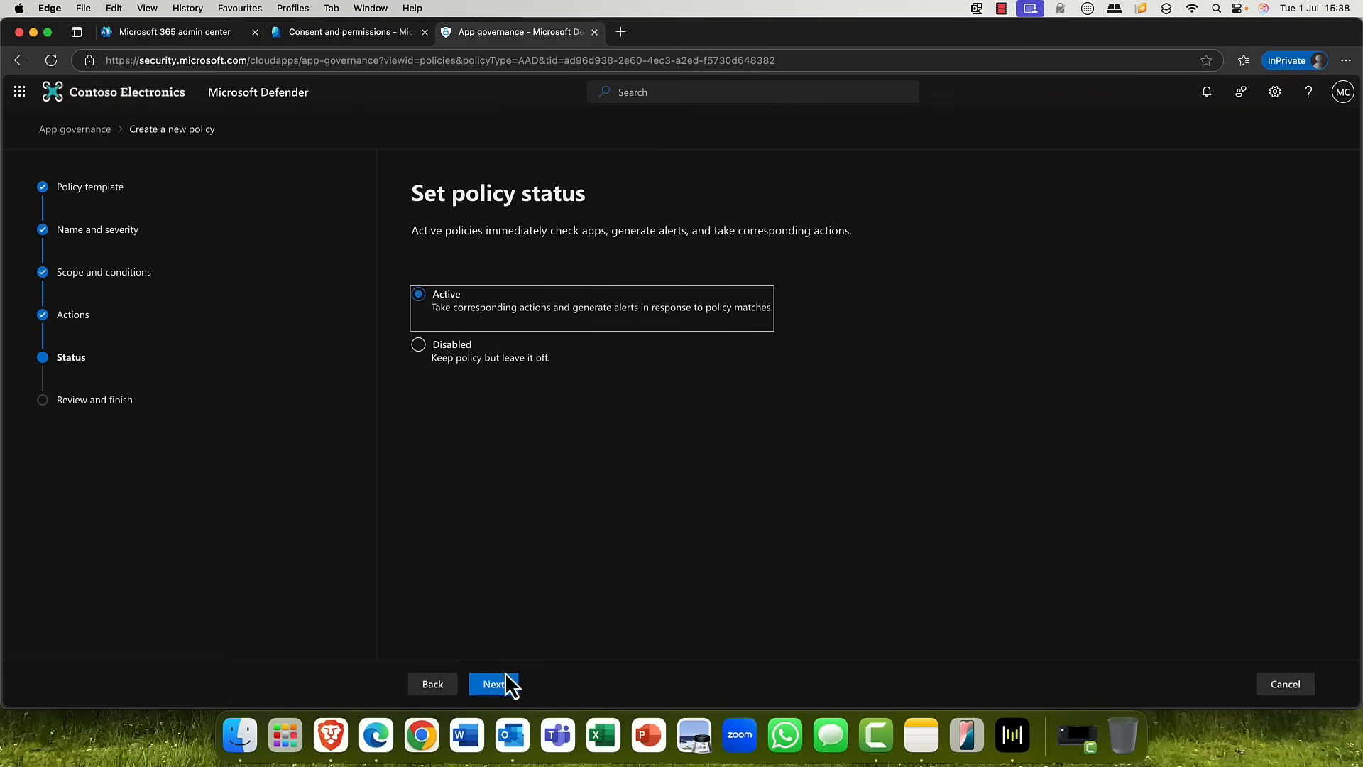
click(494, 685)
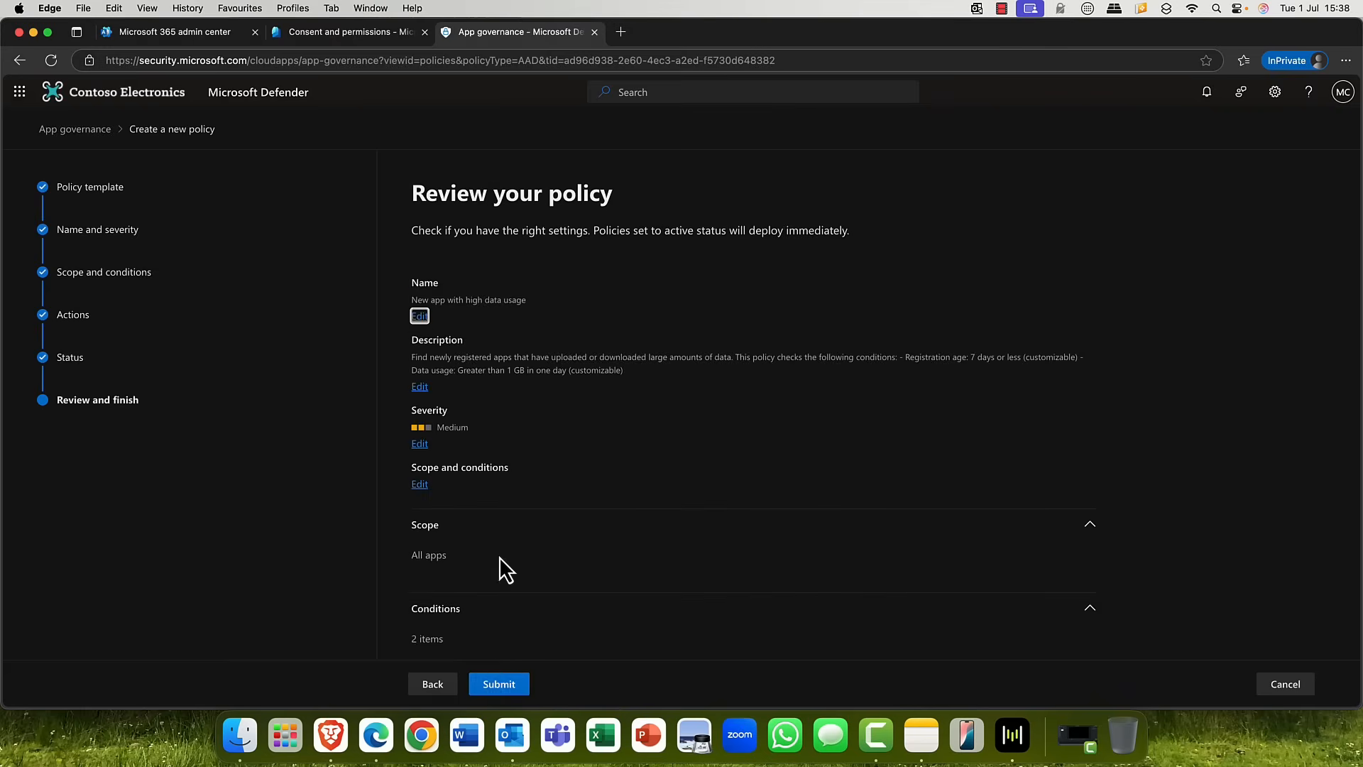
click(499, 683)
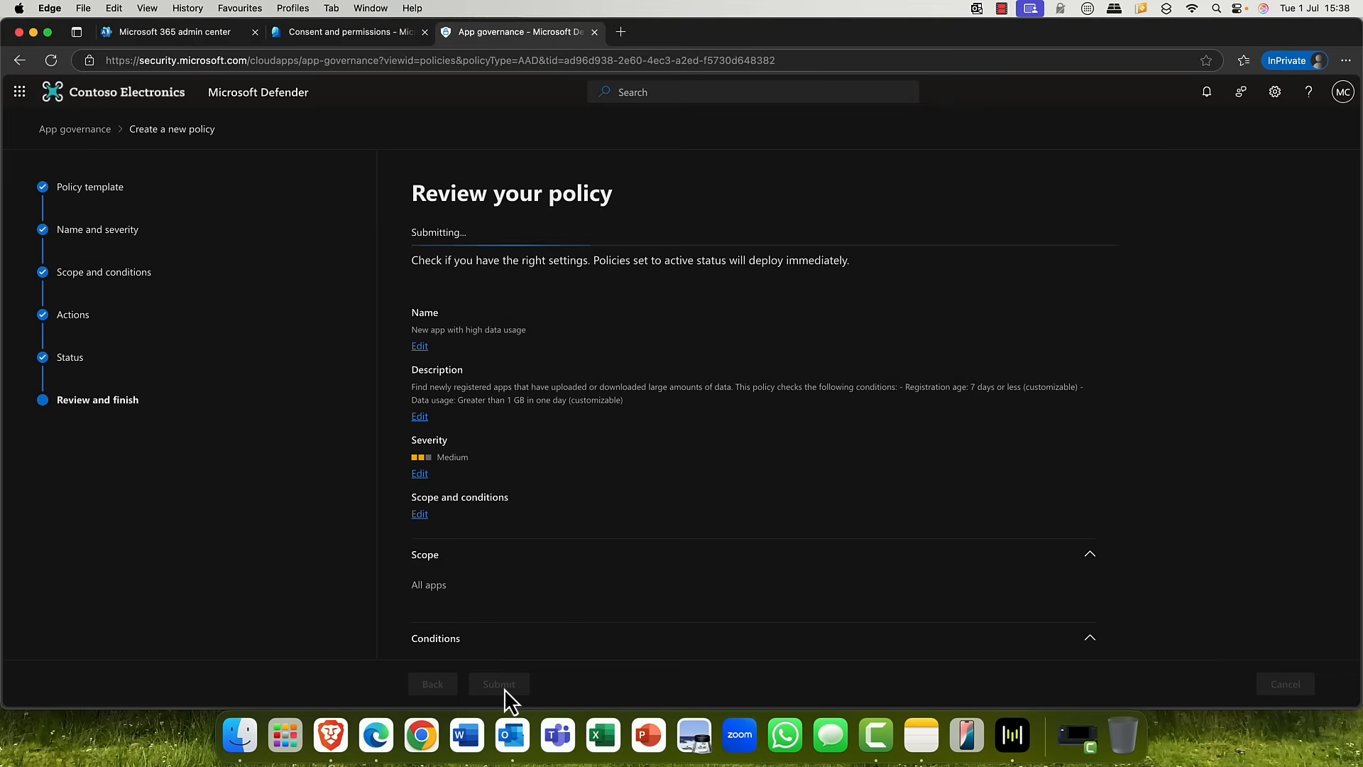
click(498, 683)
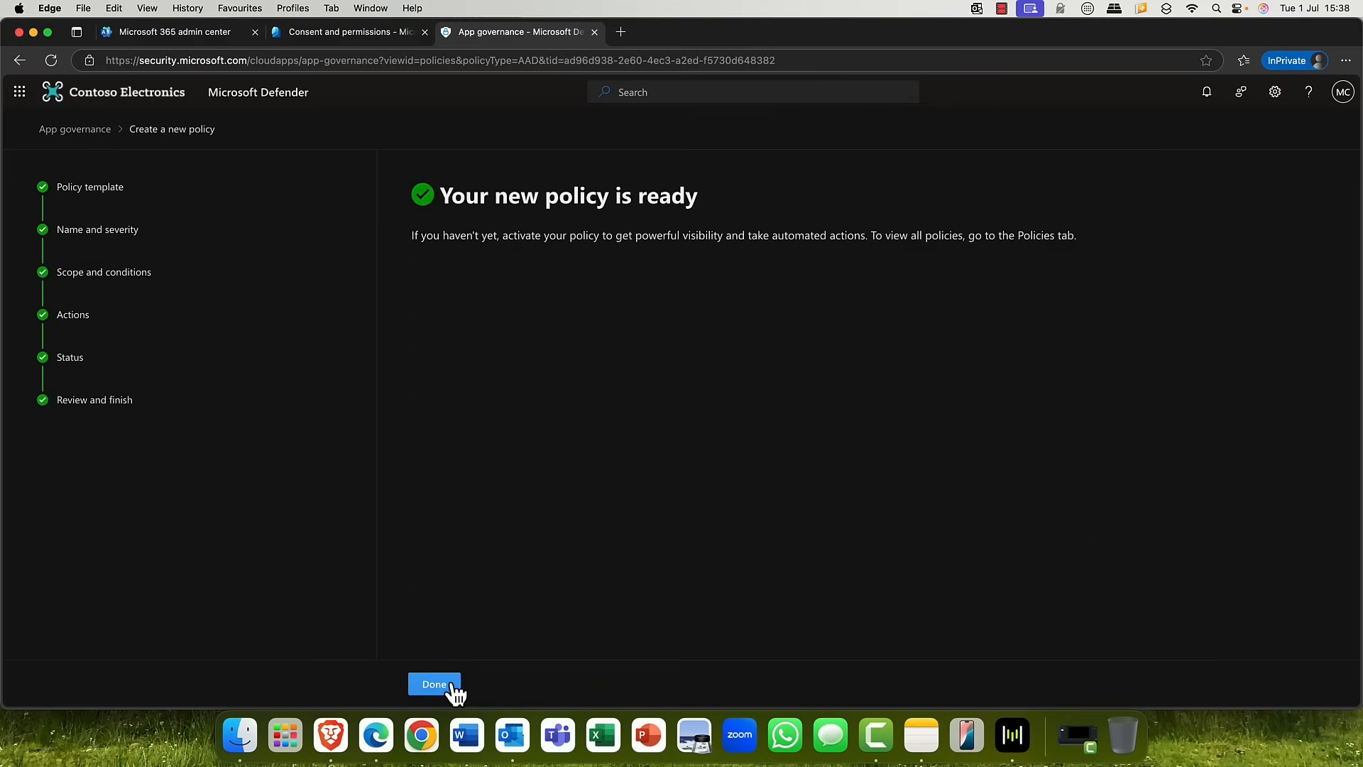
Step: Finish the wizard with Done and switch to the App governance overview
click(435, 684)
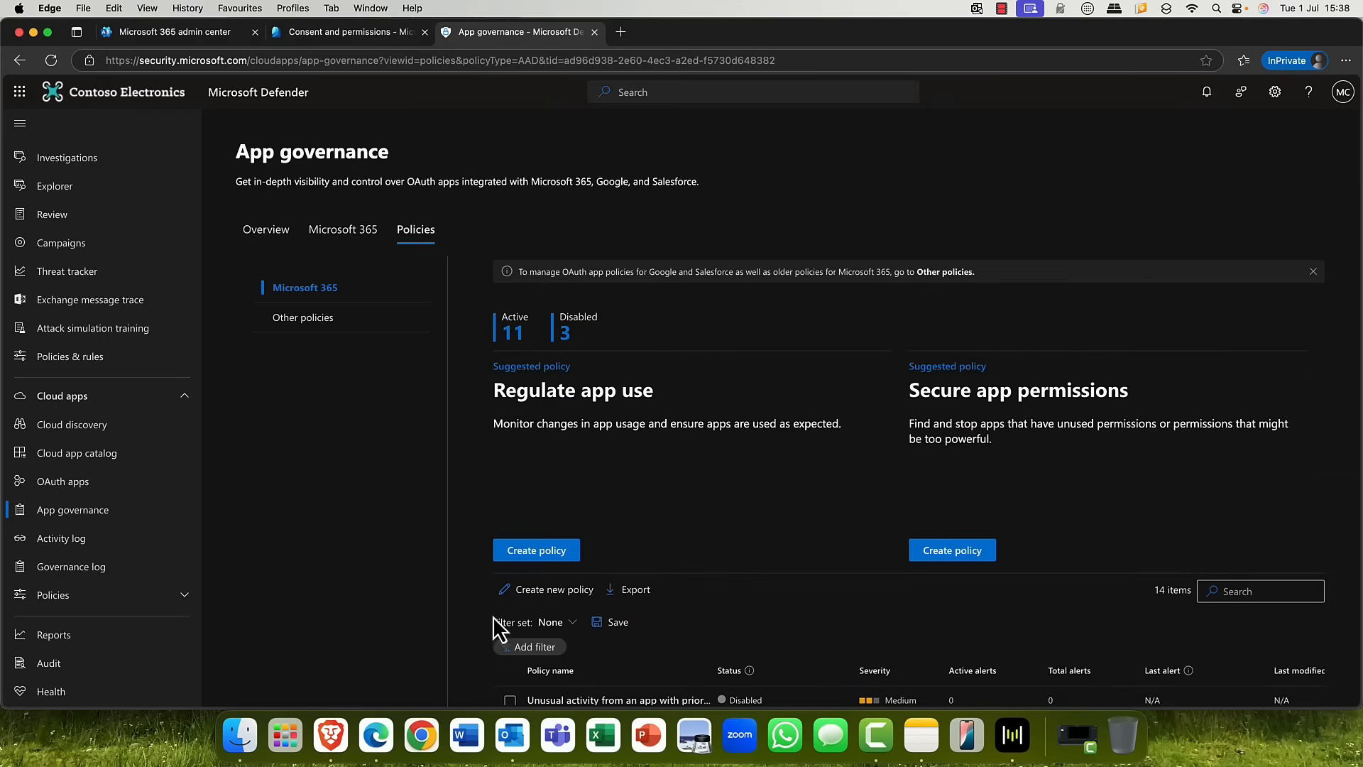
click(265, 230)
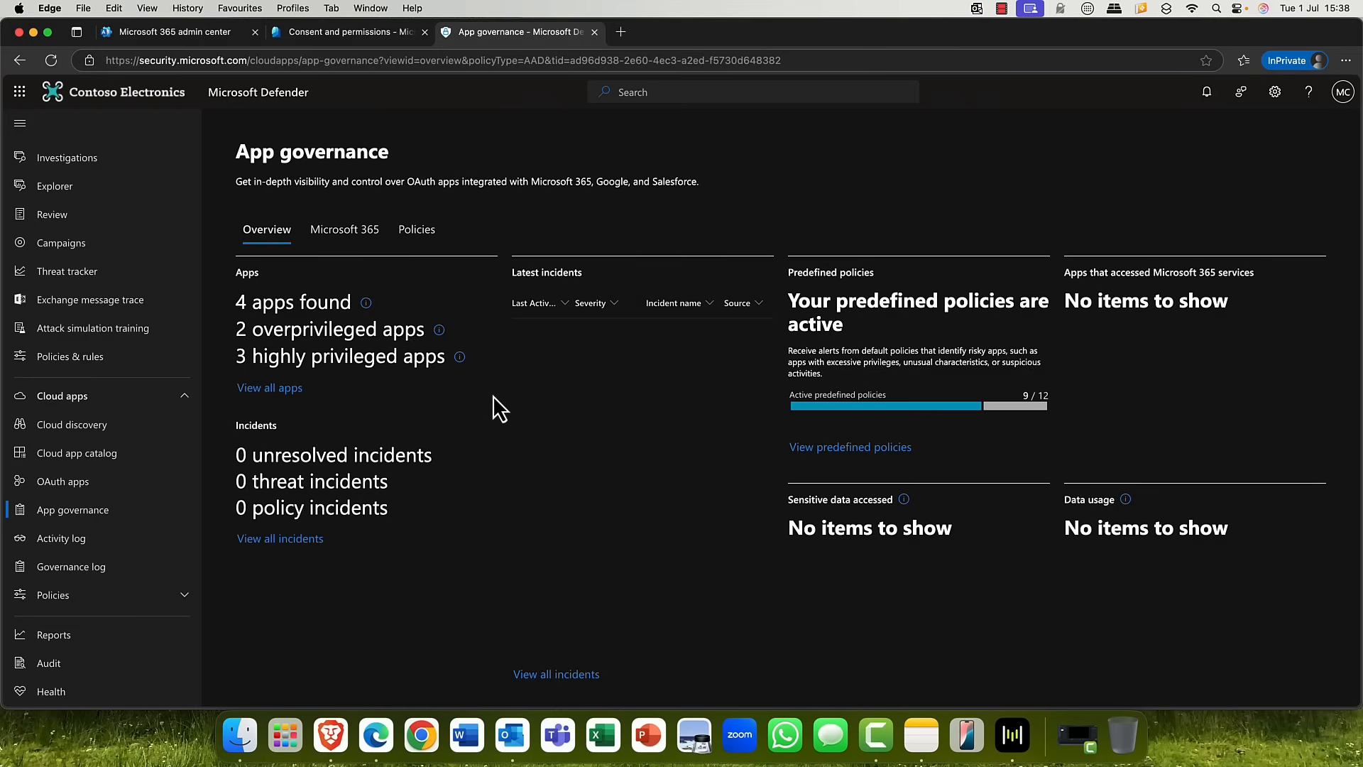
mouse_move(279, 538)
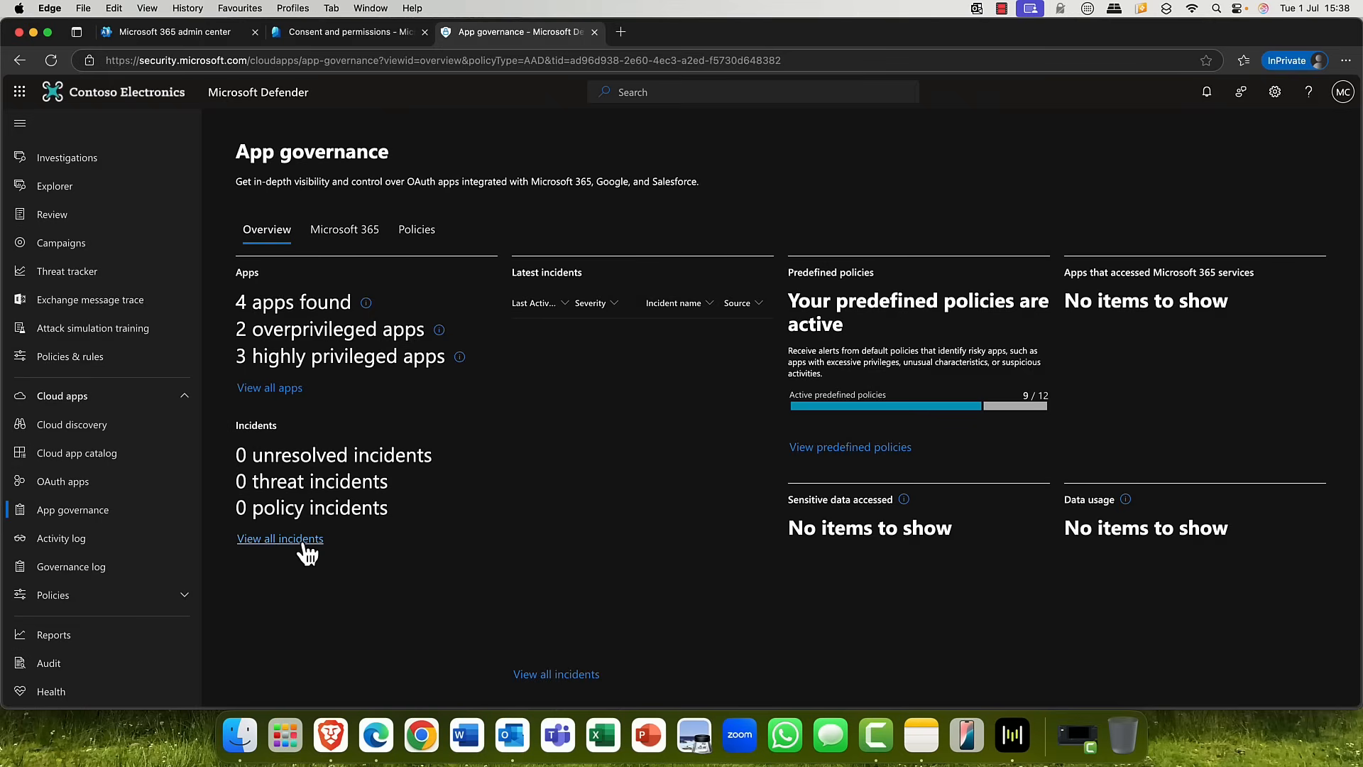
mouse_move(283, 500)
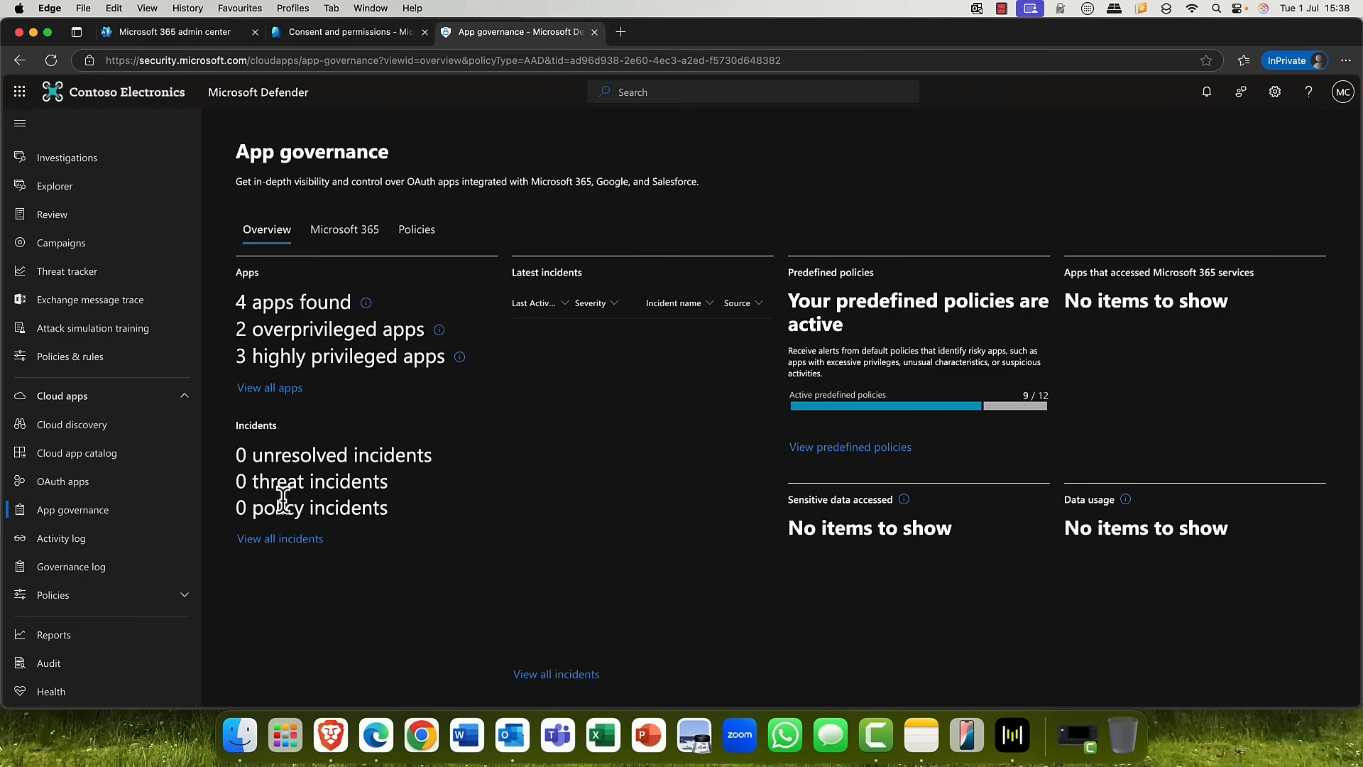
mouse_move(280, 538)
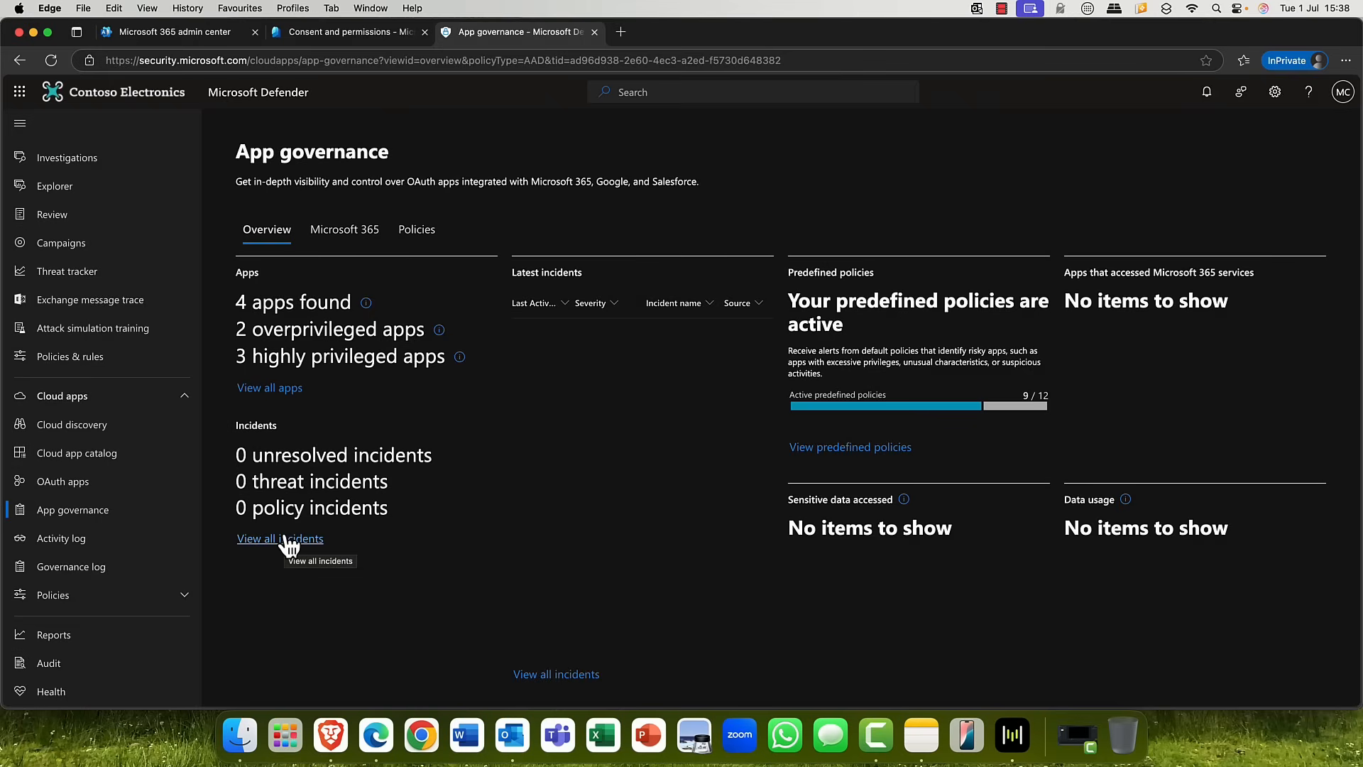
mouse_move(270, 387)
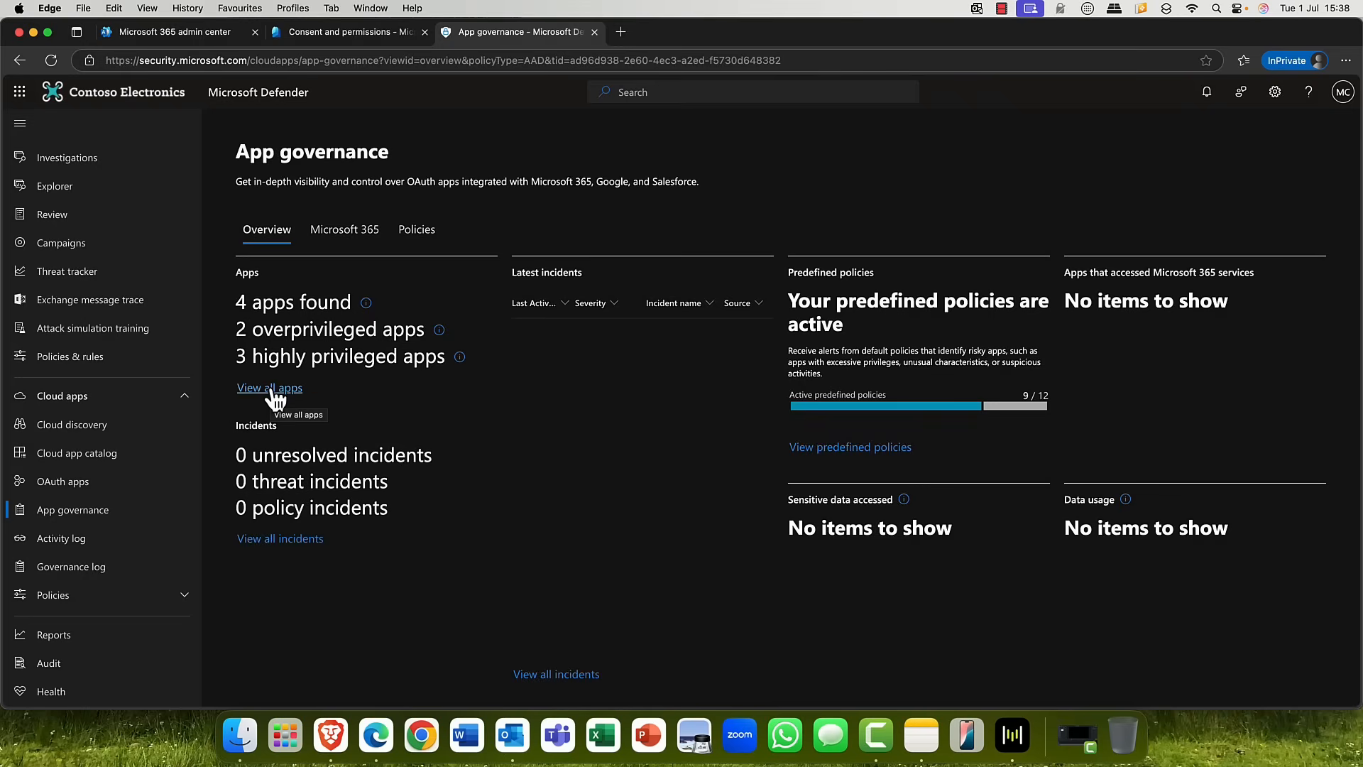
Step: View all four apps, inspect EXO_App2025's details, and return to the App governance overview
click(268, 387)
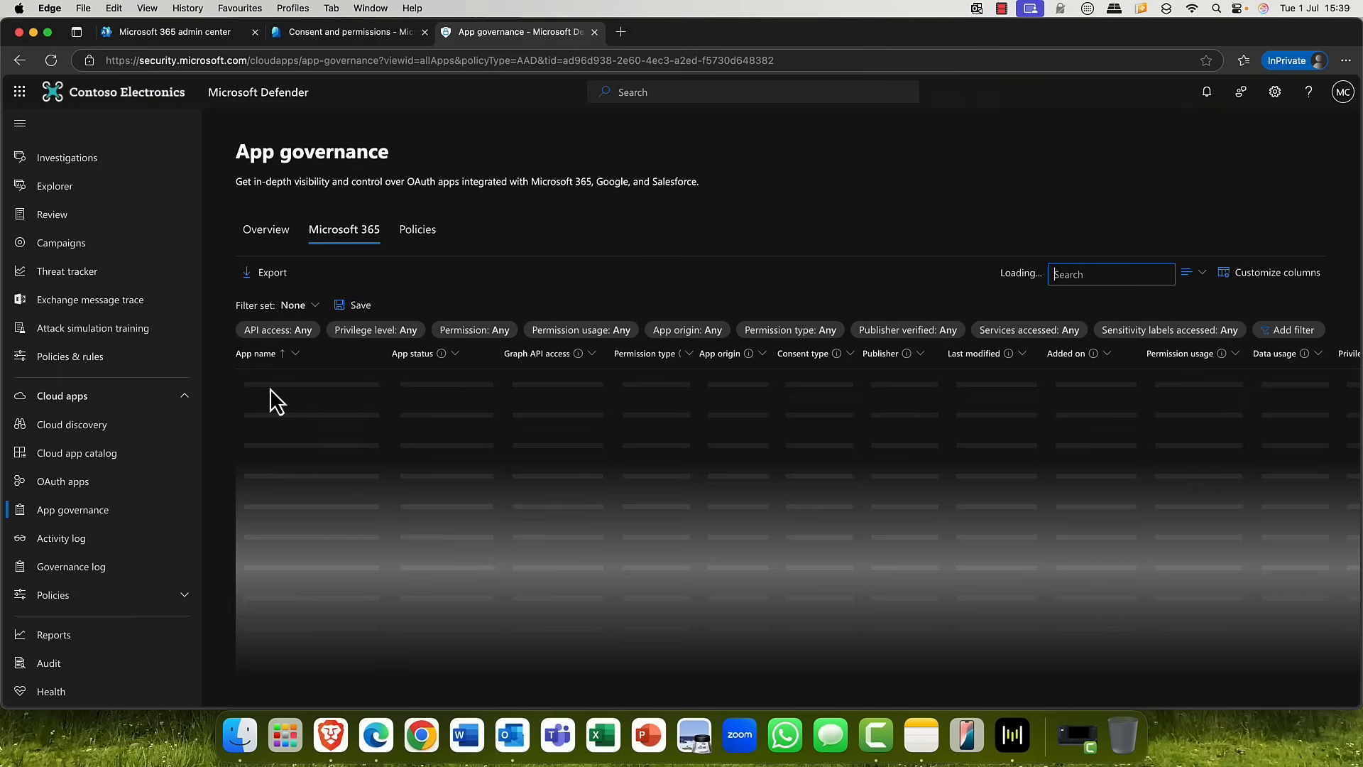
click(267, 381)
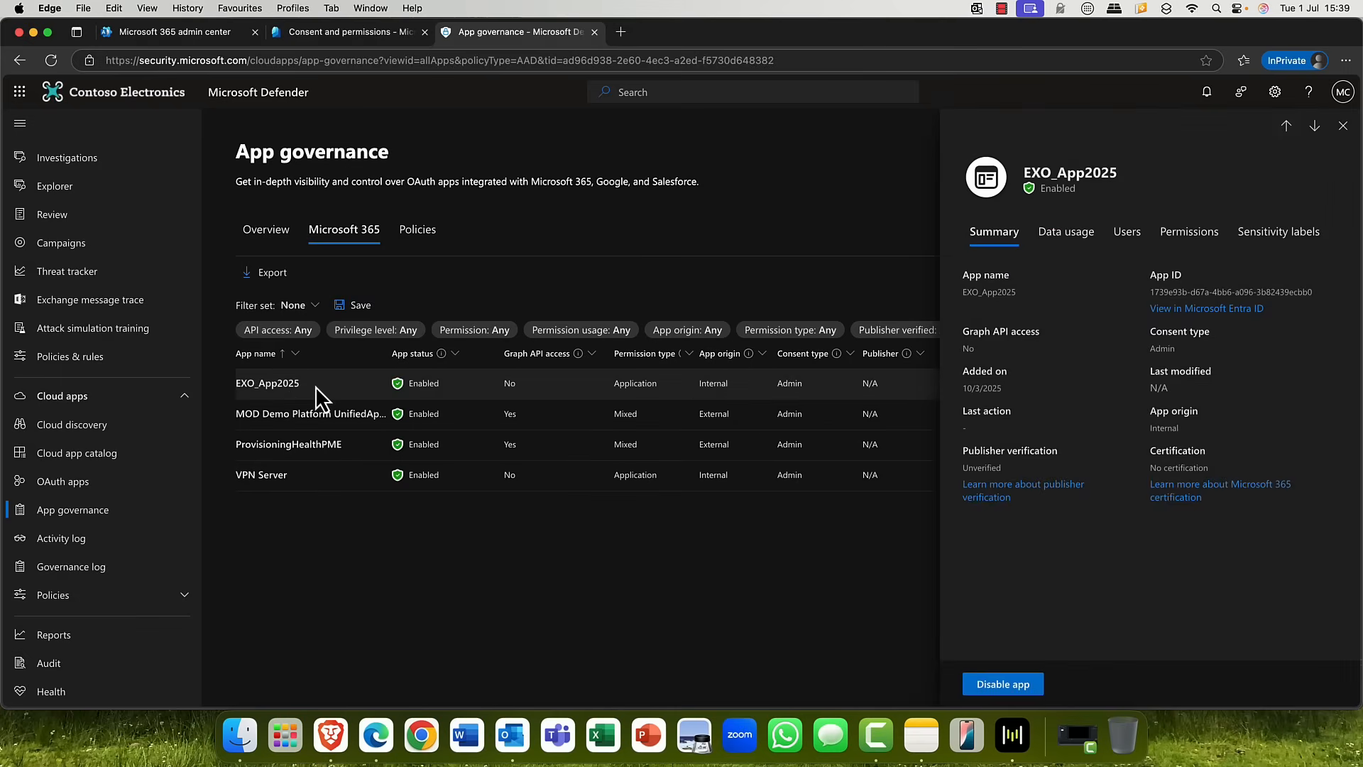
mouse_move(1315, 125)
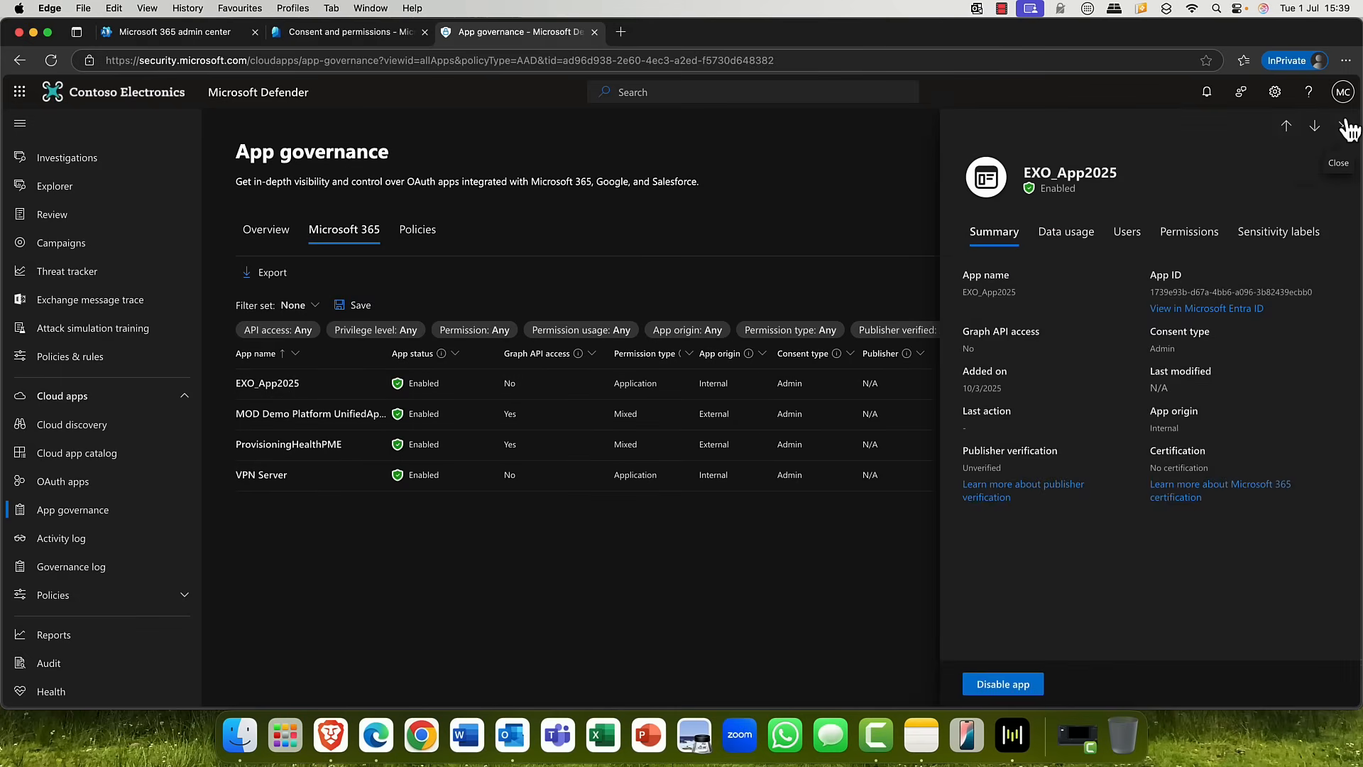
click(1346, 127)
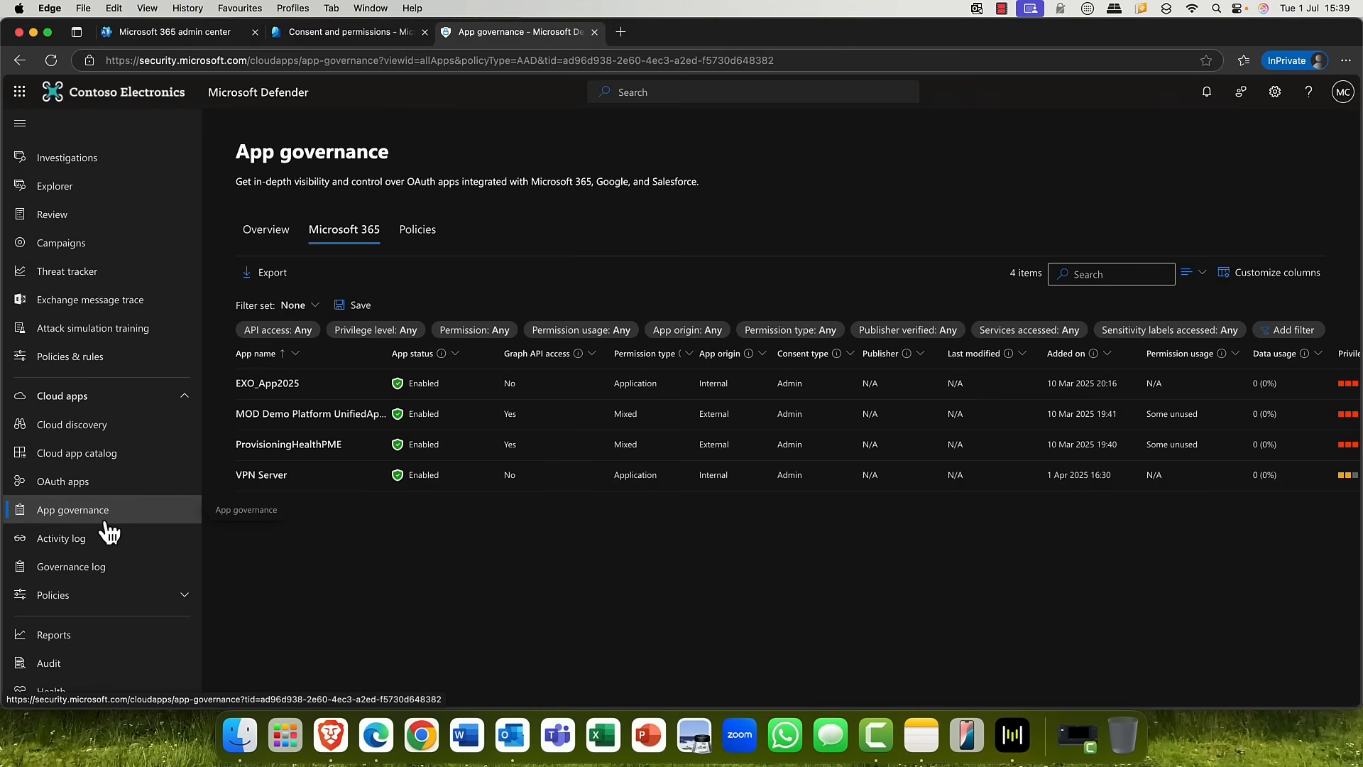
click(266, 229)
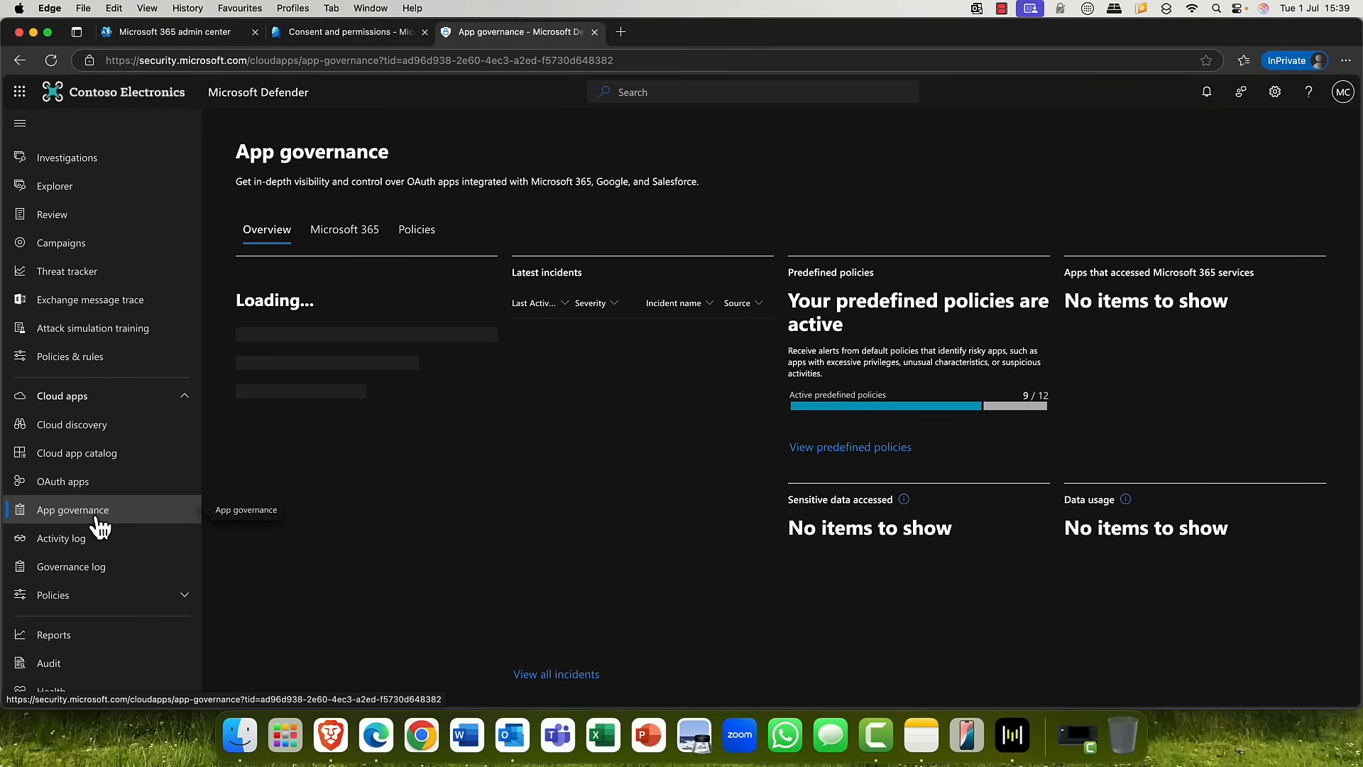